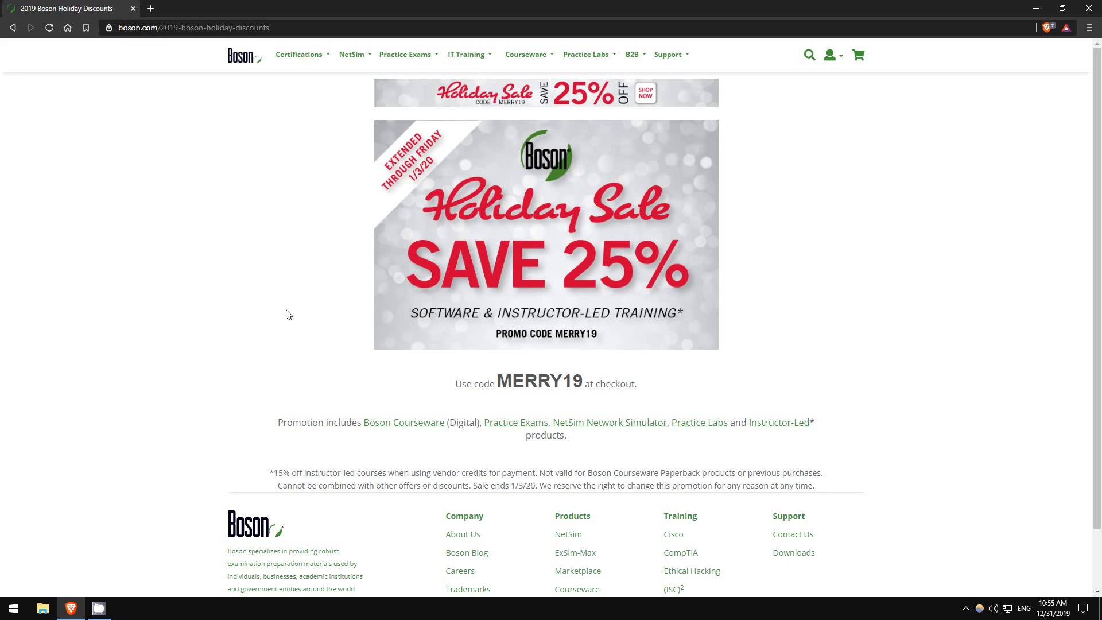
pyautogui.moveTo(495, 276)
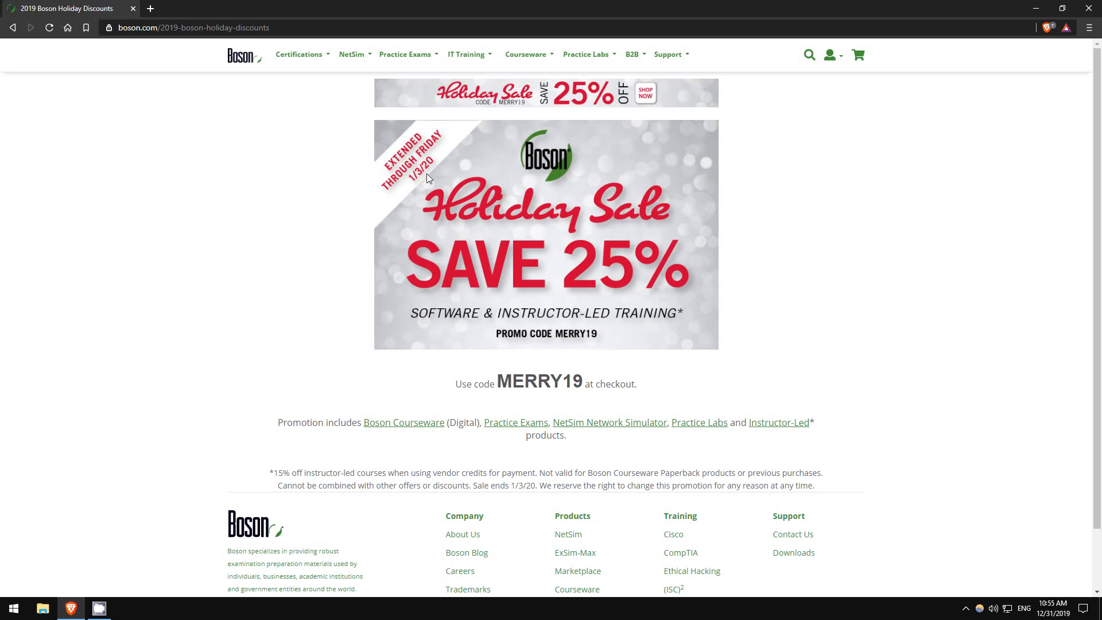
pyautogui.moveTo(470, 206)
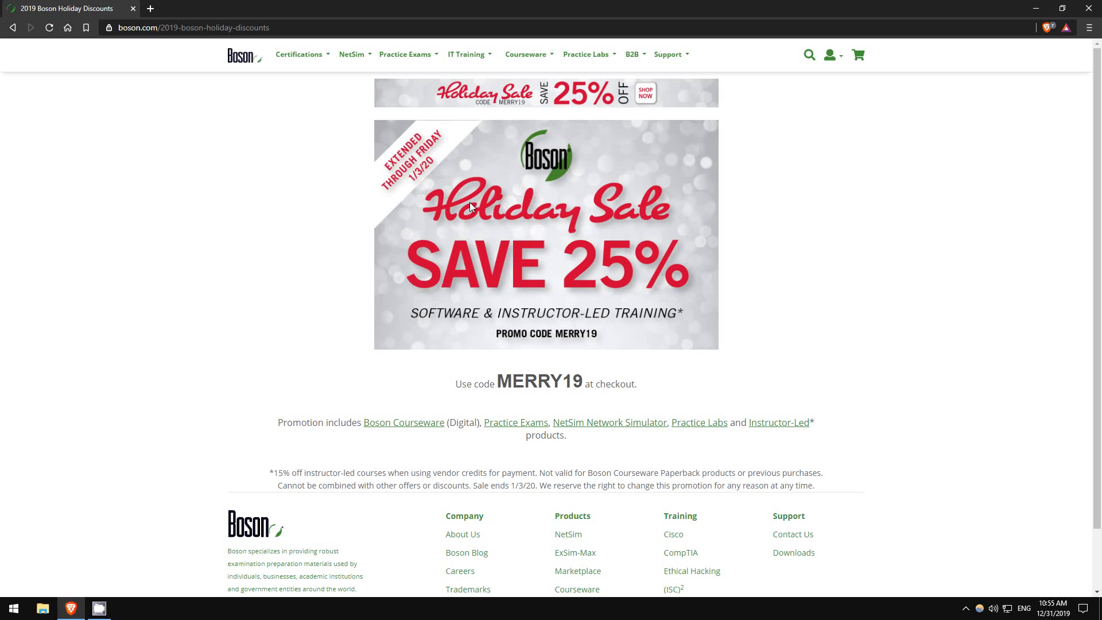
pyautogui.moveTo(685, 275)
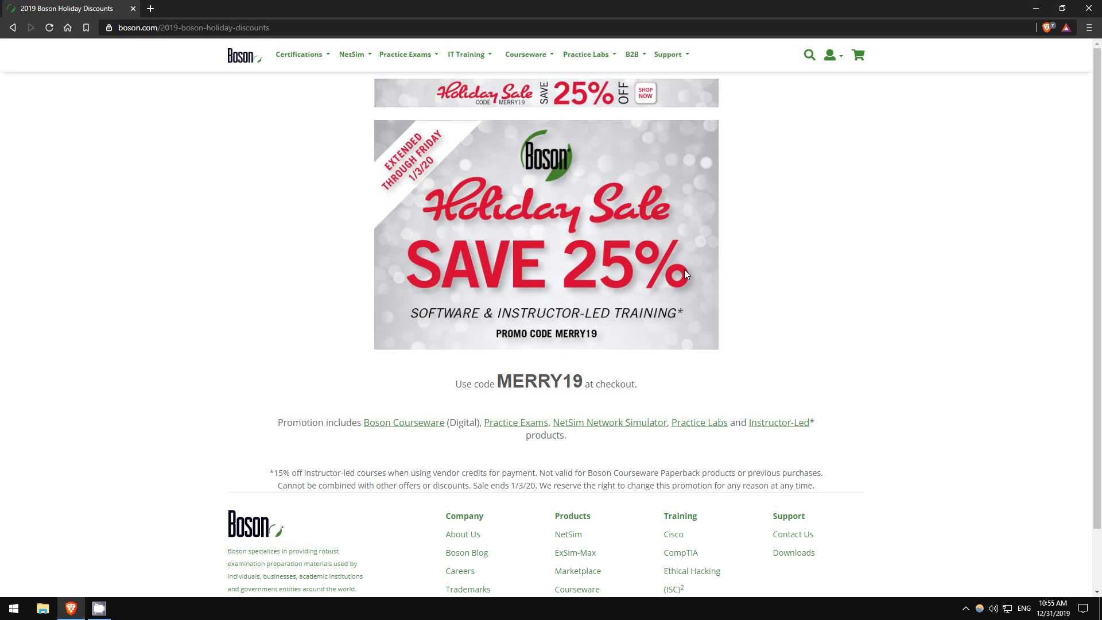
pyautogui.moveTo(210, 172)
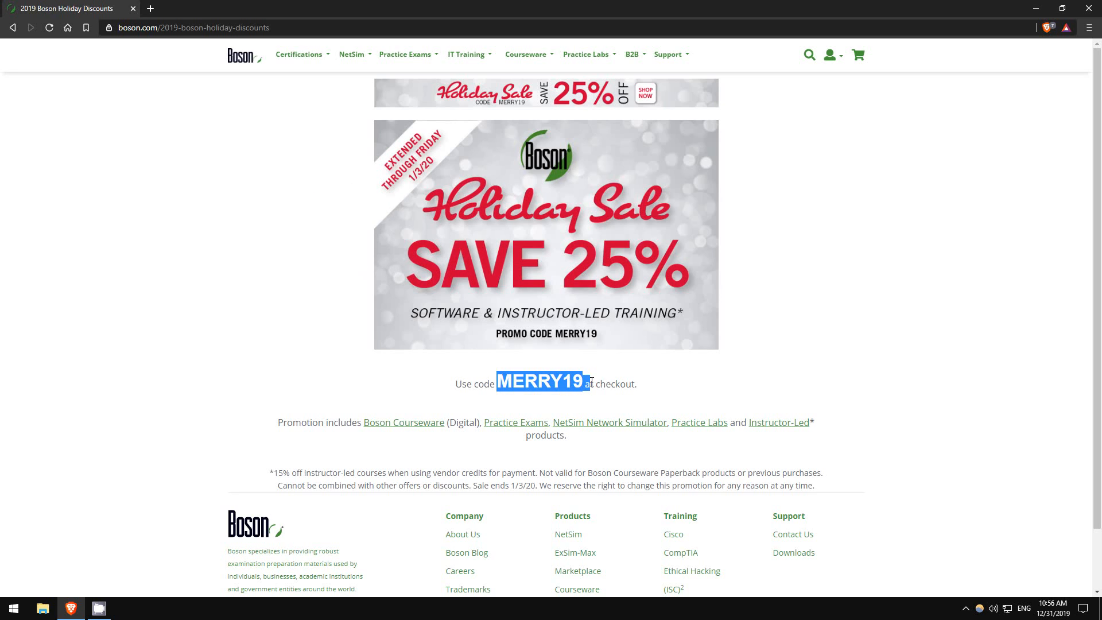
# Browse the DESGN, IINS, ROUTE, TSHOOT and Windows Server exams, then select ExSim-Max CCNA 200-125.
pyautogui.click(653, 225)
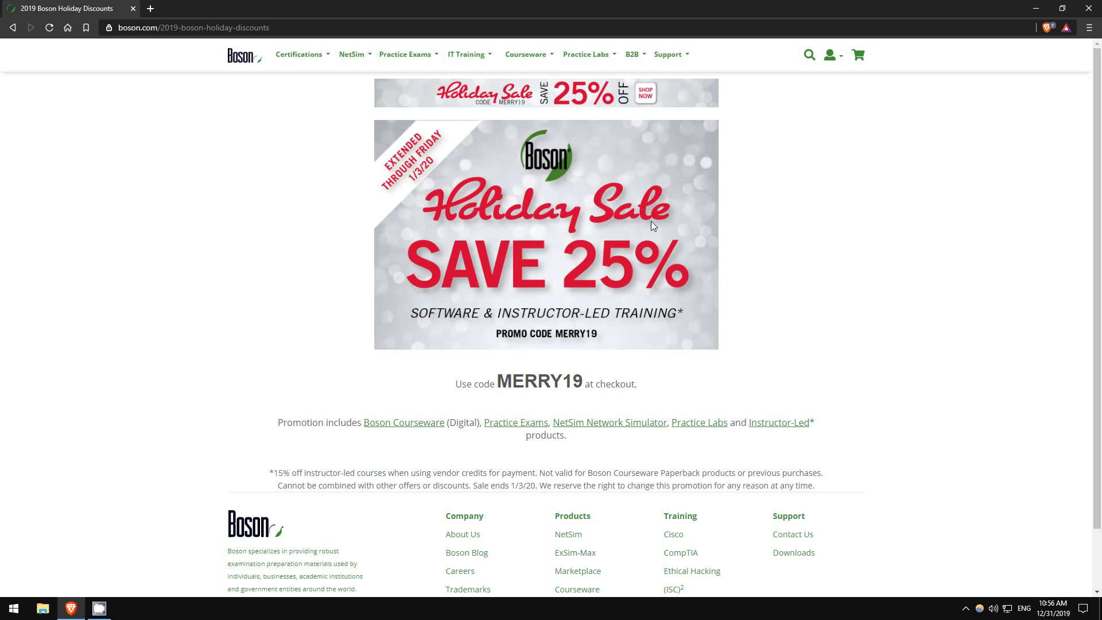
pyautogui.moveTo(560, 264)
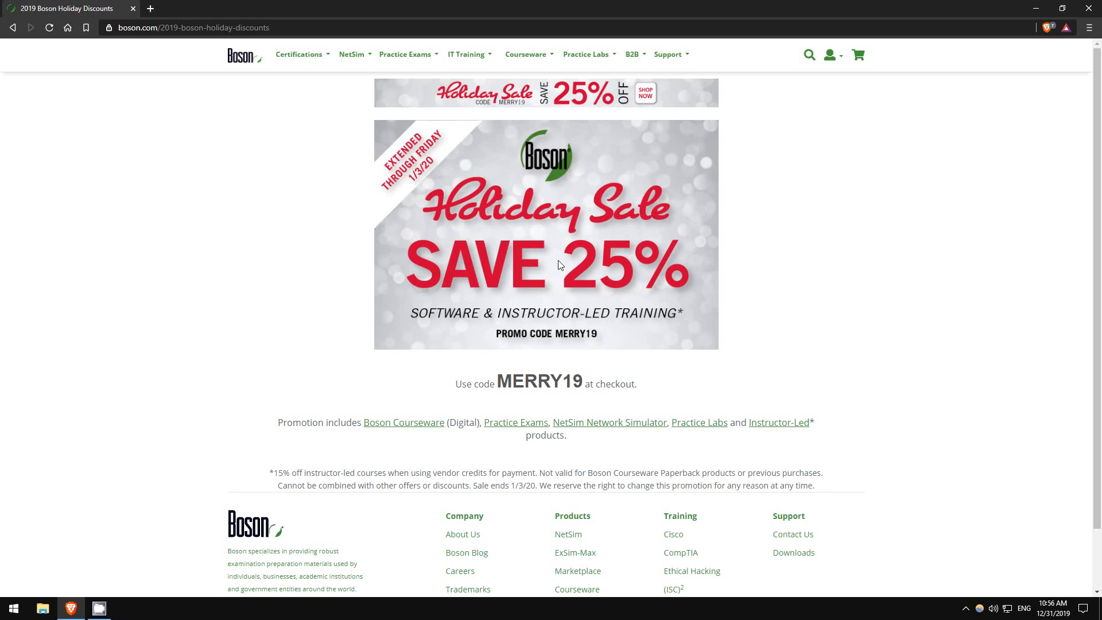
pyautogui.moveTo(197, 191)
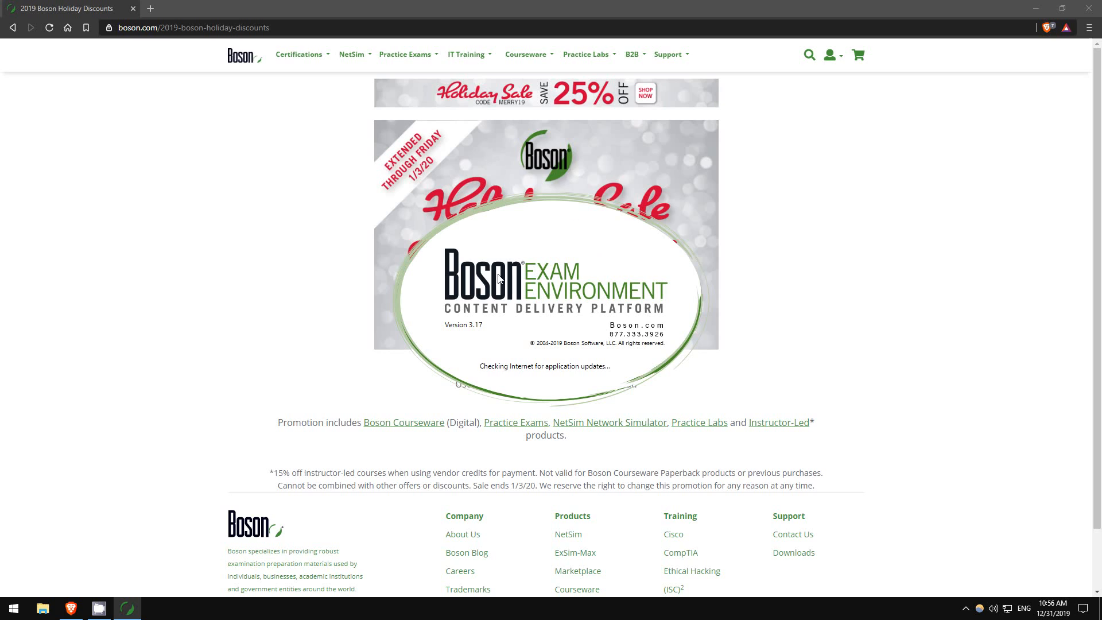
pyautogui.moveTo(523, 212)
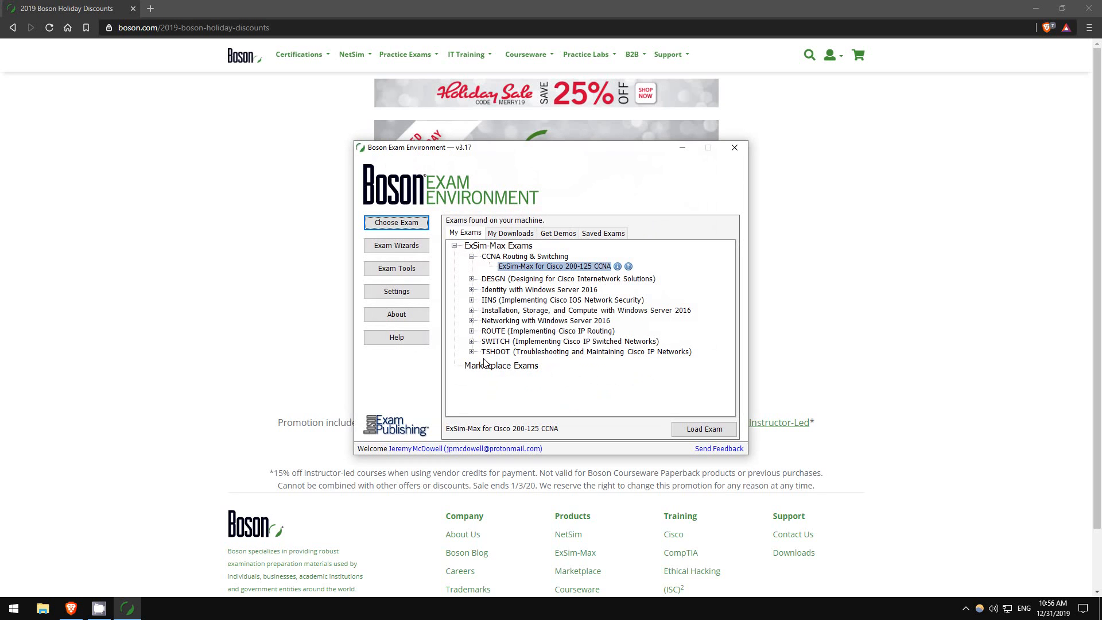
pyautogui.moveTo(588, 228)
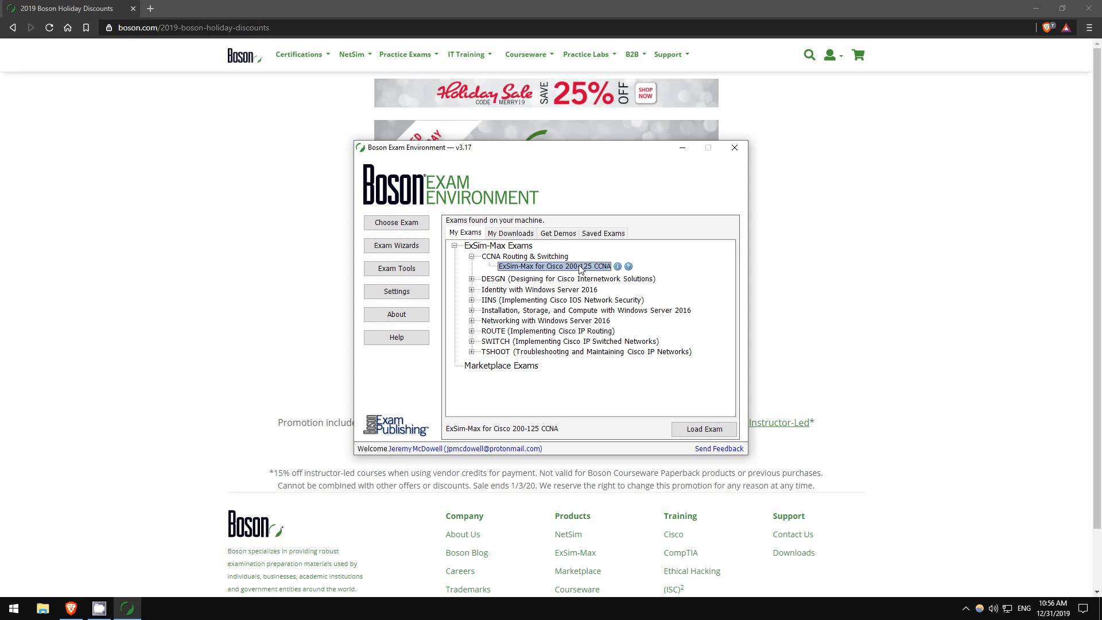
pyautogui.moveTo(608, 259)
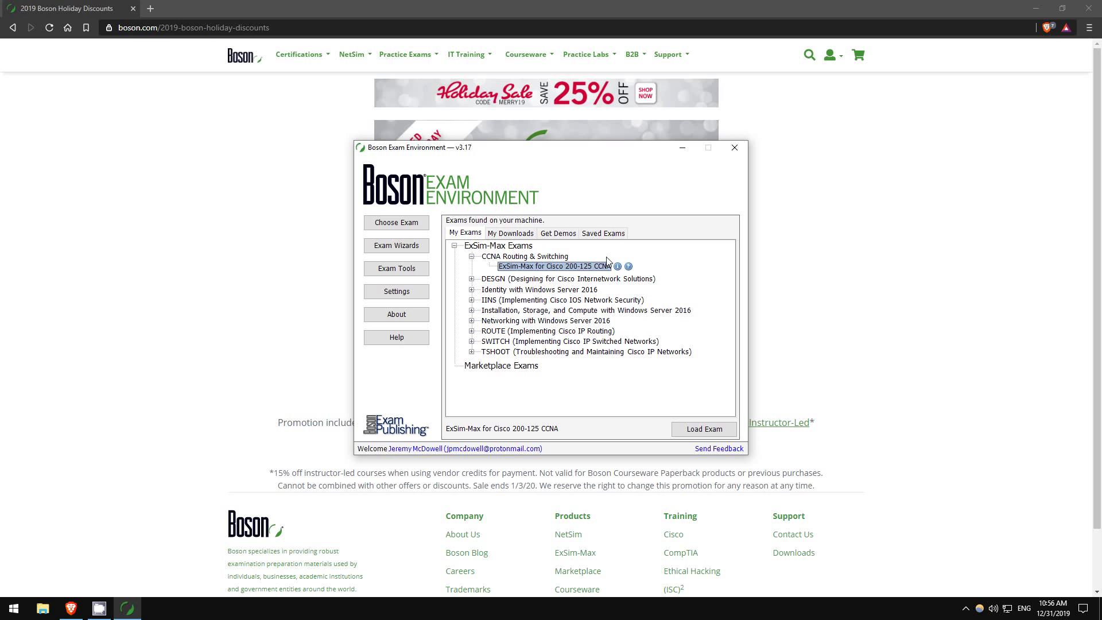
pyautogui.moveTo(631, 233)
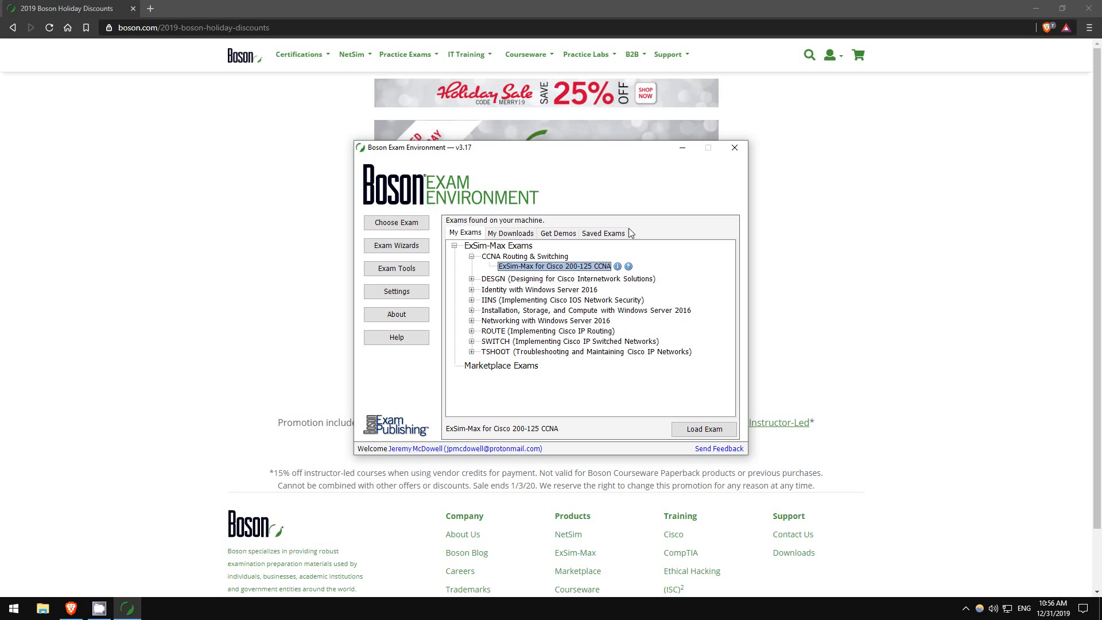
pyautogui.click(570, 278)
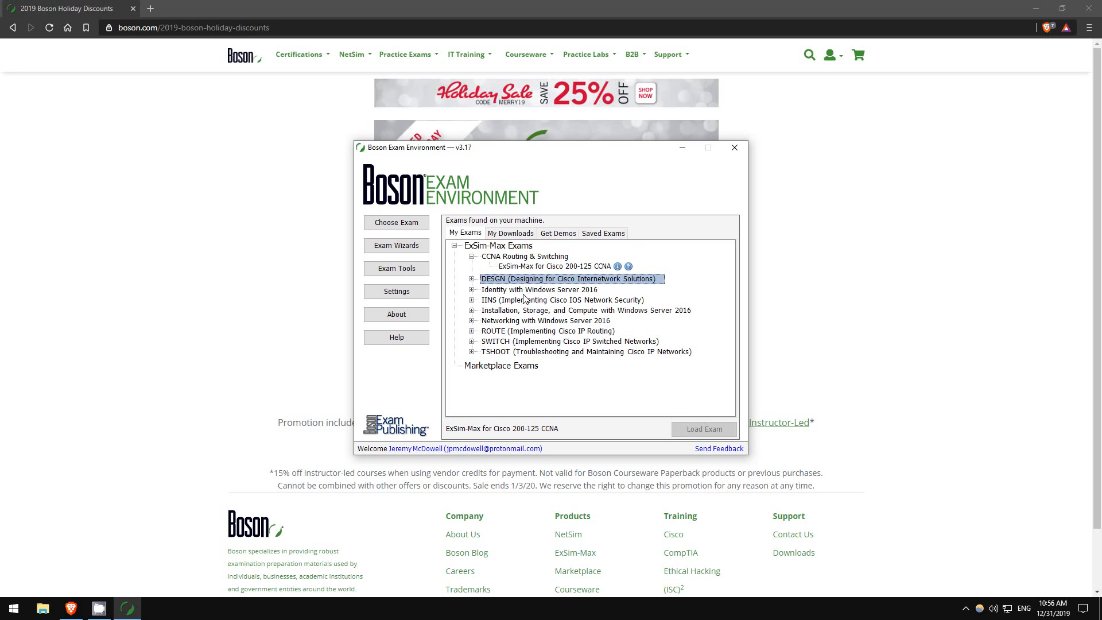
pyautogui.click(566, 299)
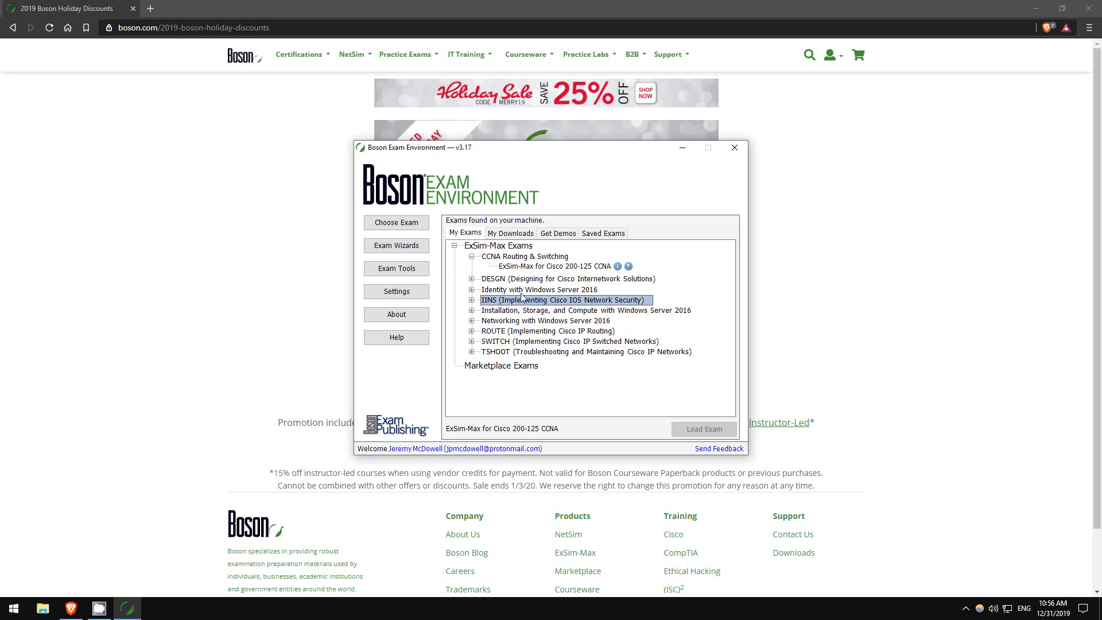
pyautogui.click(545, 320)
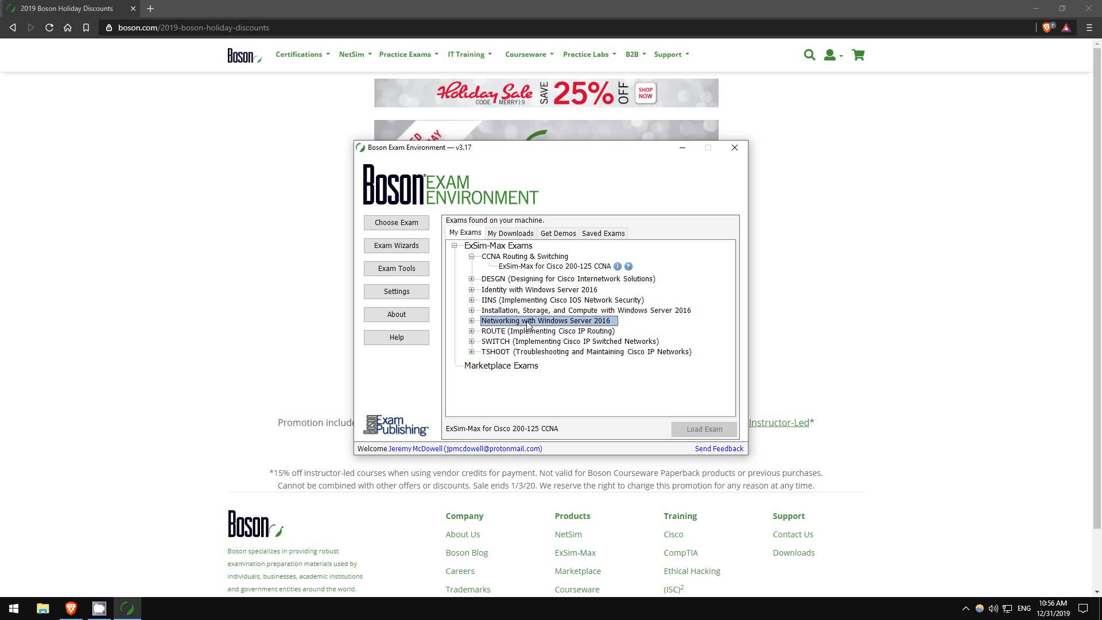
pyautogui.click(536, 289)
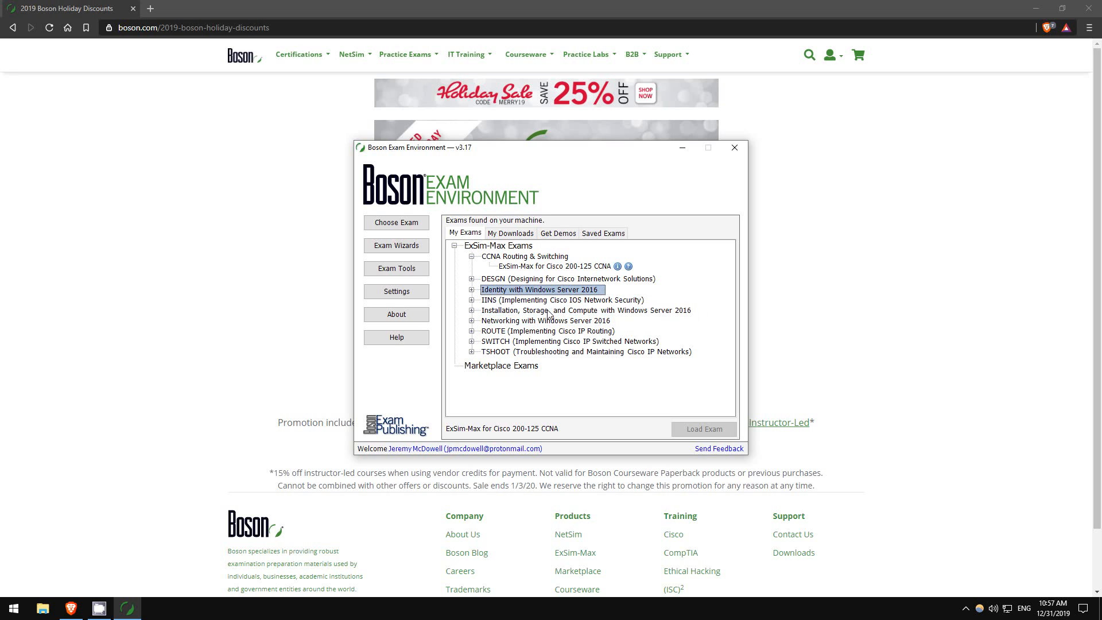
pyautogui.click(550, 331)
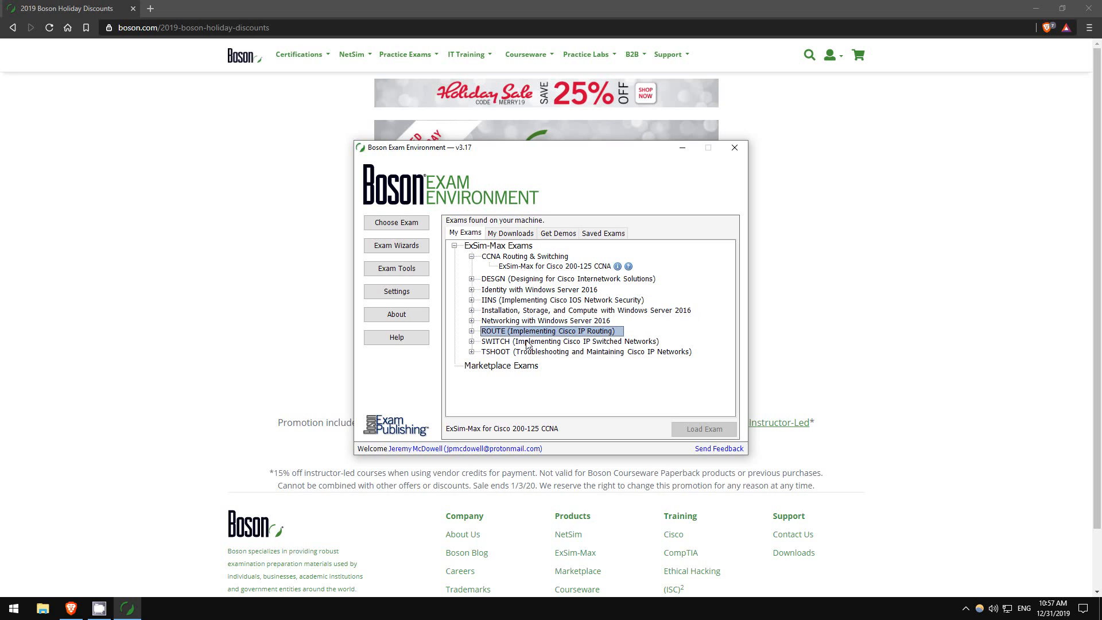
pyautogui.click(586, 352)
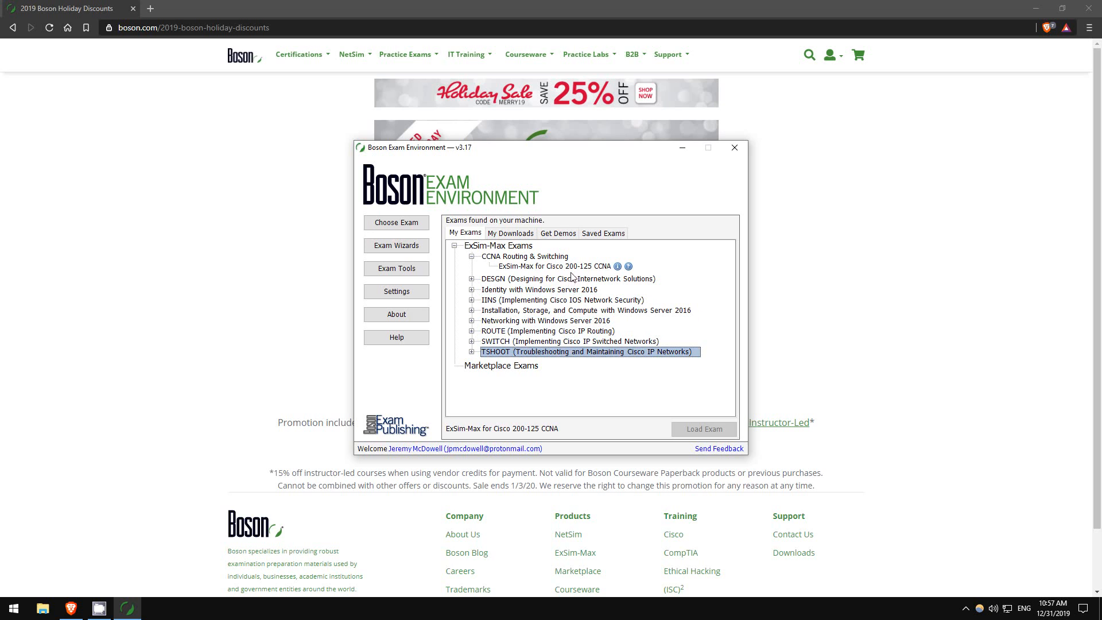
pyautogui.click(554, 266)
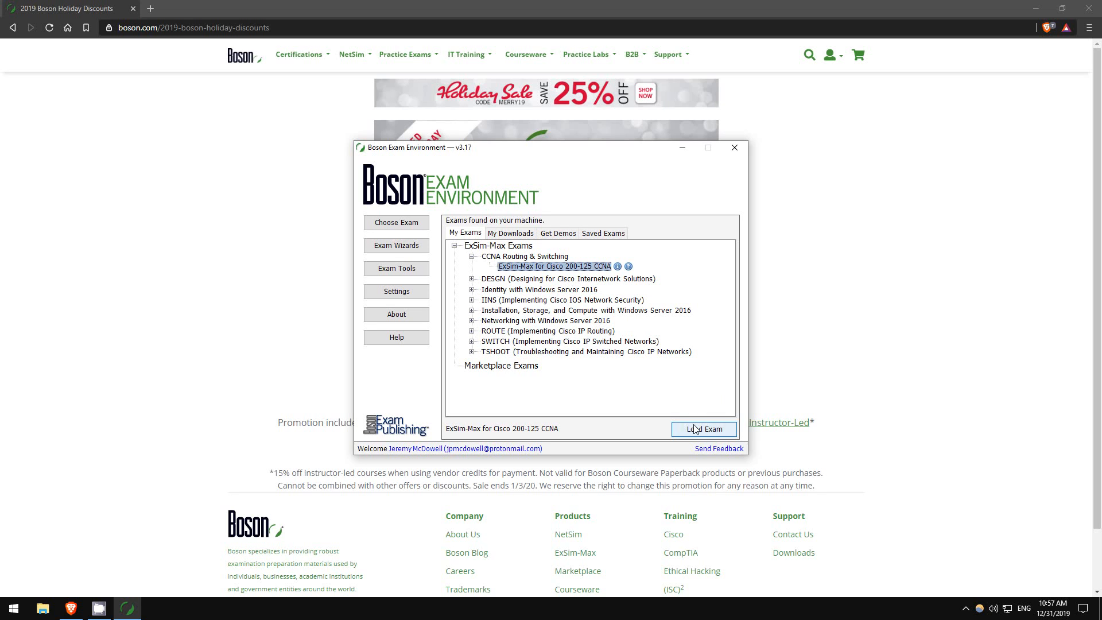
# Load the CCNA 200-125 exam and choose Exam B instead of Exam A.
pyautogui.click(703, 429)
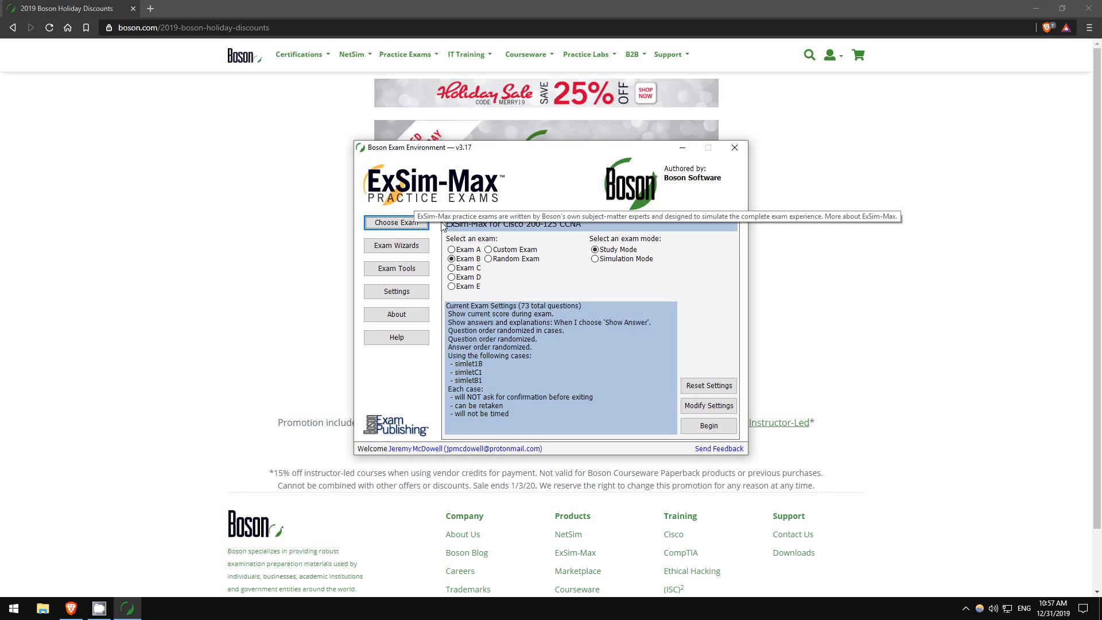
pyautogui.click(450, 250)
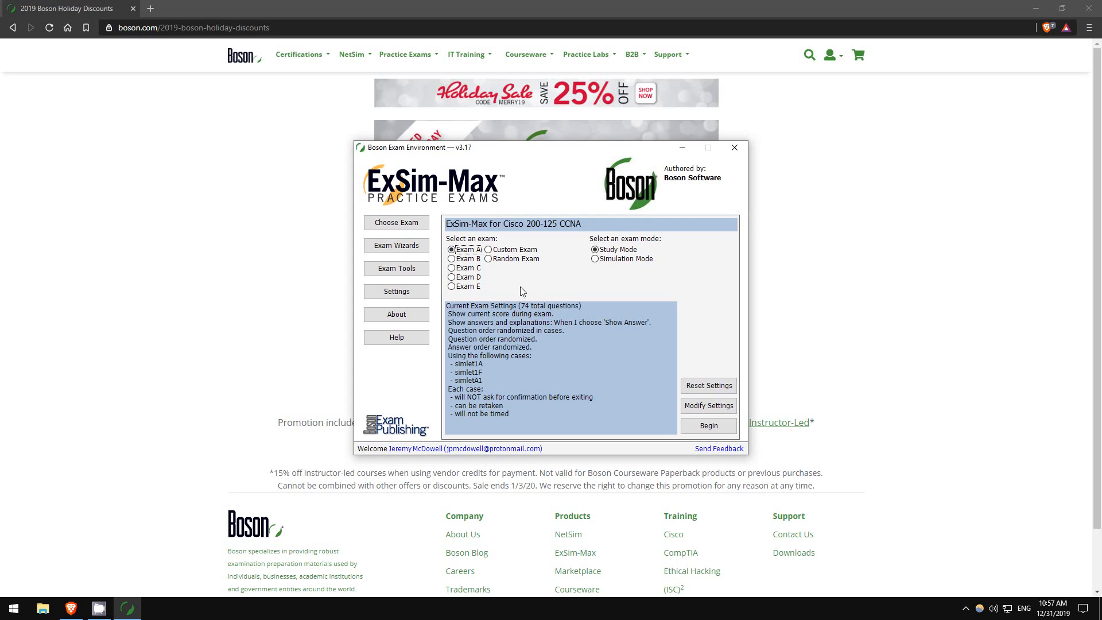
pyautogui.moveTo(492, 280)
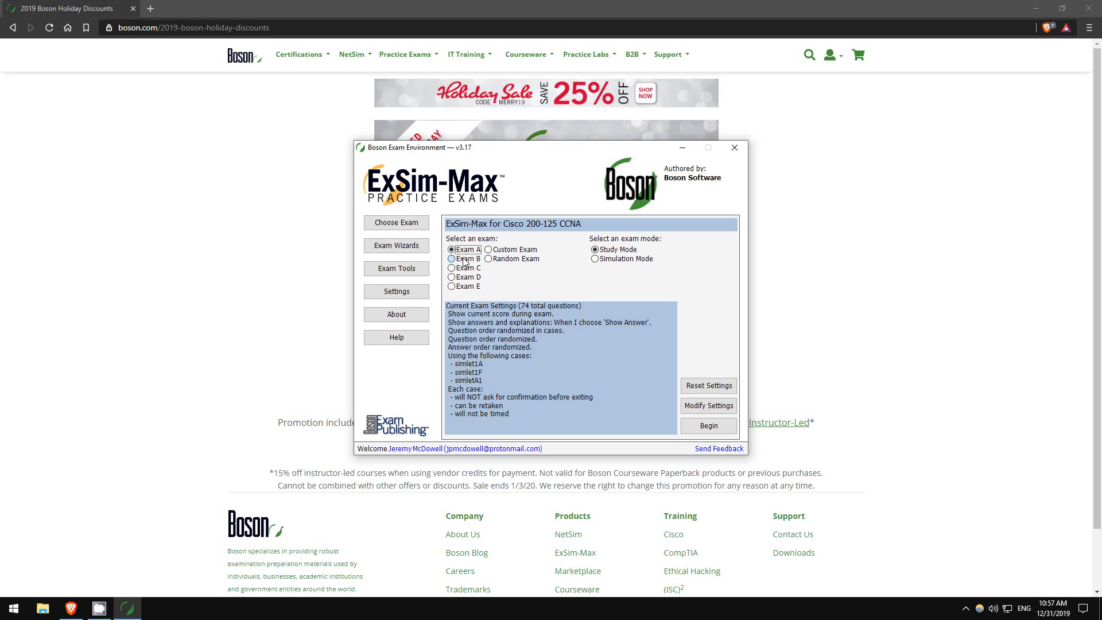
pyautogui.click(452, 259)
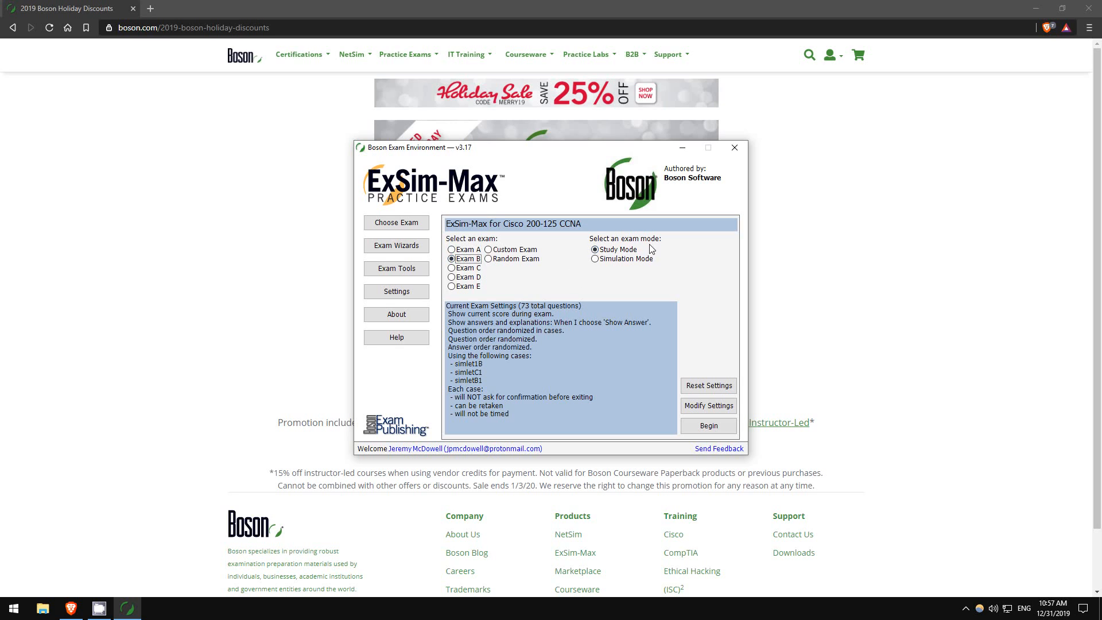
pyautogui.moveTo(494, 335)
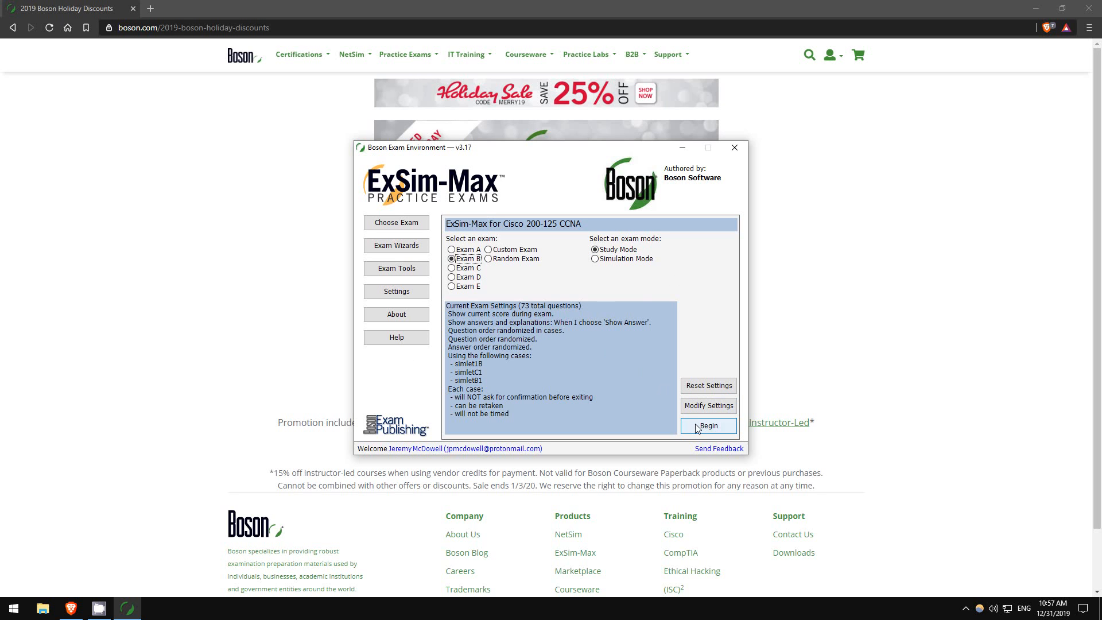
# Begin Exam B and pick answer A, 'It was established but has now expired.'.
pyautogui.click(708, 425)
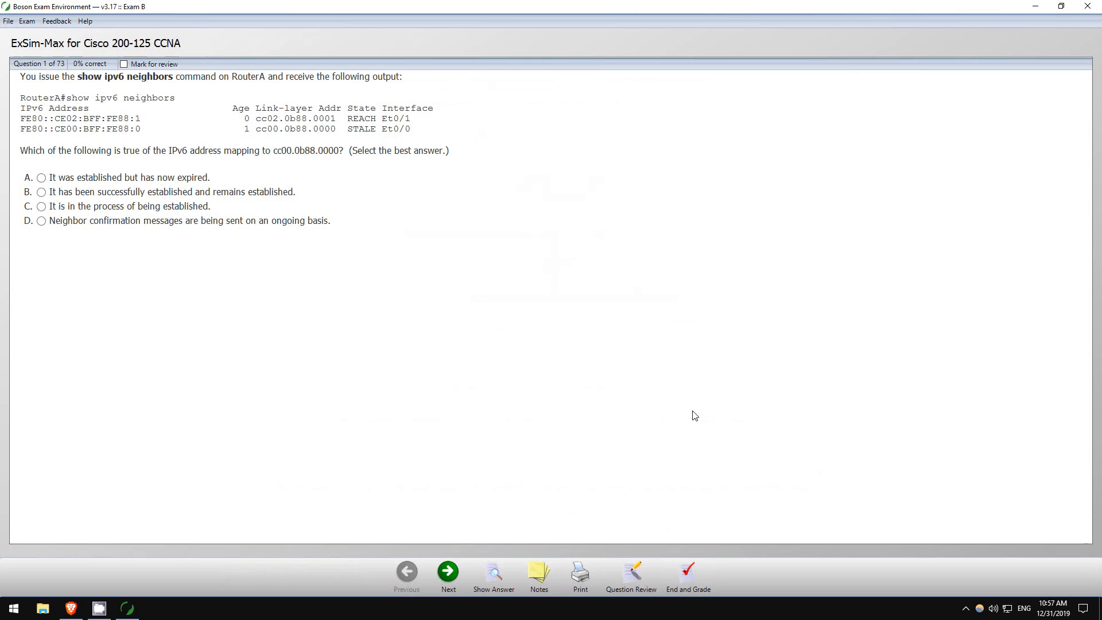
pyautogui.moveTo(207, 63)
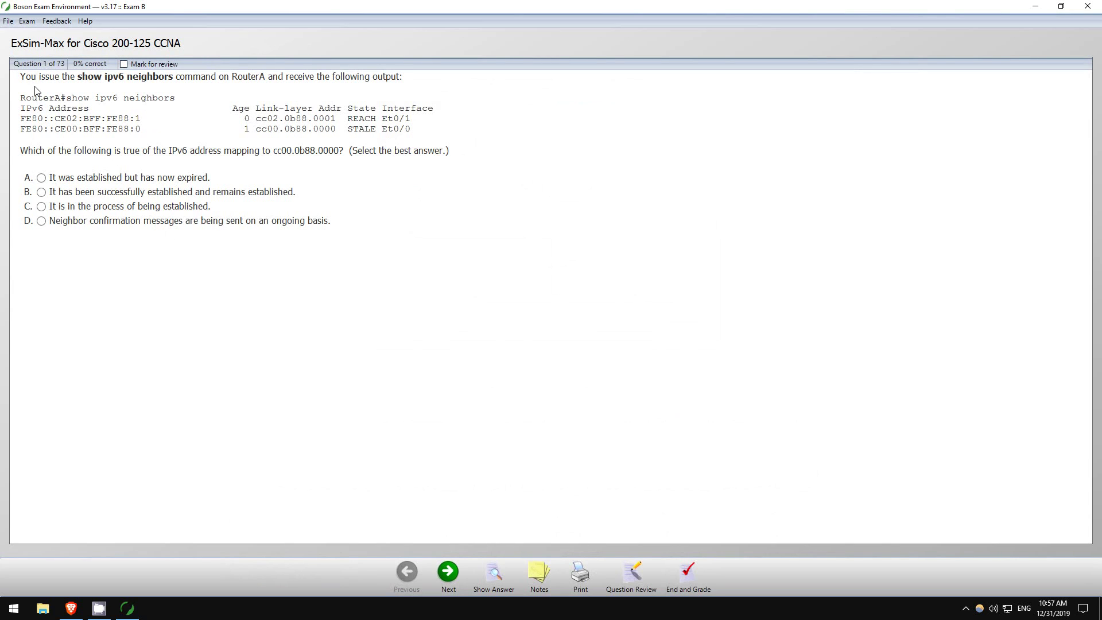
pyautogui.moveTo(114, 88)
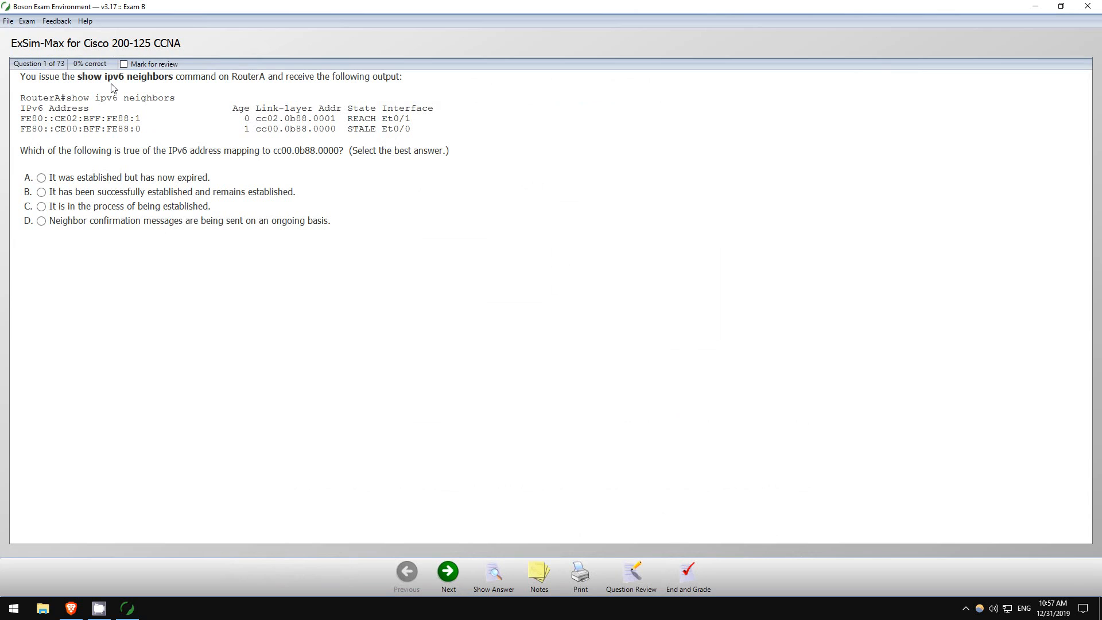
pyautogui.moveTo(235, 54)
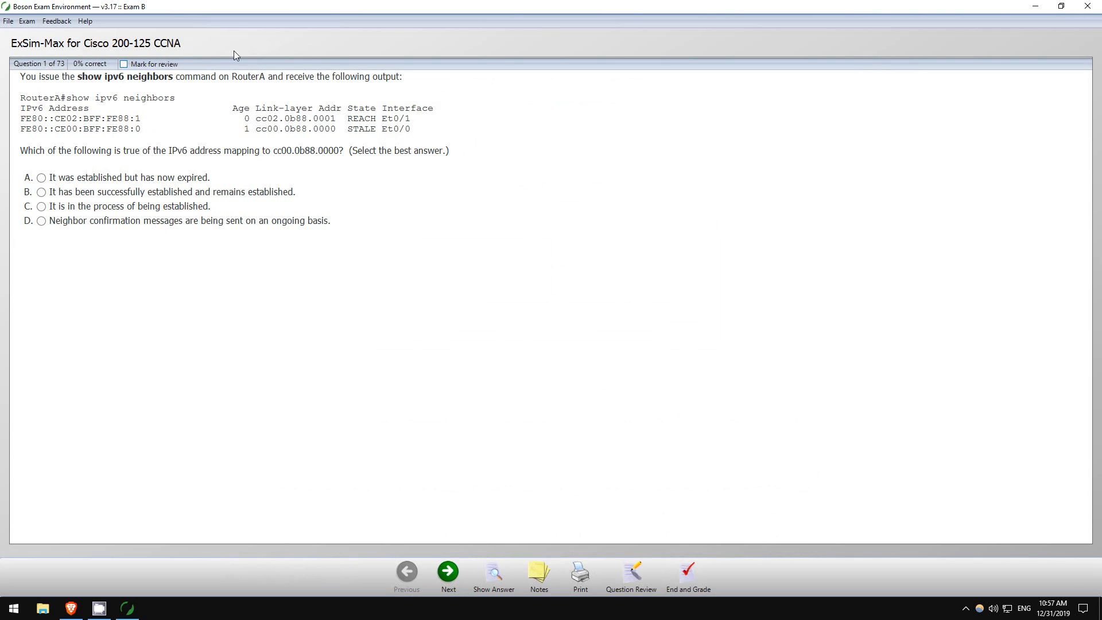
pyautogui.moveTo(36, 177)
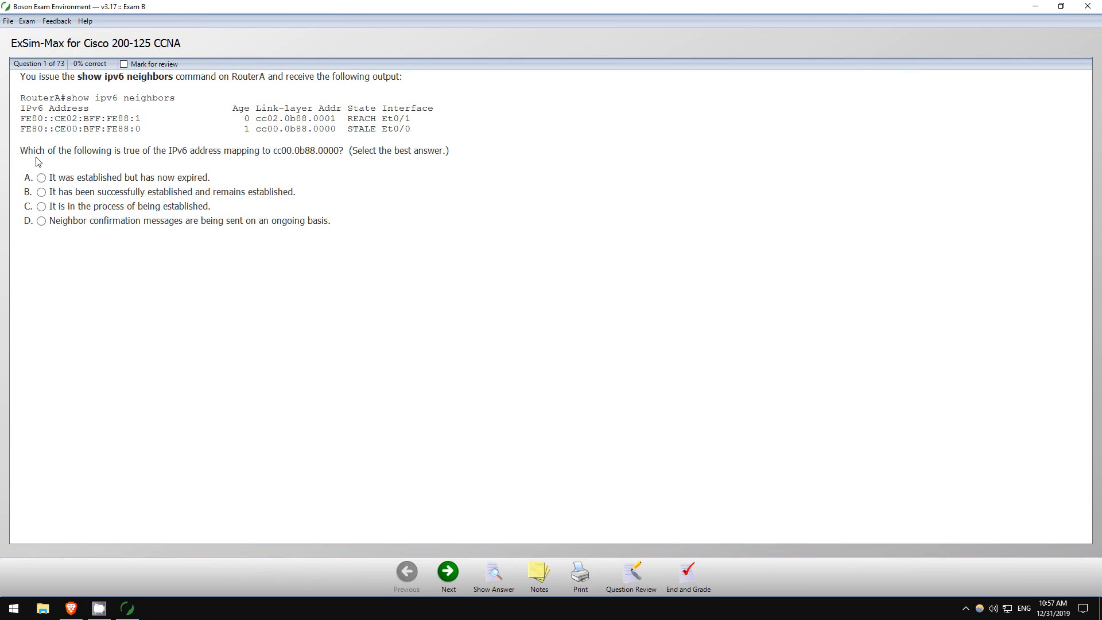
pyautogui.moveTo(166, 157)
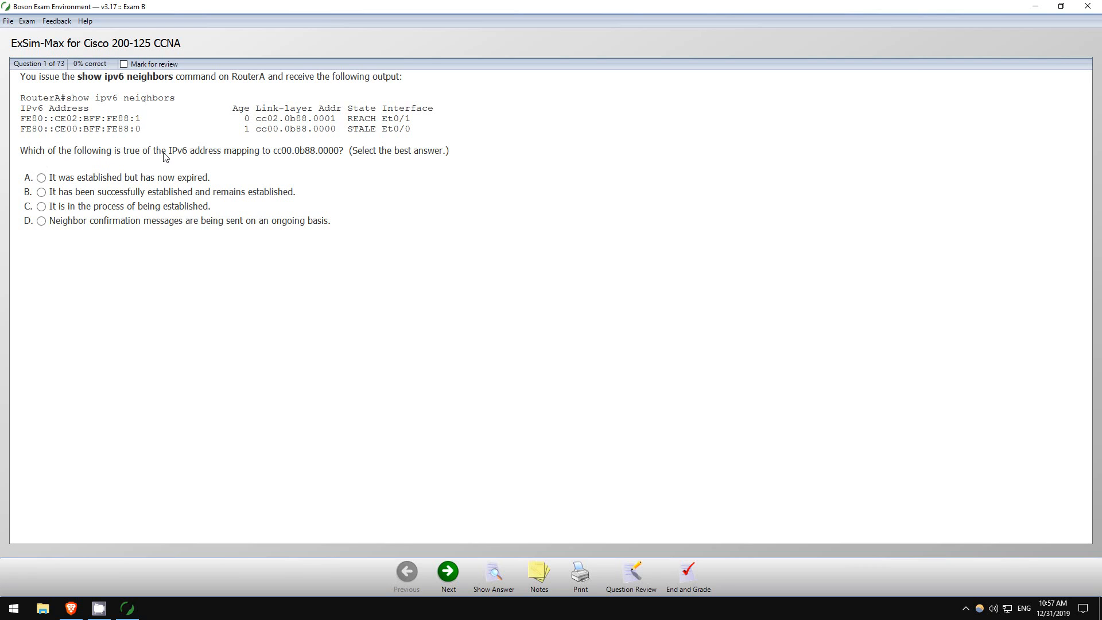
pyautogui.moveTo(273, 162)
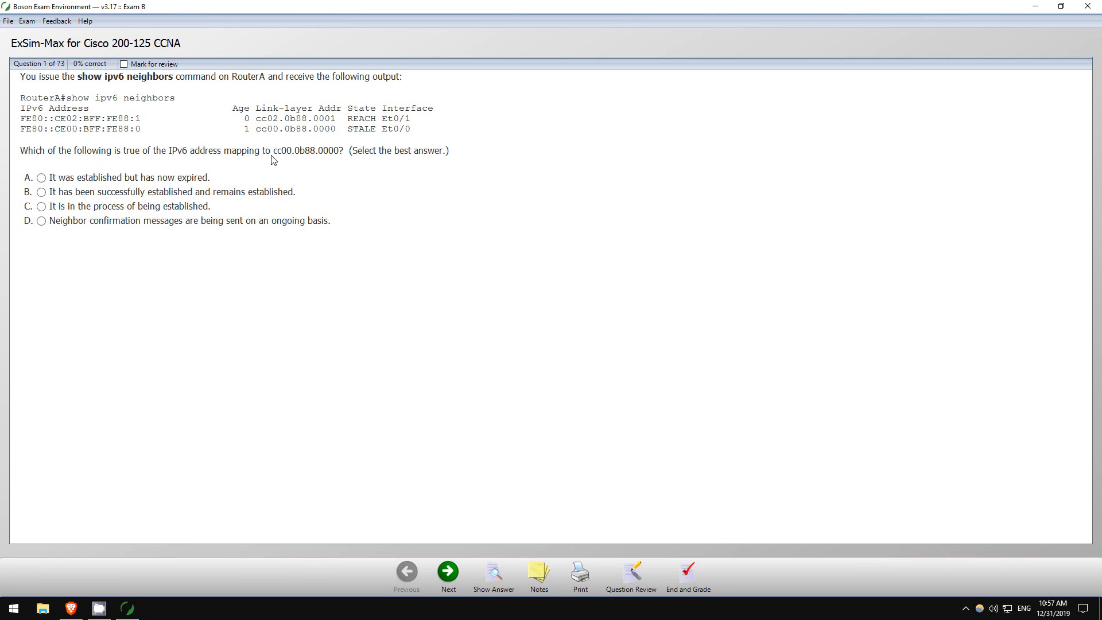
pyautogui.moveTo(308, 160)
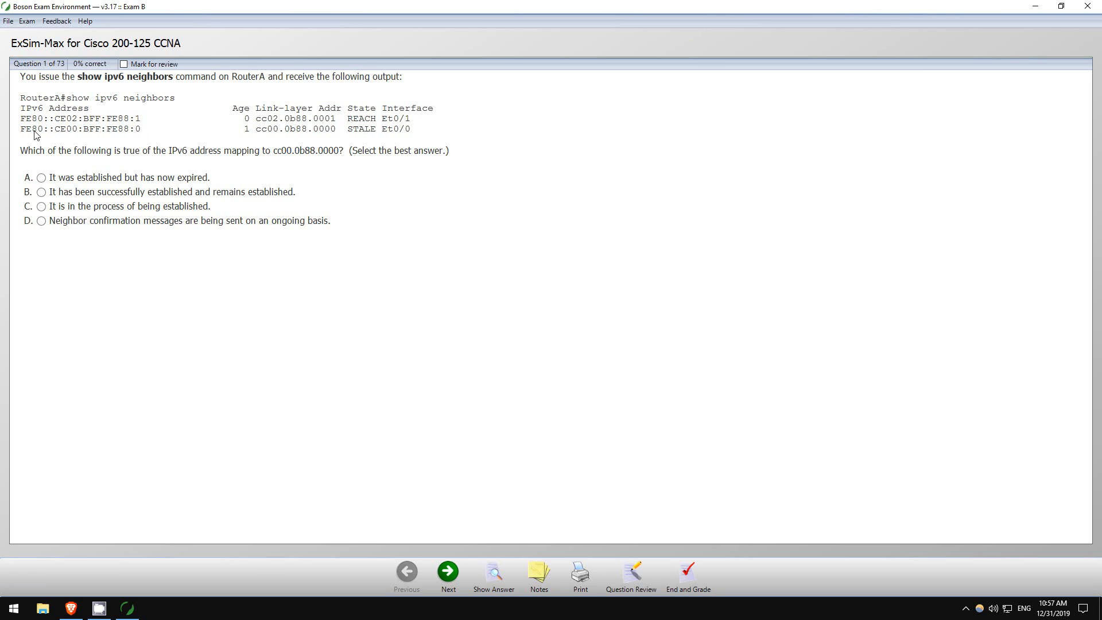
pyautogui.moveTo(111, 161)
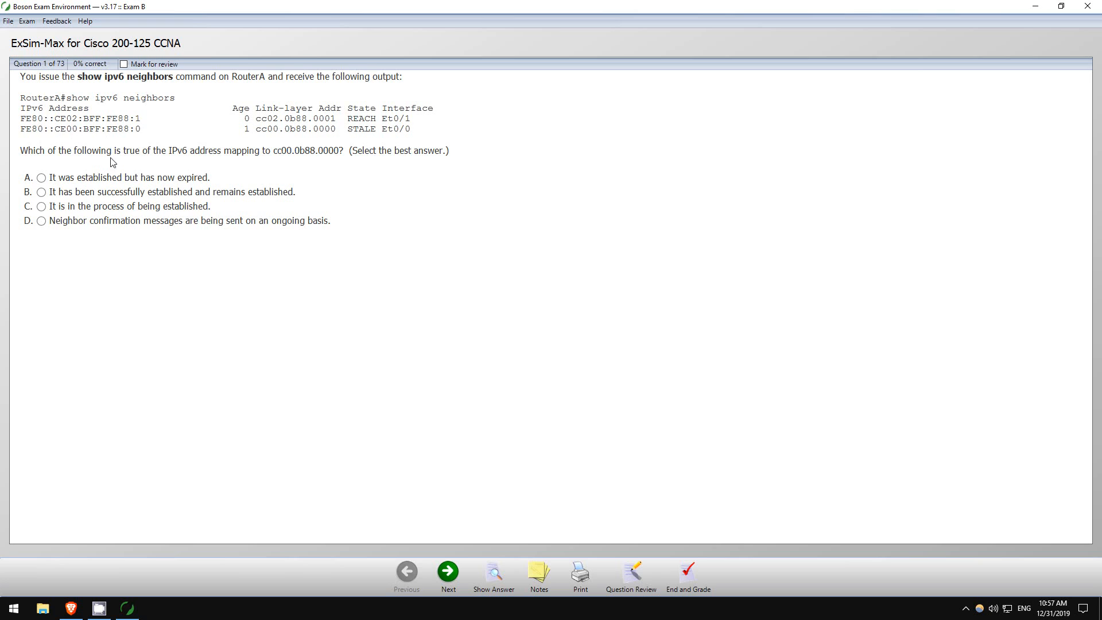
pyautogui.moveTo(118, 182)
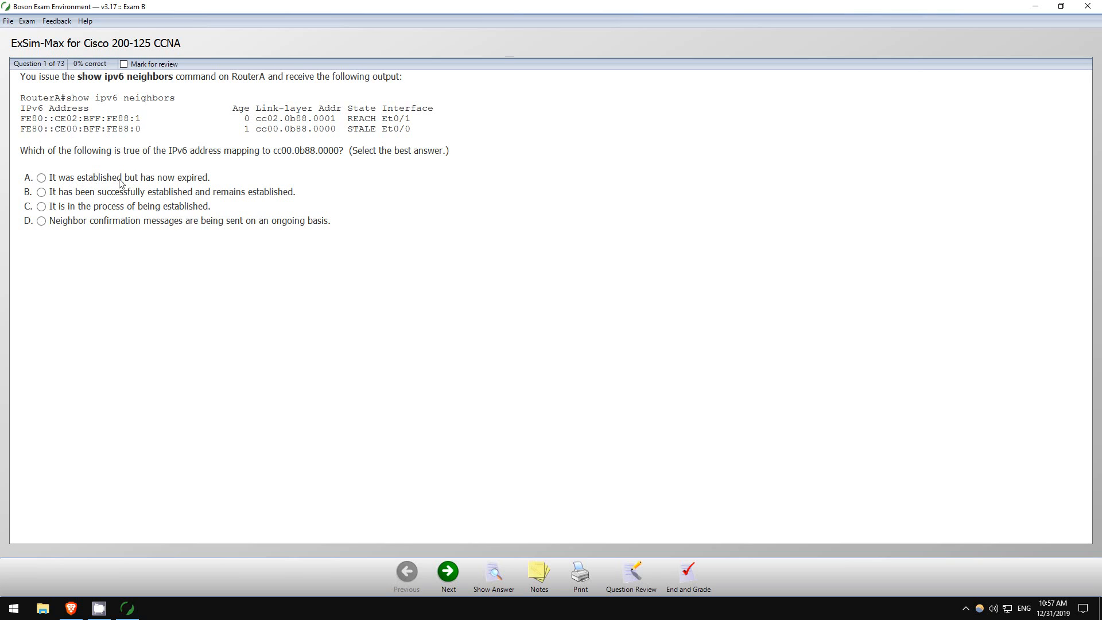
pyautogui.click(40, 176)
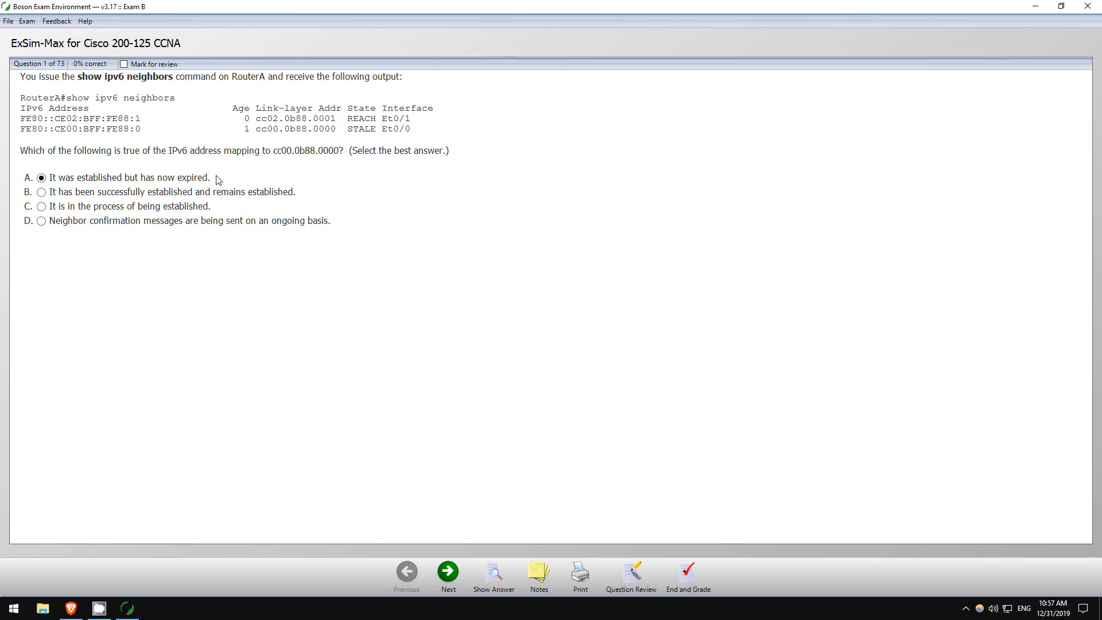
pyautogui.moveTo(223, 175)
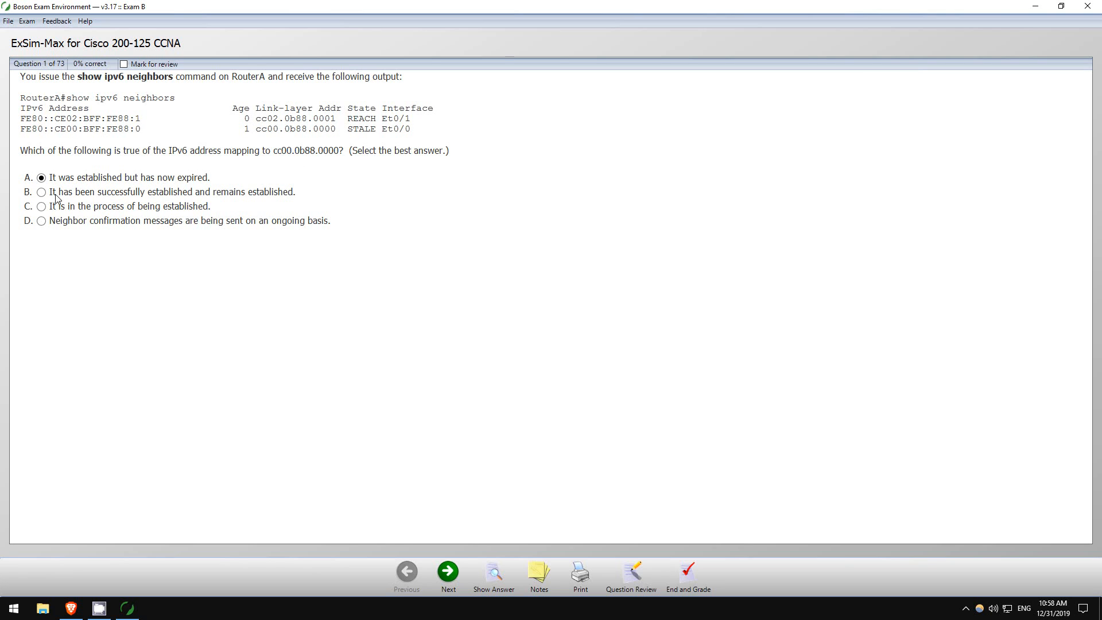
pyautogui.moveTo(145, 210)
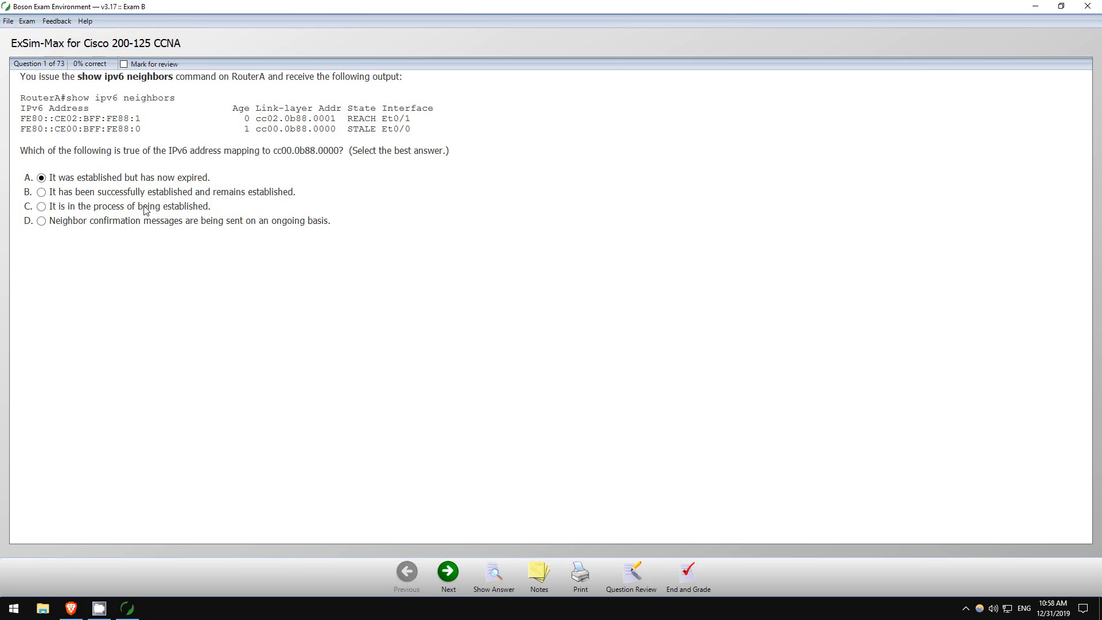
pyautogui.moveTo(141, 205)
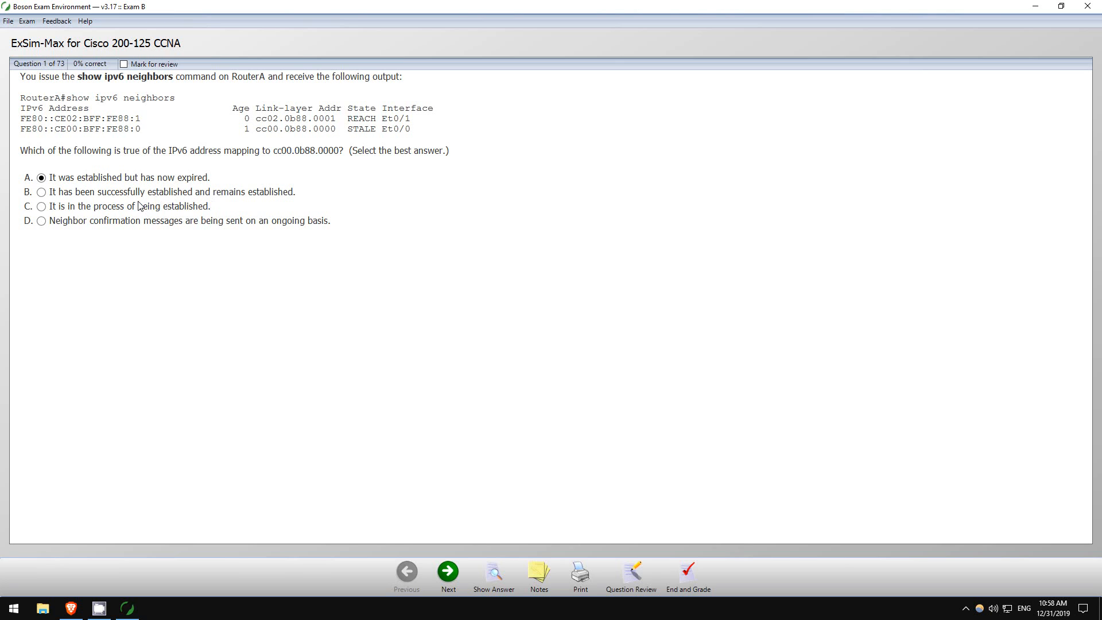
pyautogui.moveTo(286, 197)
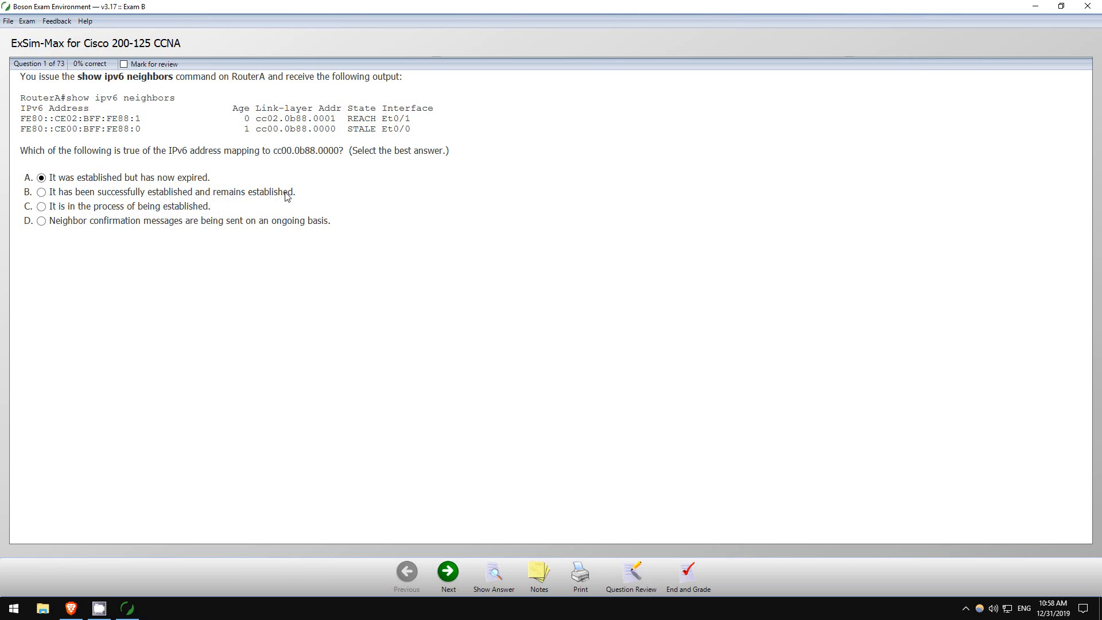
pyautogui.moveTo(130, 213)
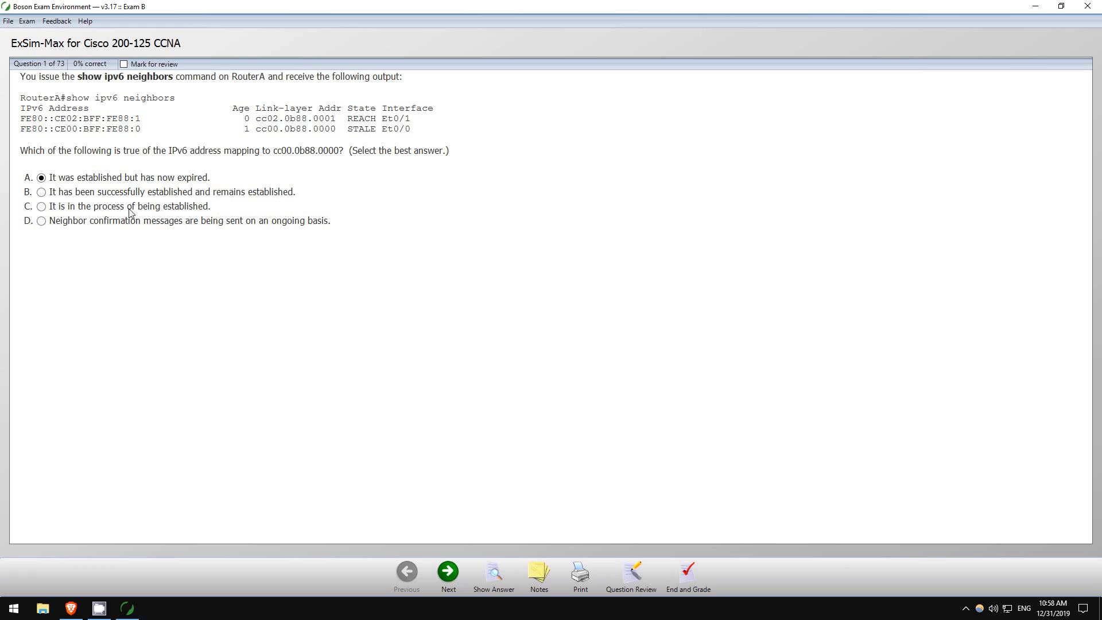
pyautogui.moveTo(78, 229)
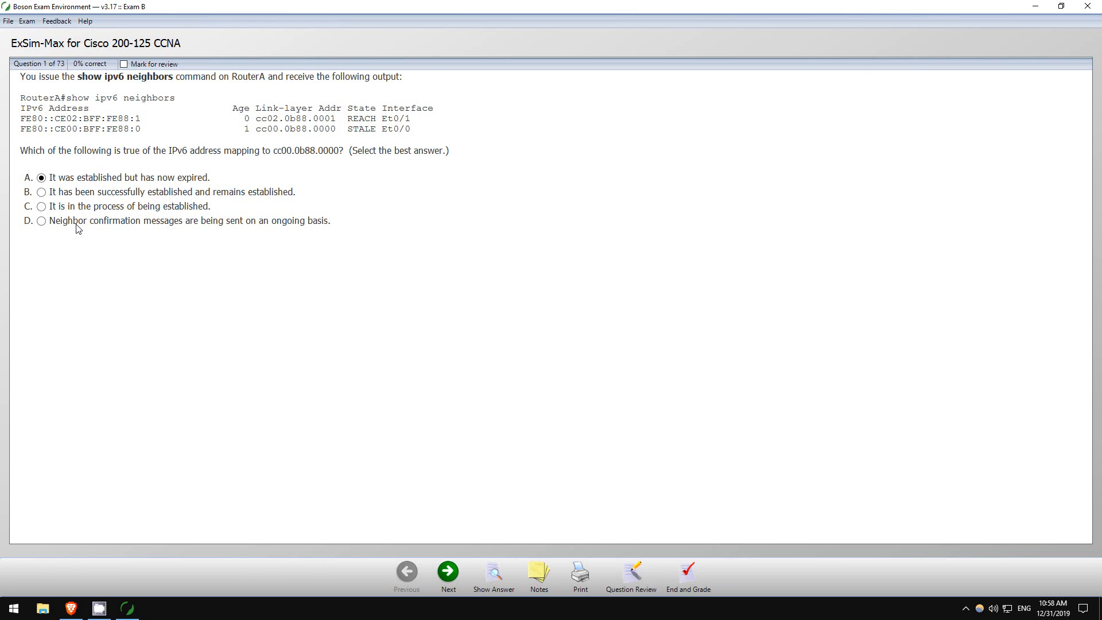
pyautogui.moveTo(270, 223)
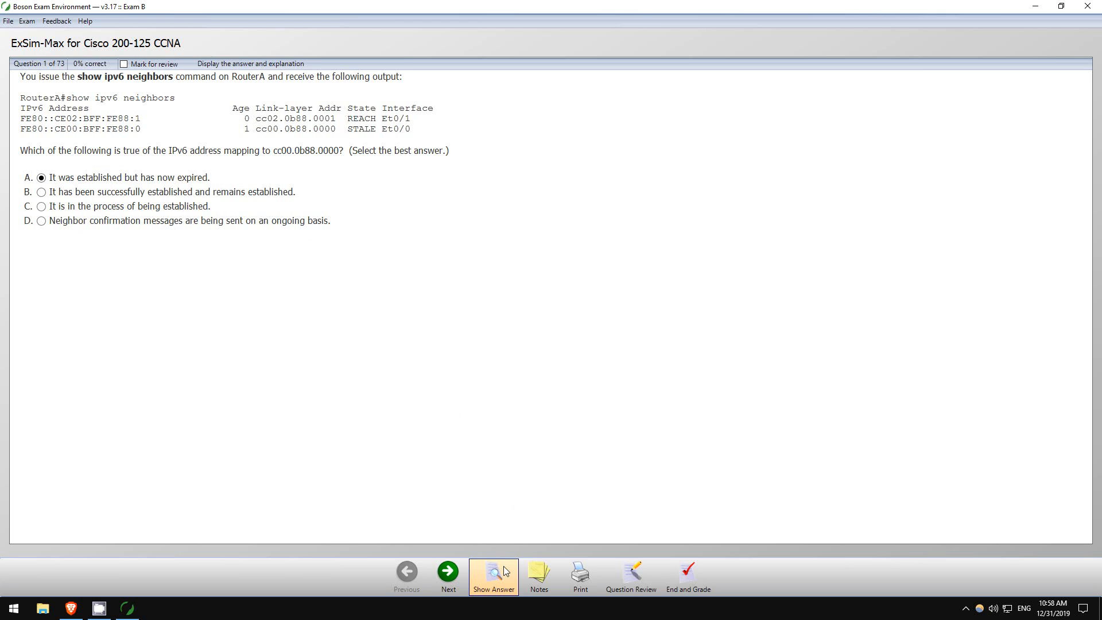
# Show question 1's answer and scroll through its explanation.
pyautogui.click(493, 571)
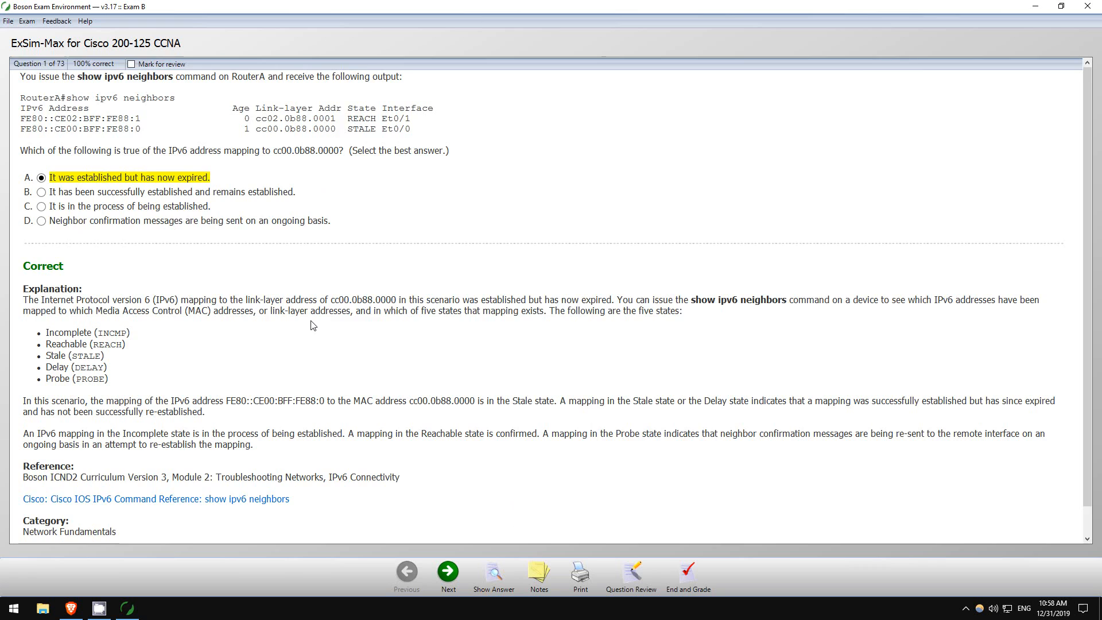
pyautogui.scroll(-3)
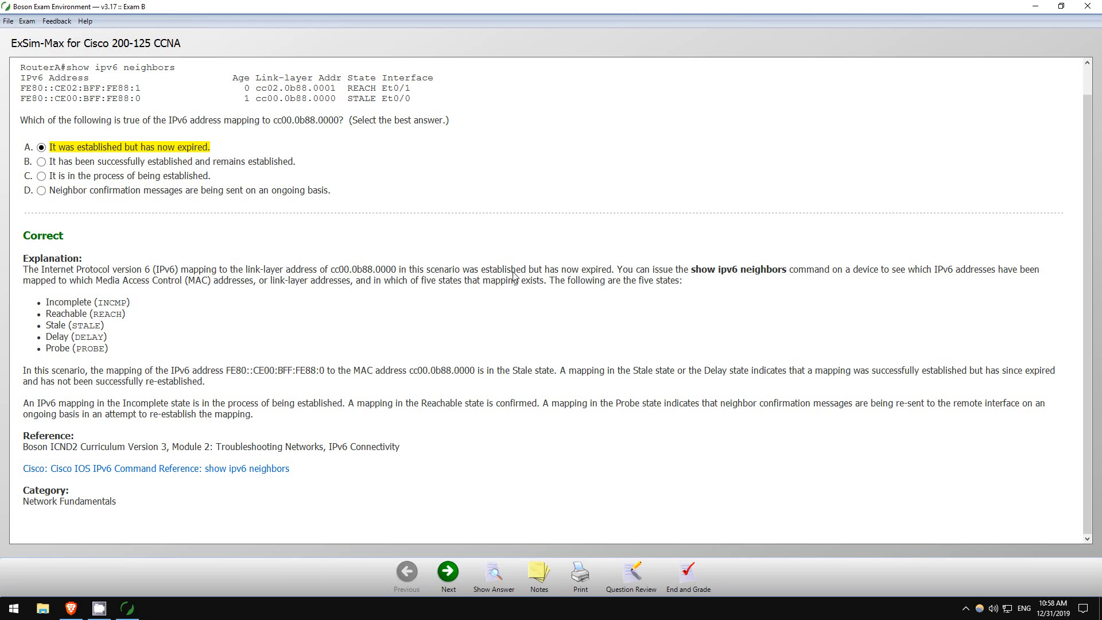
pyautogui.moveTo(108, 288)
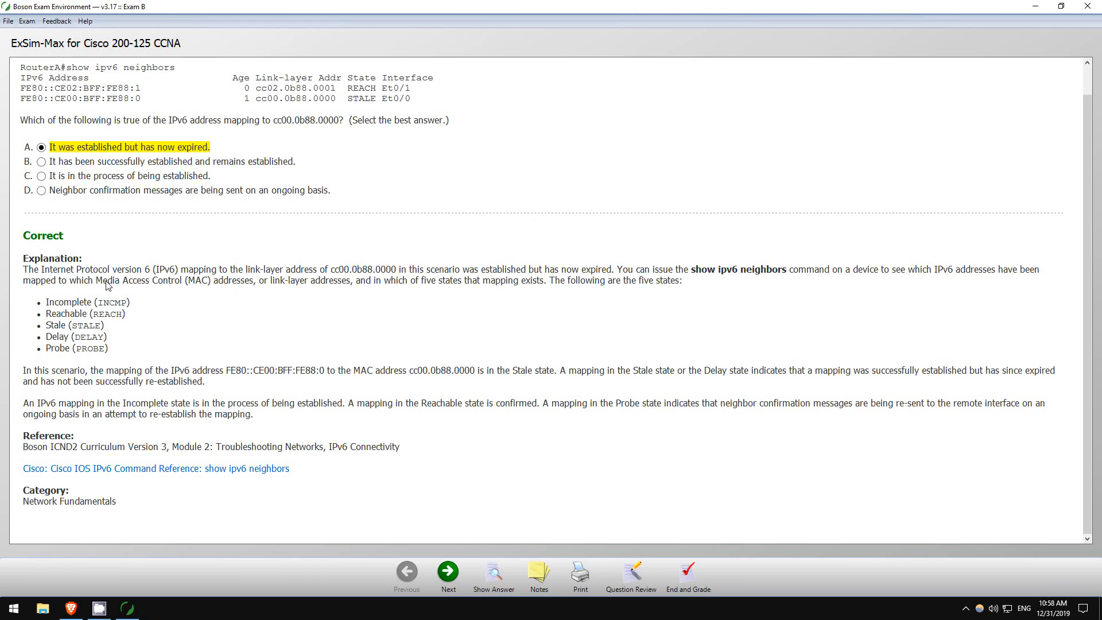
pyautogui.moveTo(147, 342)
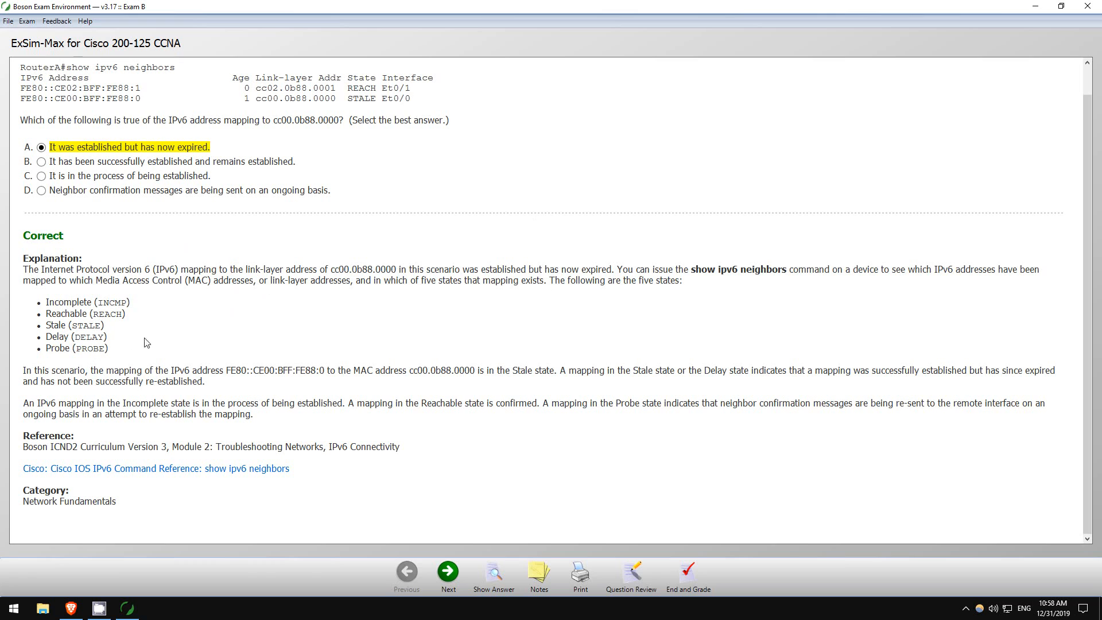
pyautogui.moveTo(481, 271)
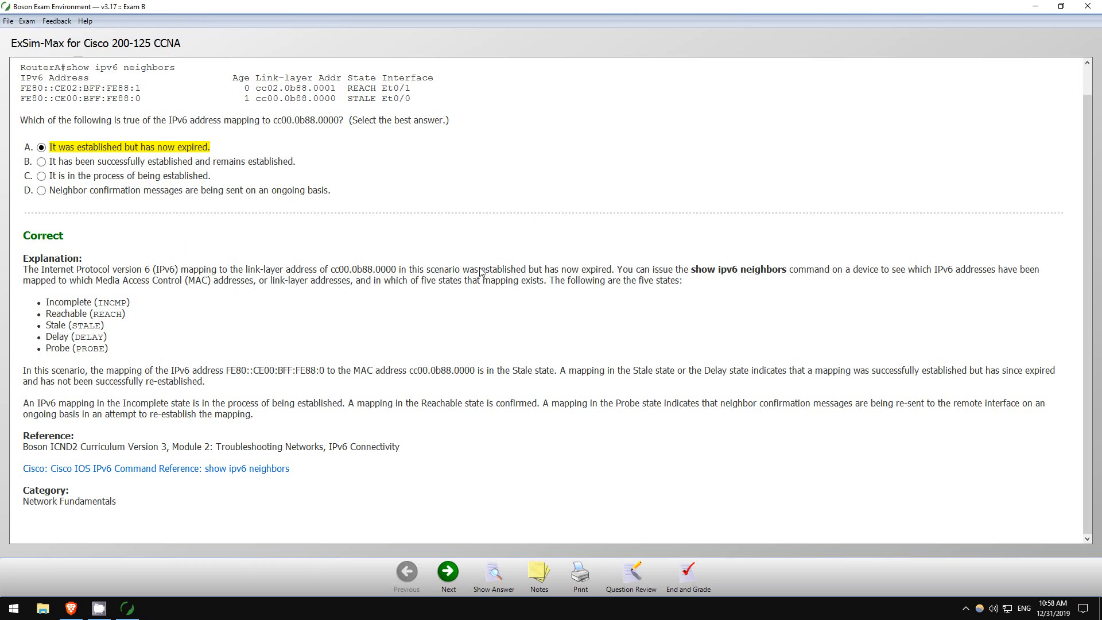
pyautogui.moveTo(529, 458)
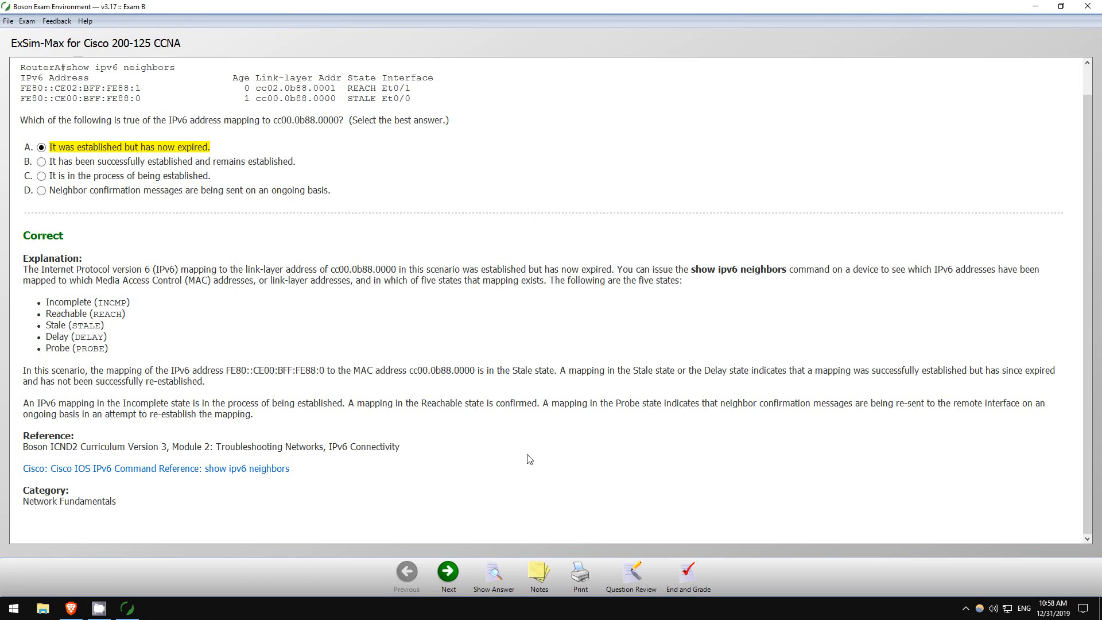
pyautogui.moveTo(36, 405)
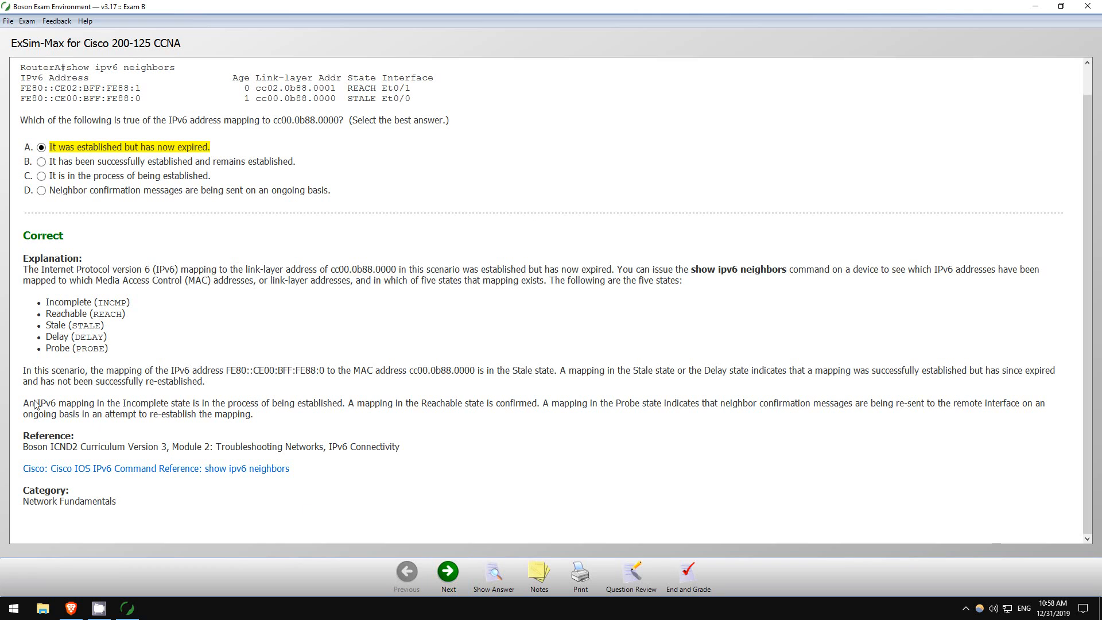
pyautogui.moveTo(144, 477)
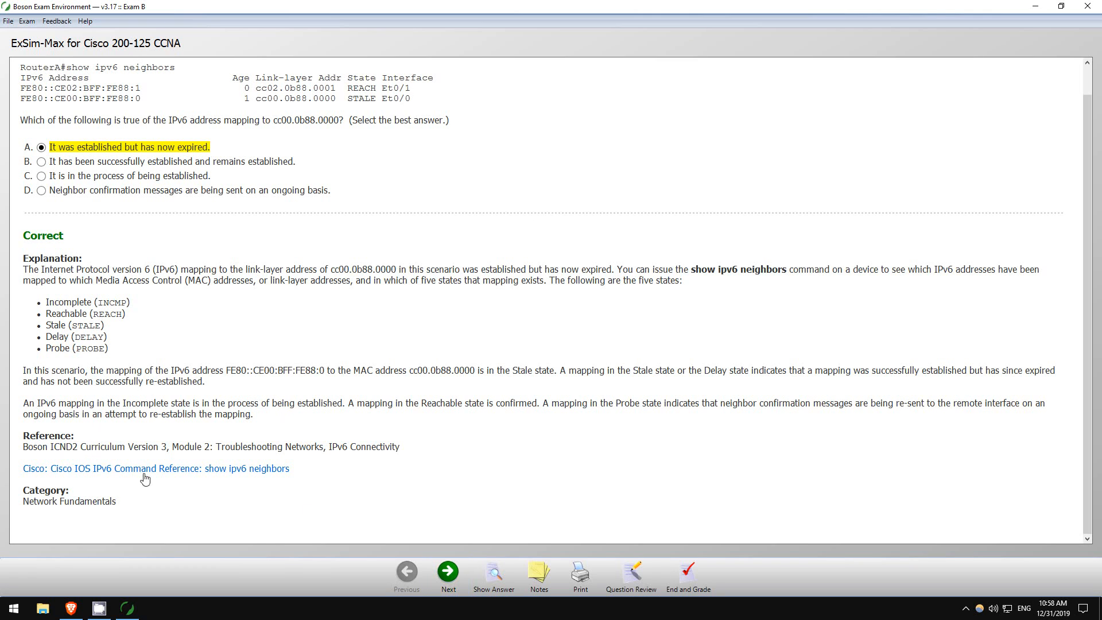
pyautogui.moveTo(392, 443)
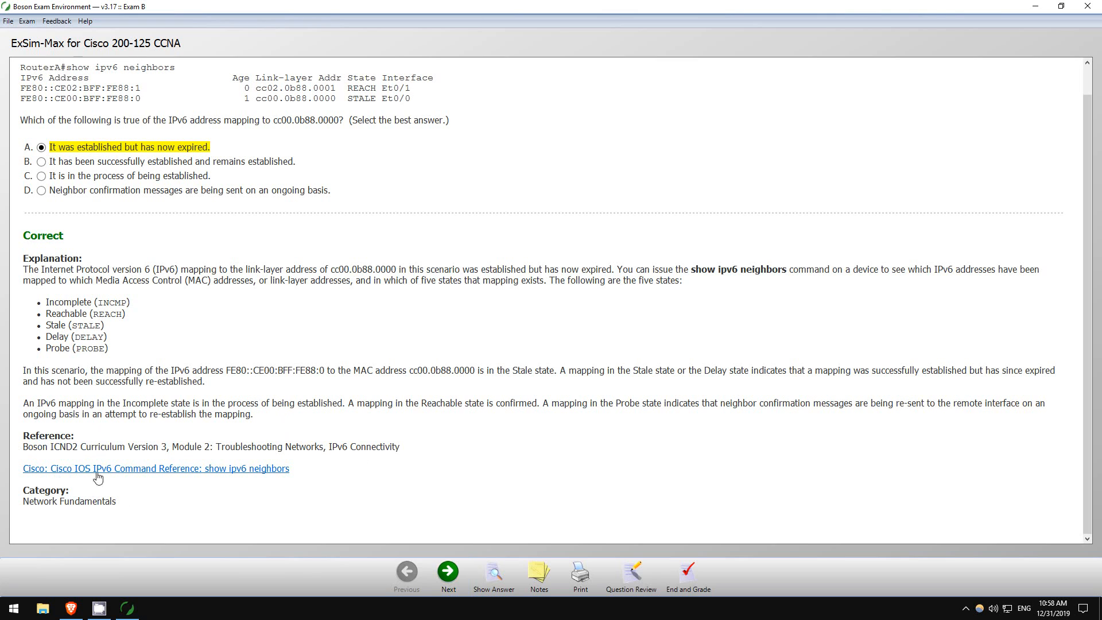
pyautogui.moveTo(338, 471)
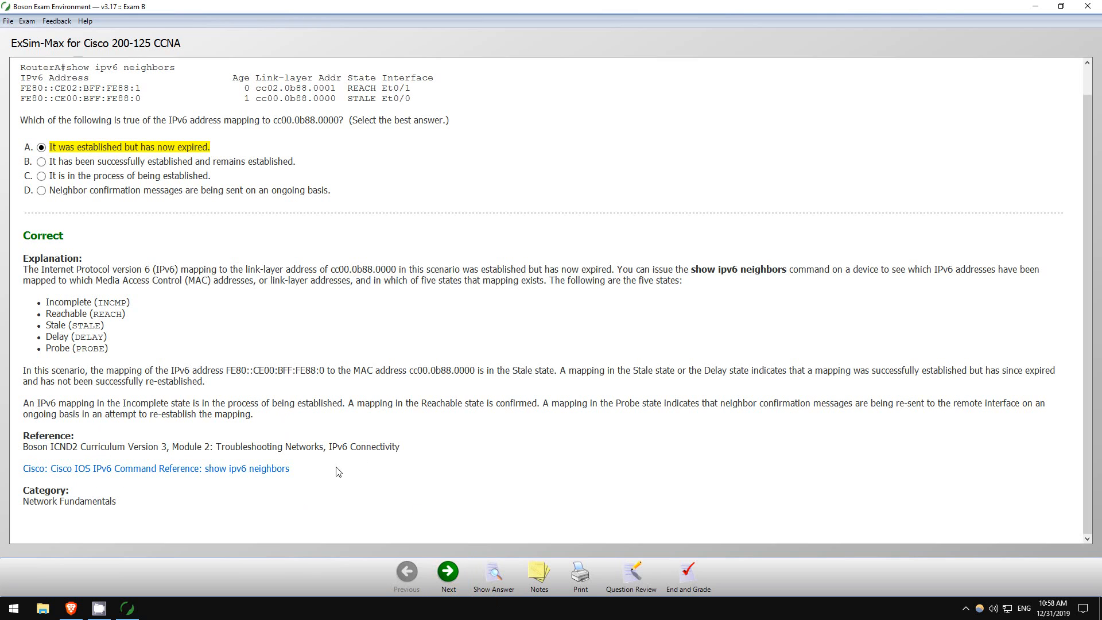
pyautogui.moveTo(448, 583)
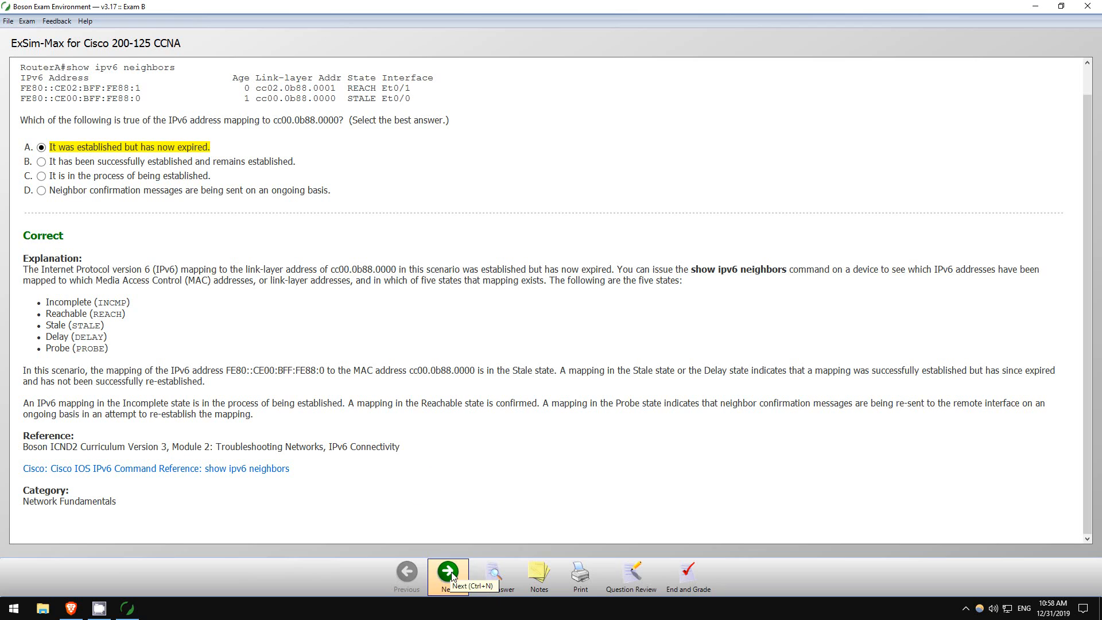
pyautogui.click(447, 570)
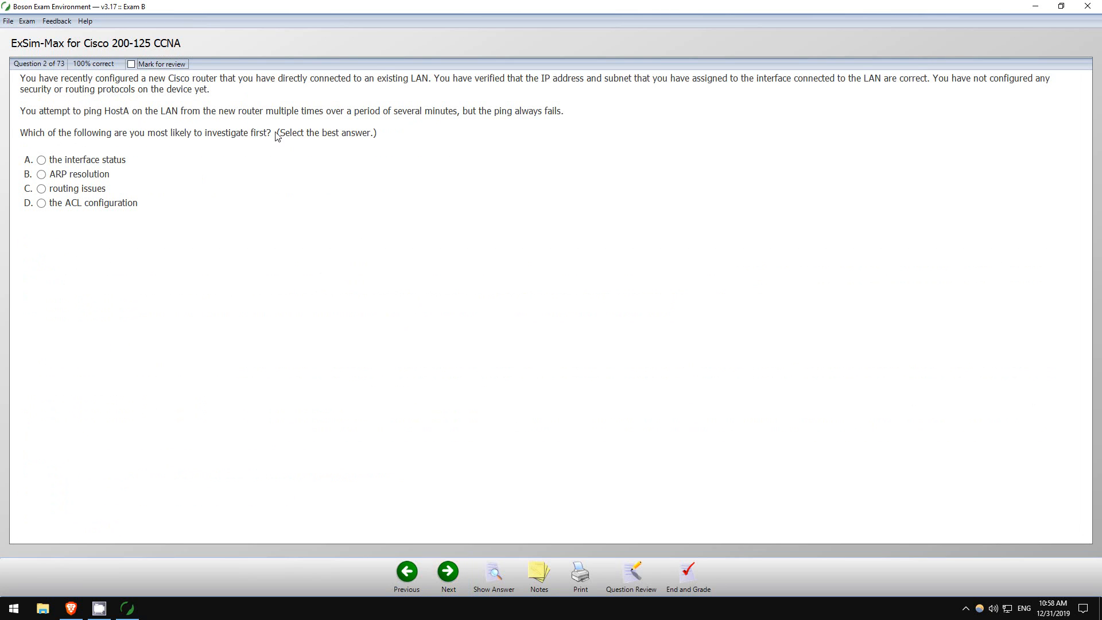
pyautogui.moveTo(42, 81)
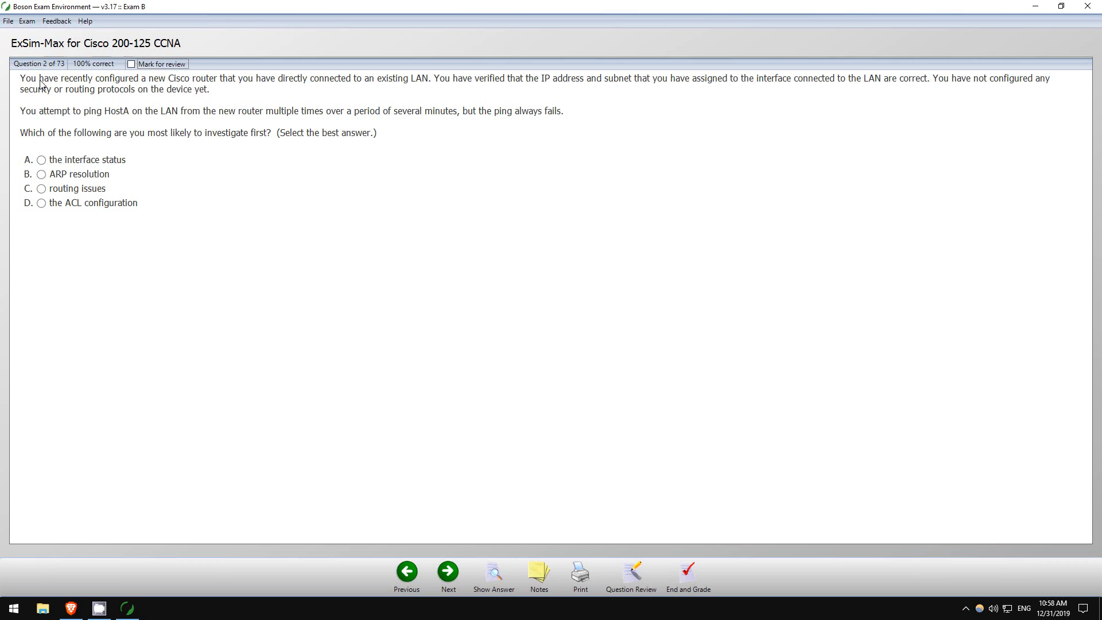
pyautogui.moveTo(570, 92)
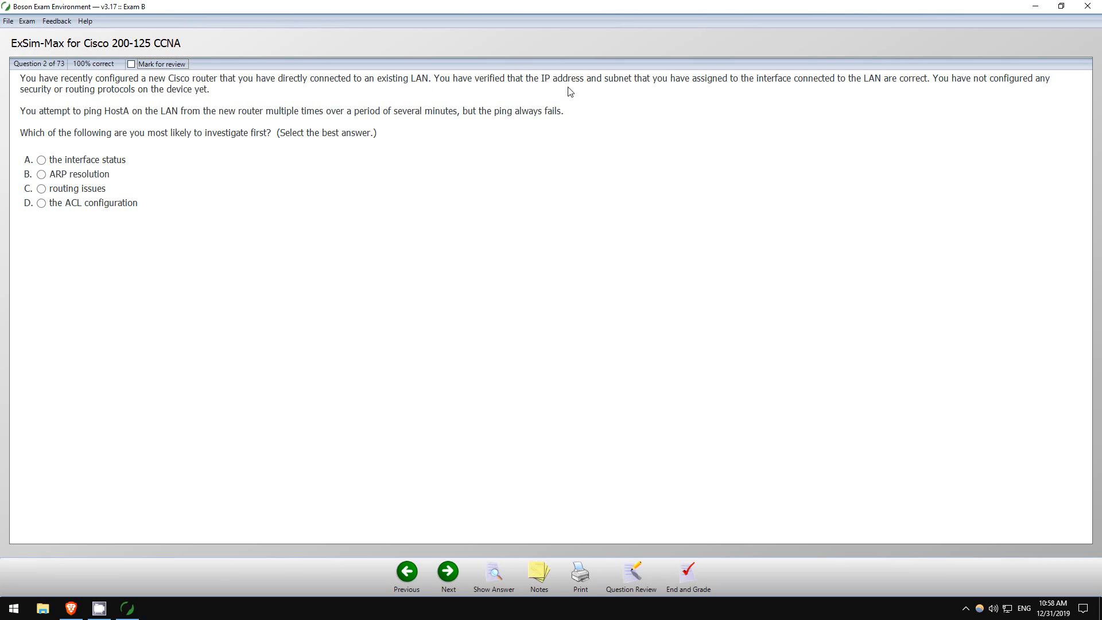
pyautogui.moveTo(727, 88)
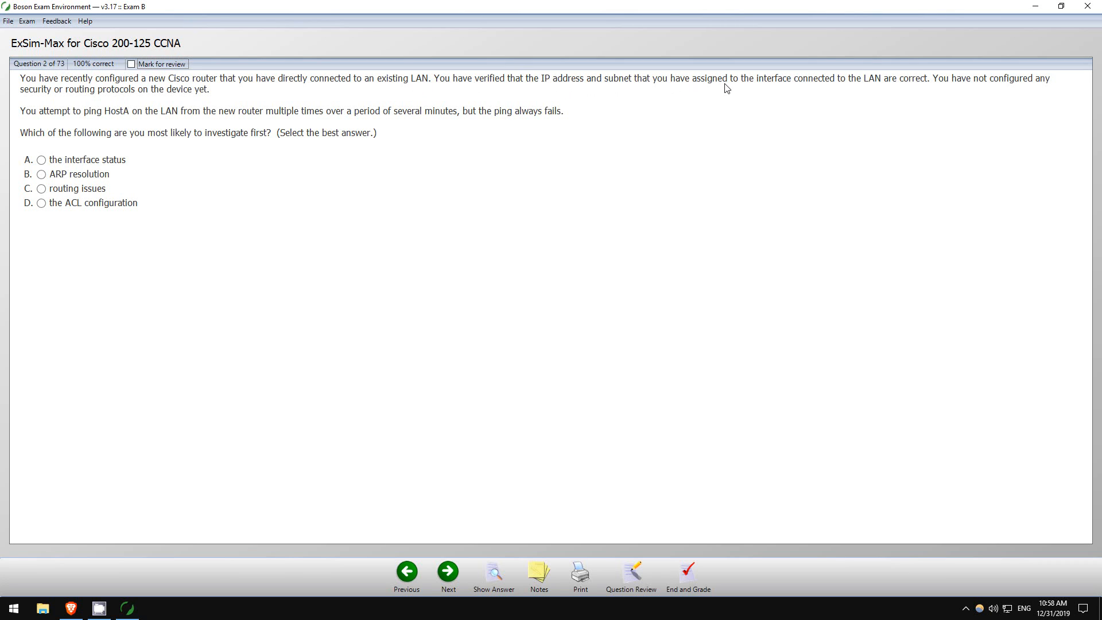
pyautogui.moveTo(875, 87)
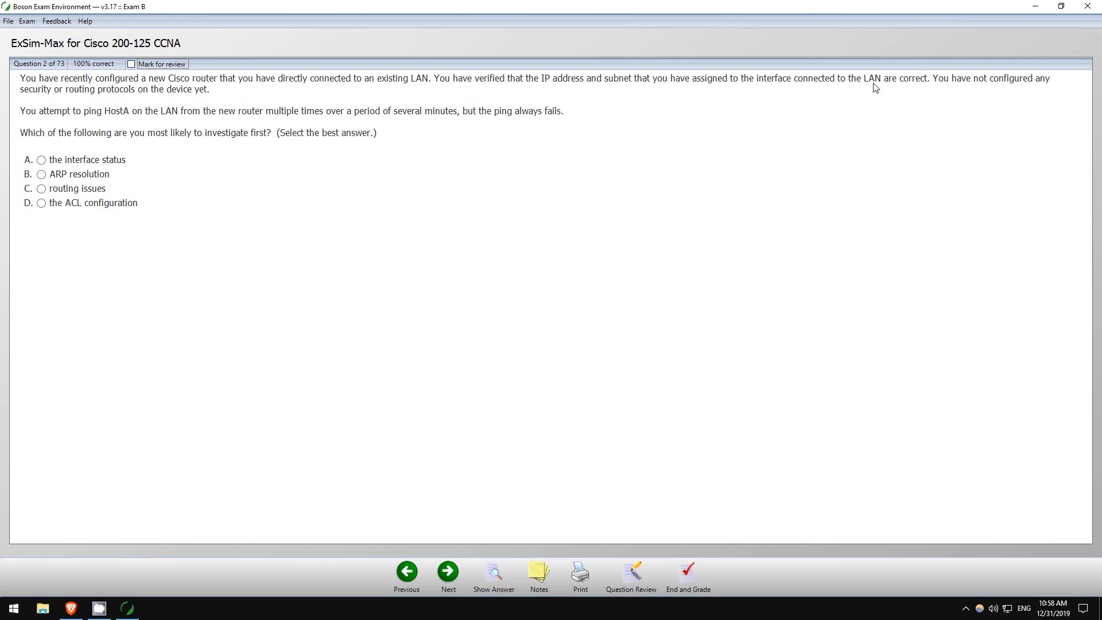
pyautogui.moveTo(947, 91)
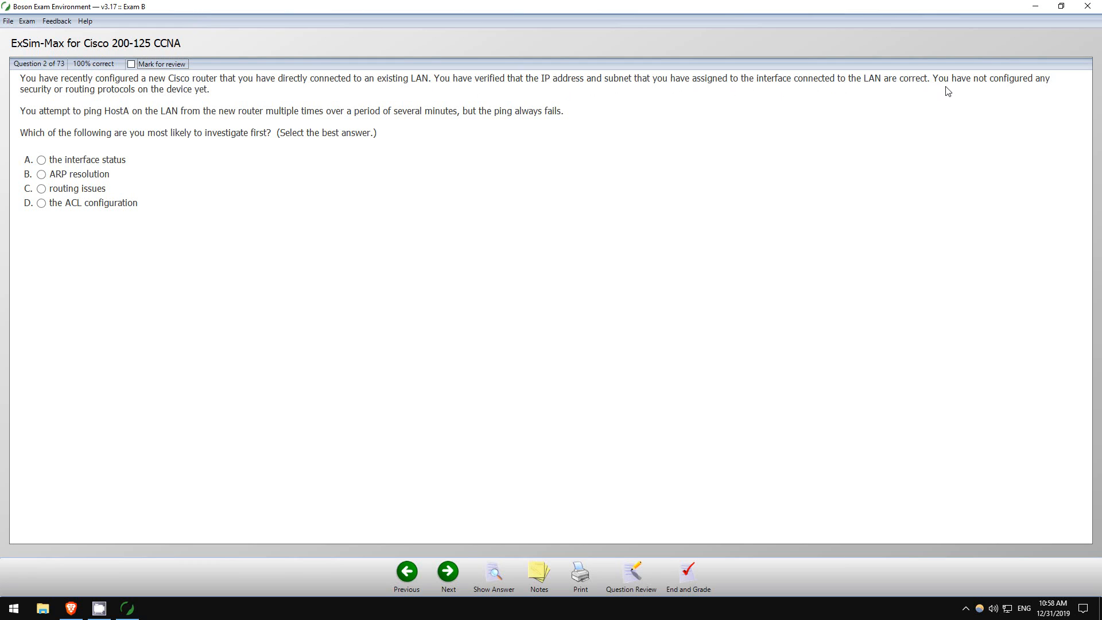
pyautogui.moveTo(44, 90)
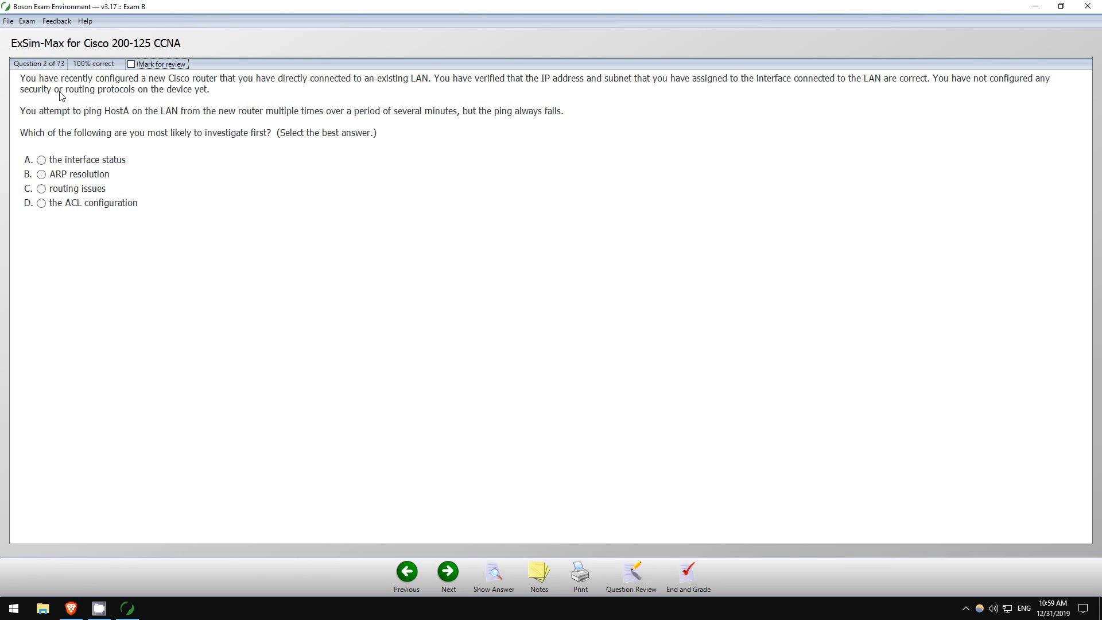
pyautogui.moveTo(219, 95)
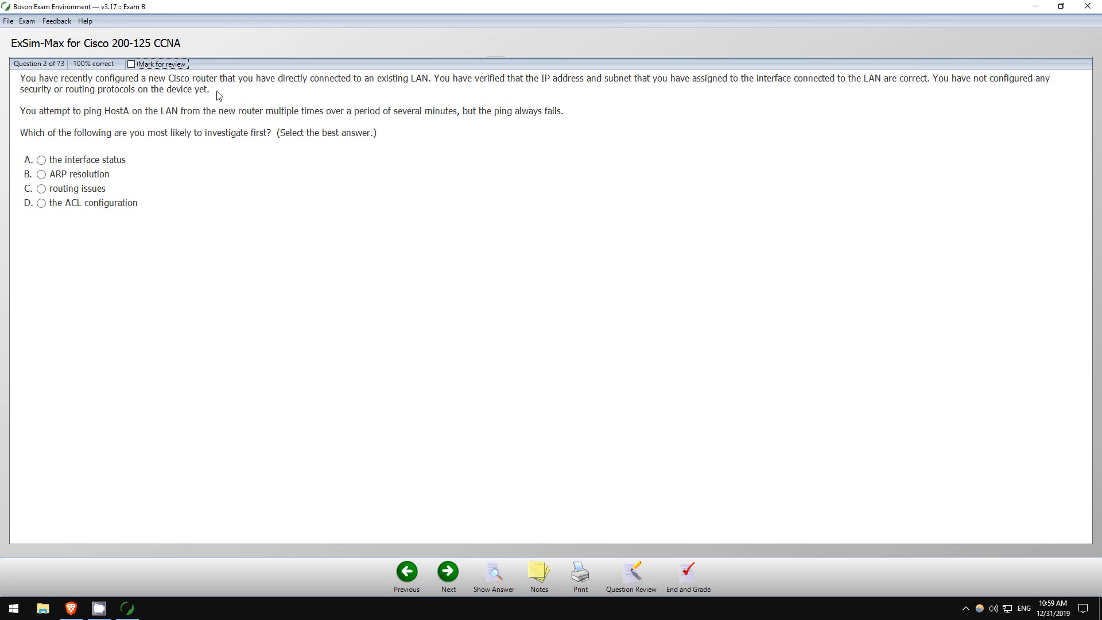
pyautogui.moveTo(37, 118)
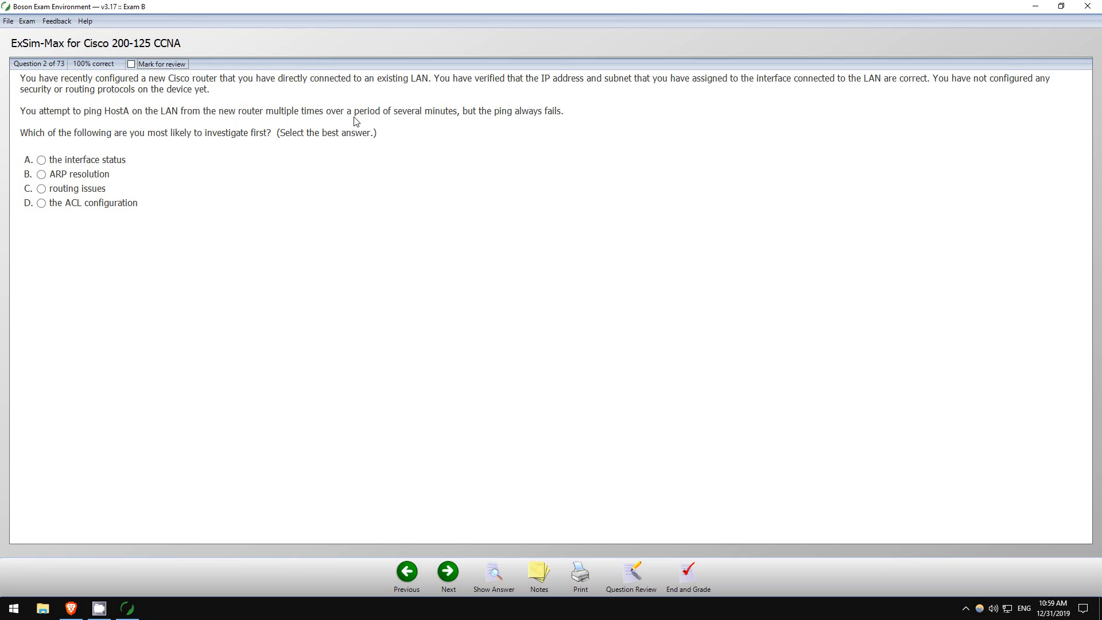
pyautogui.moveTo(447, 121)
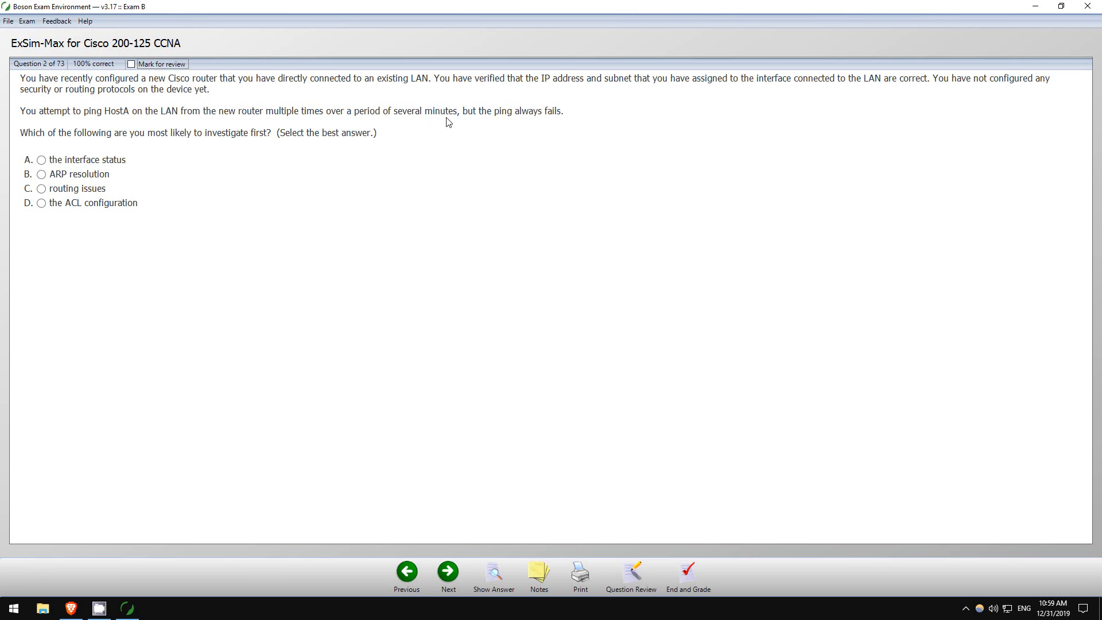
pyautogui.moveTo(78, 141)
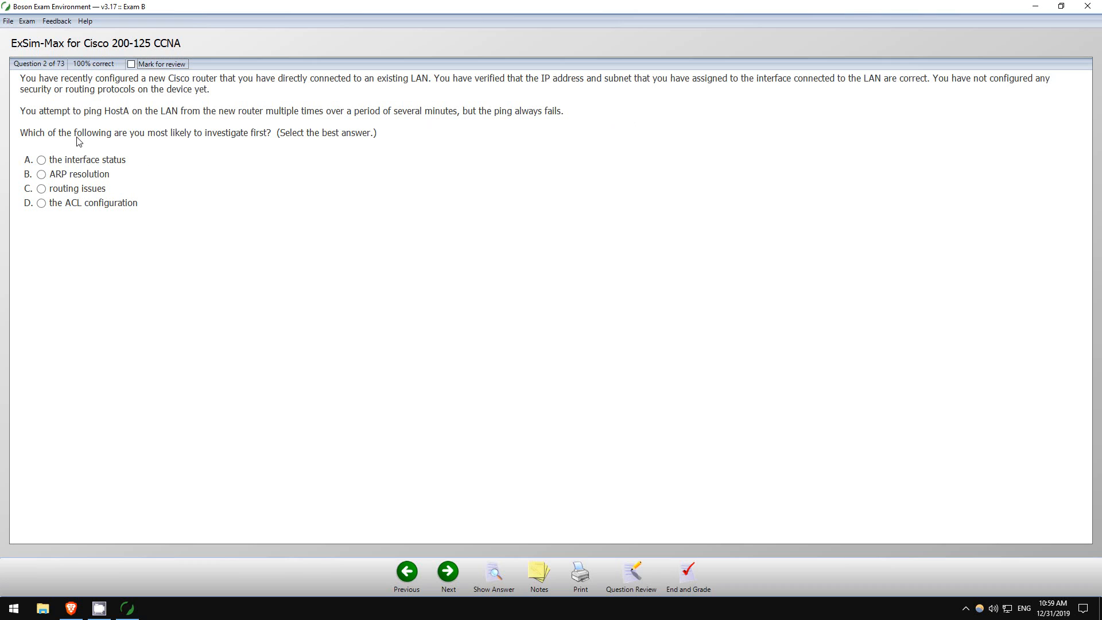
pyautogui.moveTo(197, 161)
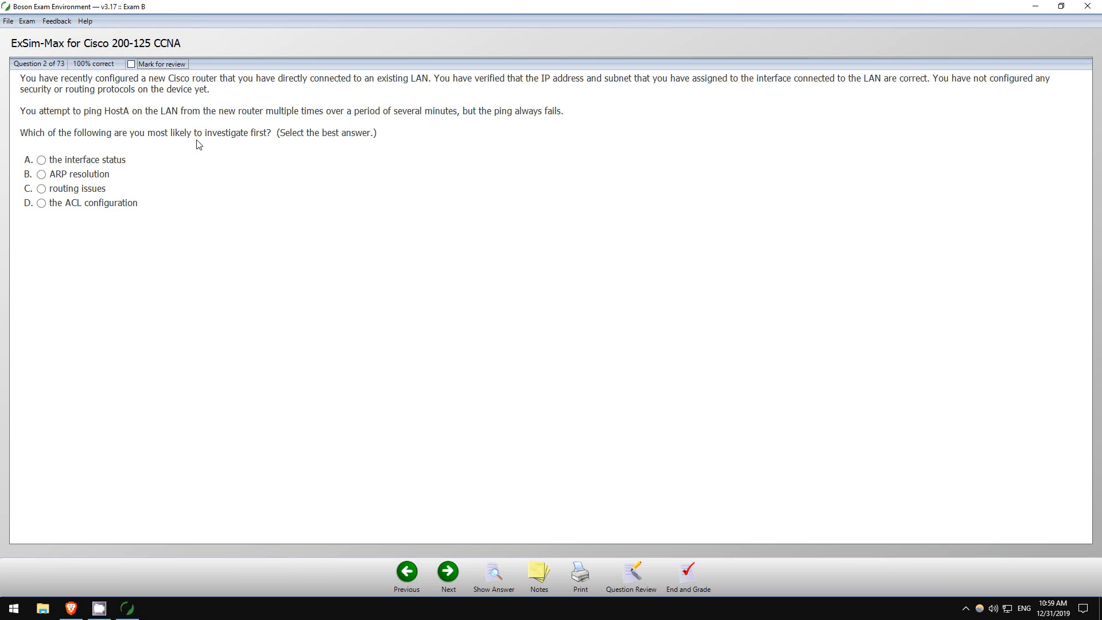
pyautogui.moveTo(128, 173)
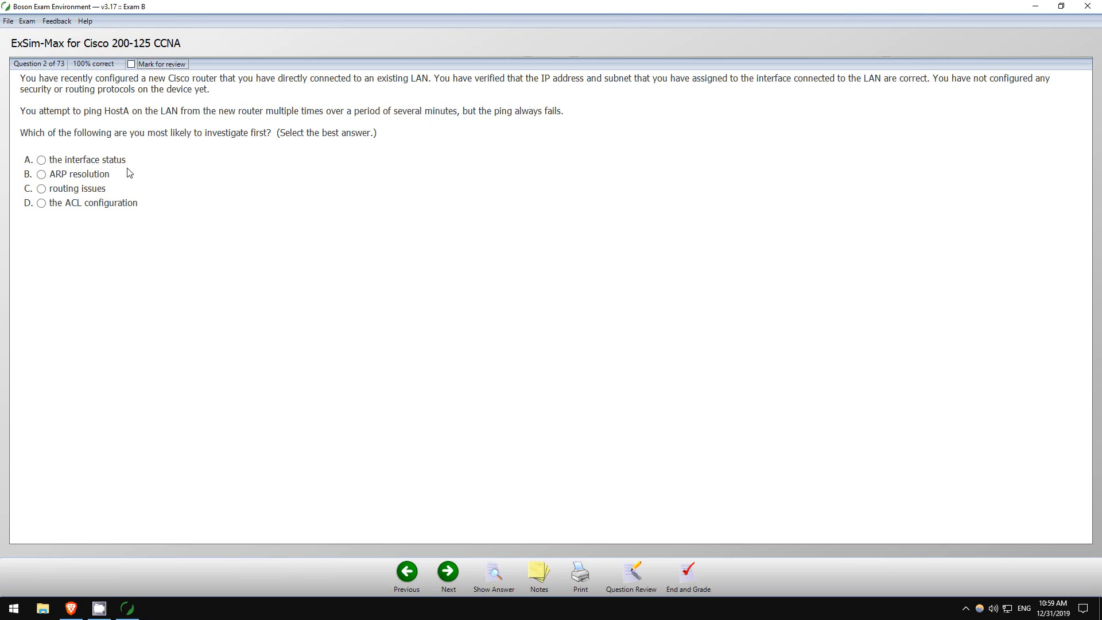
# Try routing issues, ACL configuration and ARP resolution, then settle on the interface status.
pyautogui.click(41, 160)
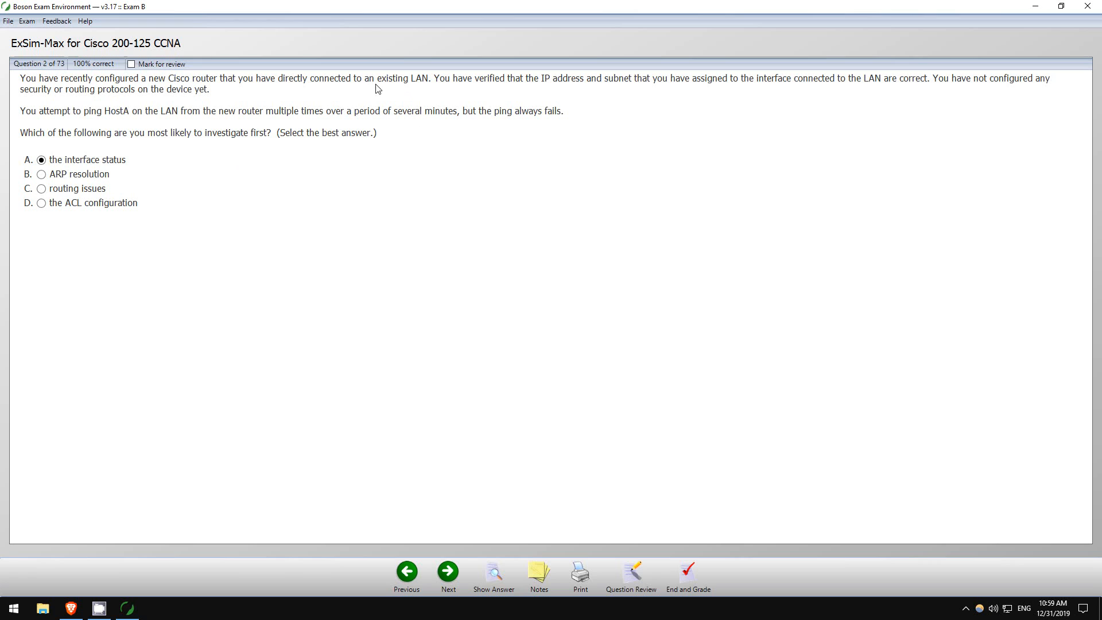
pyautogui.moveTo(504, 86)
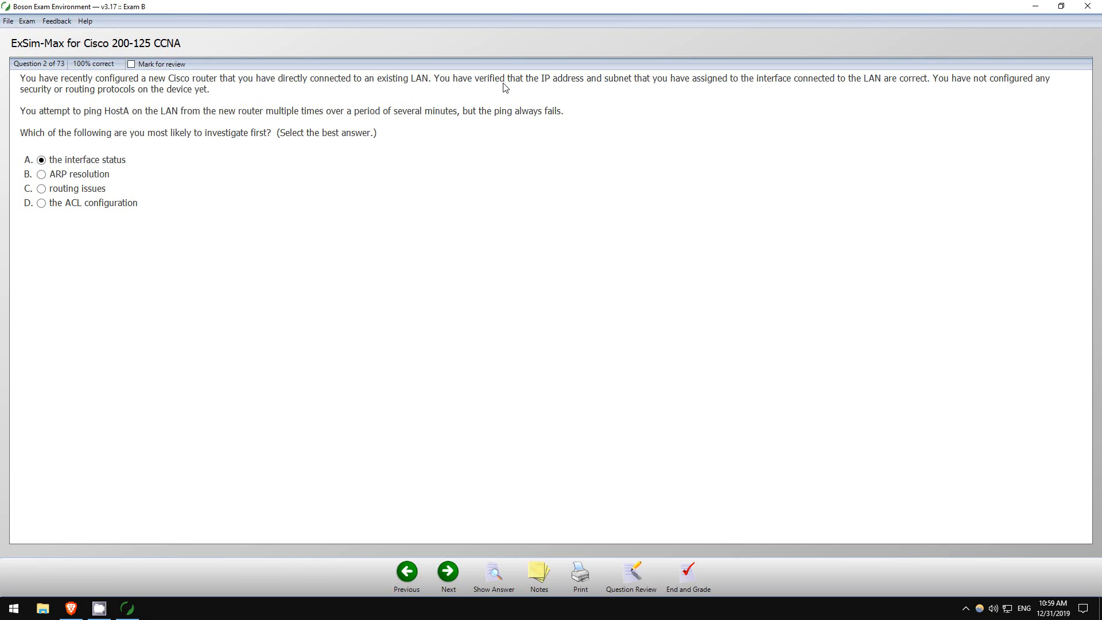
pyautogui.moveTo(818, 85)
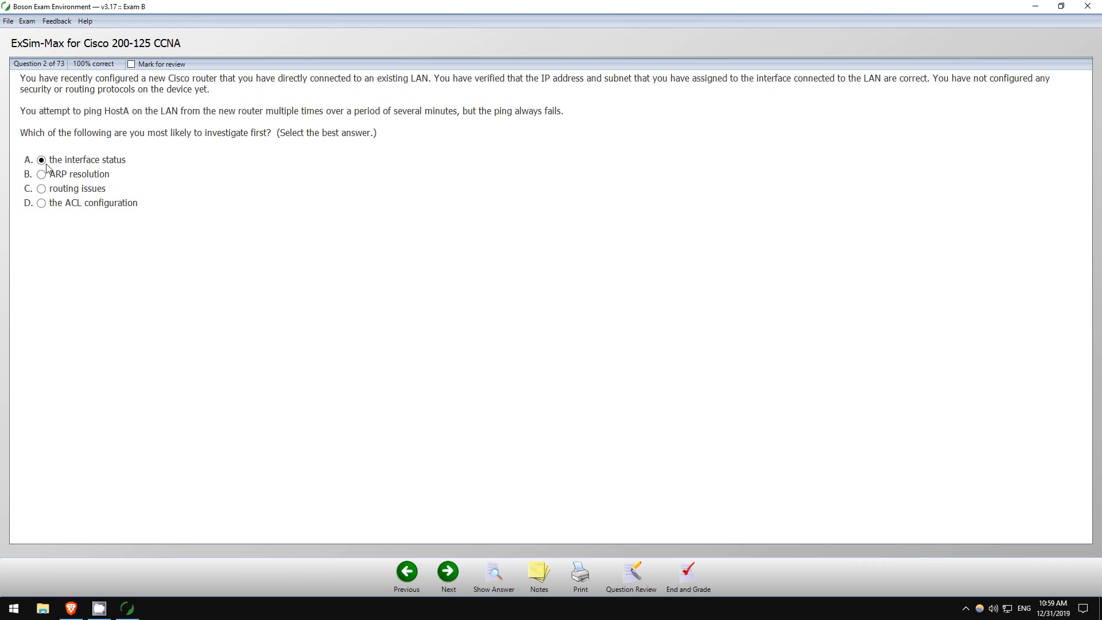
pyautogui.moveTo(63, 166)
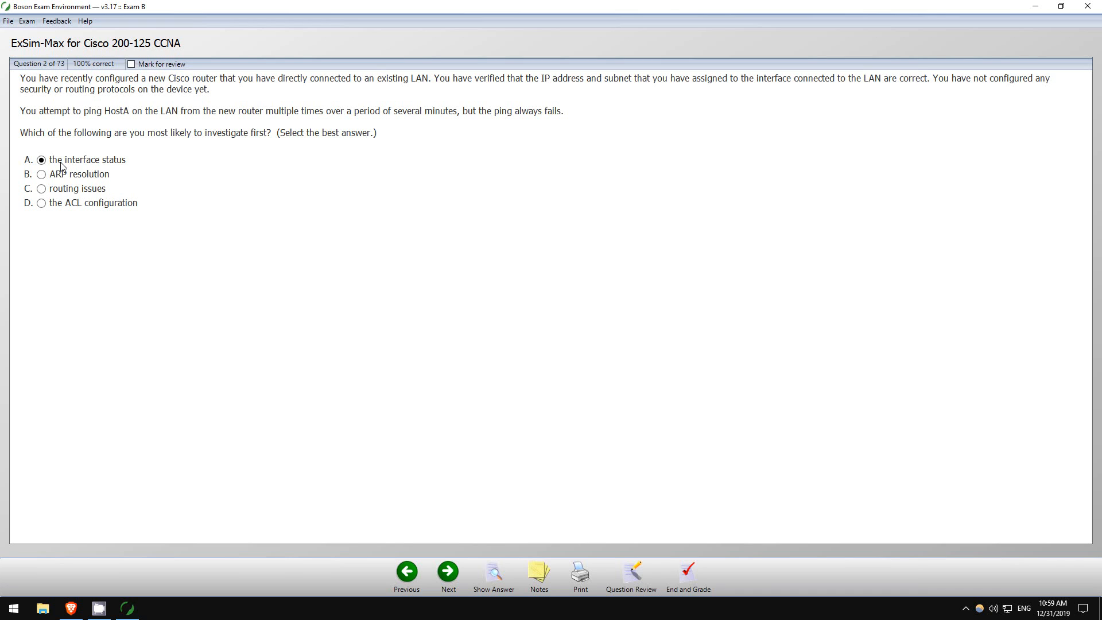
pyautogui.click(40, 189)
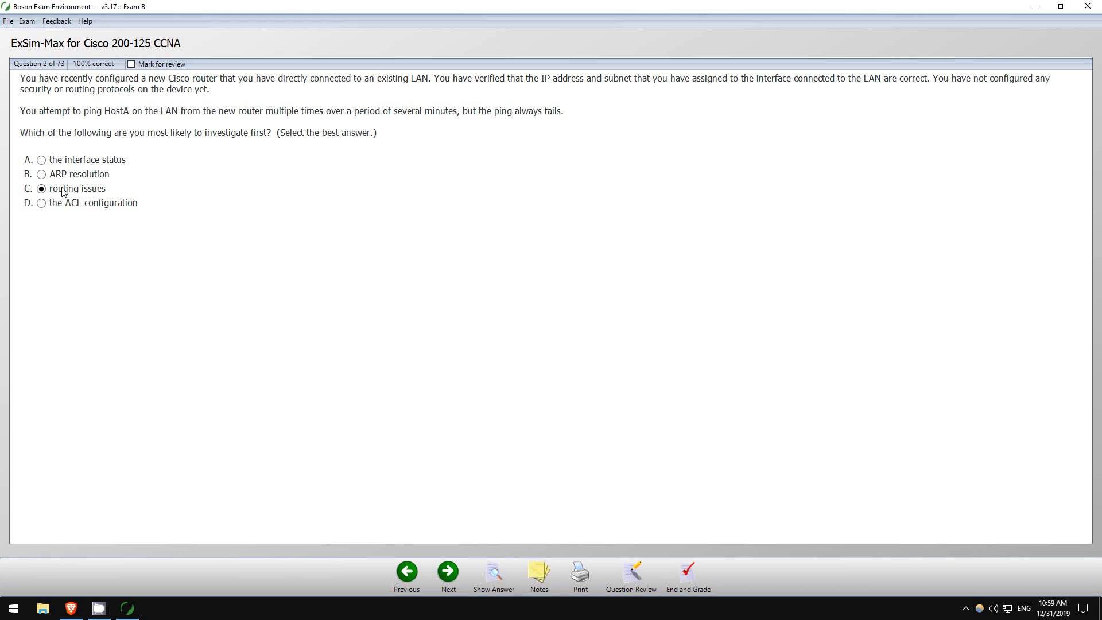
pyautogui.moveTo(117, 192)
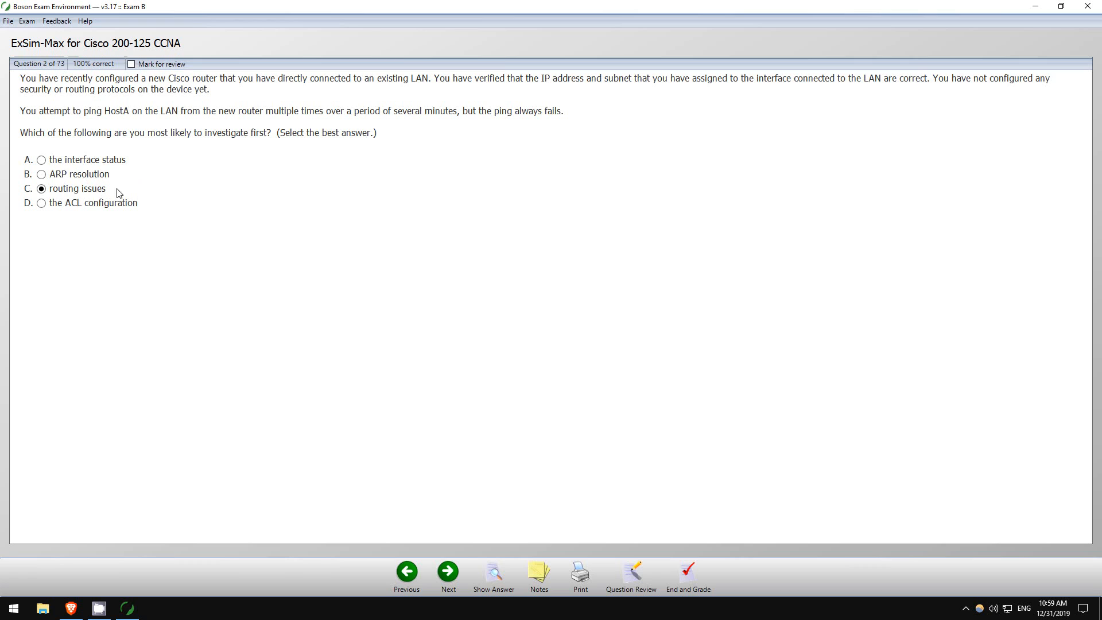
pyautogui.click(40, 203)
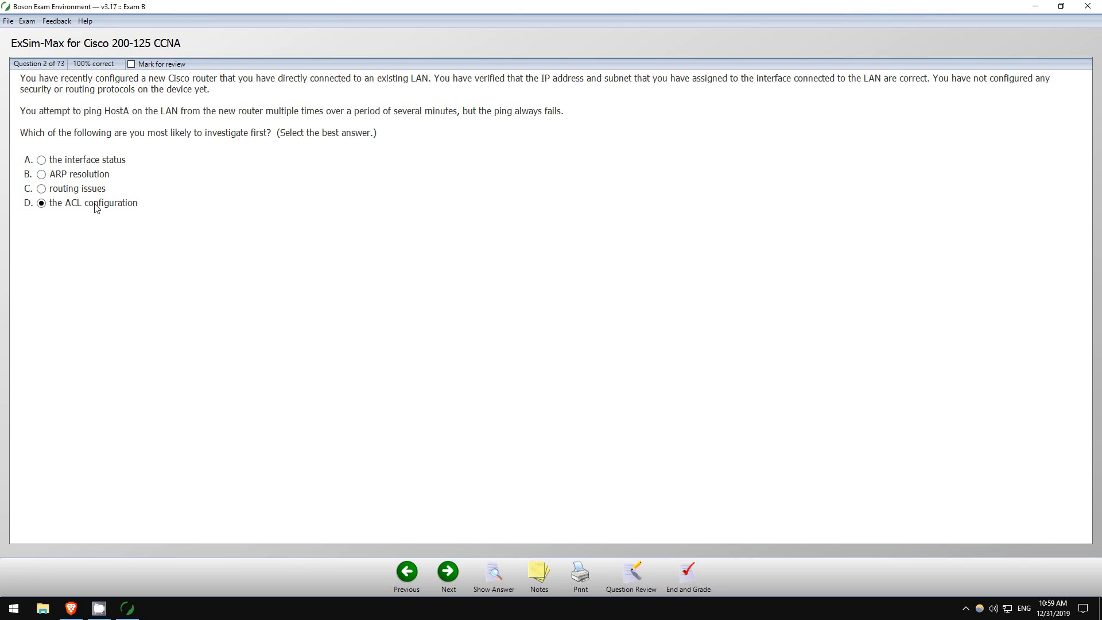
pyautogui.moveTo(192, 173)
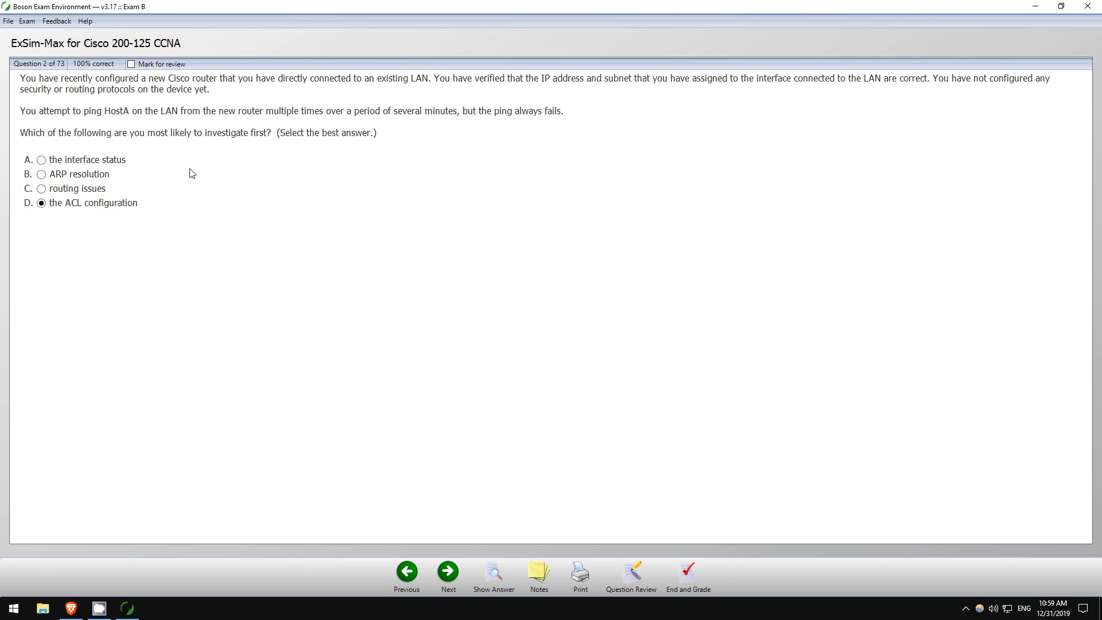
pyautogui.click(41, 174)
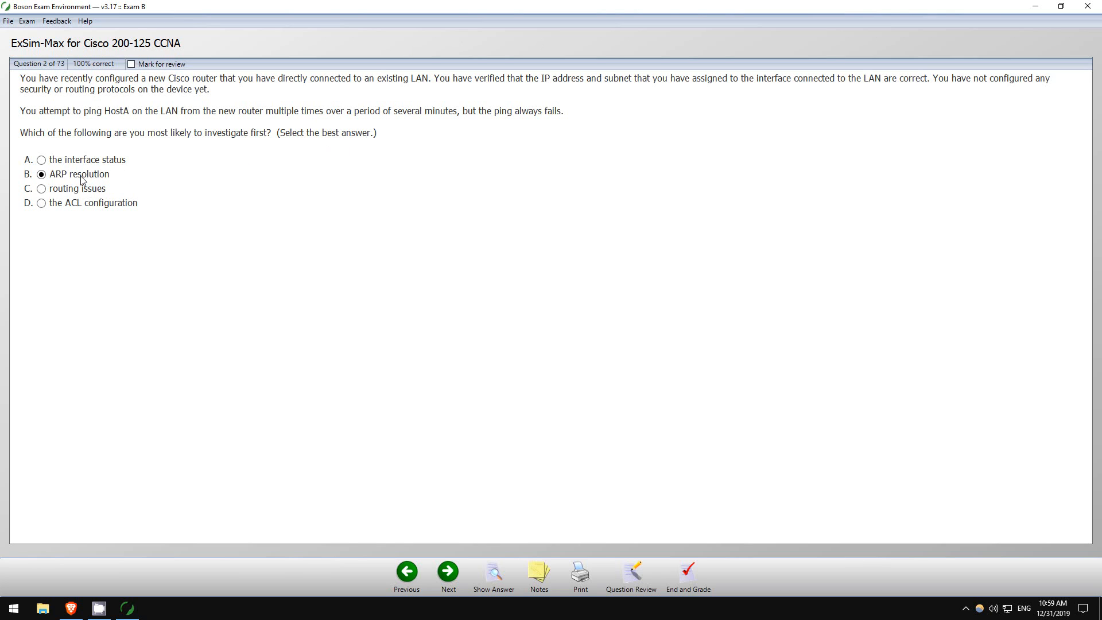
pyautogui.moveTo(77, 164)
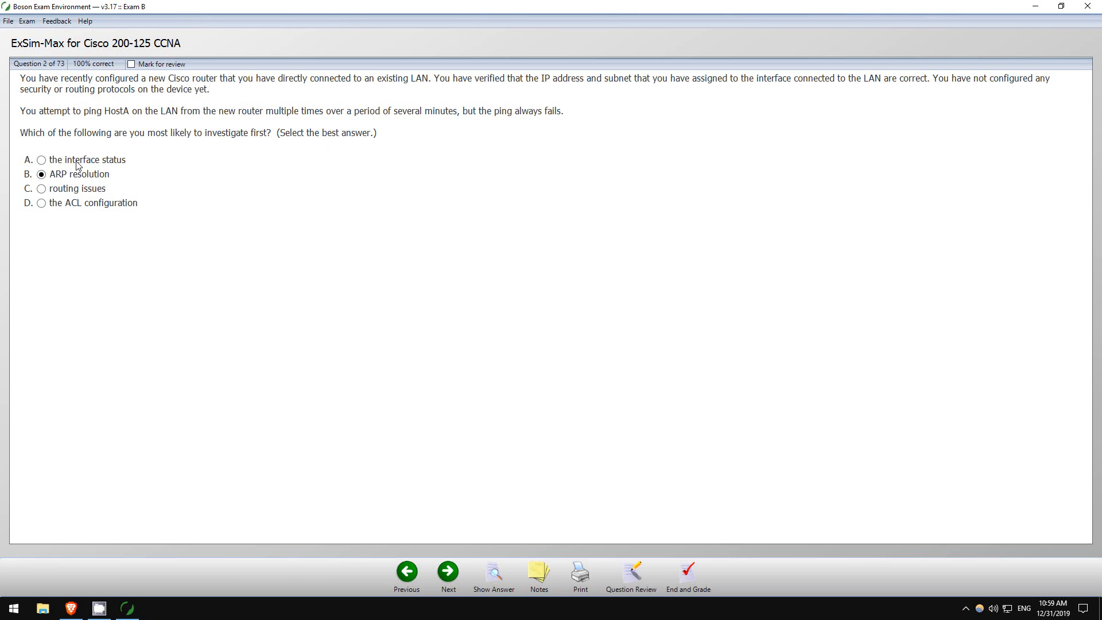
pyautogui.click(40, 160)
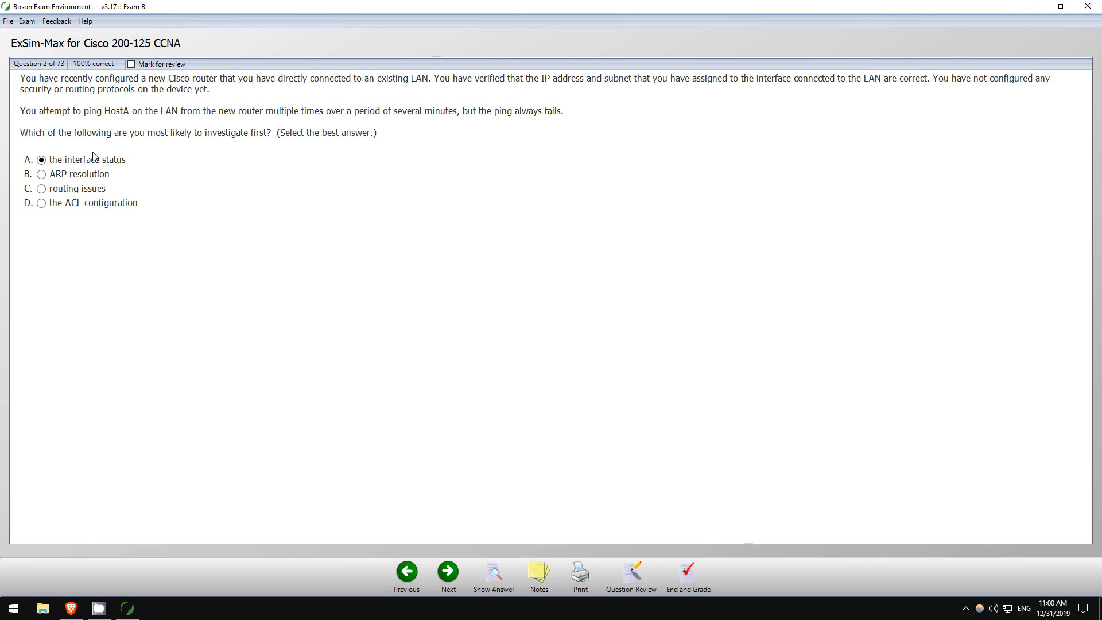
pyautogui.moveTo(77, 167)
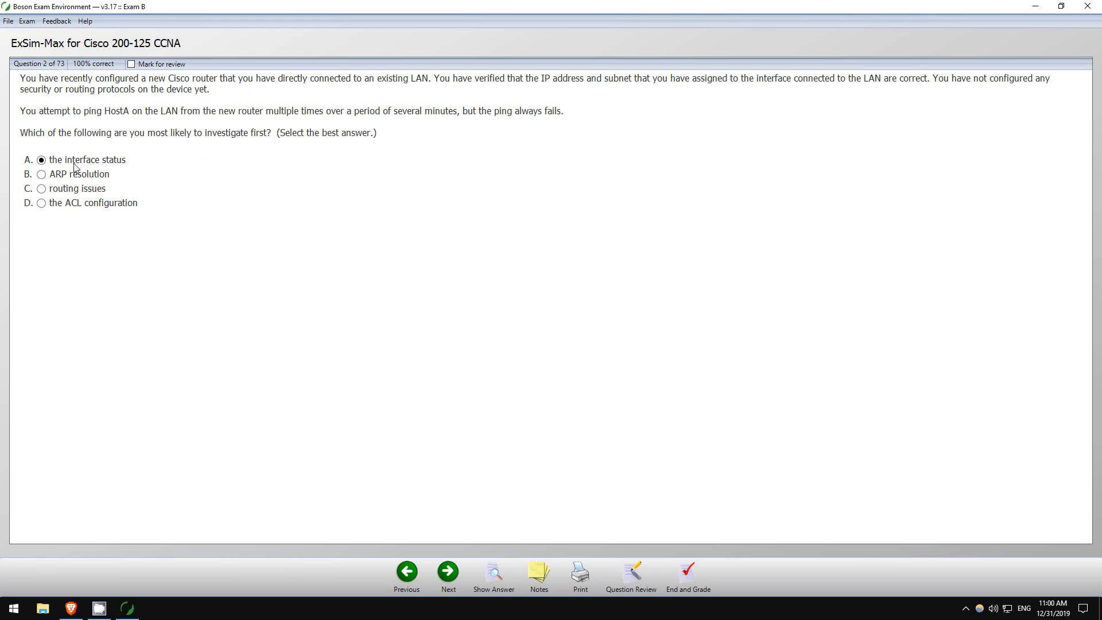
pyautogui.moveTo(96, 159)
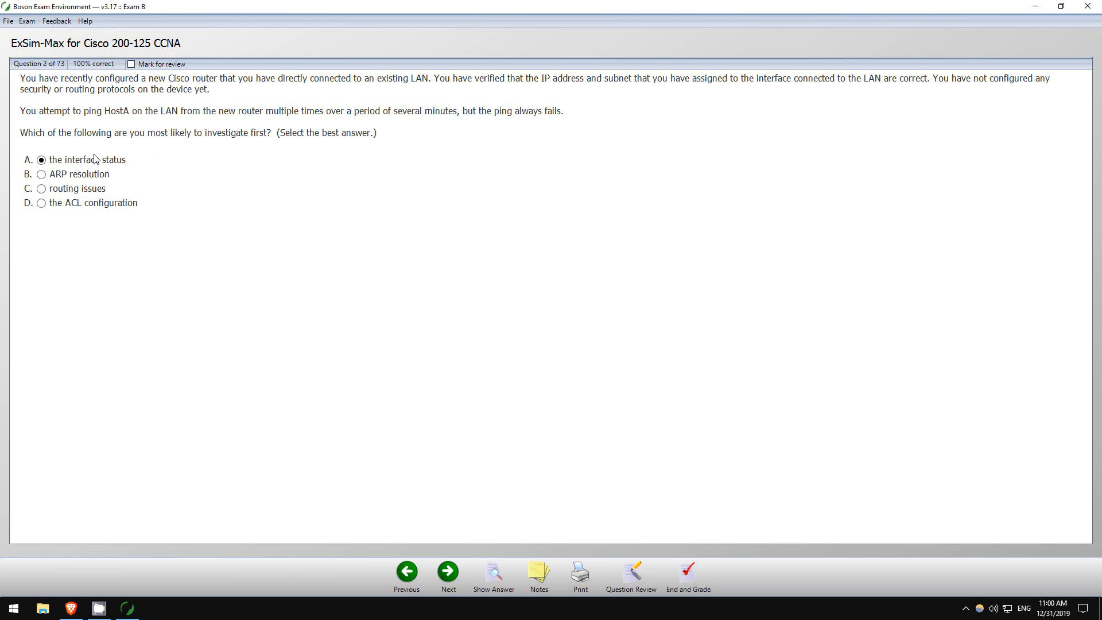
# Show question 2's answer and scroll through its explanation, reference and category.
pyautogui.click(494, 571)
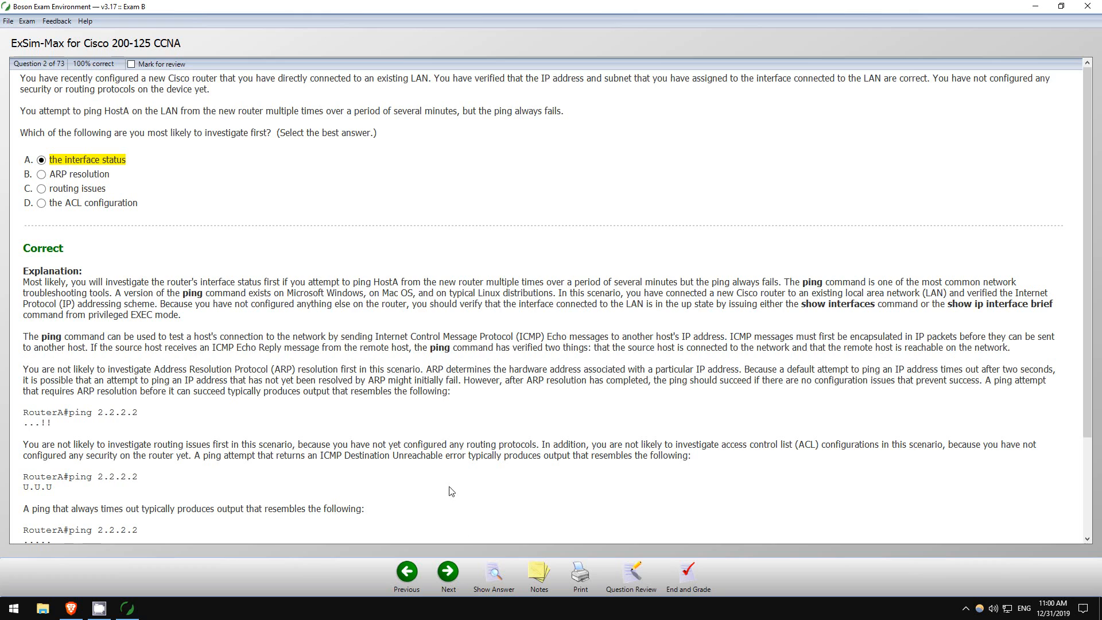
pyautogui.scroll(-3)
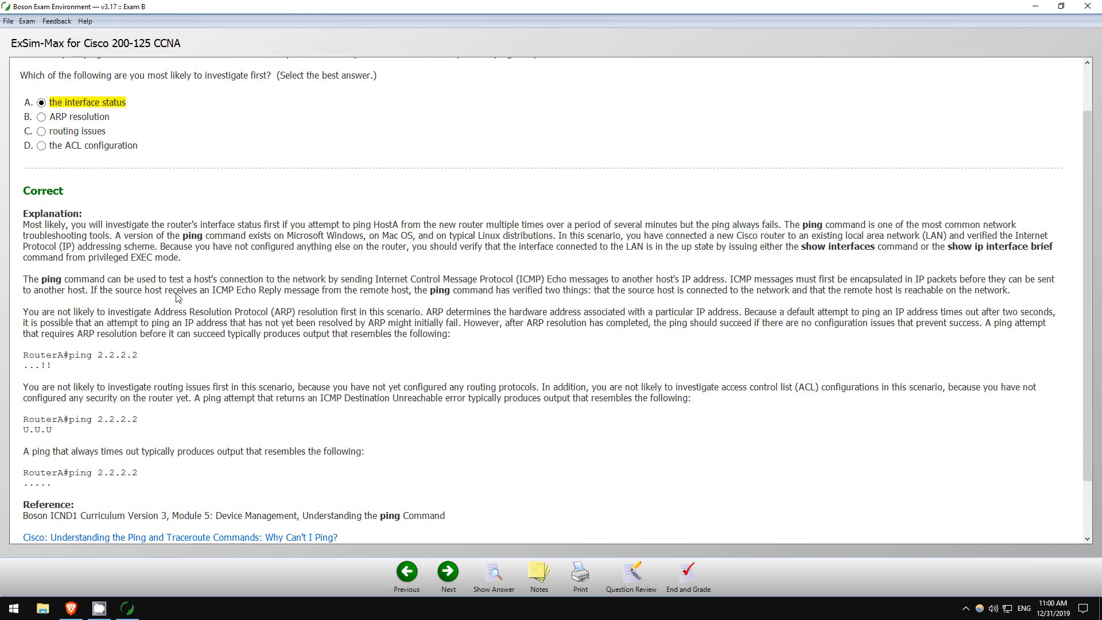
pyautogui.moveTo(160, 302)
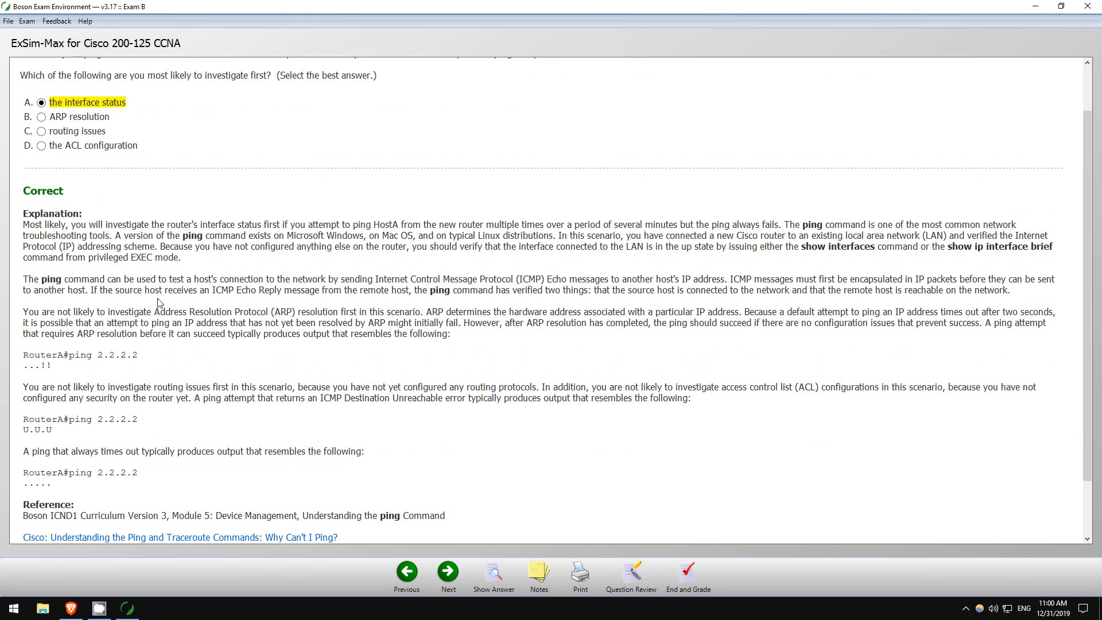
pyautogui.scroll(-3)
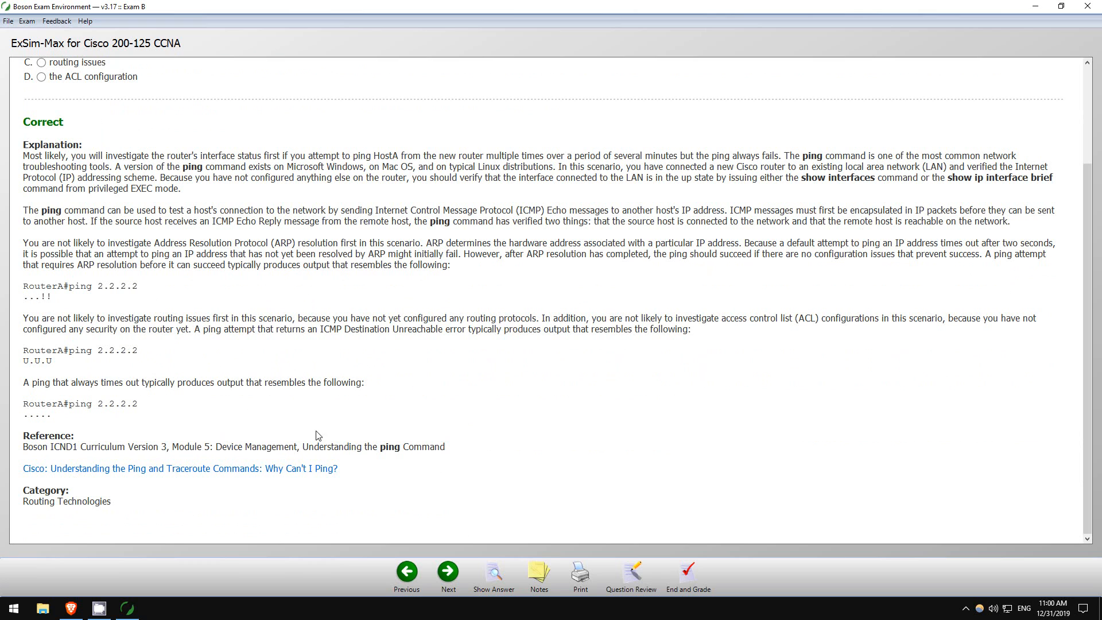
pyautogui.moveTo(284, 487)
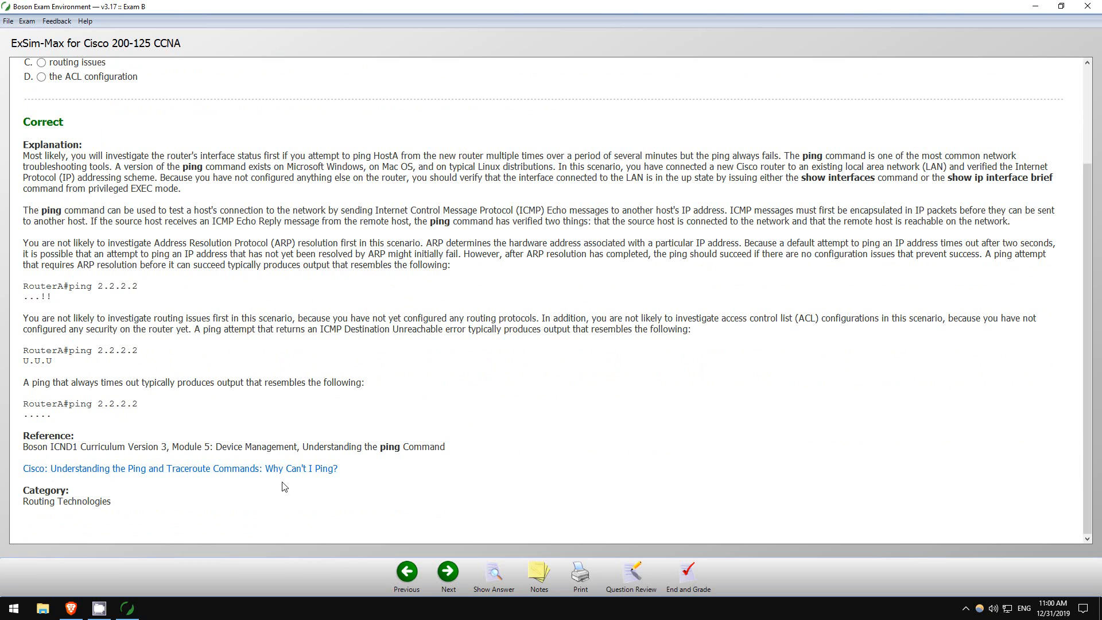
pyautogui.moveTo(446, 573)
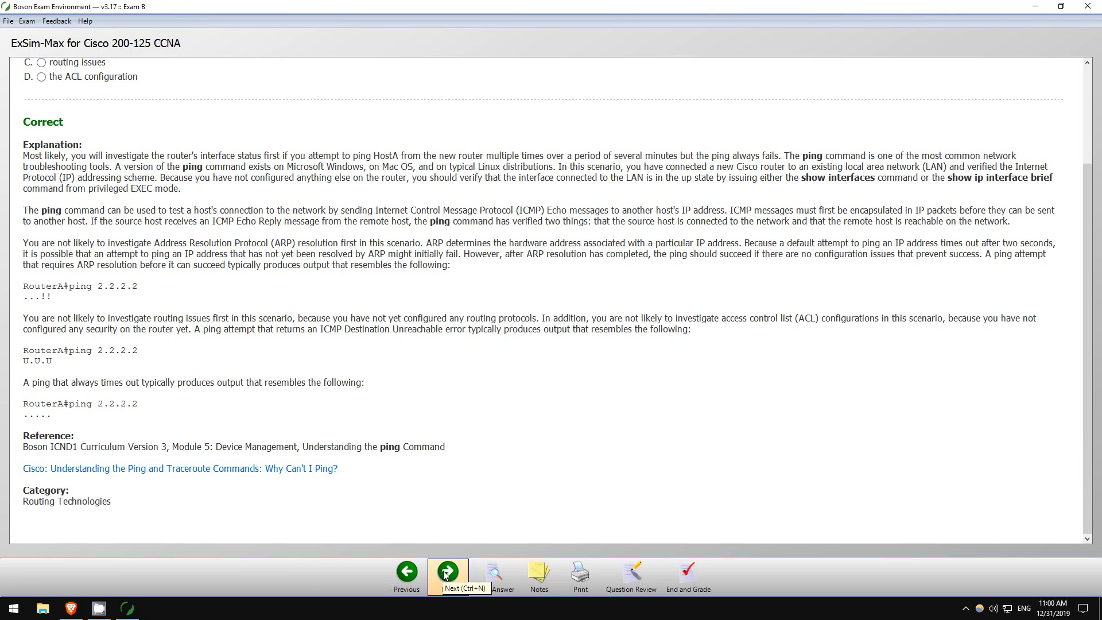
# On question 3, cycle through the timer, MTU and password options, choose MTU values, and reveal the answer.
pyautogui.click(448, 571)
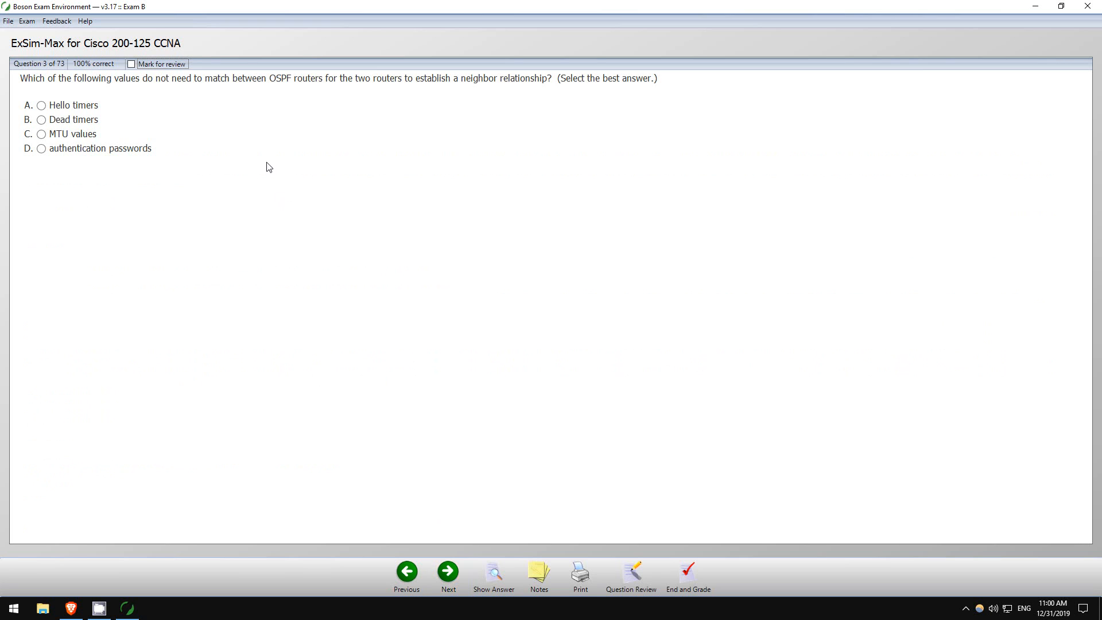
pyautogui.moveTo(57, 91)
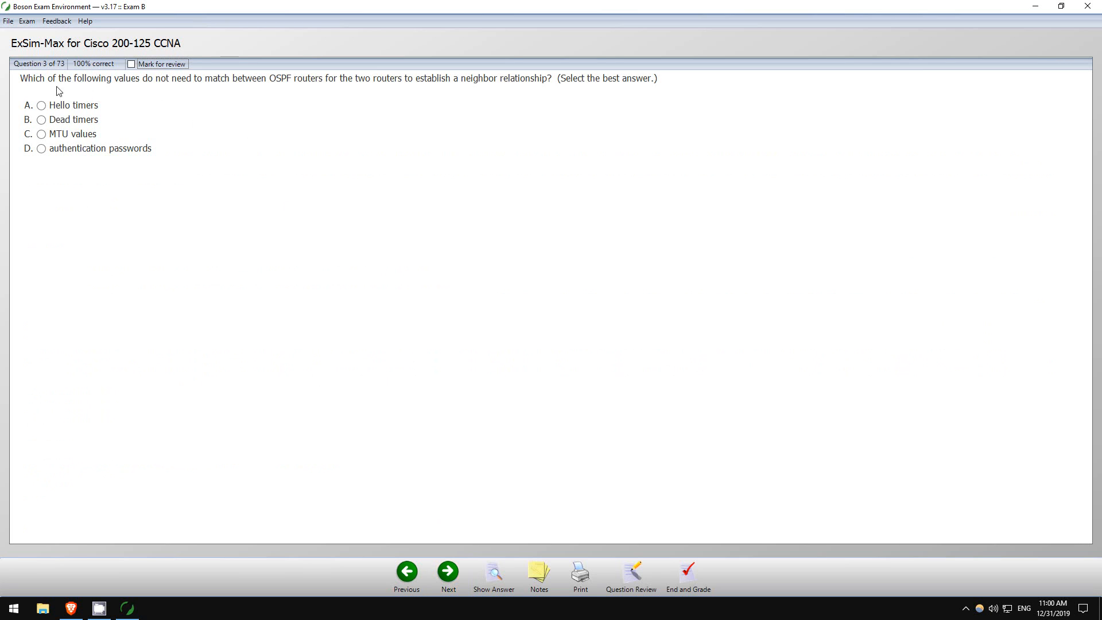
pyautogui.moveTo(143, 103)
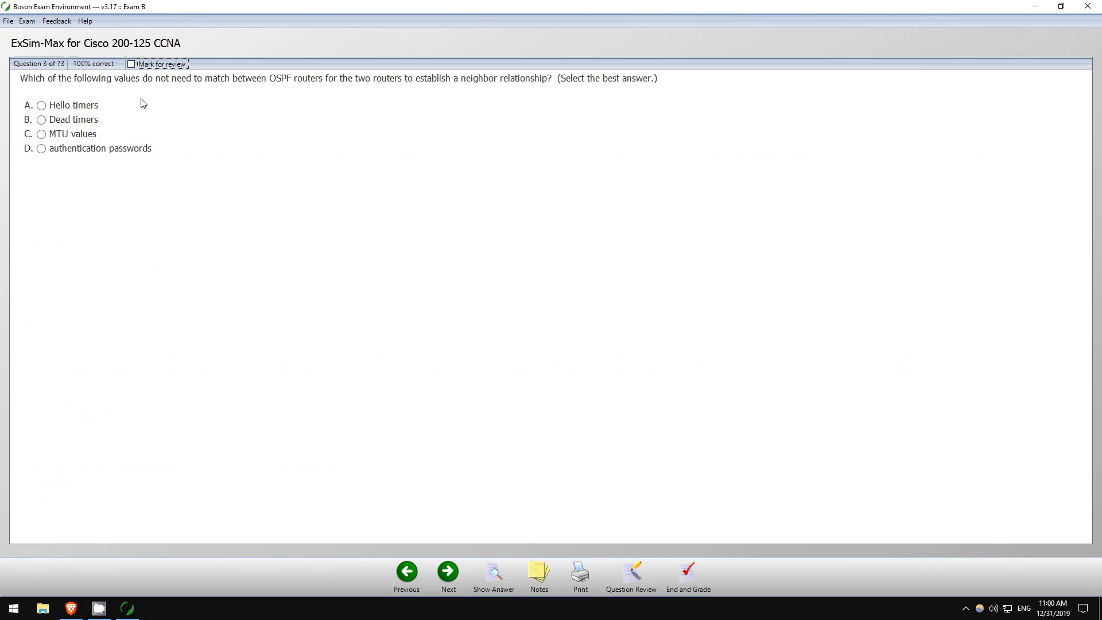
pyautogui.moveTo(347, 85)
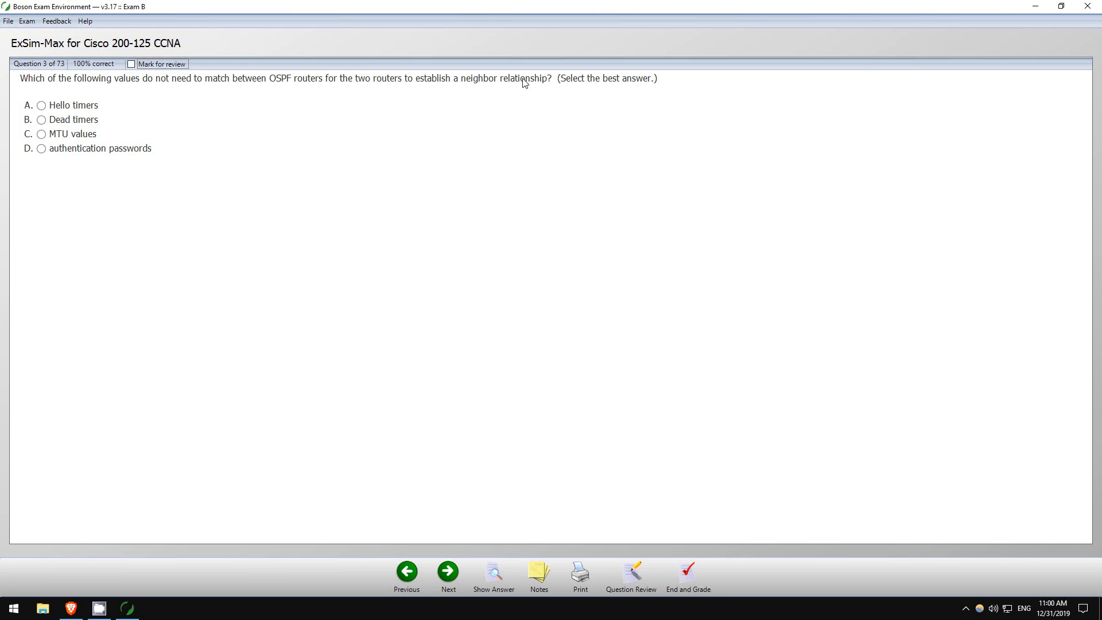
pyautogui.moveTo(77, 114)
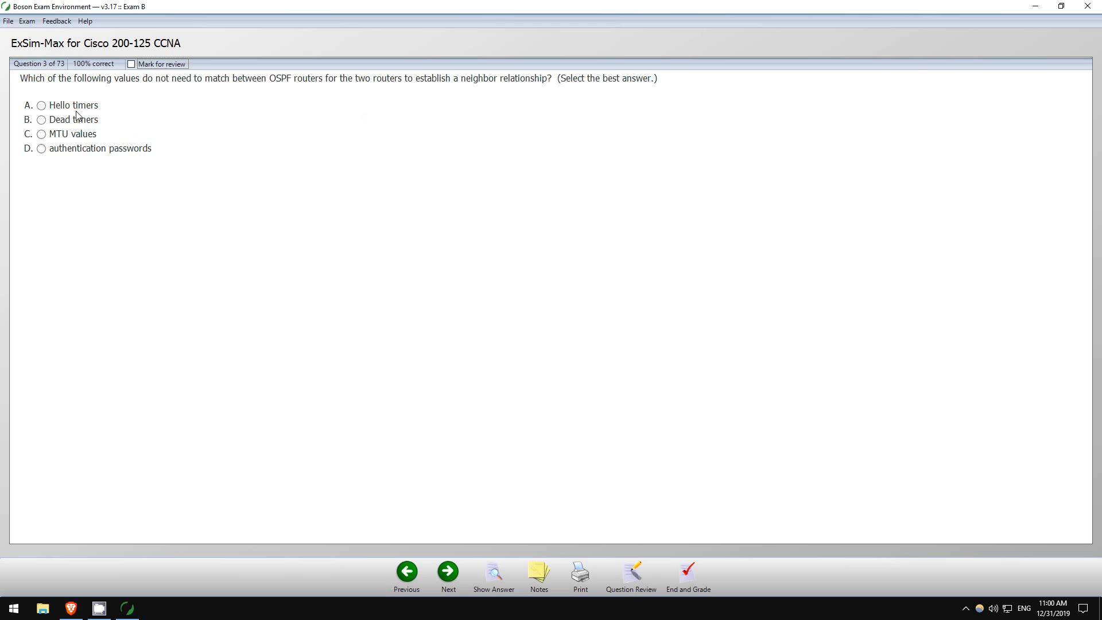
pyautogui.click(40, 120)
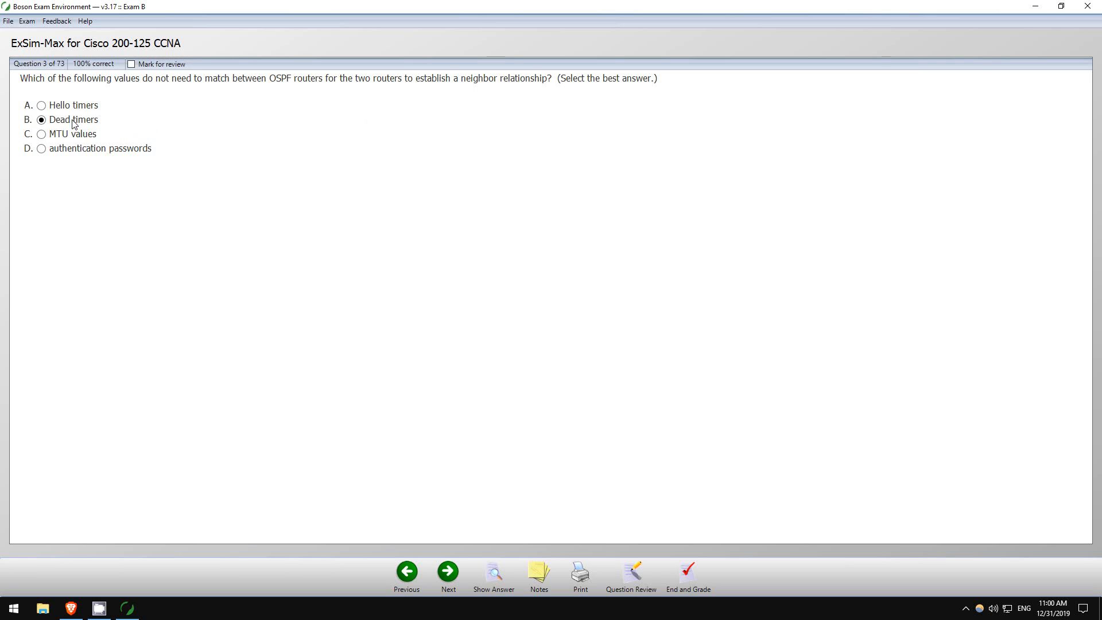
pyautogui.click(41, 133)
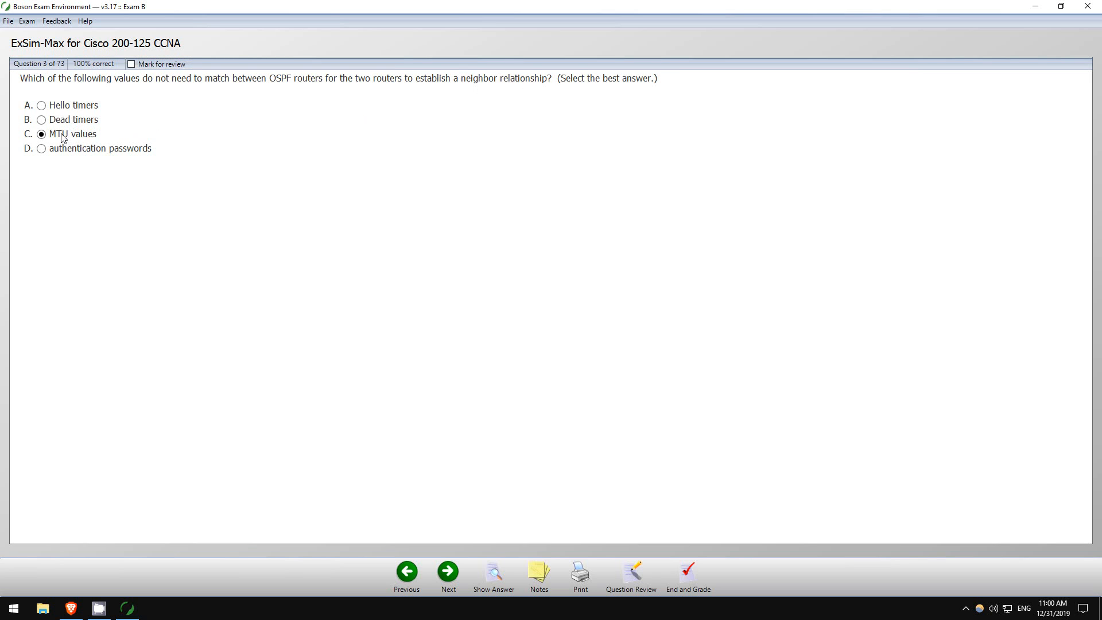
pyautogui.click(42, 148)
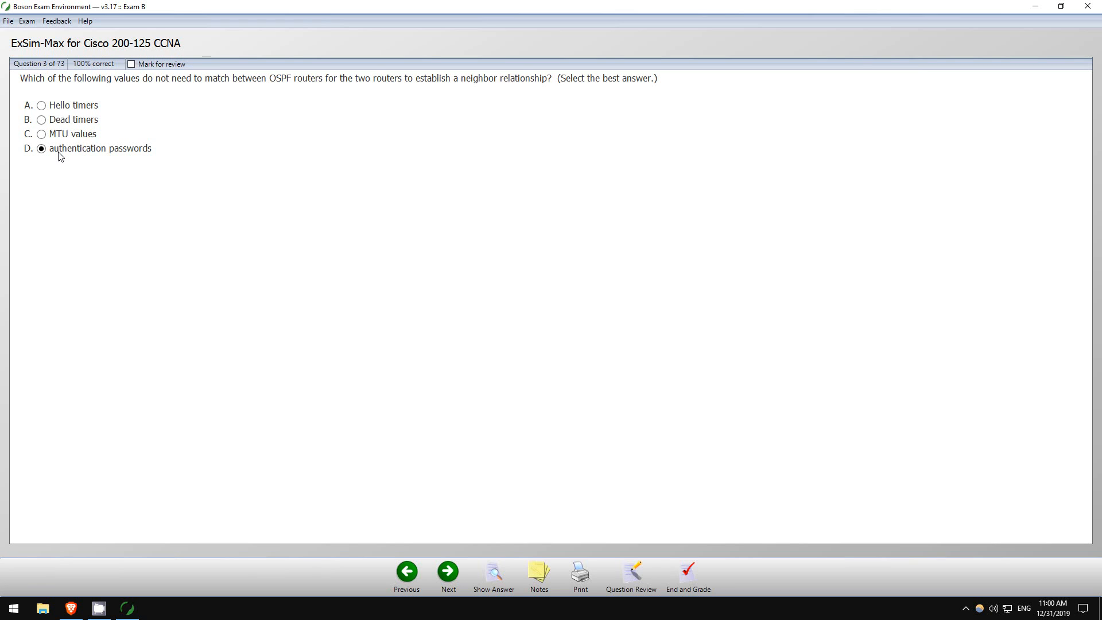
pyautogui.moveTo(241, 146)
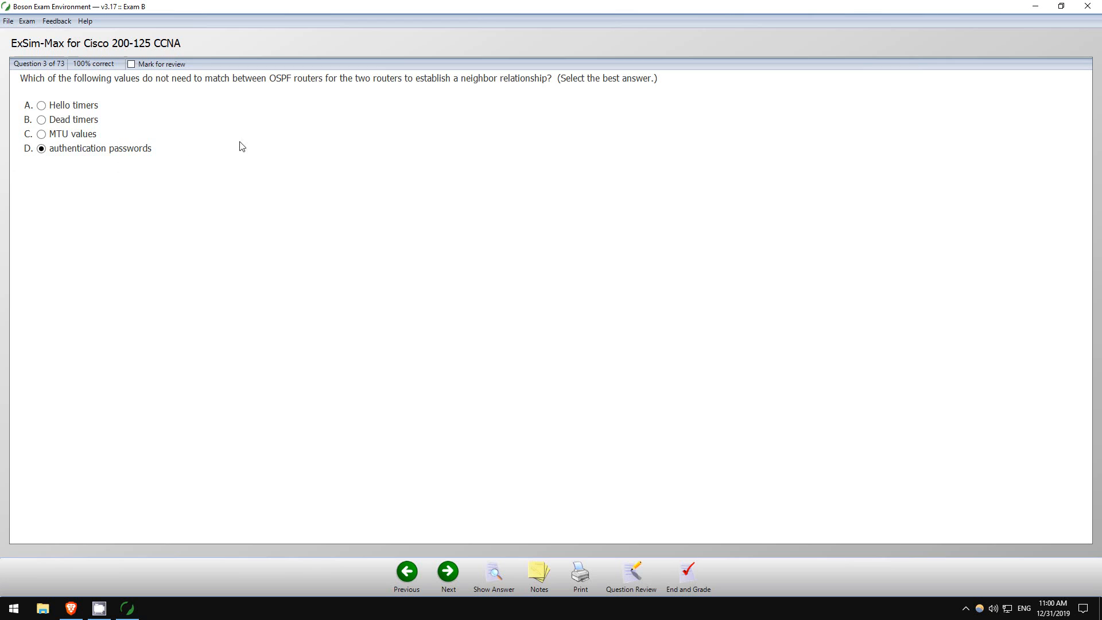
pyautogui.moveTo(290, 135)
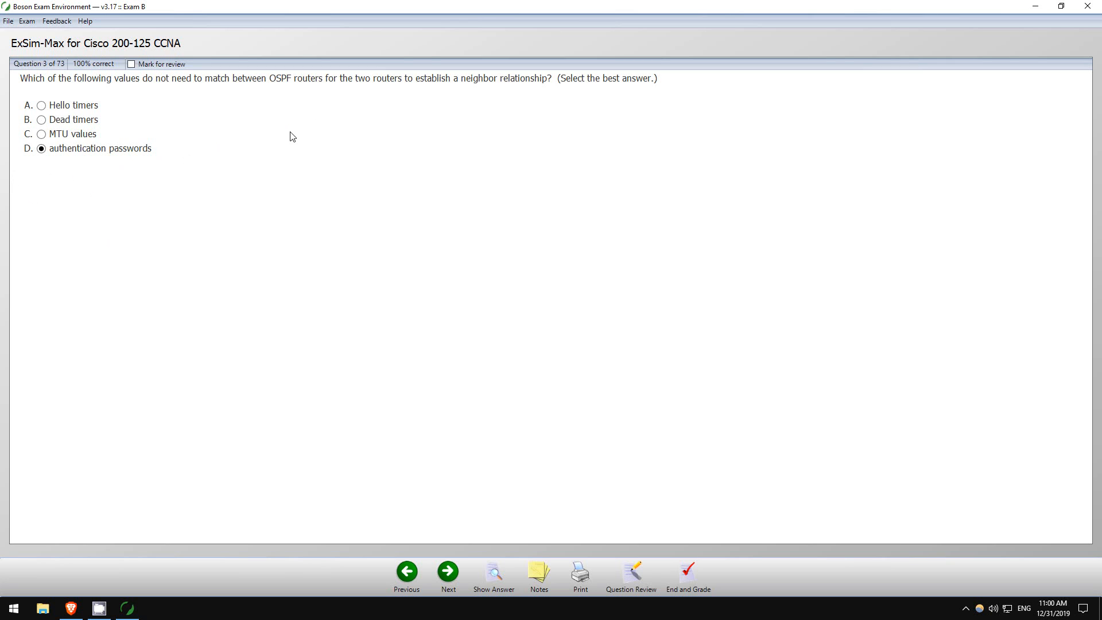
pyautogui.click(40, 105)
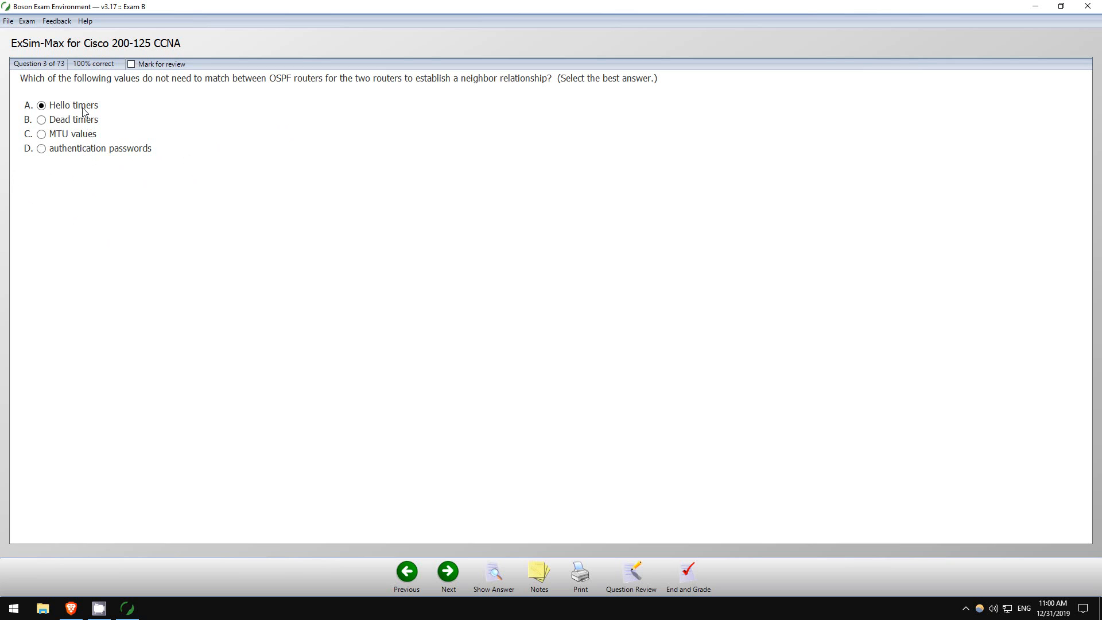
pyautogui.click(41, 119)
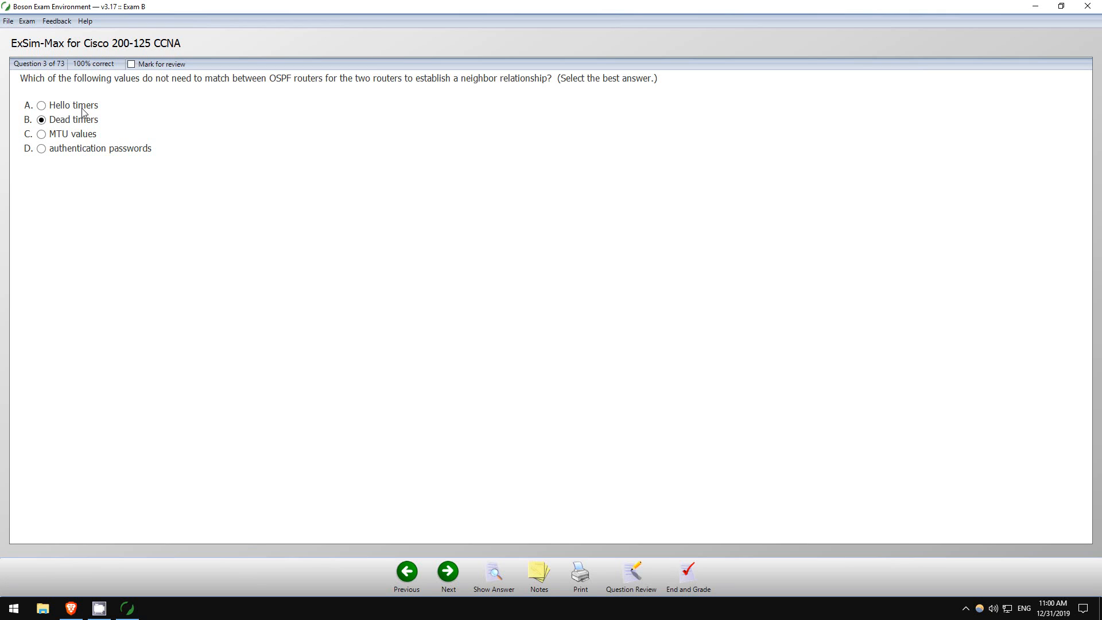
pyautogui.moveTo(81, 118)
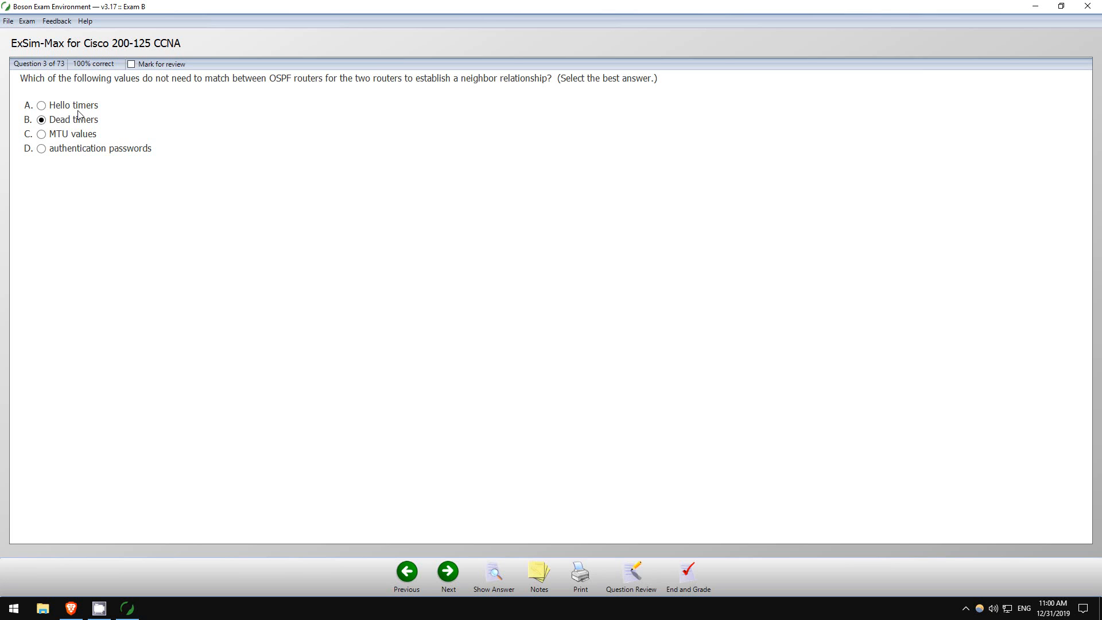
pyautogui.moveTo(62, 139)
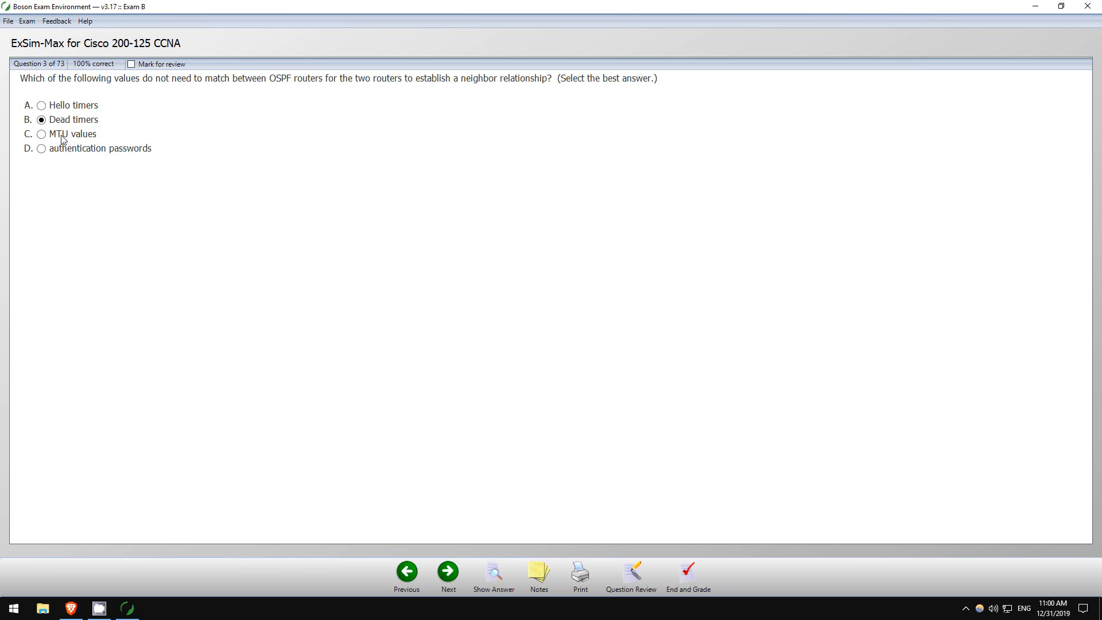
pyautogui.click(40, 134)
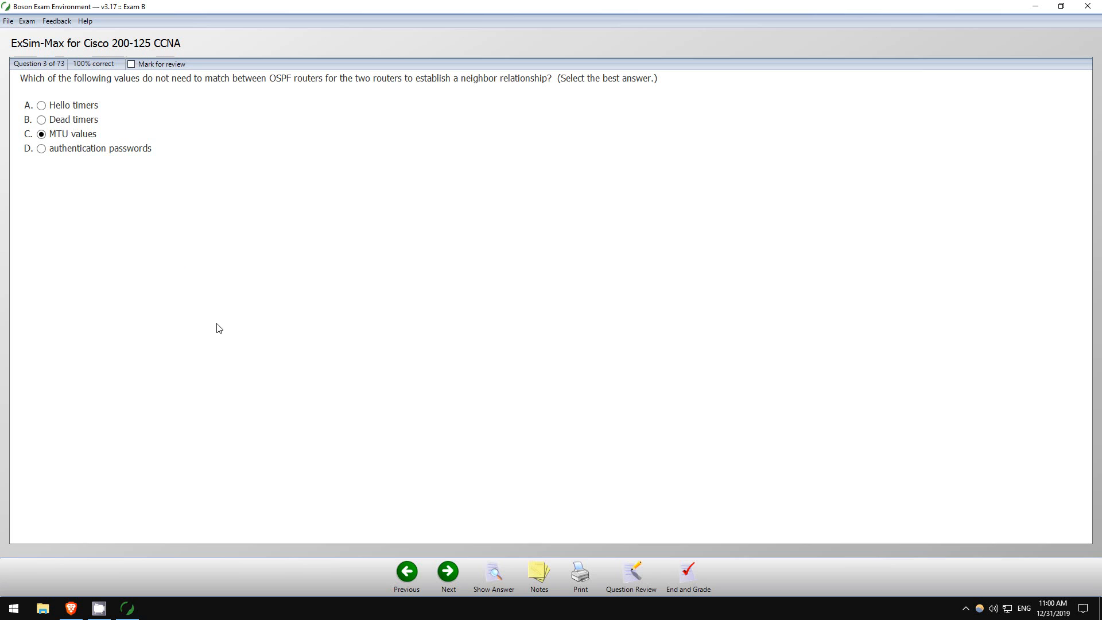
pyautogui.click(494, 572)
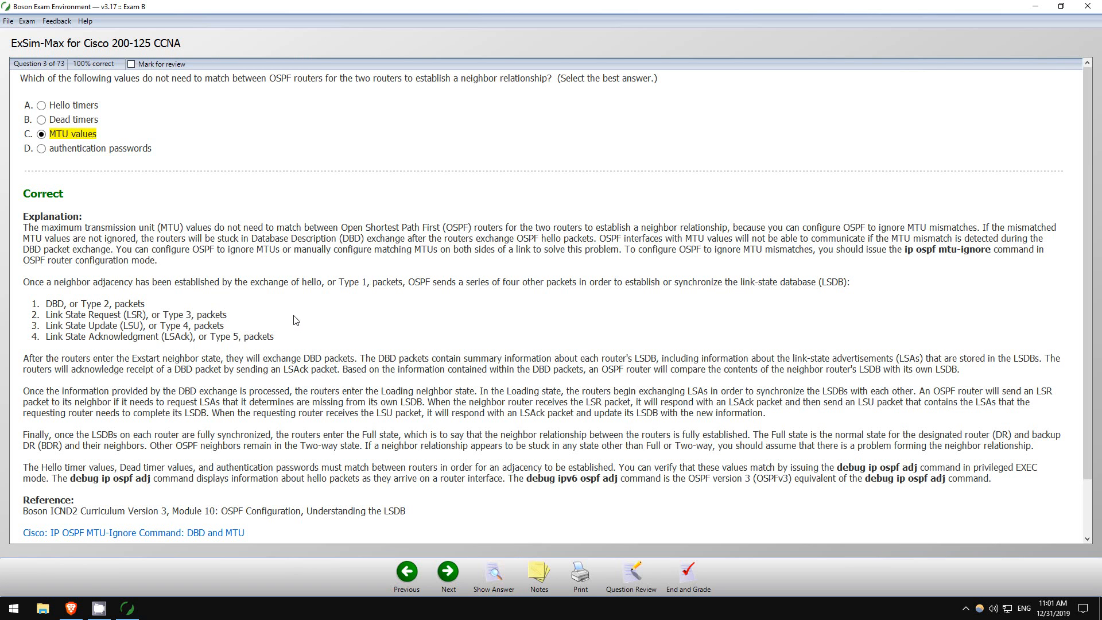
# Scroll question 3's explanation down to its Routing Technologies category.
pyautogui.scroll(-3)
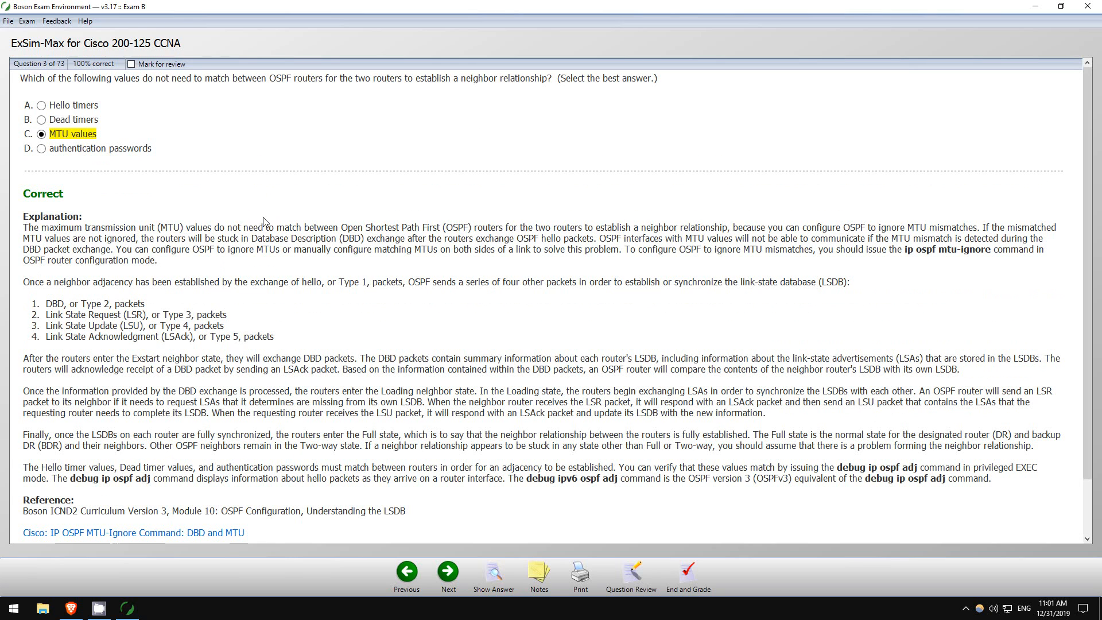
pyautogui.moveTo(299, 275)
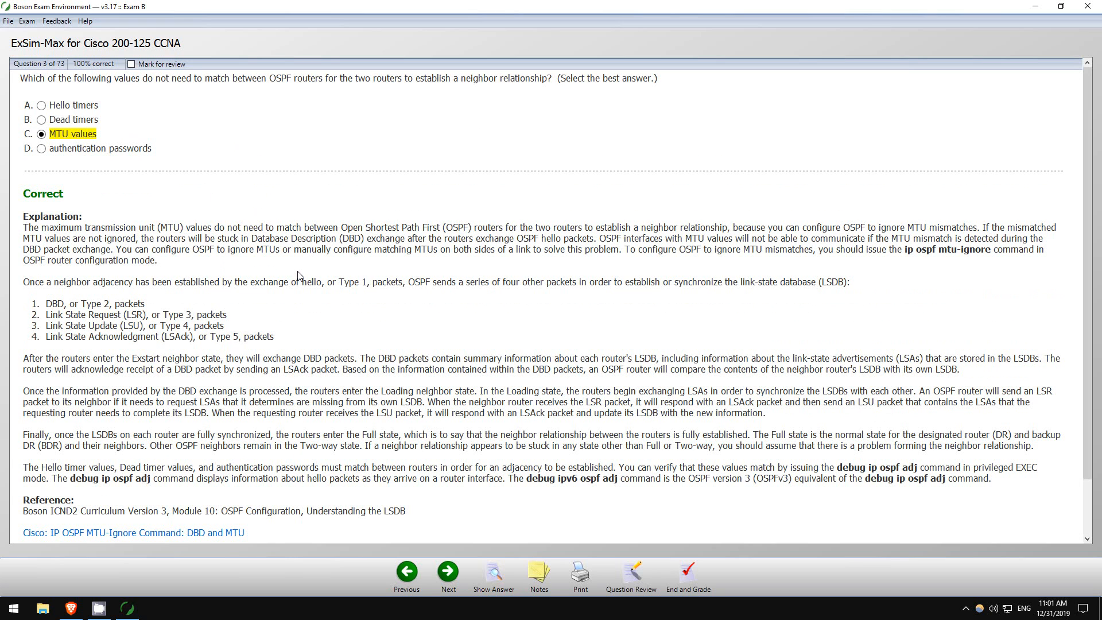
pyautogui.moveTo(339, 296)
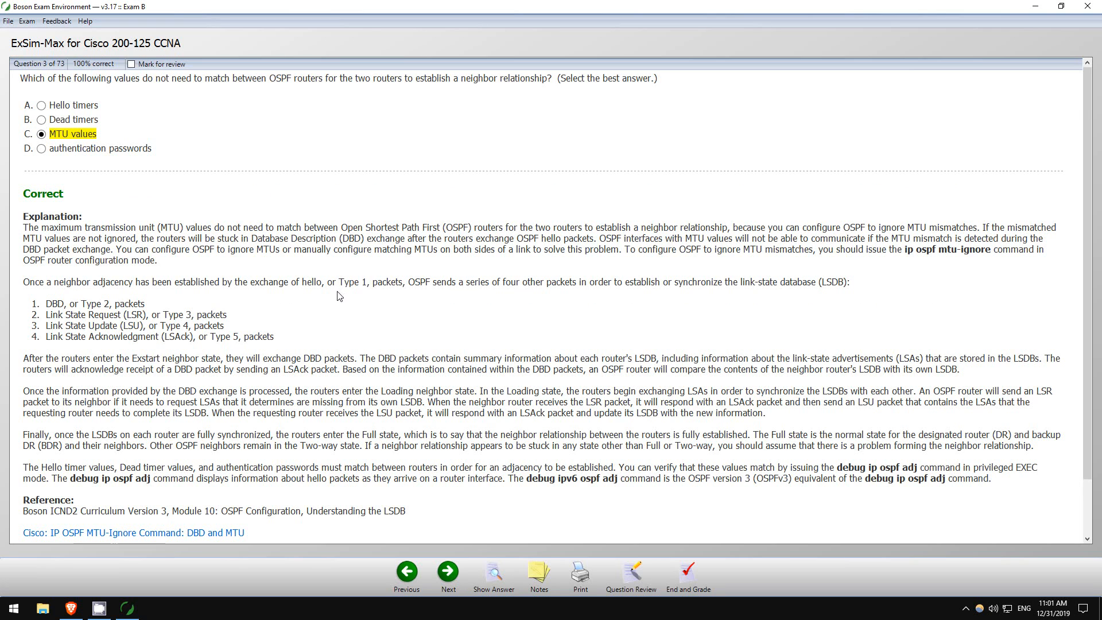
pyautogui.scroll(-3)
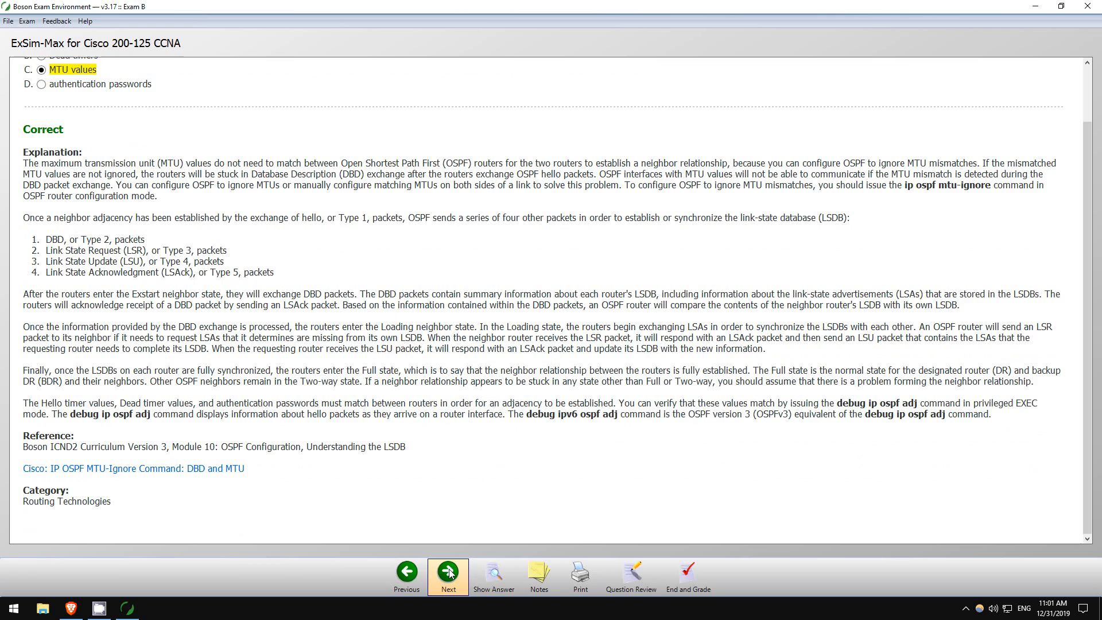
# Advance to question 4, switch between simlet tabs 4 and 1, and launch the simulator.
pyautogui.click(448, 571)
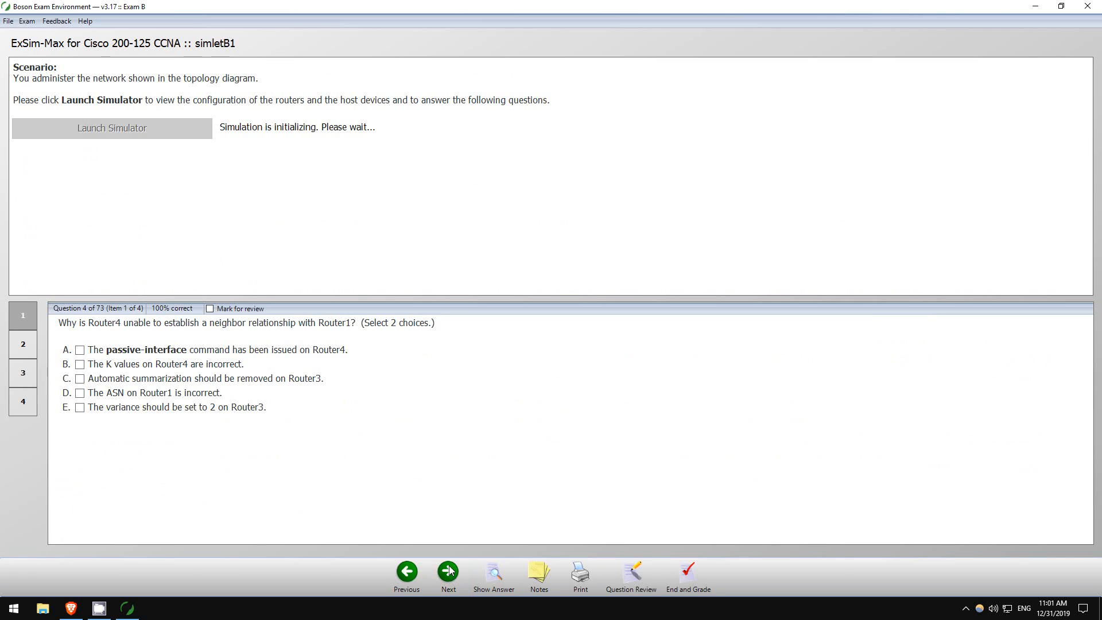
pyautogui.moveTo(521, 345)
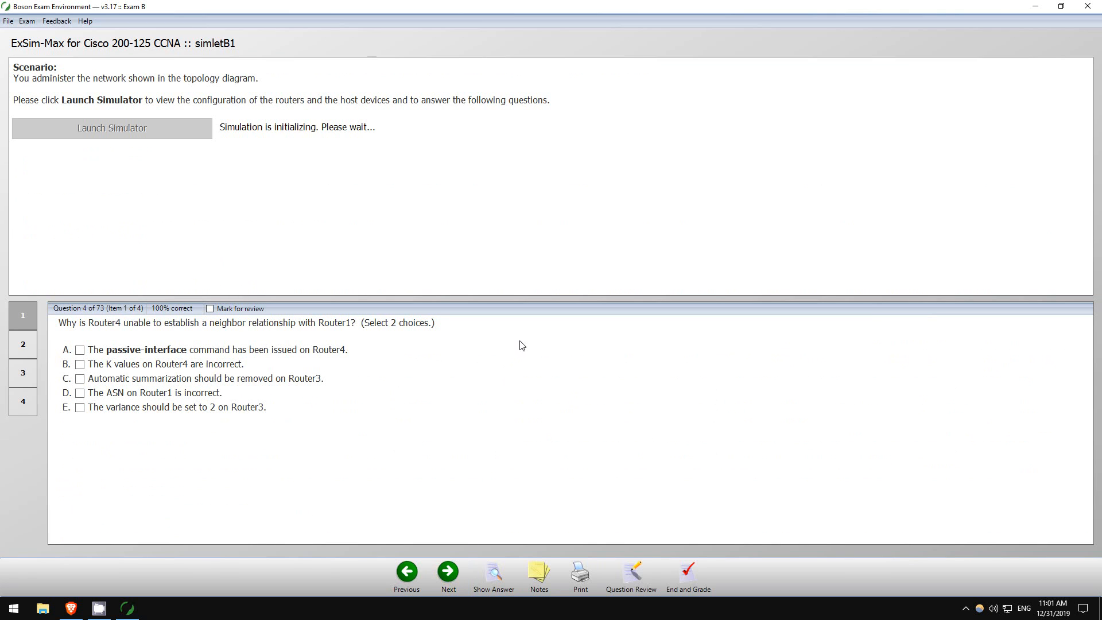
pyautogui.moveTo(360, 235)
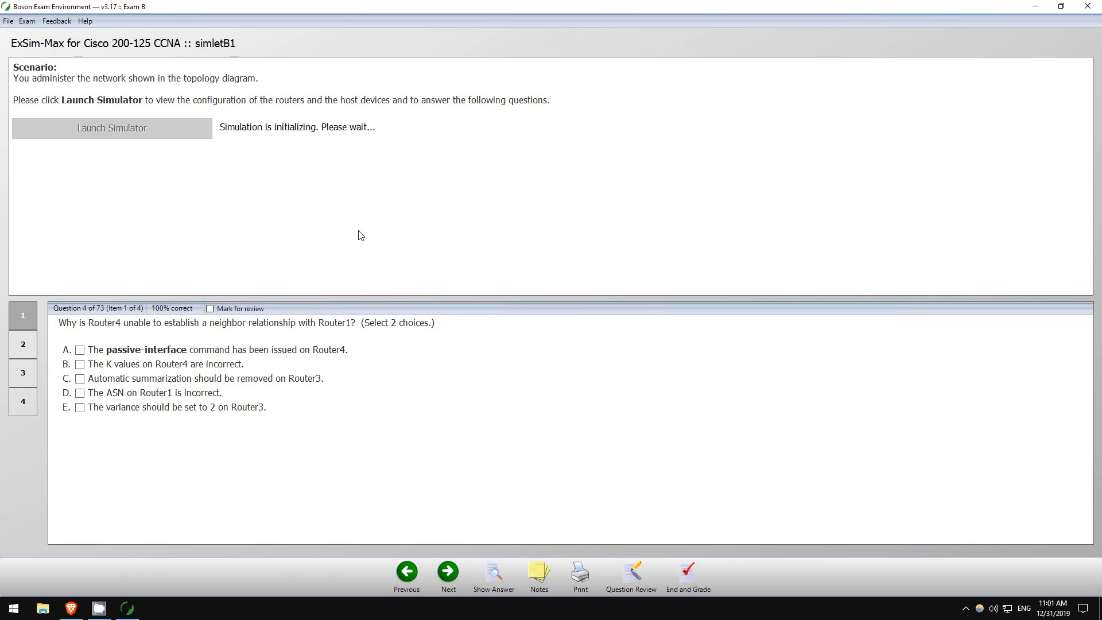
pyautogui.moveTo(49, 206)
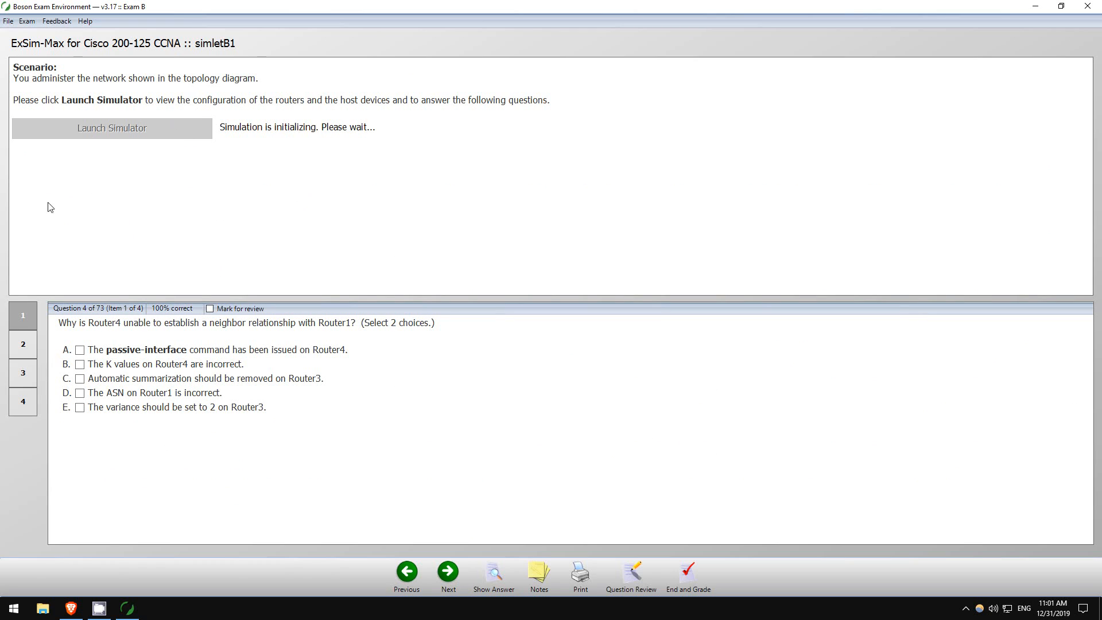
pyautogui.moveTo(168, 117)
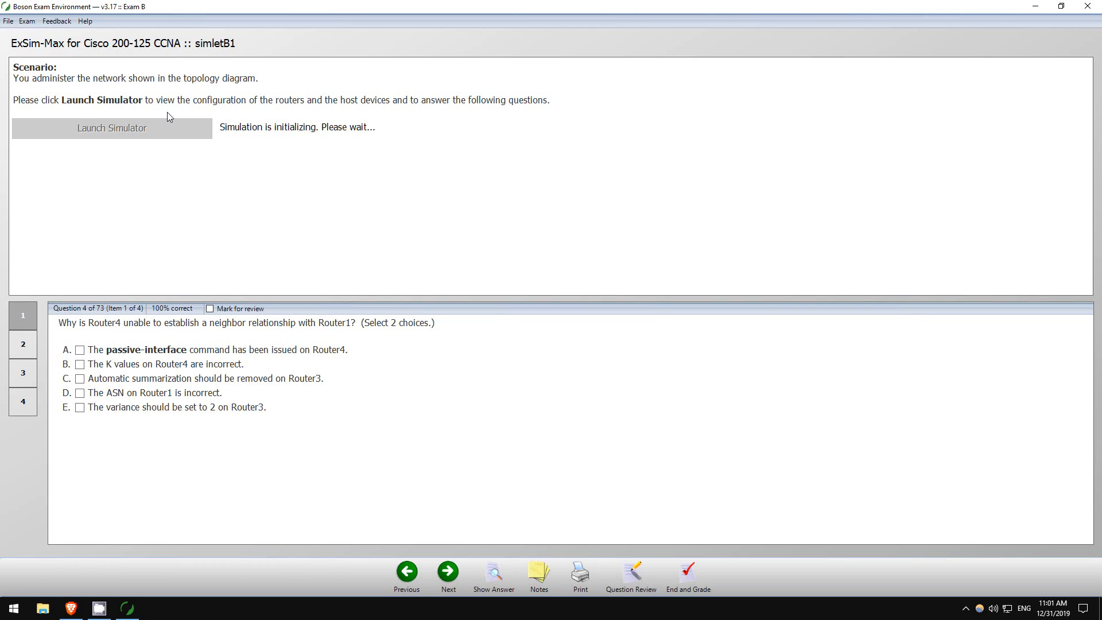
pyautogui.click(22, 344)
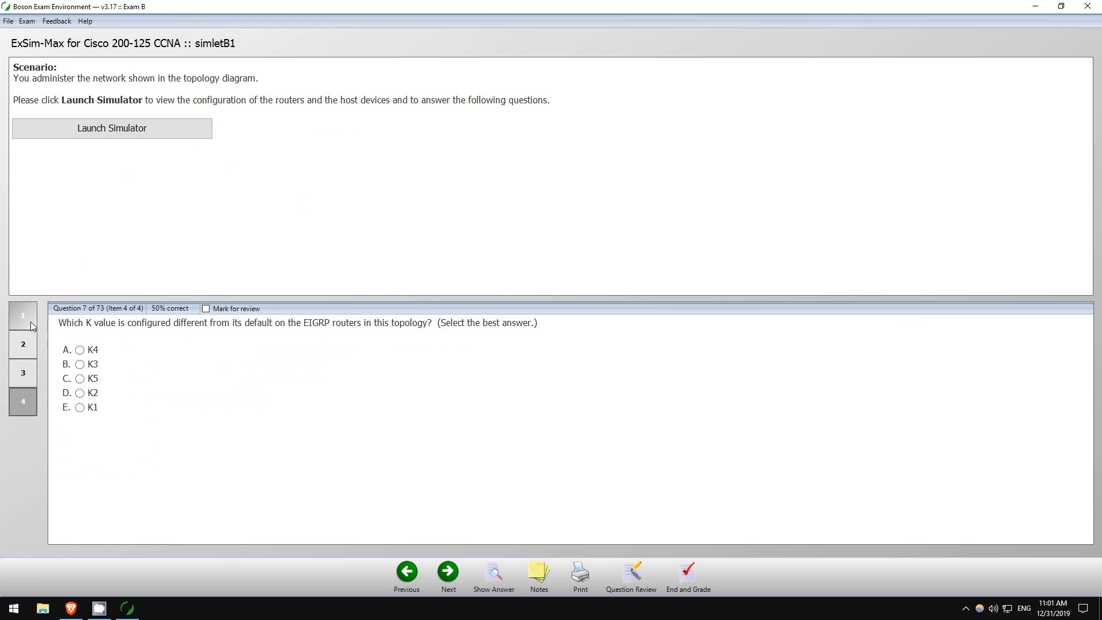
pyautogui.click(22, 315)
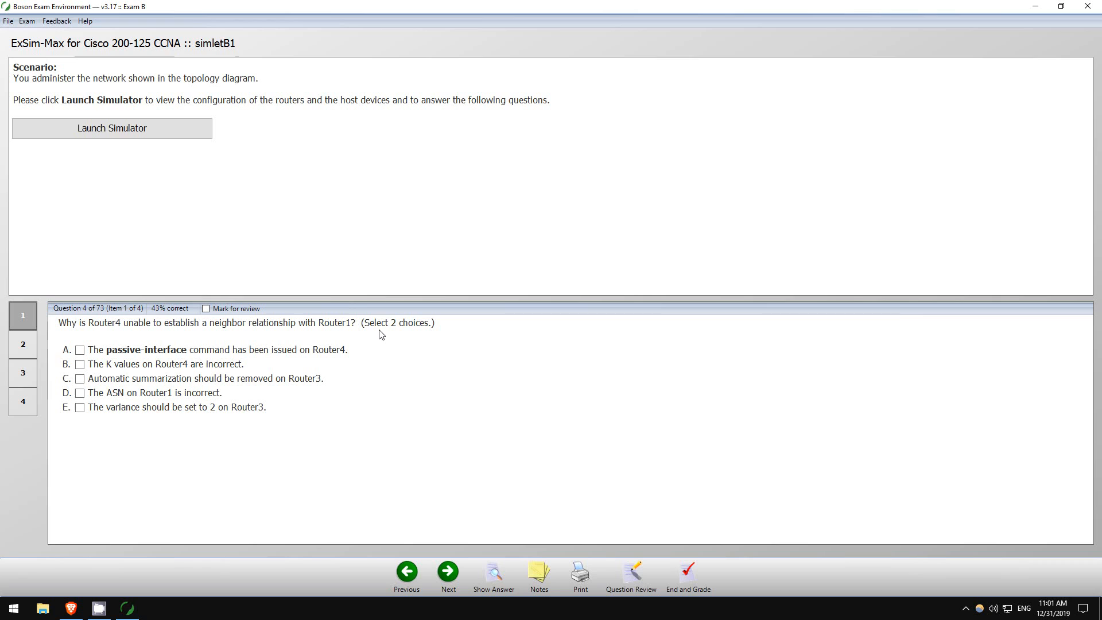
pyautogui.moveTo(191, 130)
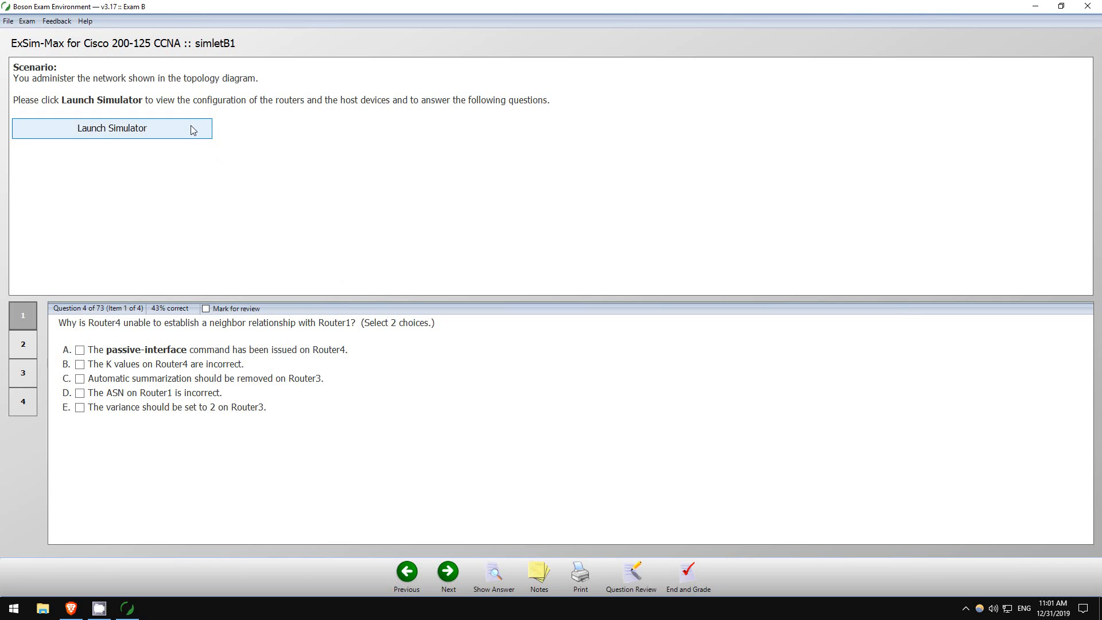
pyautogui.click(113, 128)
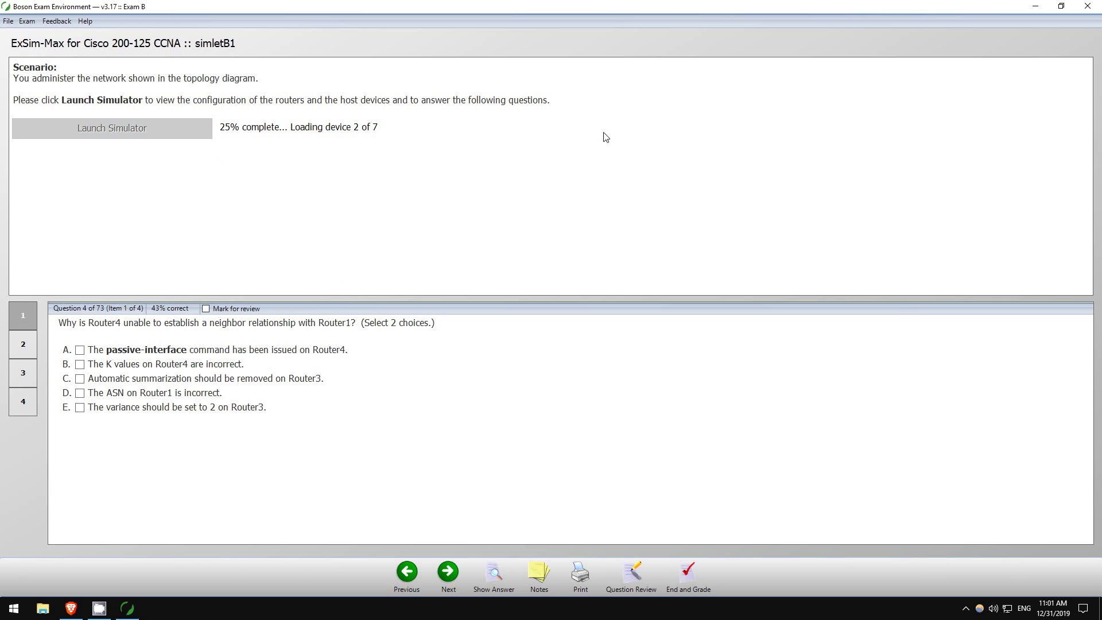
pyautogui.moveTo(445, 183)
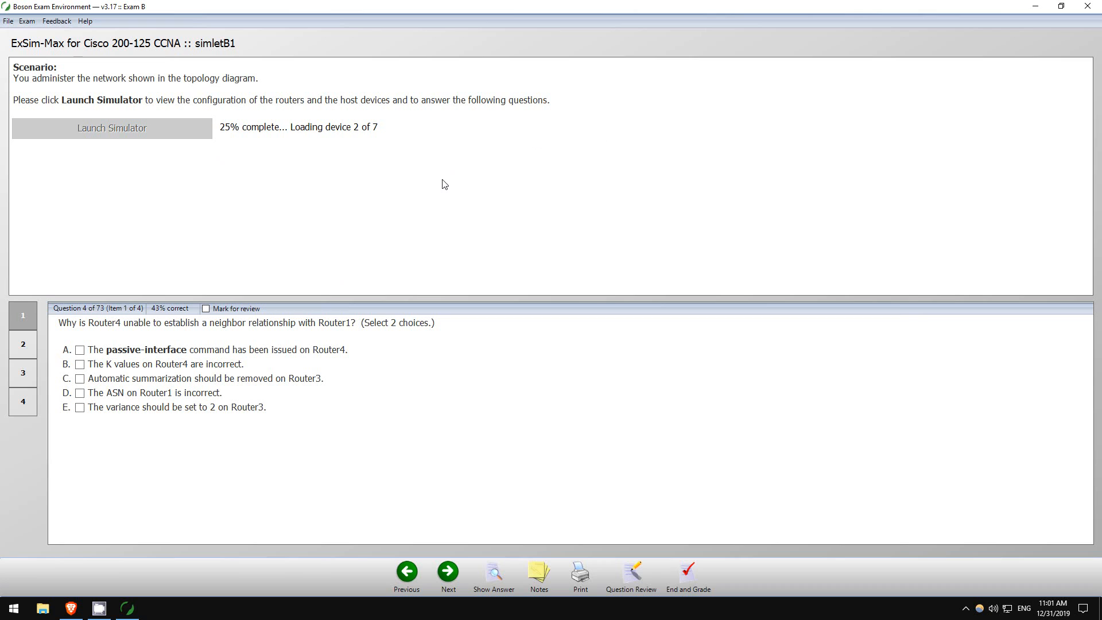
pyautogui.moveTo(28, 86)
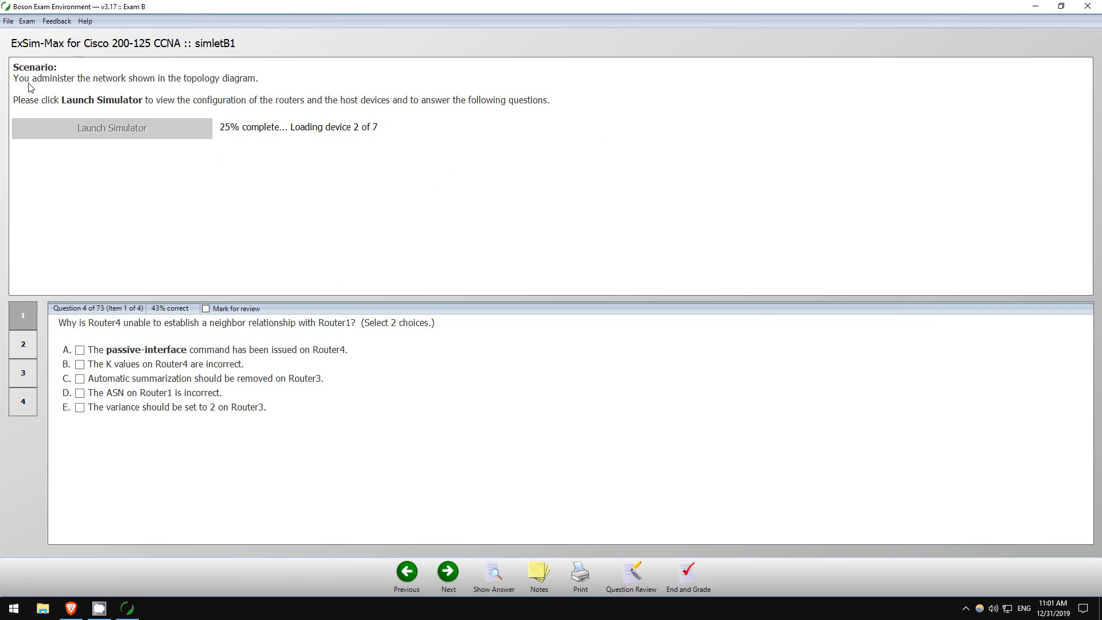
pyautogui.moveTo(195, 84)
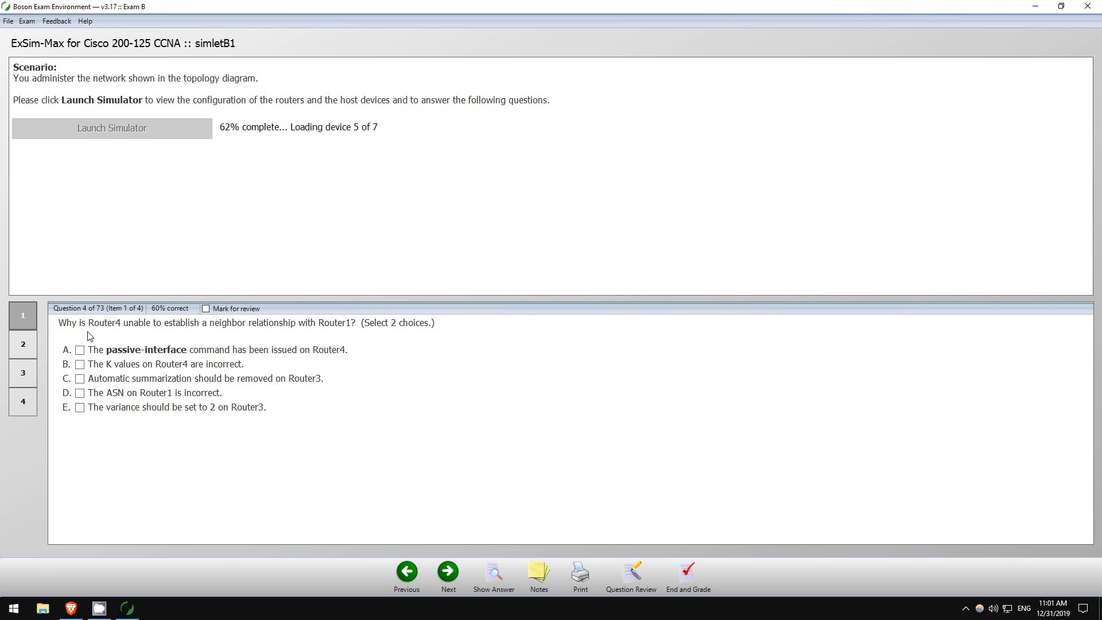
pyautogui.moveTo(259, 332)
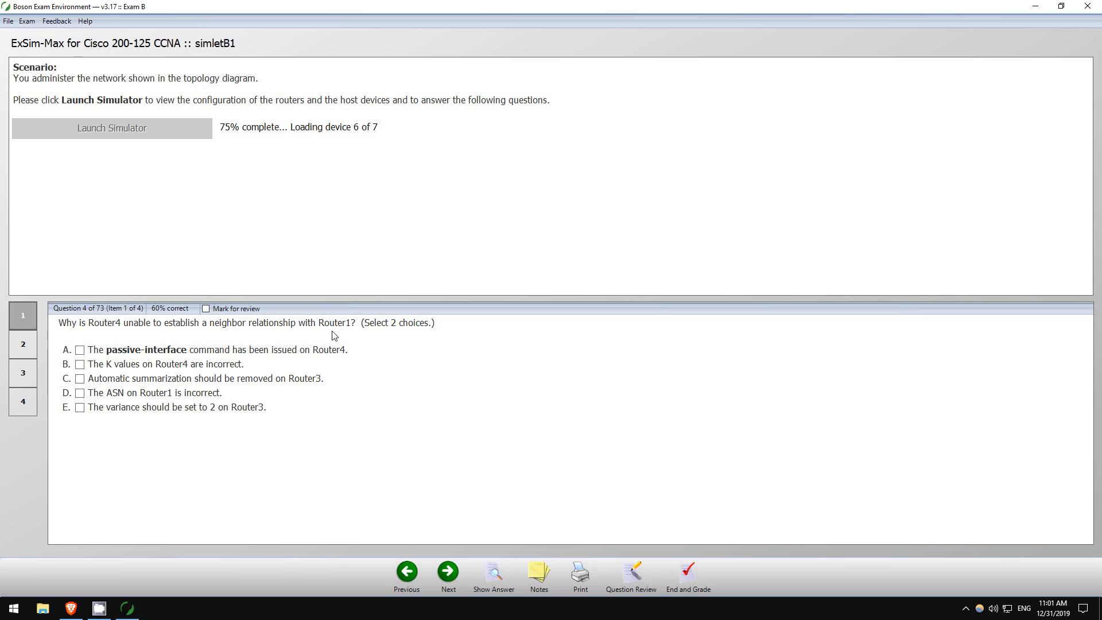
pyautogui.moveTo(121, 381)
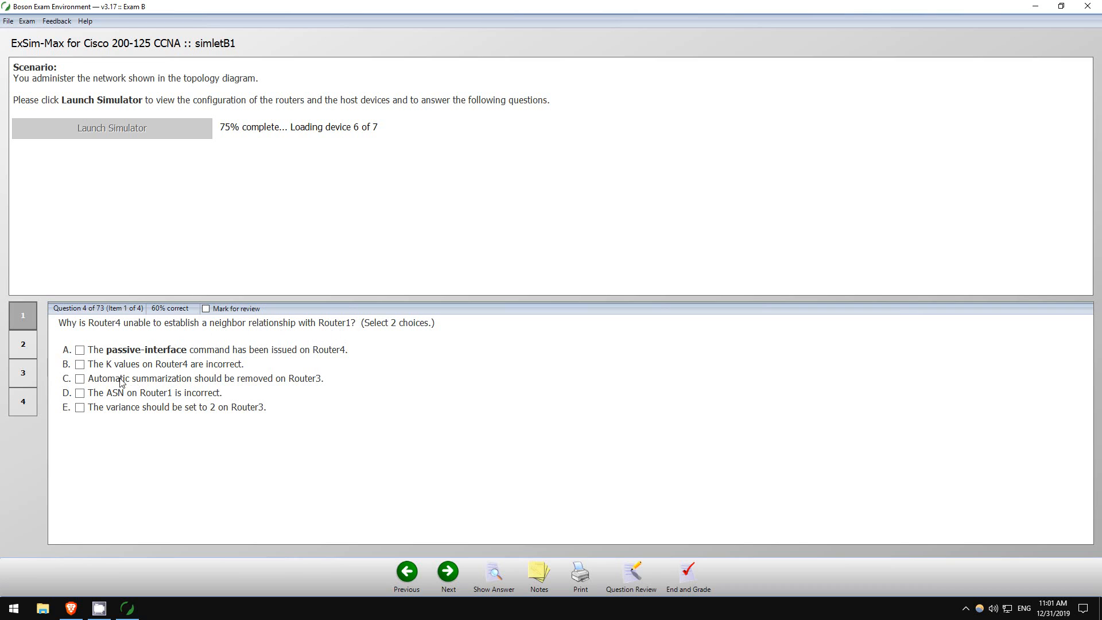
pyautogui.moveTo(166, 350)
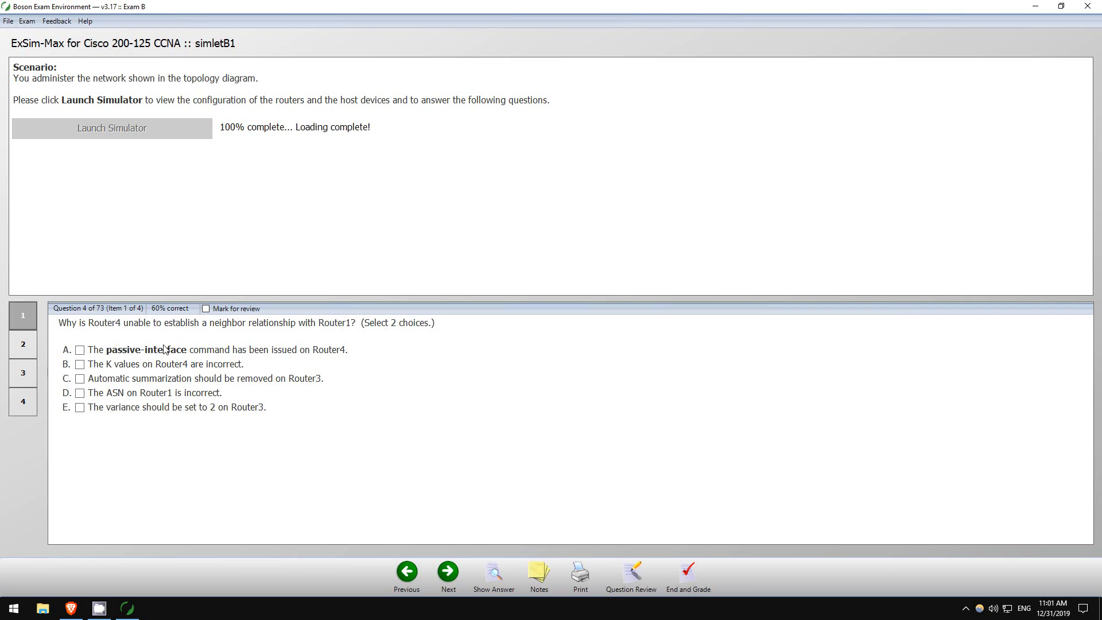
# Once the topology loads, open Router4's console from the diagram.
pyautogui.click(112, 128)
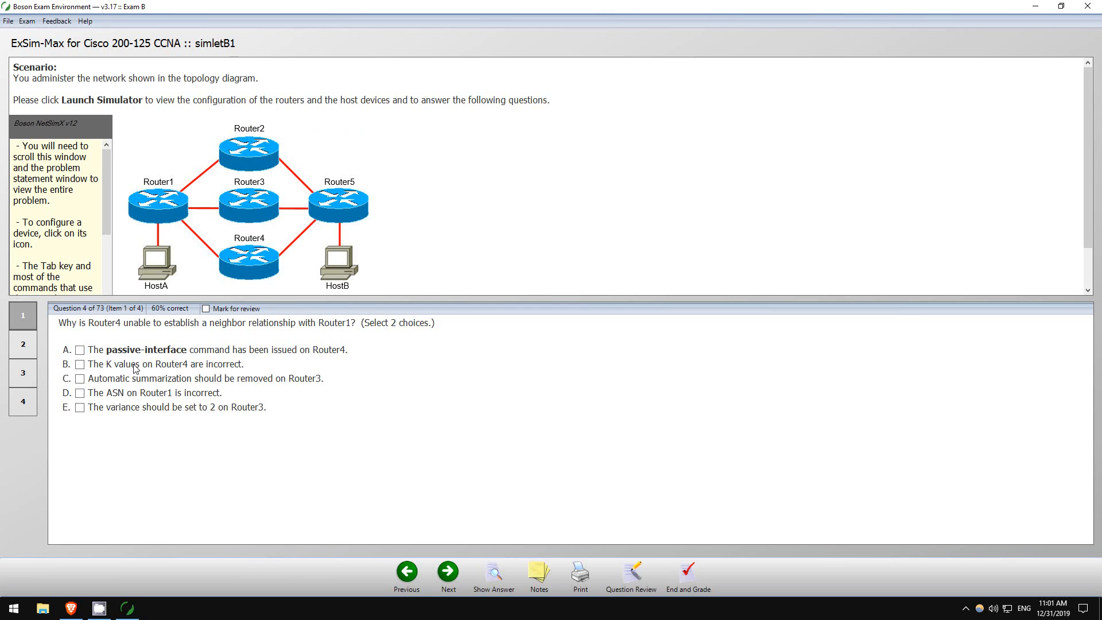
pyautogui.moveTo(122, 389)
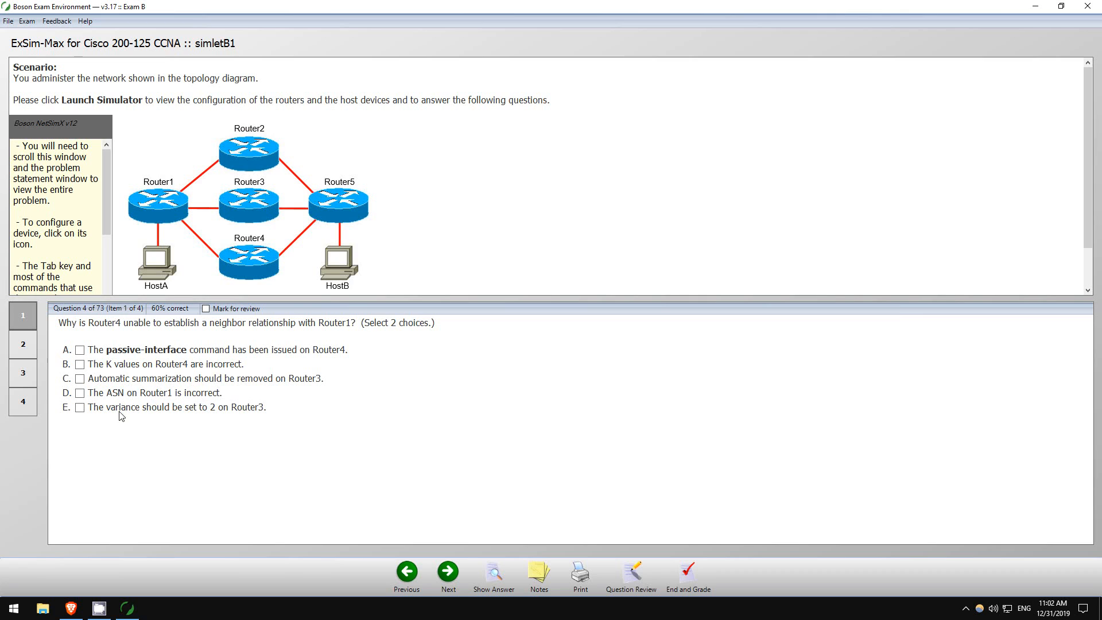
pyautogui.moveTo(165, 409)
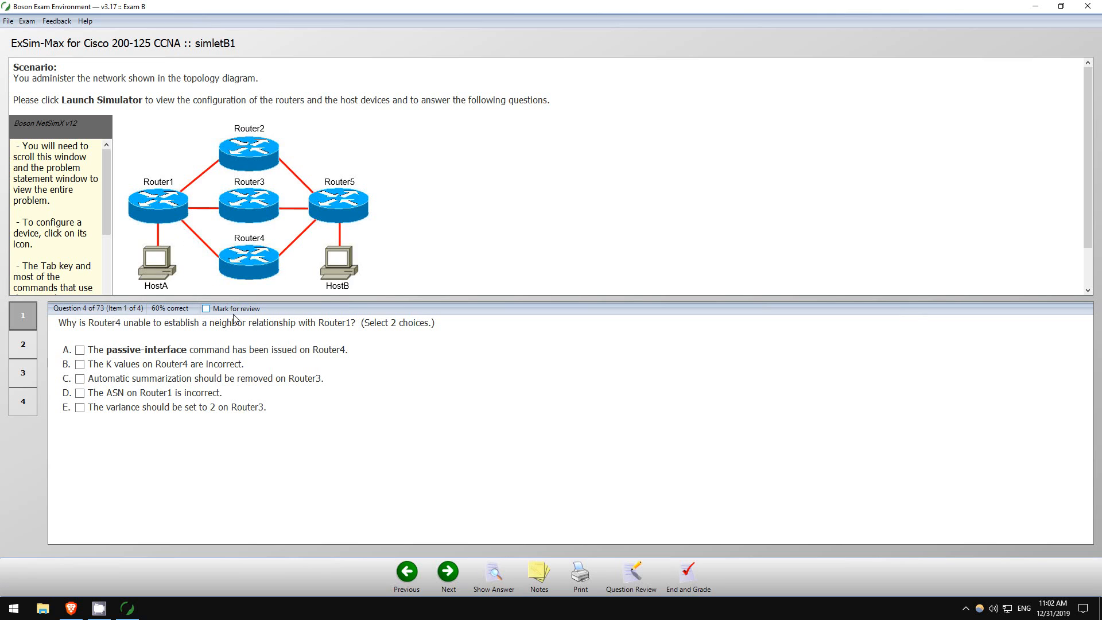
pyautogui.click(249, 263)
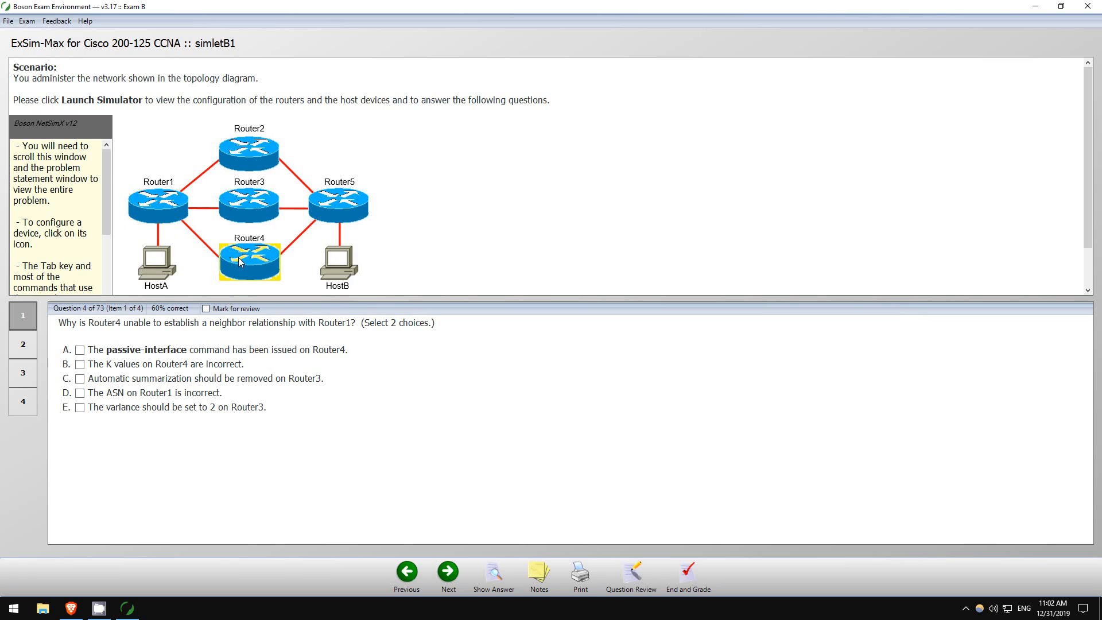
pyautogui.click(247, 260)
pyautogui.write('en')
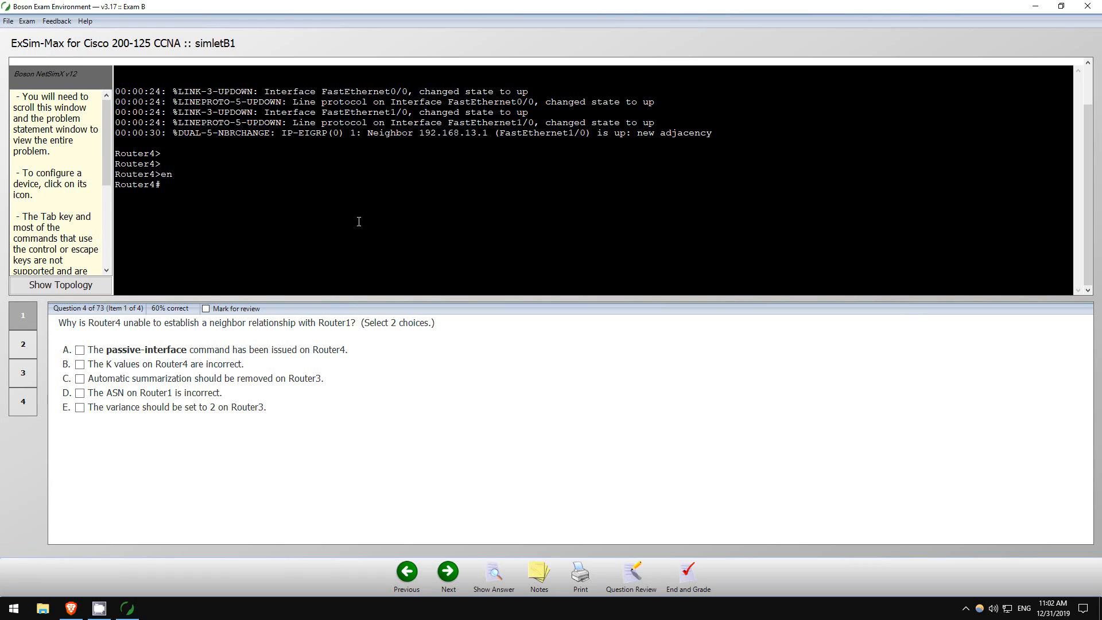
# Check Router4's EIGRP protocol details, noting passive FastEthernet0/0, and enter the CDP neighbors command.
pyautogui.write('sh ip protocols')
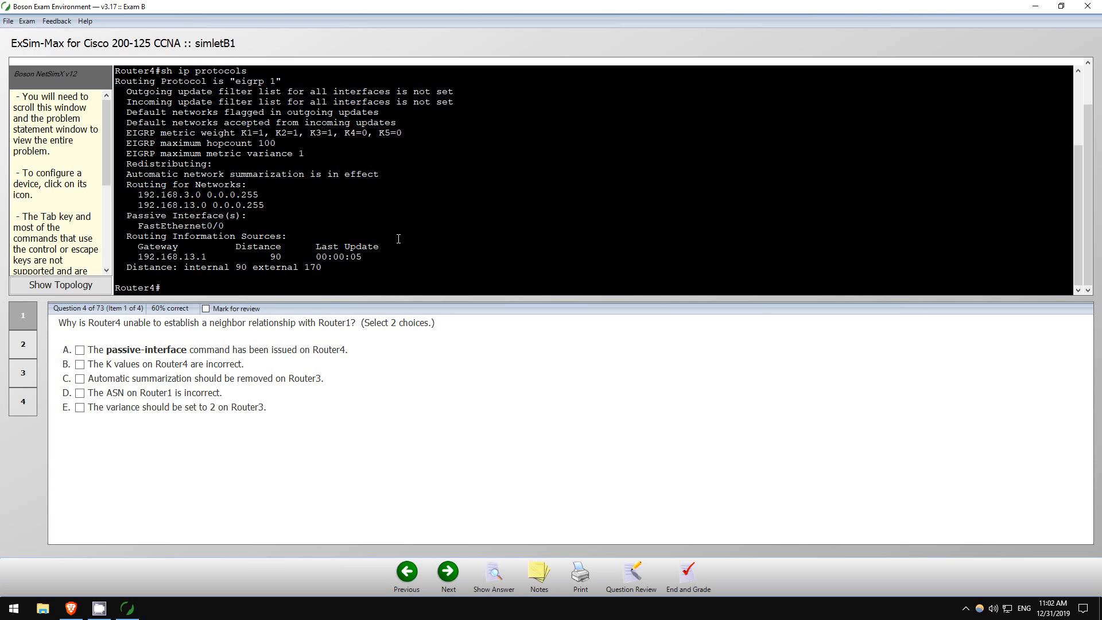
pyautogui.doubleClick(176, 226)
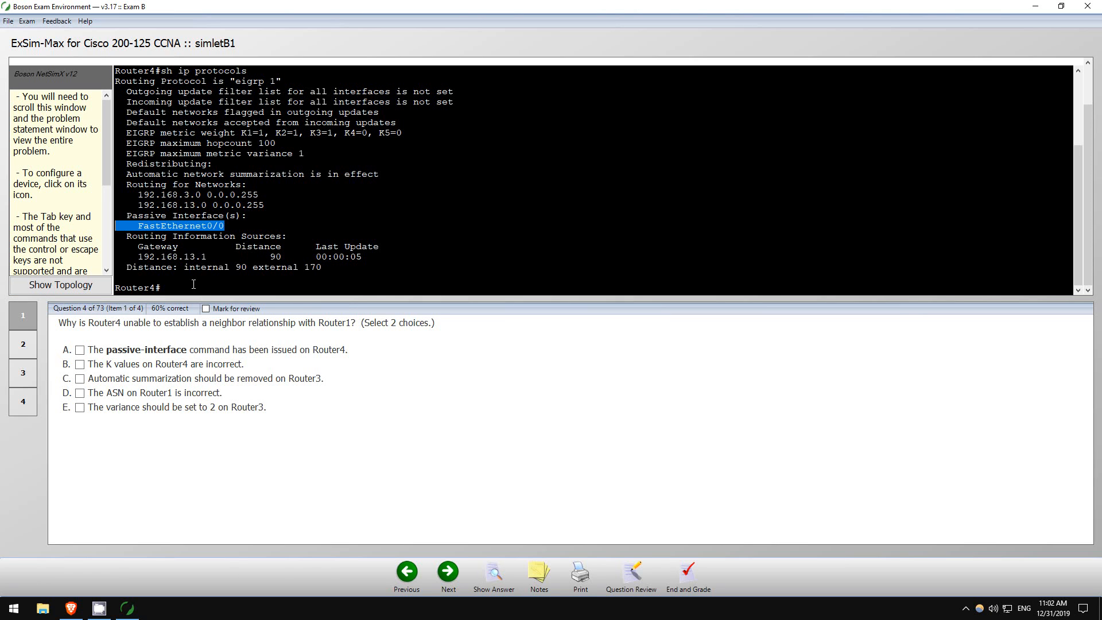
pyautogui.write('sh')
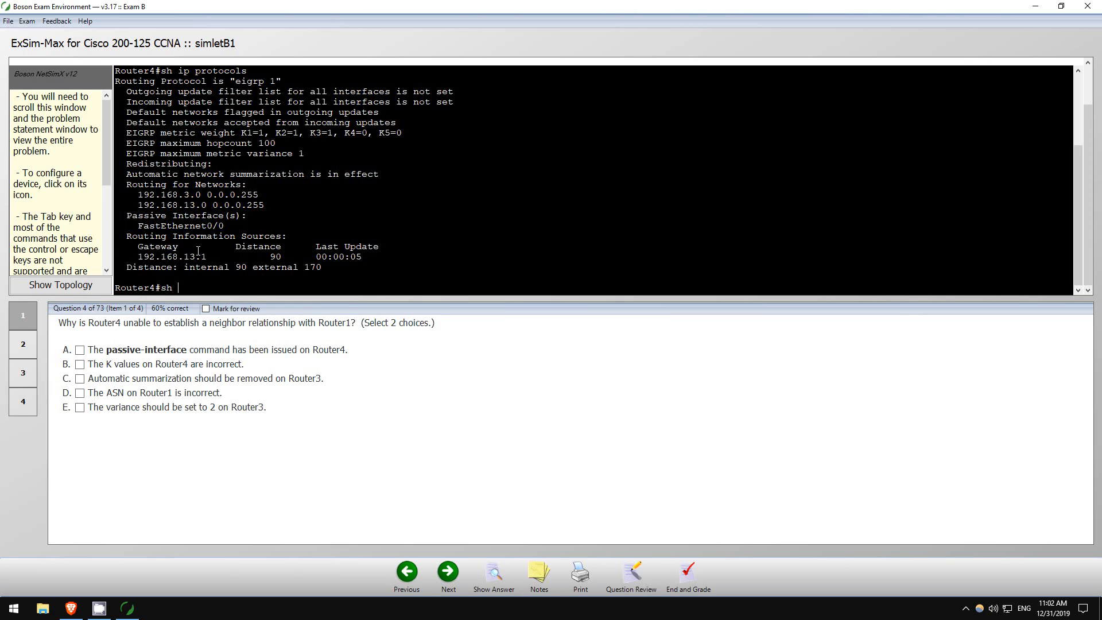
pyautogui.write('cdp neighbors')
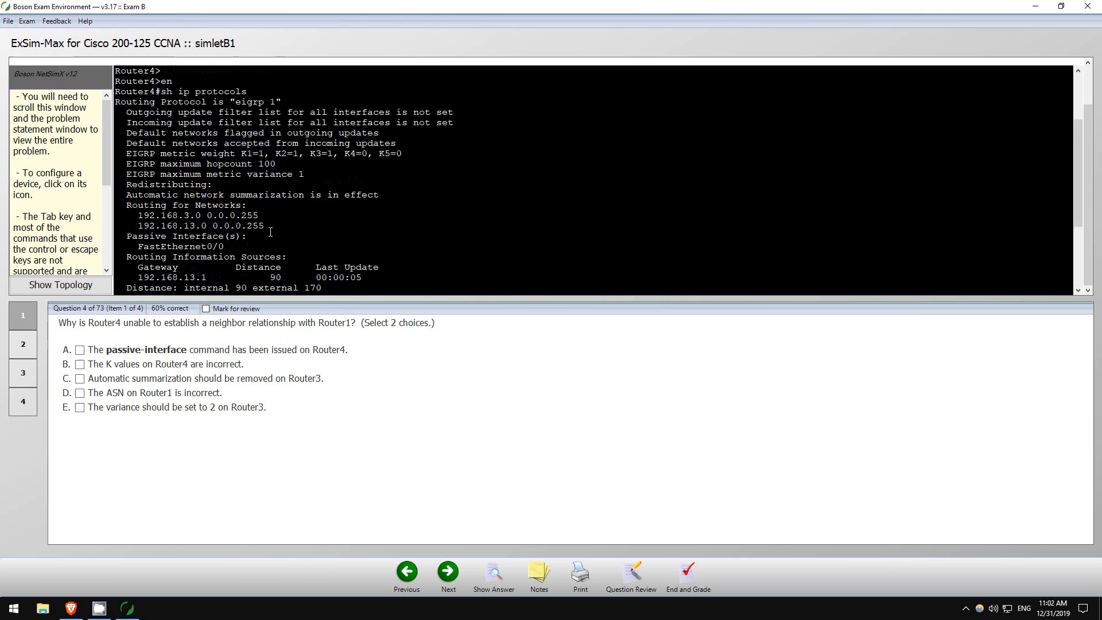
# View Router4's running config and topology diagram, highlighting EIGRP AS number 1.
pyautogui.write('show running-config')
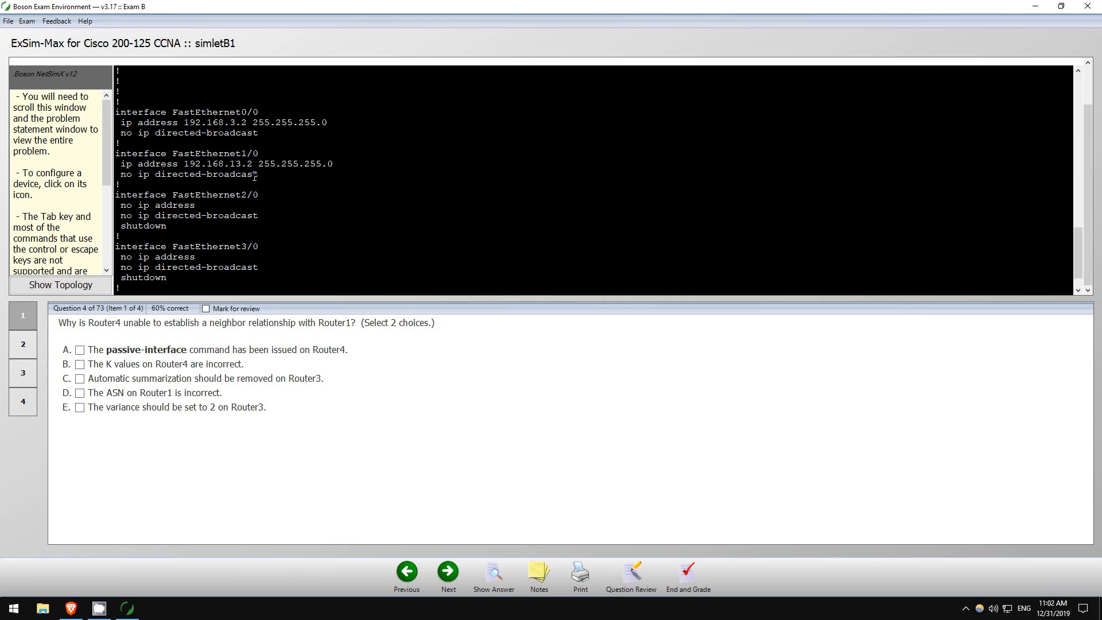
pyautogui.click(61, 286)
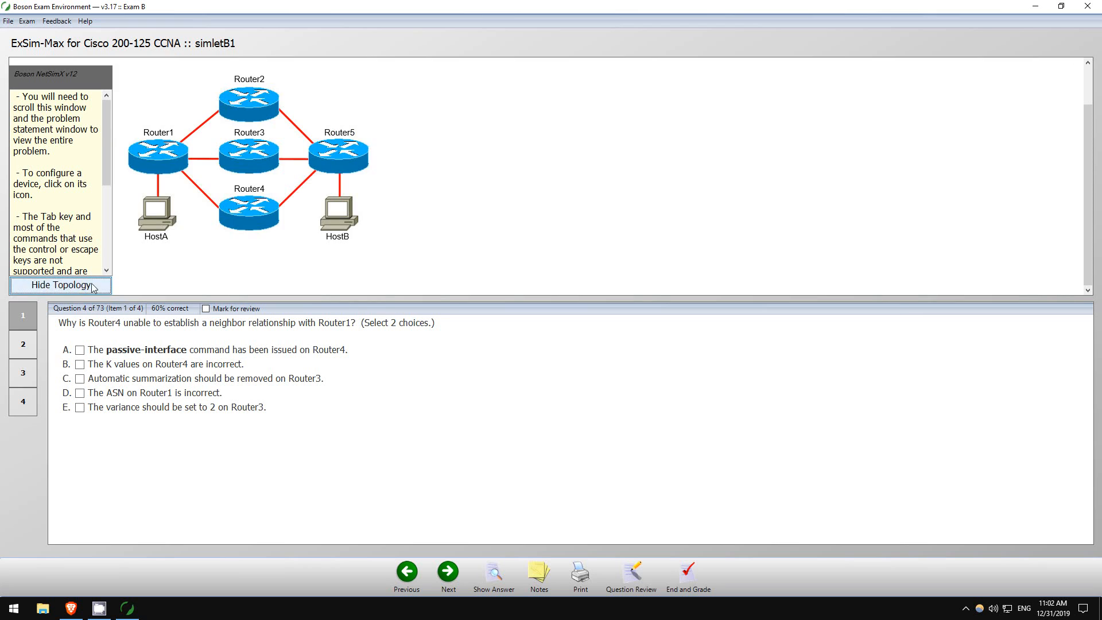
pyautogui.click(157, 157)
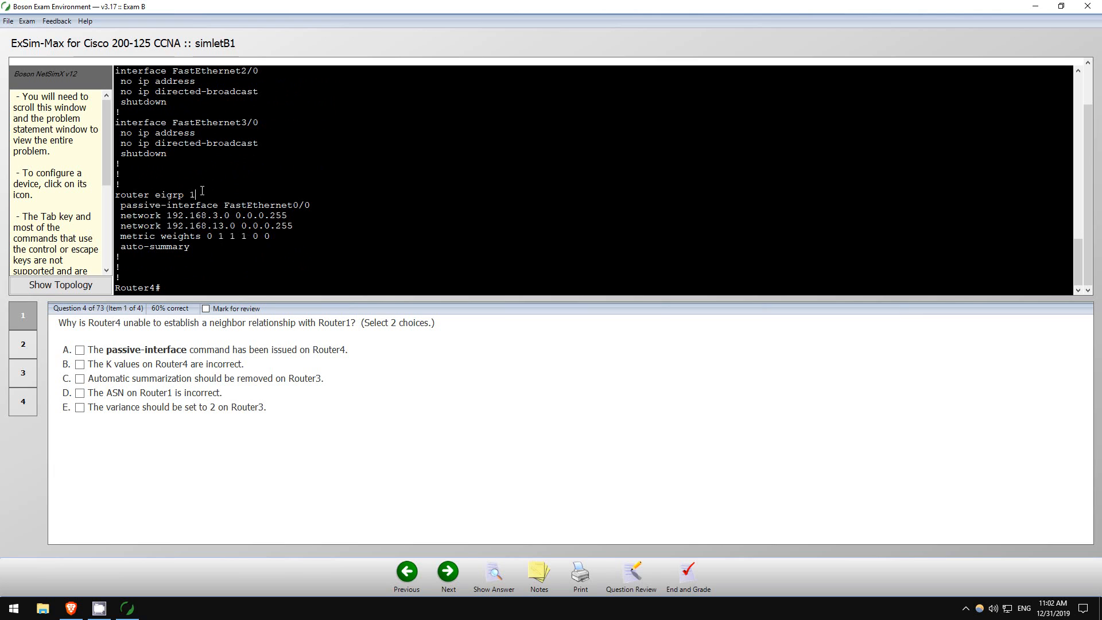
pyautogui.doubleClick(189, 195)
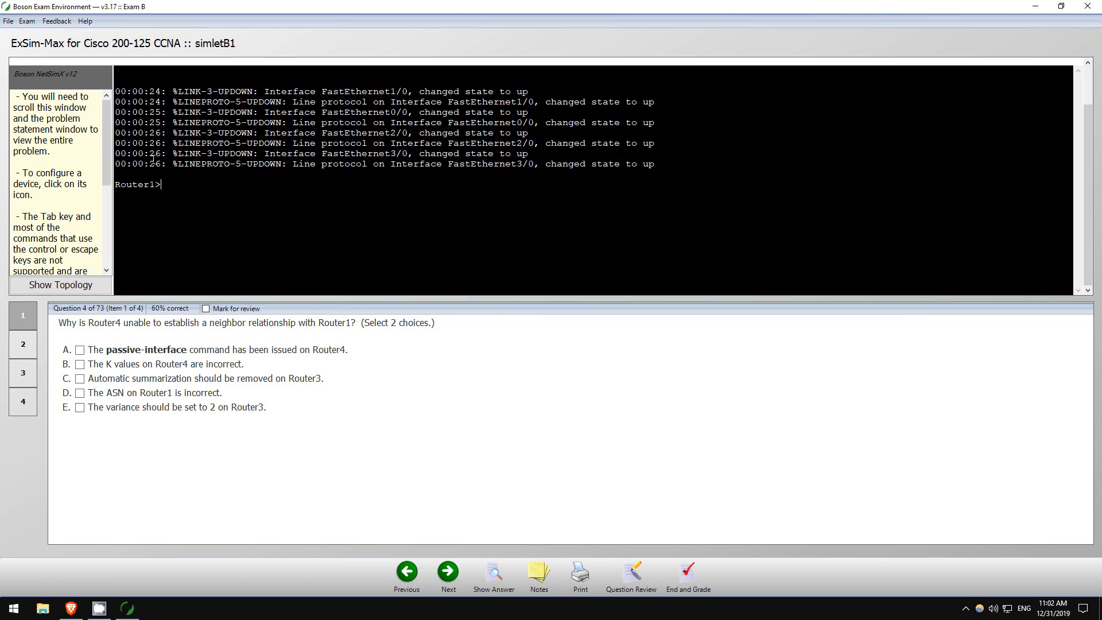
# Note Router1's EIGRP AS 11, check answer D, and run show running-config on Router1.
pyautogui.write('sh run')
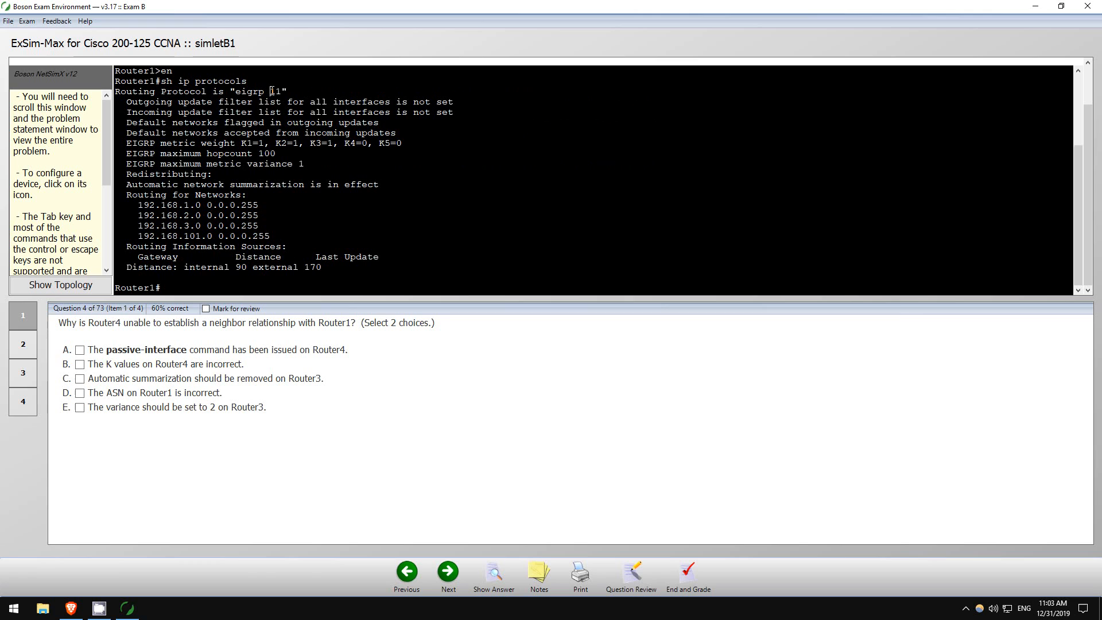
pyautogui.doubleClick(278, 91)
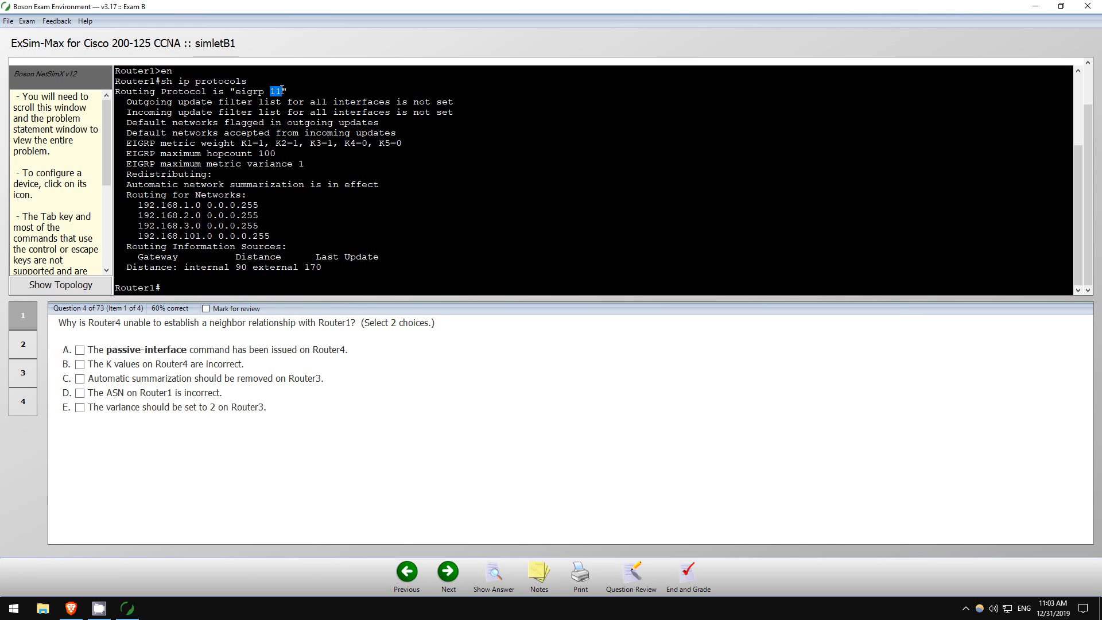
pyautogui.moveTo(132, 378)
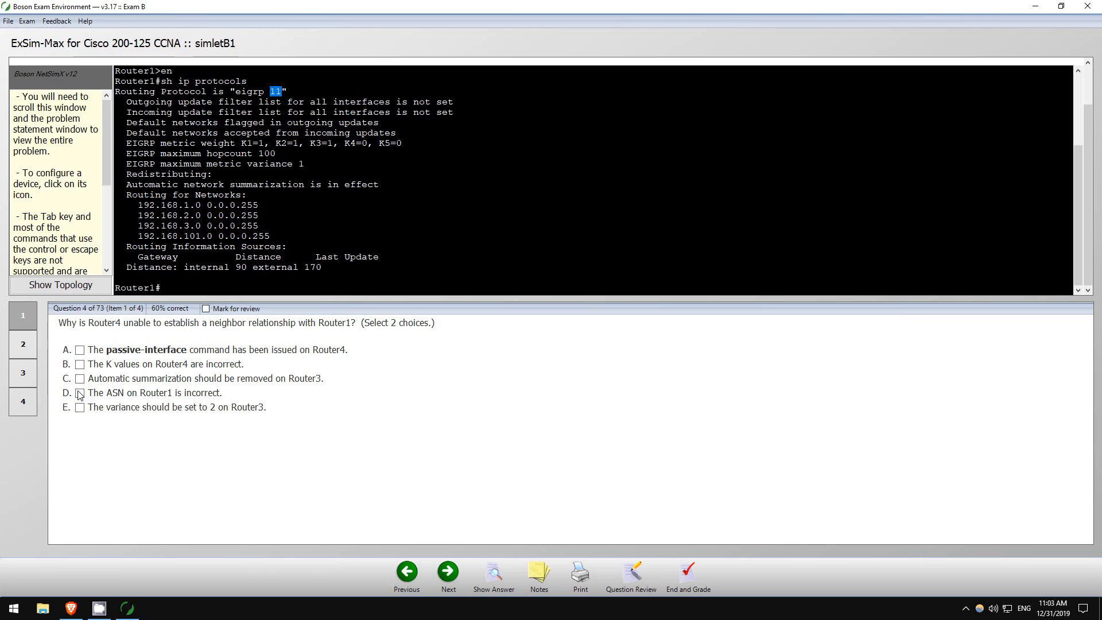
pyautogui.click(79, 393)
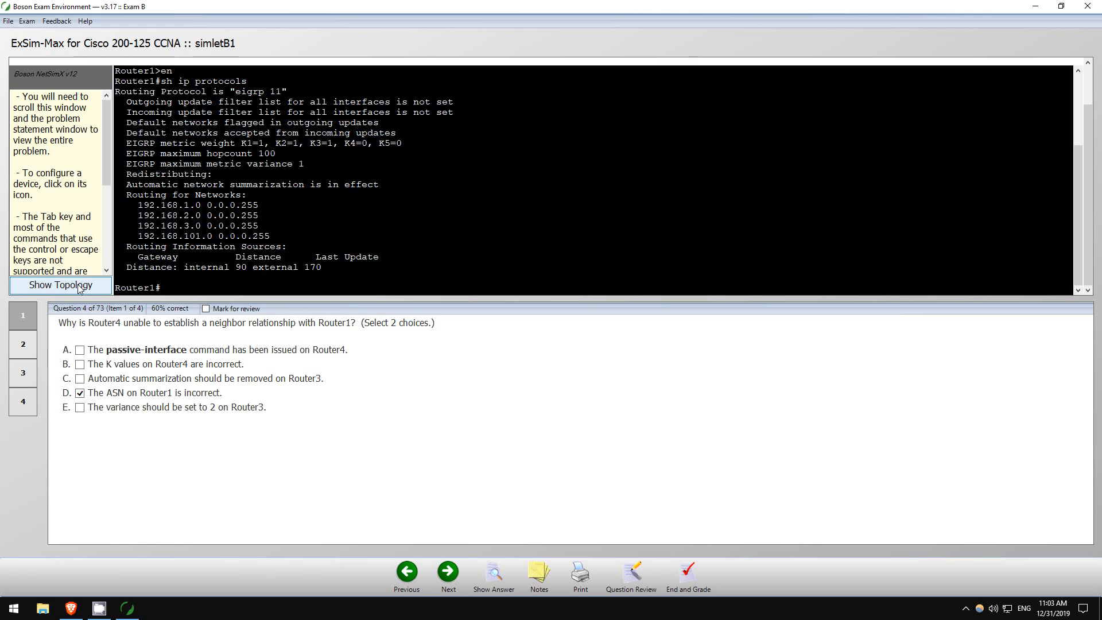
pyautogui.moveTo(146, 390)
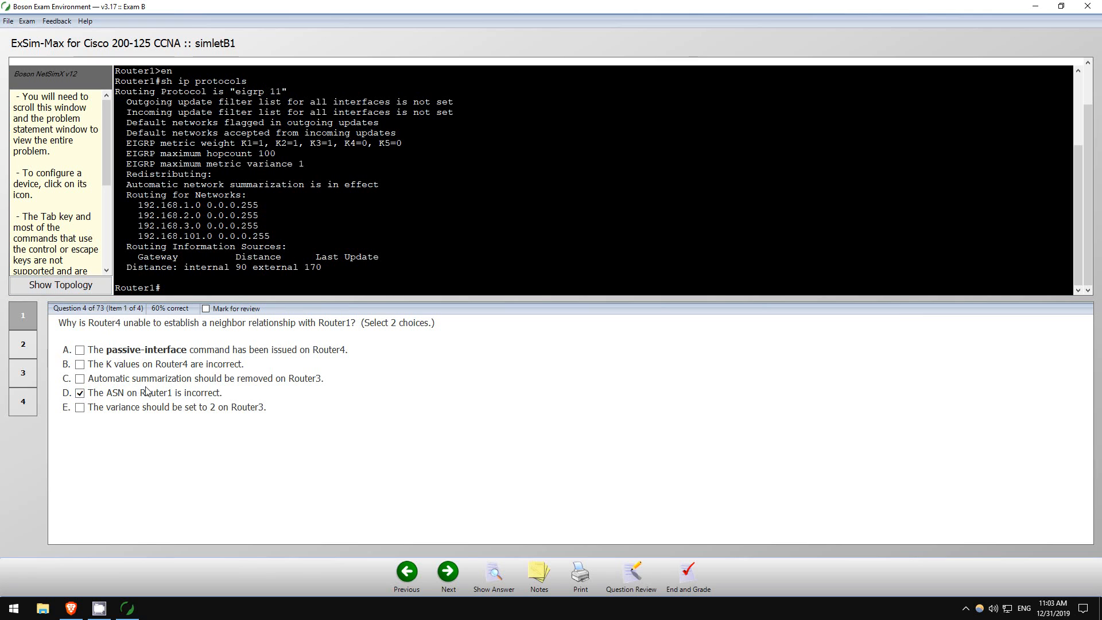
pyautogui.doubleClick(276, 90)
pyautogui.write('sh running-config |')
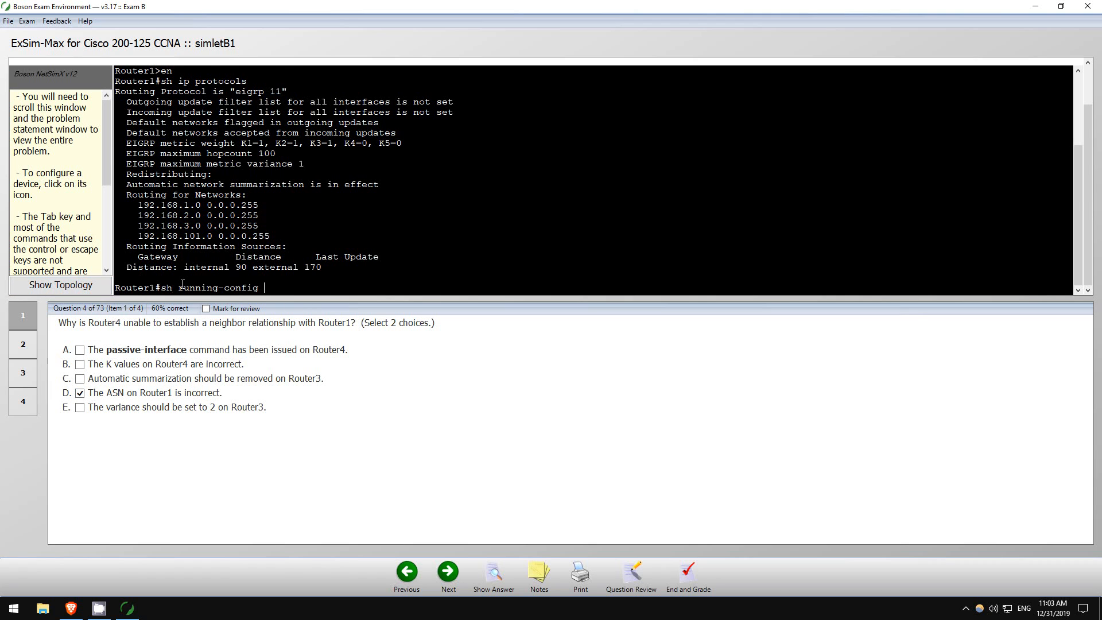
pyautogui.press('Enter')
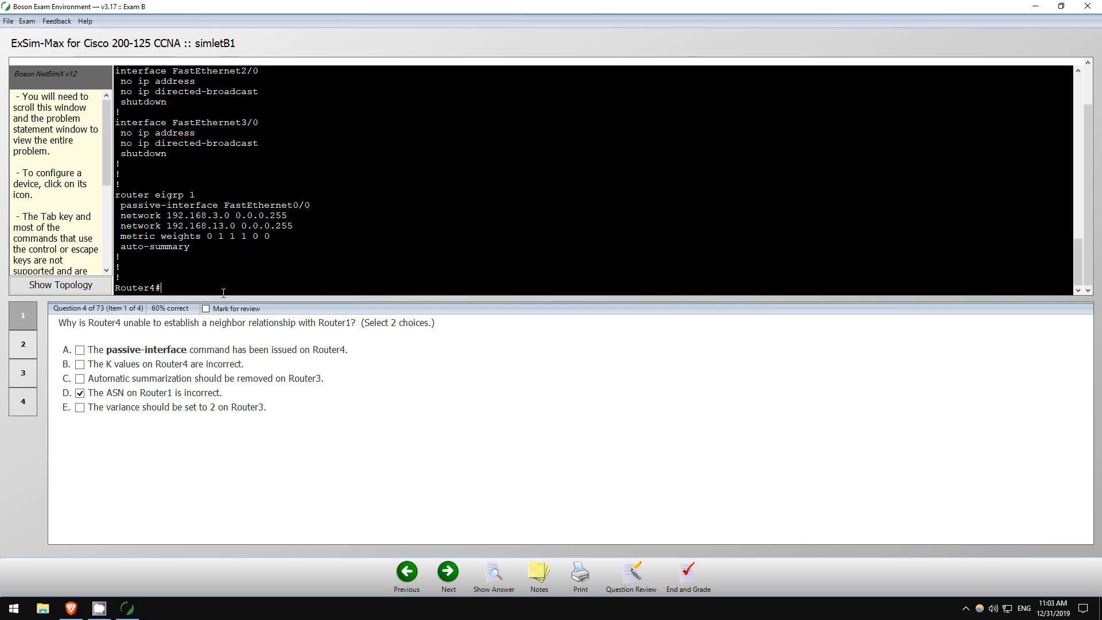
# Enter sh cdp n on Router4 and also check answer A about the passive interface.
pyautogui.write('sh cdp neighbors')
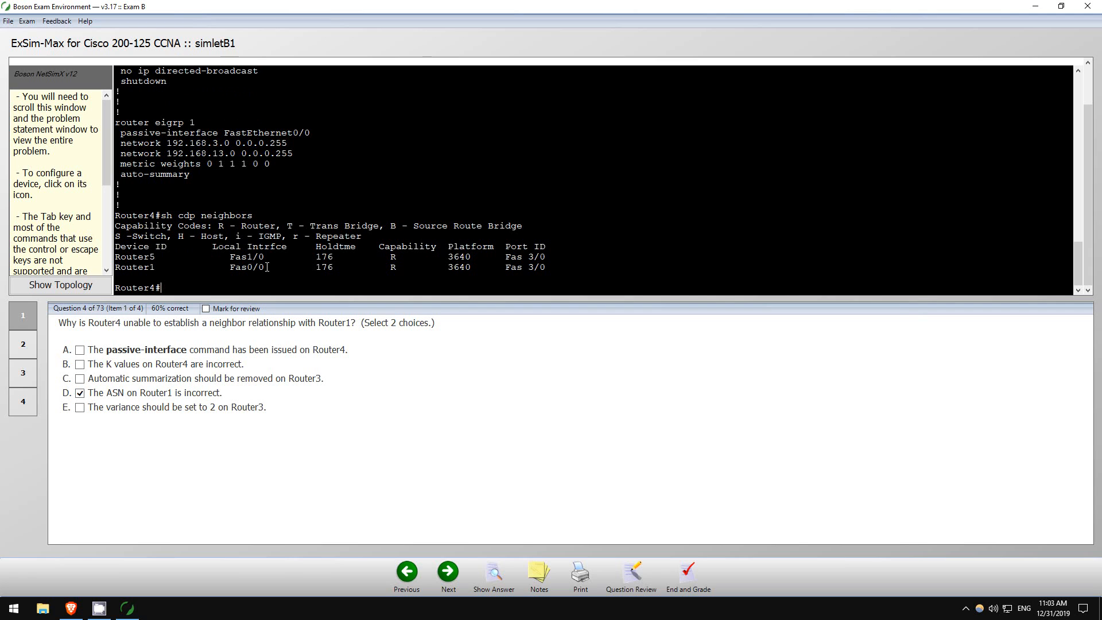
pyautogui.moveTo(218, 261)
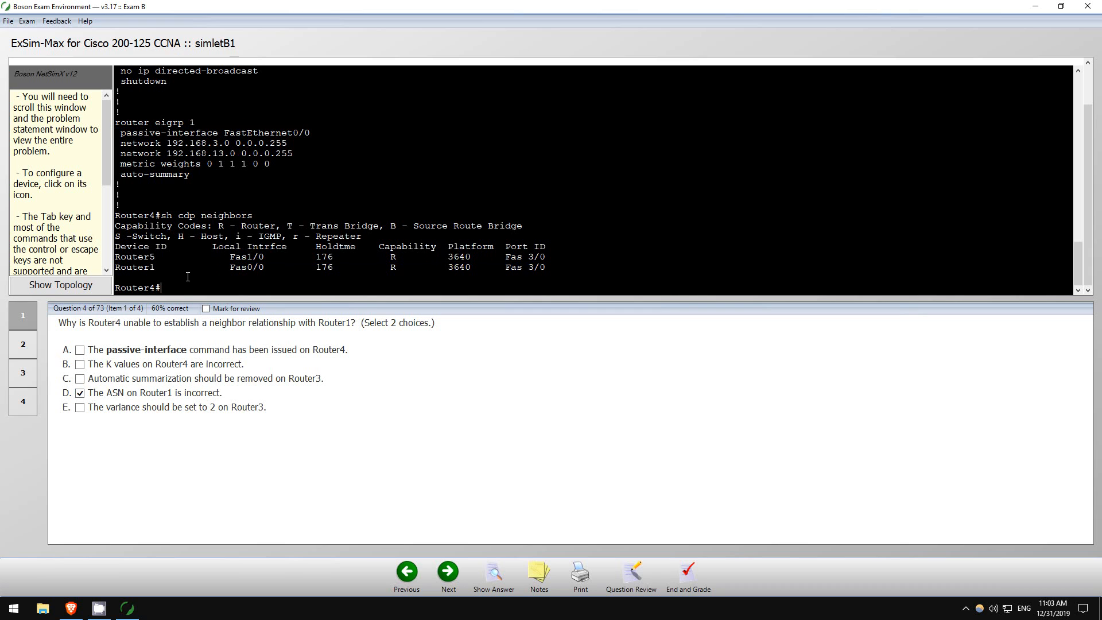
pyautogui.click(79, 350)
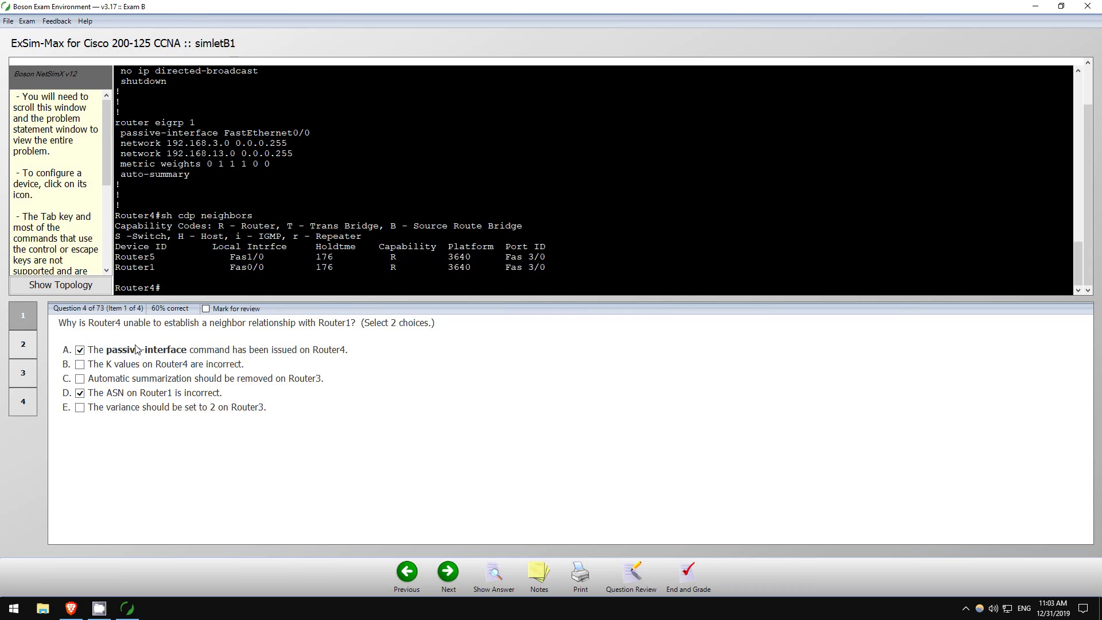
pyautogui.moveTo(112, 379)
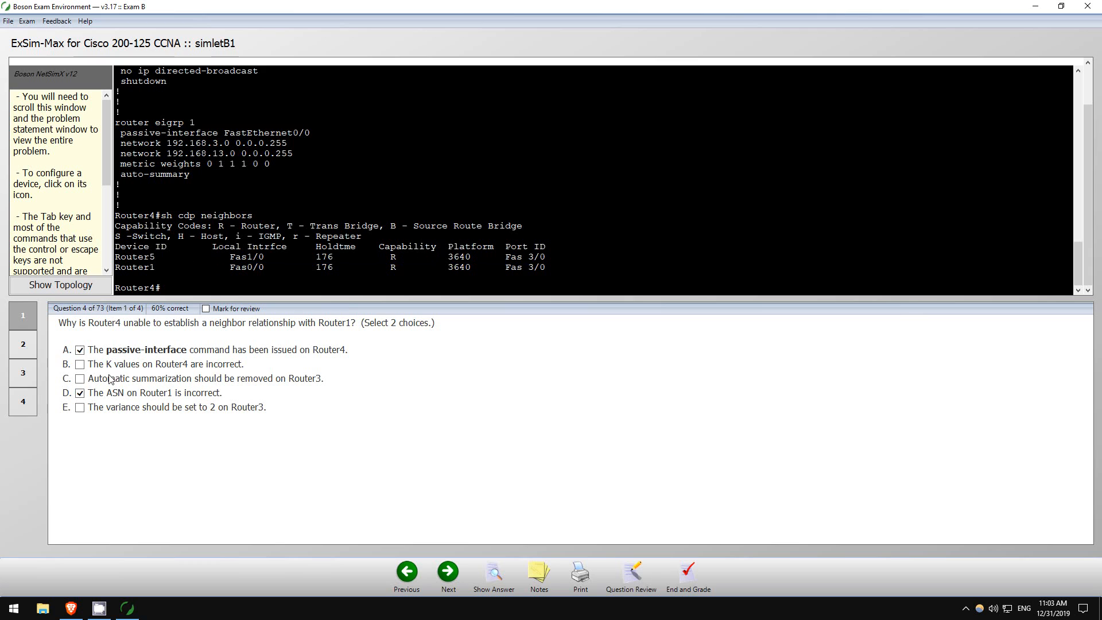
pyautogui.moveTo(294, 382)
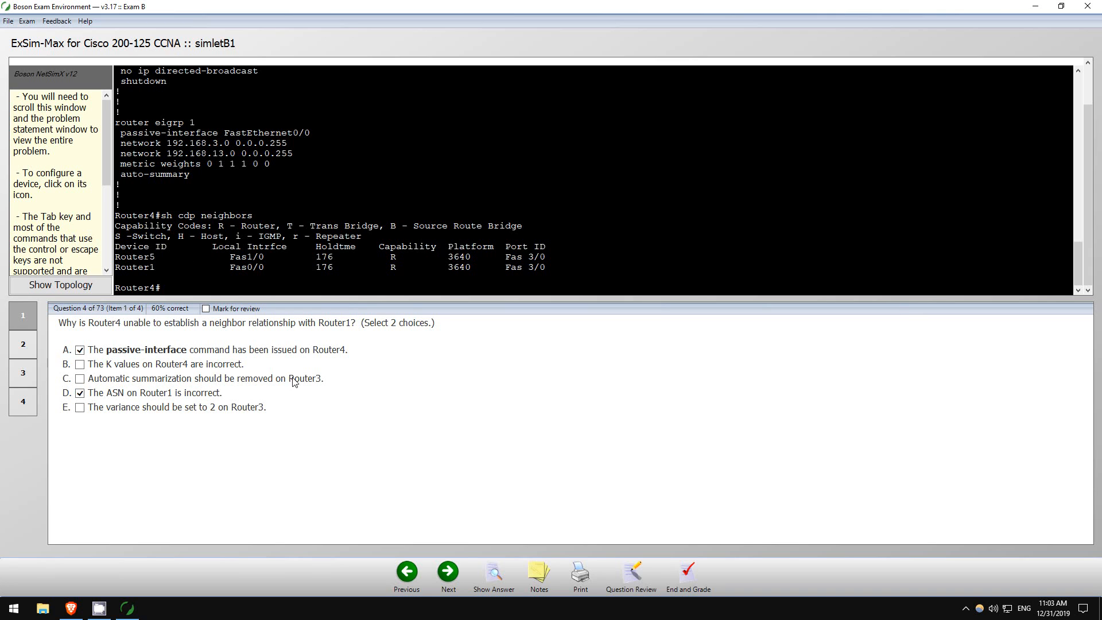
pyautogui.moveTo(516, 508)
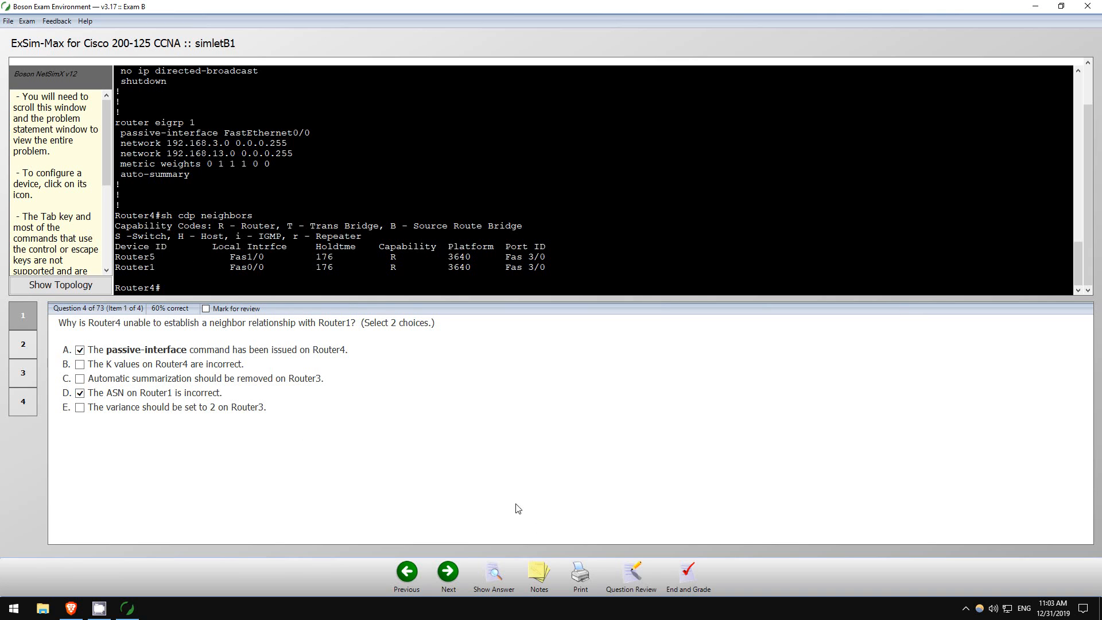
# Reveal question 4's answer, showing A and D correct at 100%, and read the explanation.
pyautogui.click(494, 572)
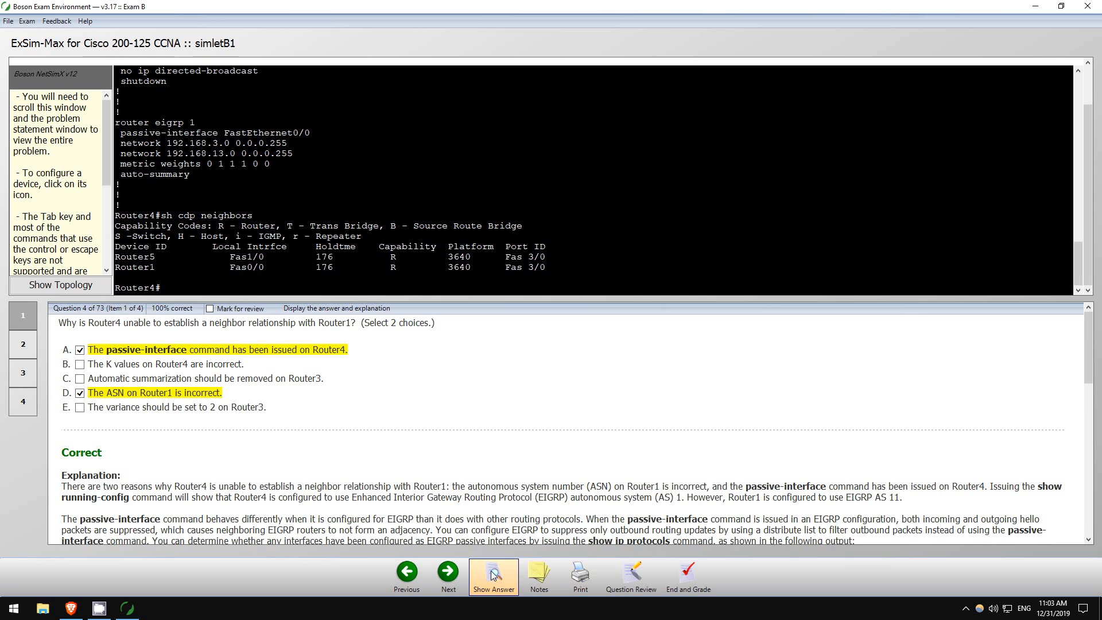
pyautogui.scroll(-3)
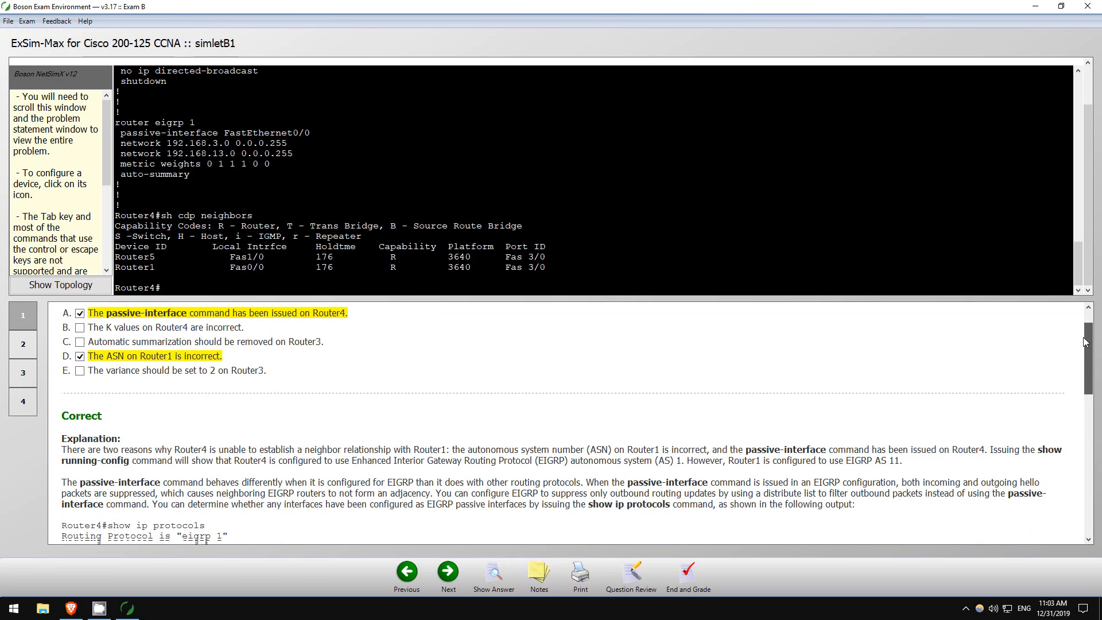
pyautogui.scroll(-3)
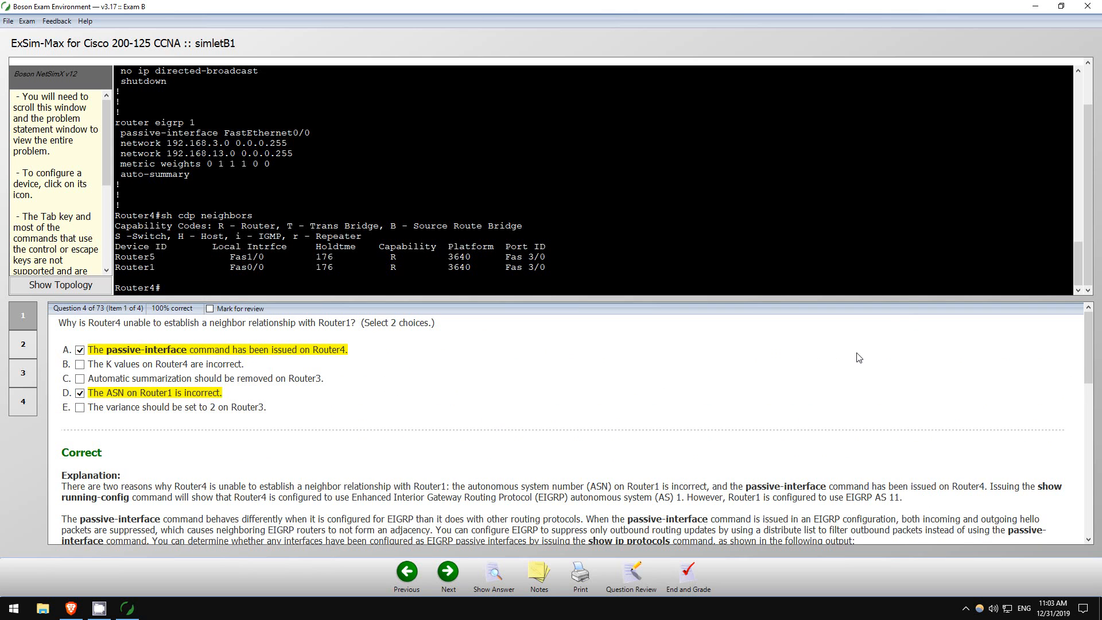
pyautogui.scroll(-3)
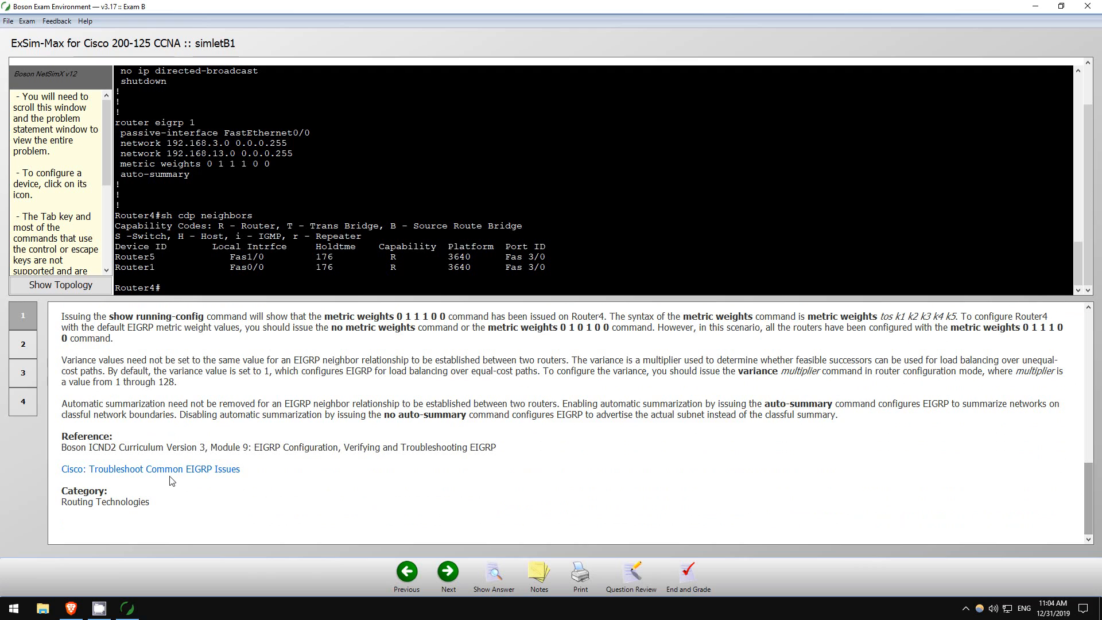
pyautogui.moveTo(172, 475)
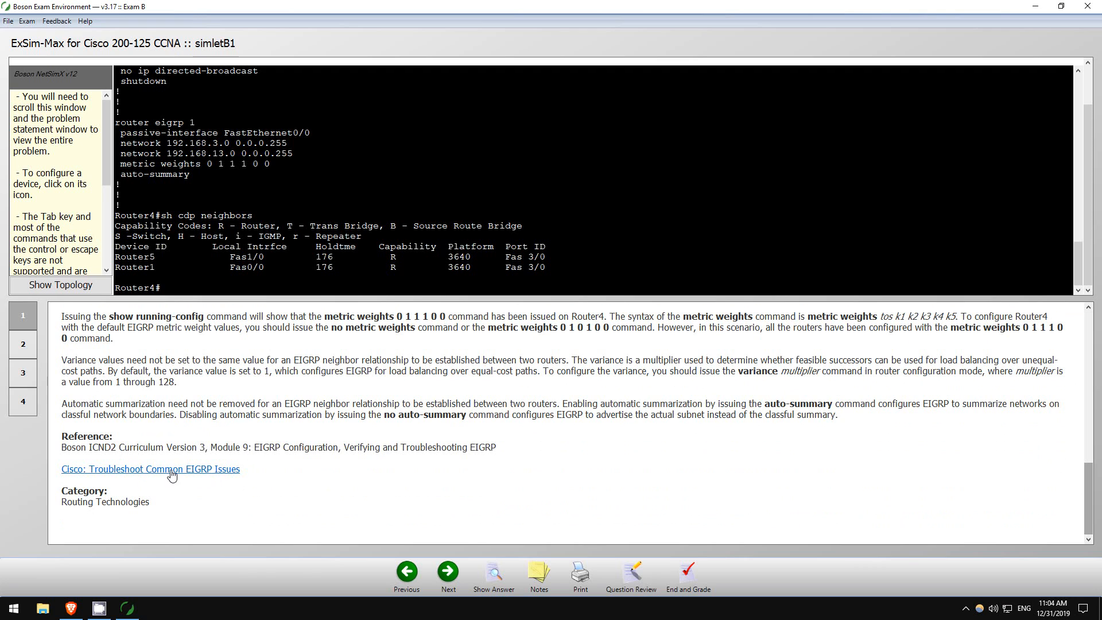
pyautogui.moveTo(148, 480)
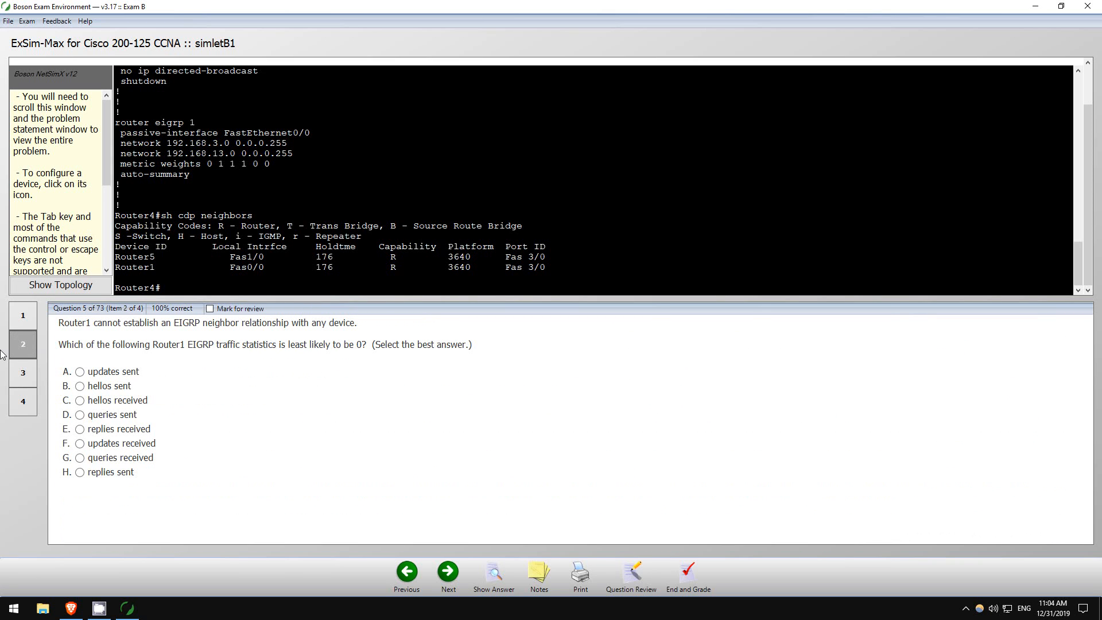
pyautogui.moveTo(78, 328)
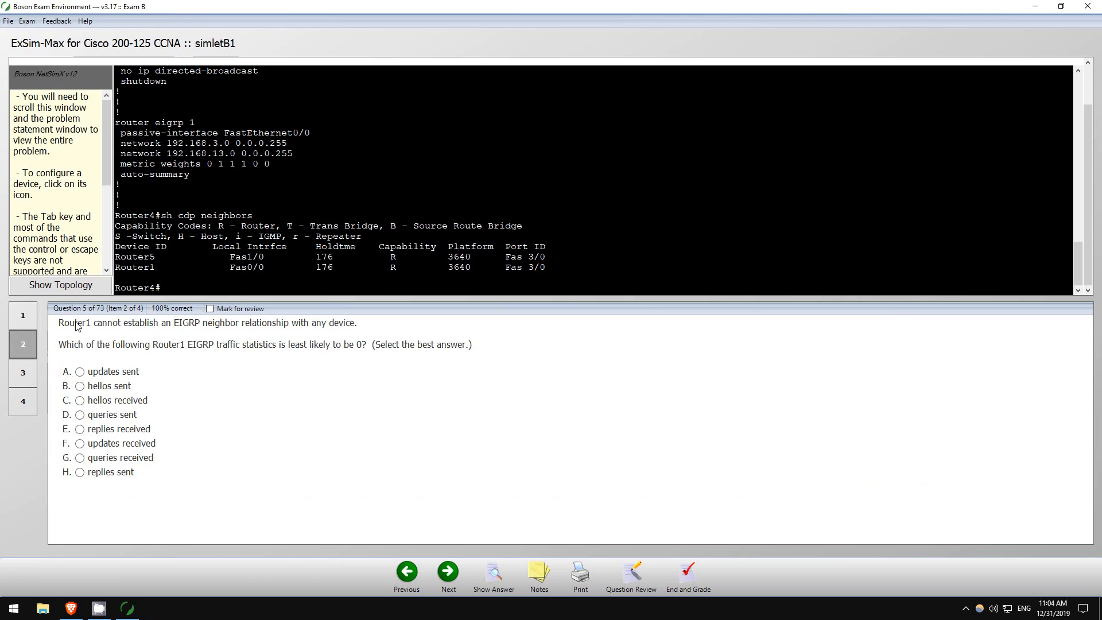
pyautogui.moveTo(195, 330)
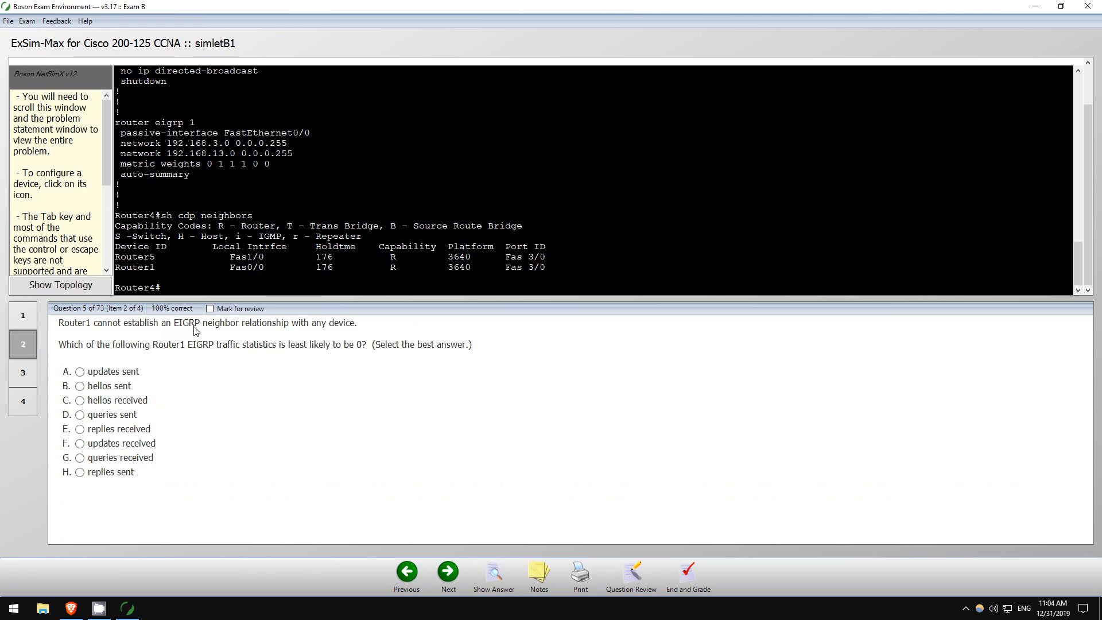
pyautogui.moveTo(330, 328)
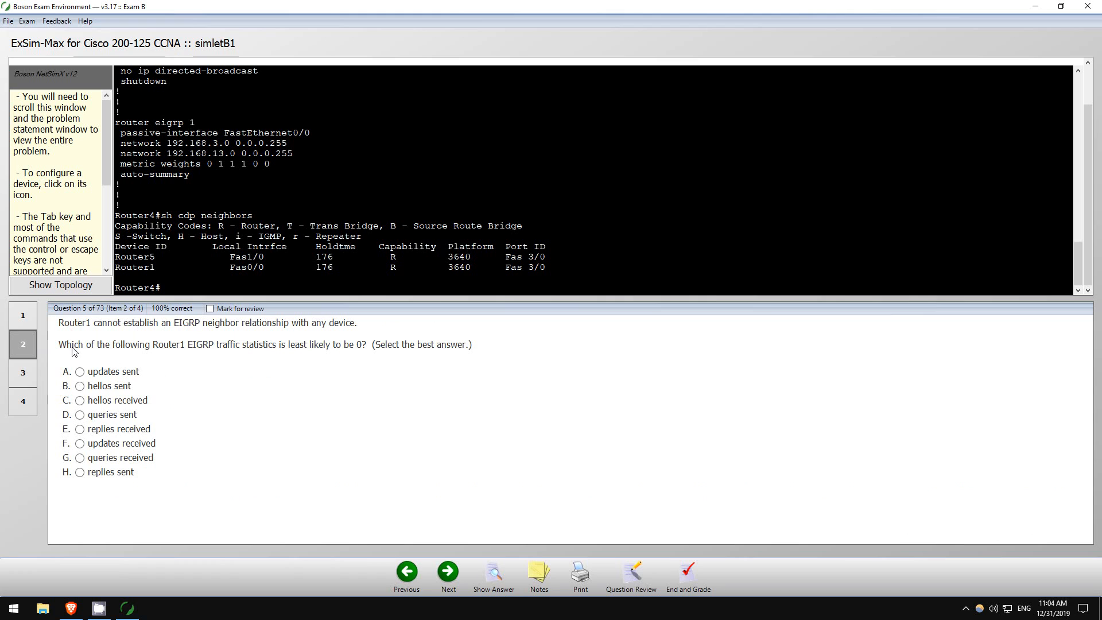
pyautogui.moveTo(210, 351)
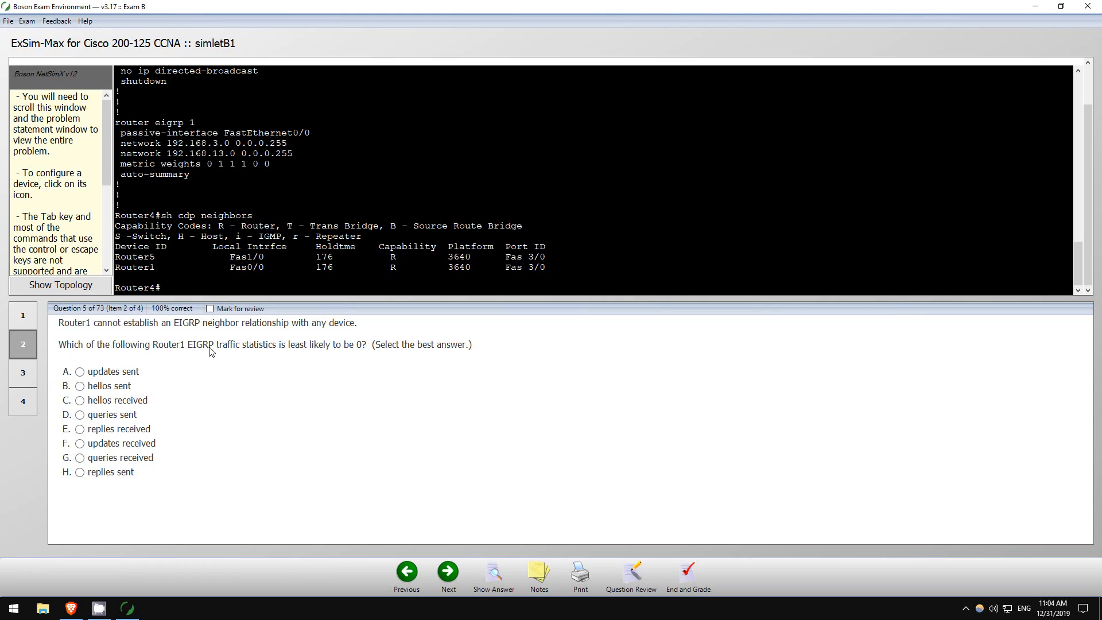
pyautogui.moveTo(291, 352)
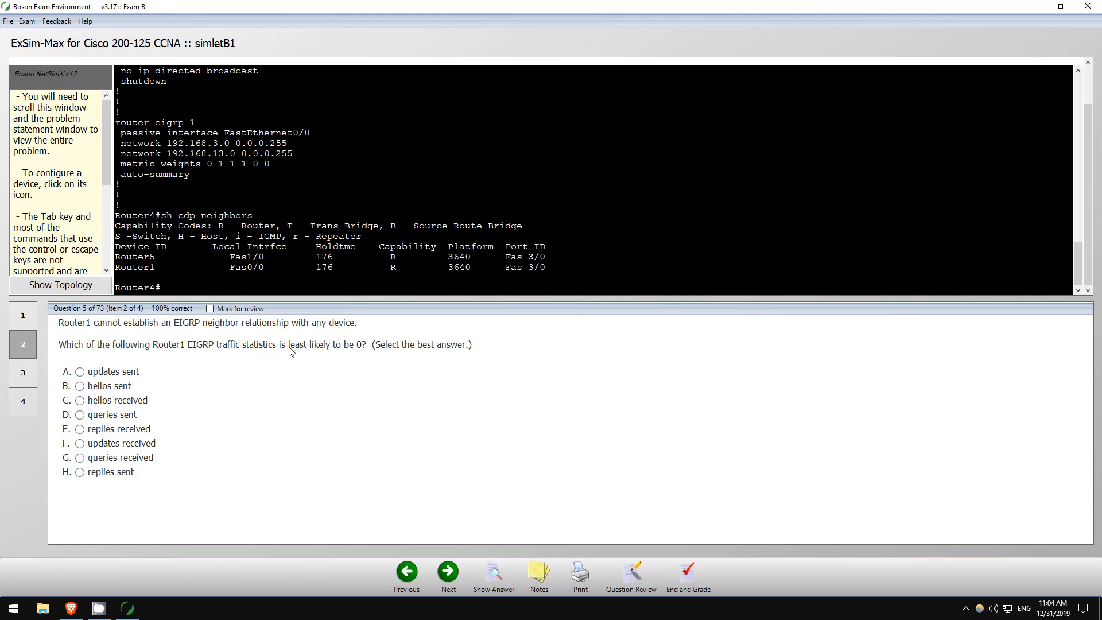
pyautogui.moveTo(278, 340)
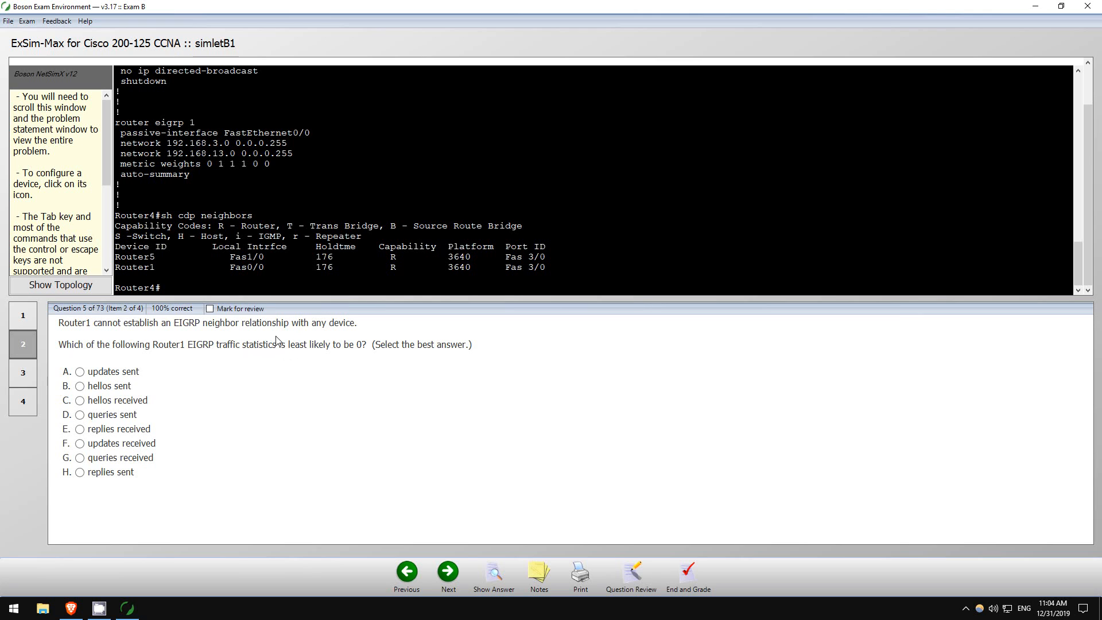
pyautogui.moveTo(126, 408)
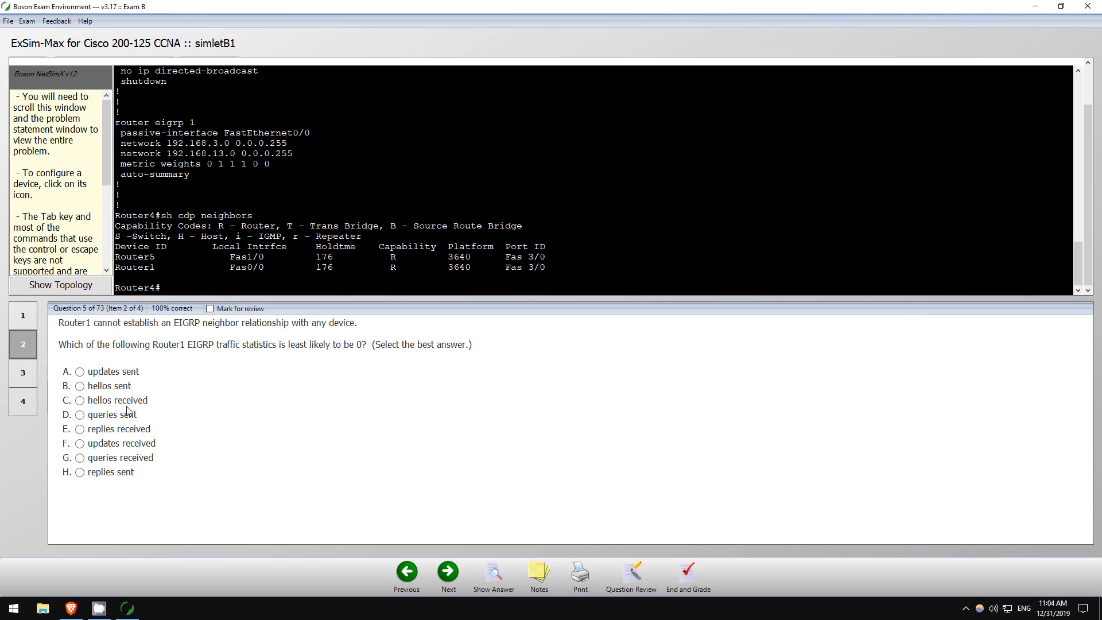
pyautogui.moveTo(103, 420)
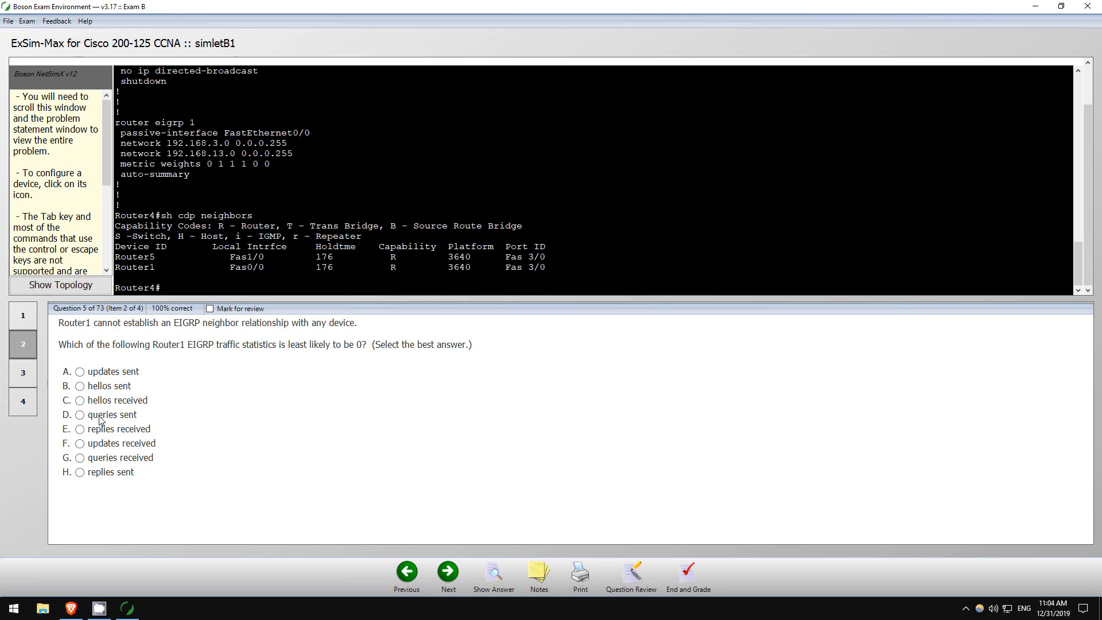
pyautogui.moveTo(569, 356)
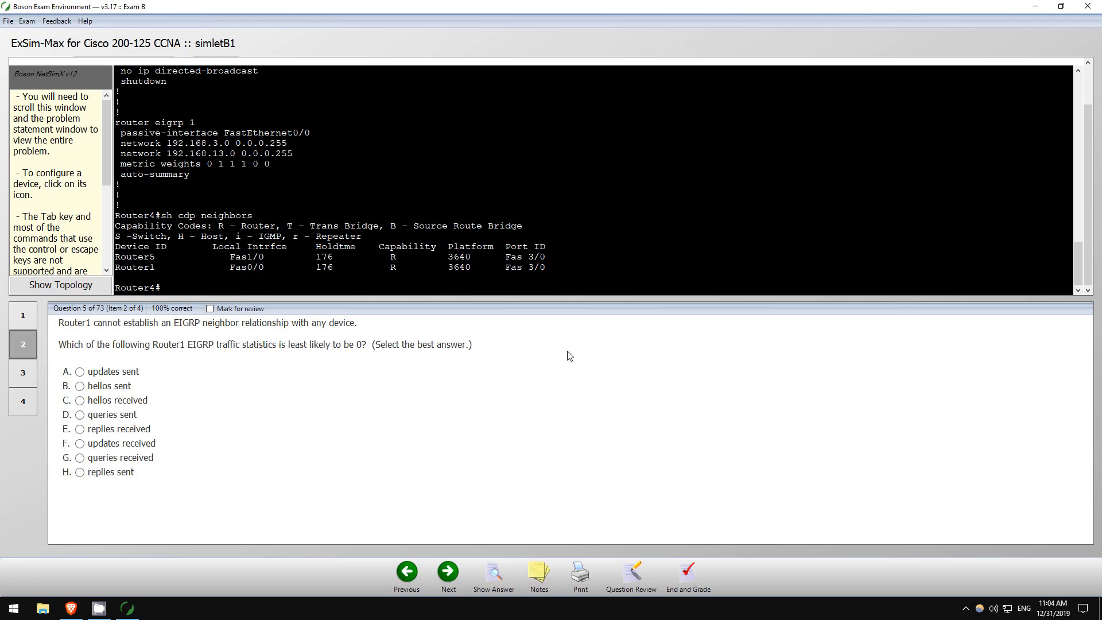
pyautogui.moveTo(293, 392)
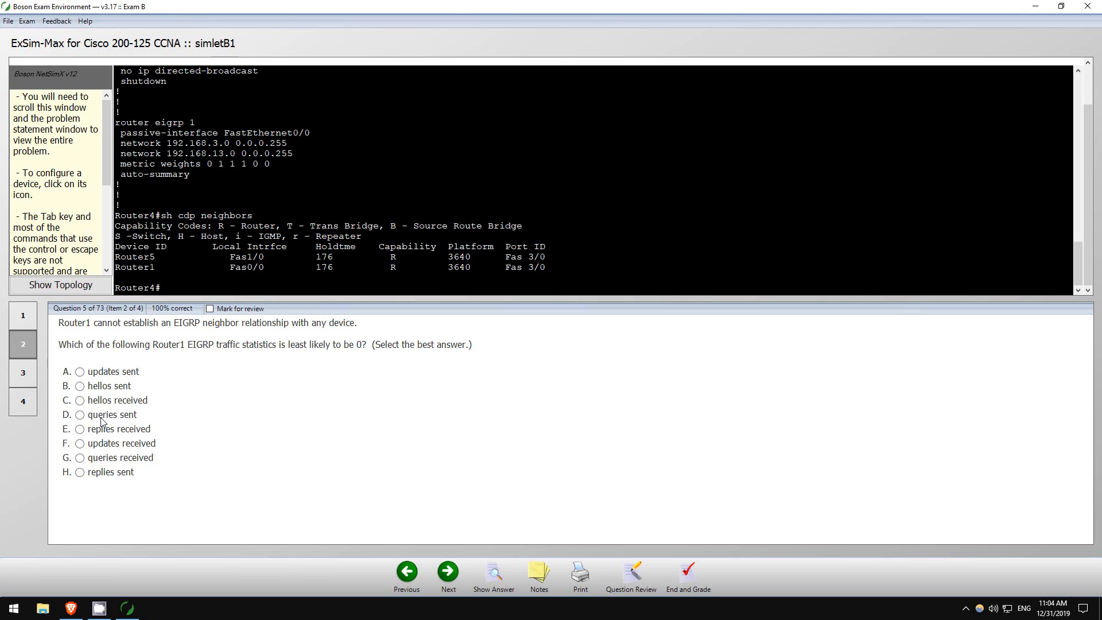
# Select option B, hellos sent, for question 5.
pyautogui.click(79, 385)
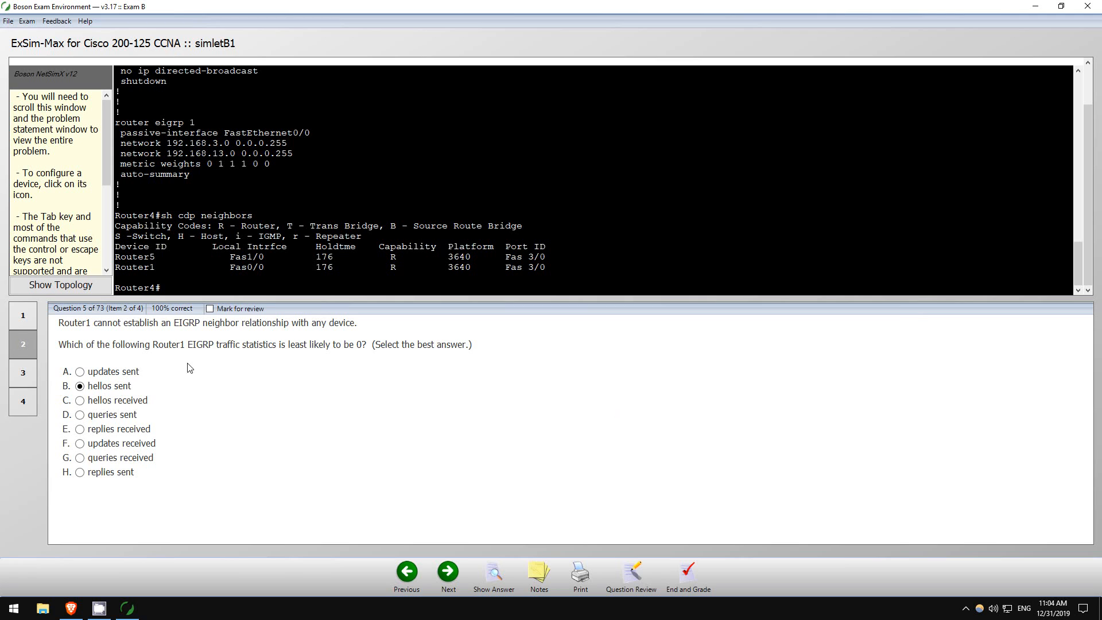
pyautogui.moveTo(165, 324)
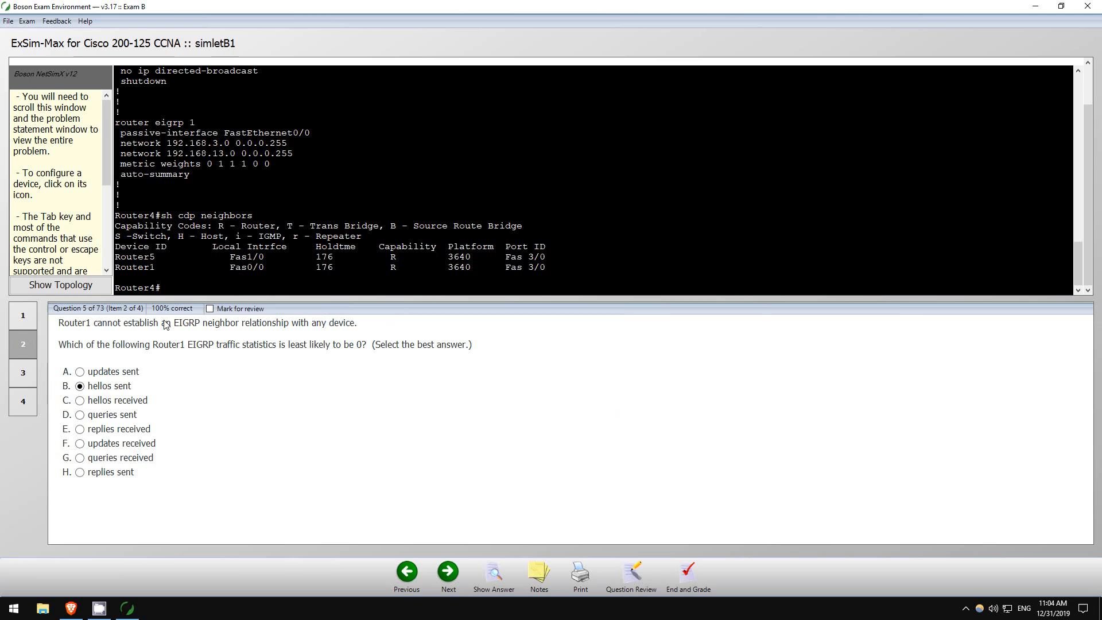
pyautogui.moveTo(133, 371)
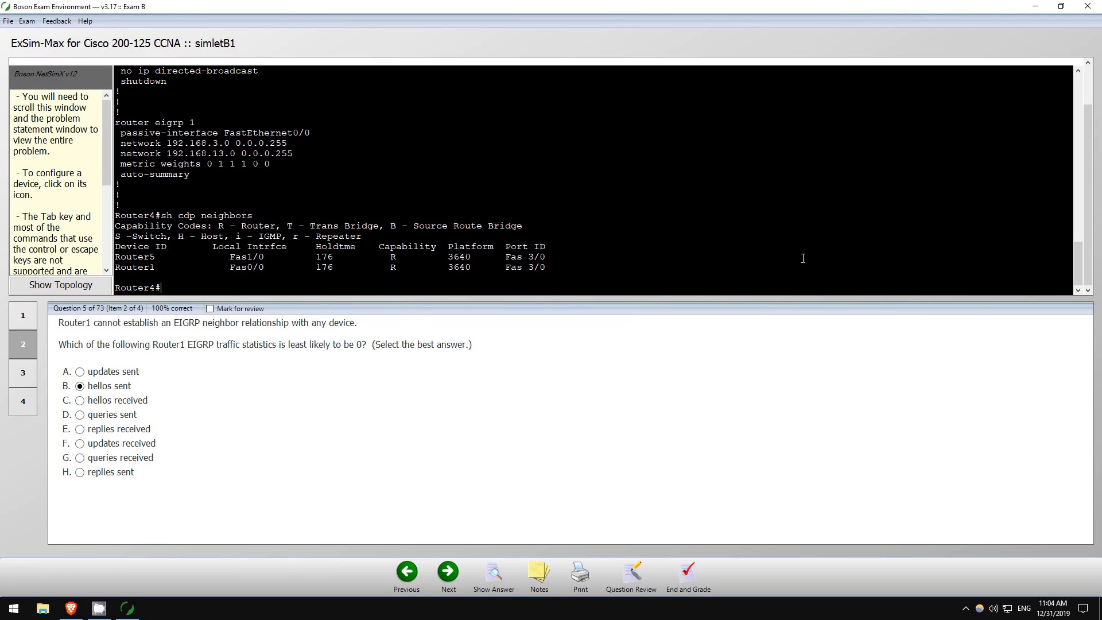
pyautogui.moveTo(560, 225)
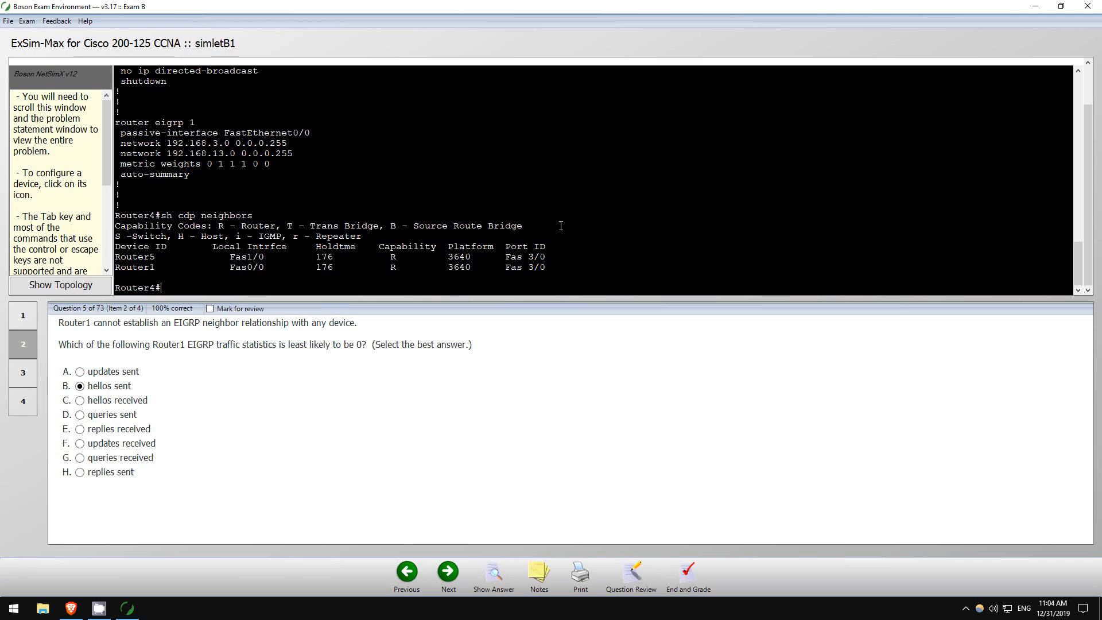
pyautogui.moveTo(669, 350)
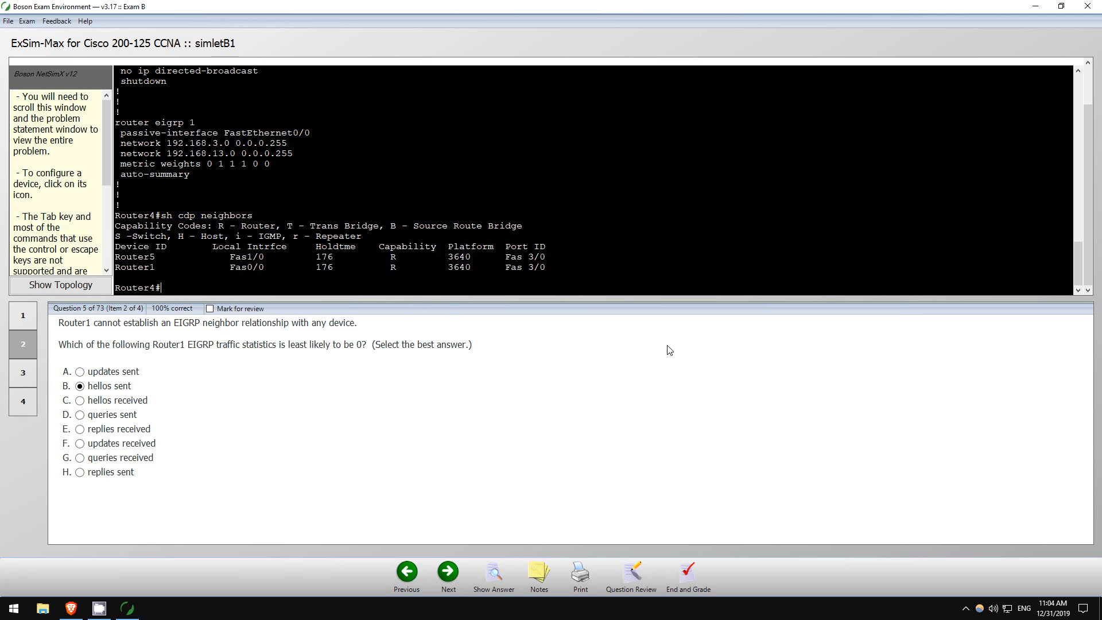
pyautogui.moveTo(549, 390)
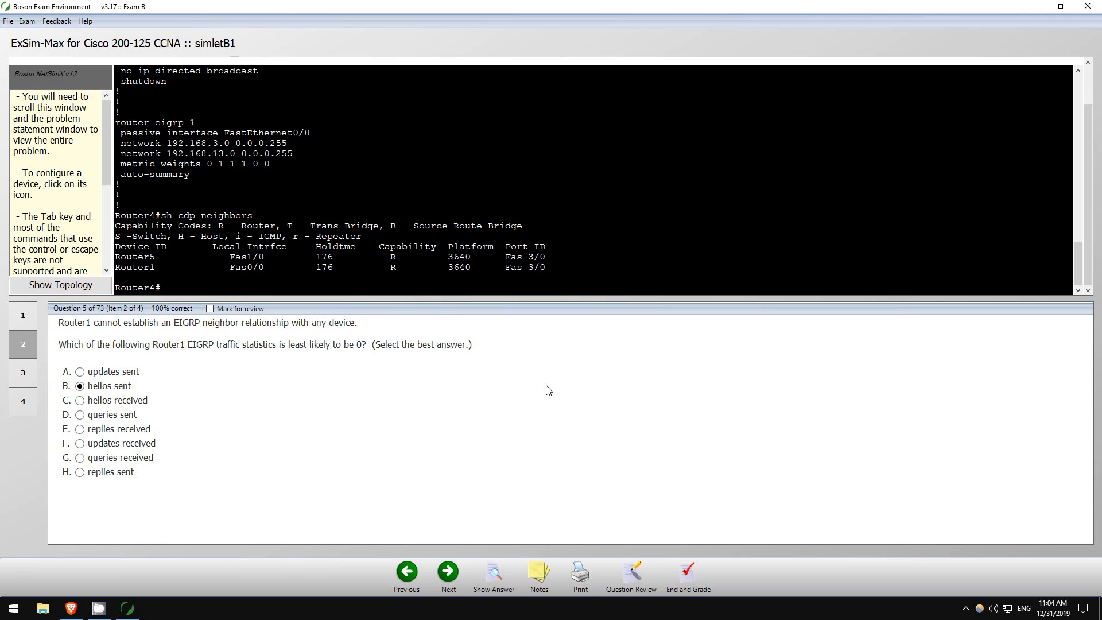
pyautogui.moveTo(374, 442)
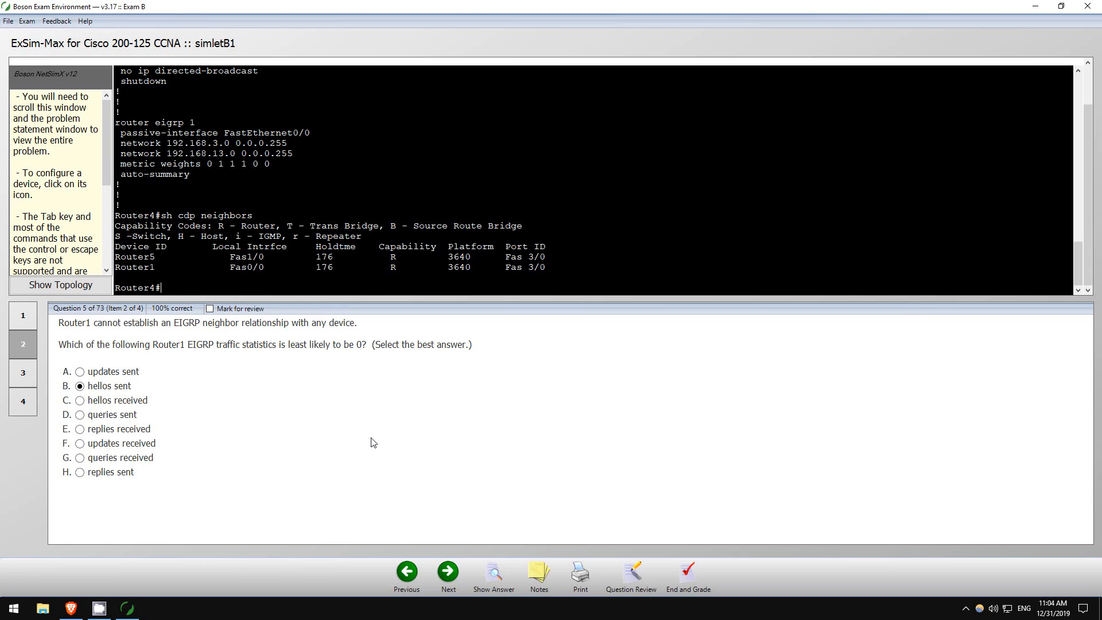
# Show question 5's answer, confirming hellos sent is correct.
pyautogui.click(494, 571)
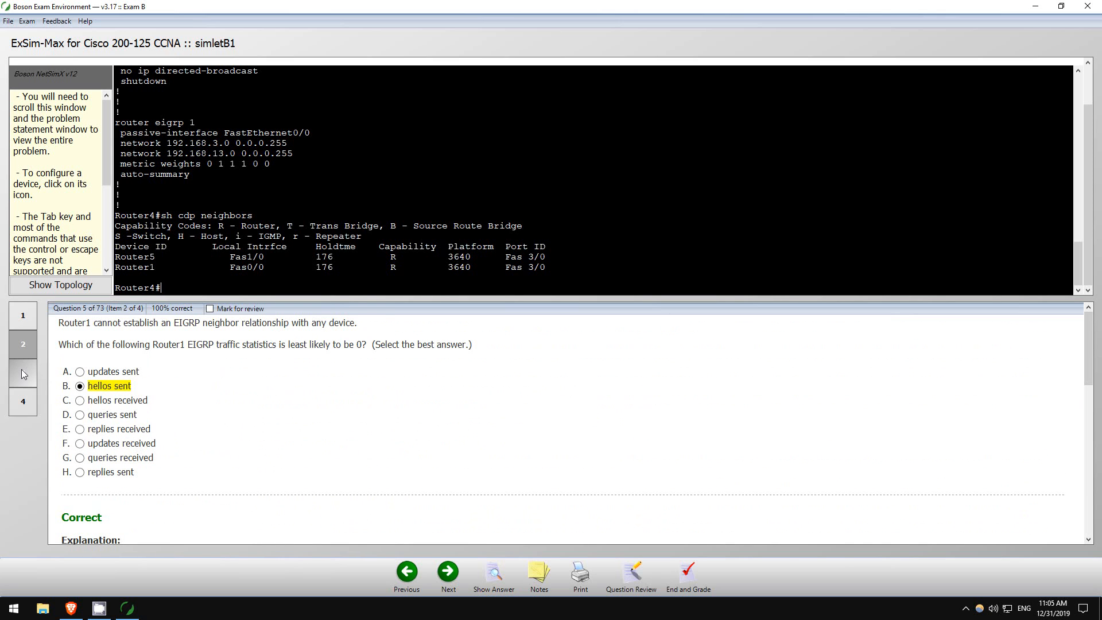
# On question 6 choose answer C, then inspect the config's metric weights and EIGRP process 11.
pyautogui.click(23, 373)
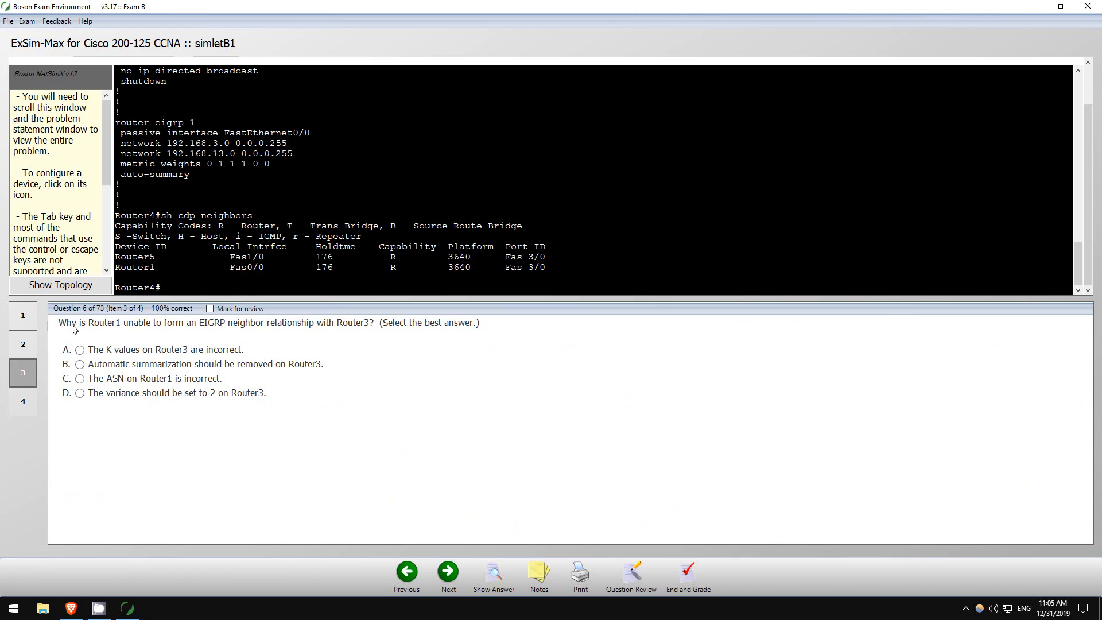
pyautogui.moveTo(221, 332)
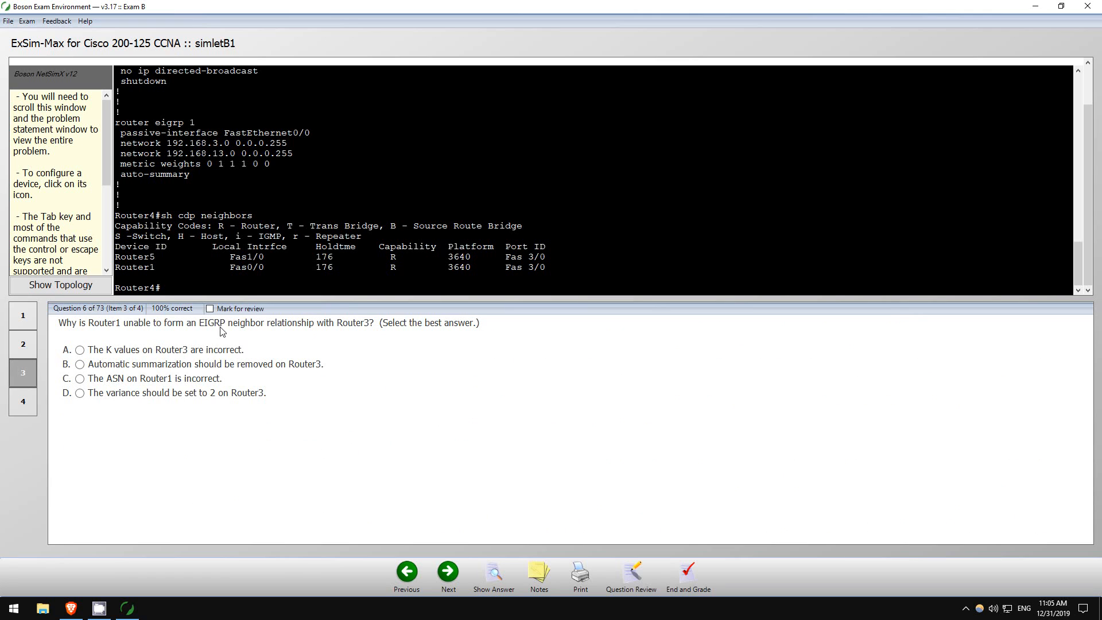
pyautogui.moveTo(317, 330)
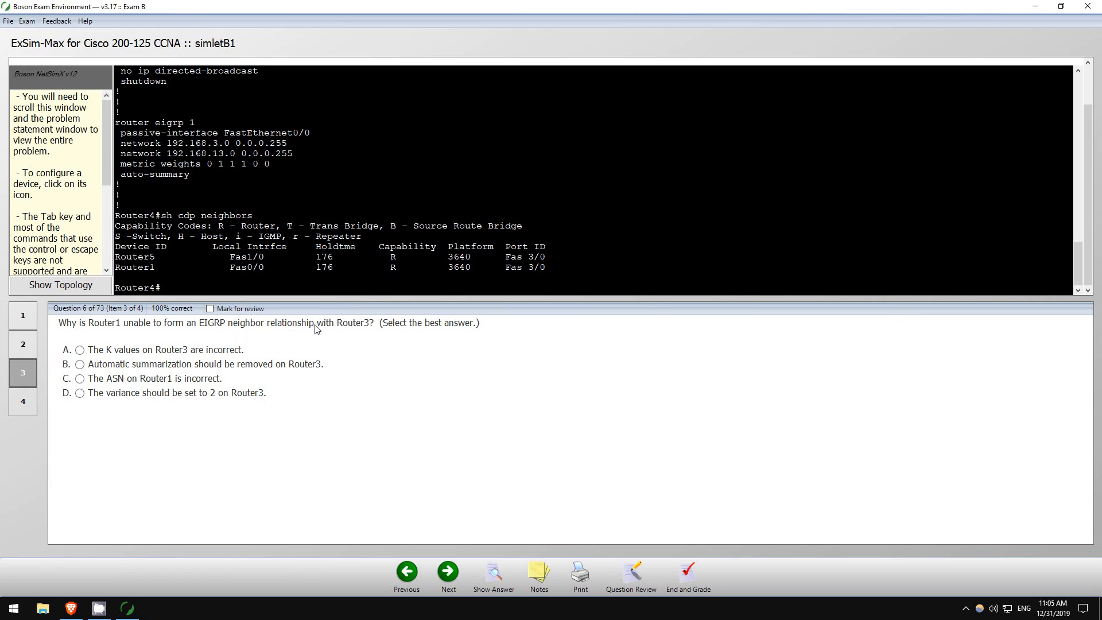
pyautogui.moveTo(193, 371)
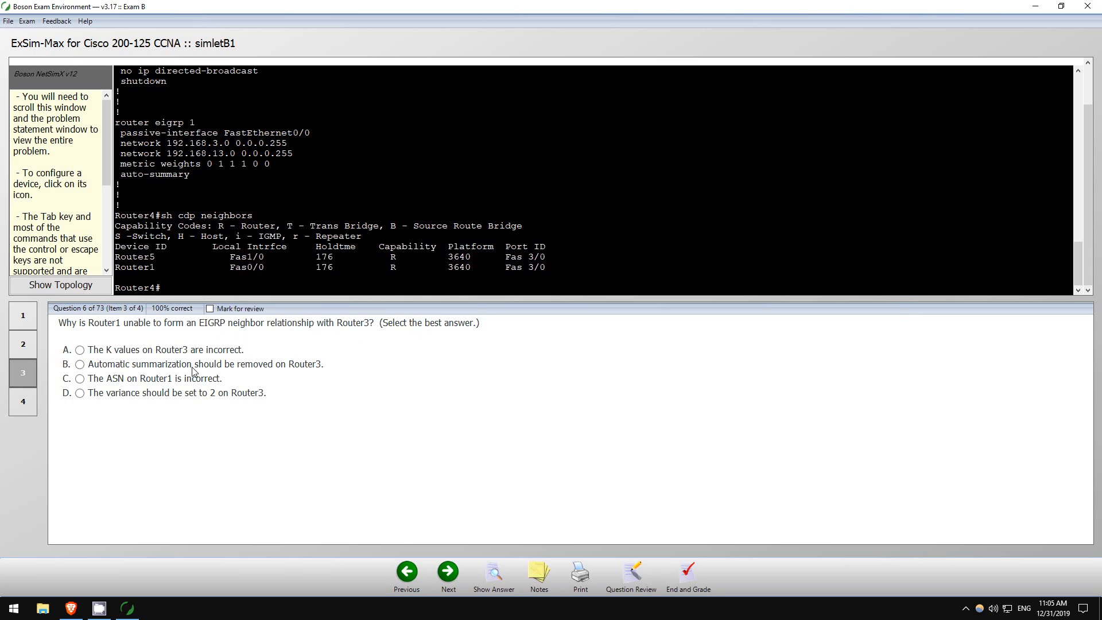
pyautogui.click(80, 378)
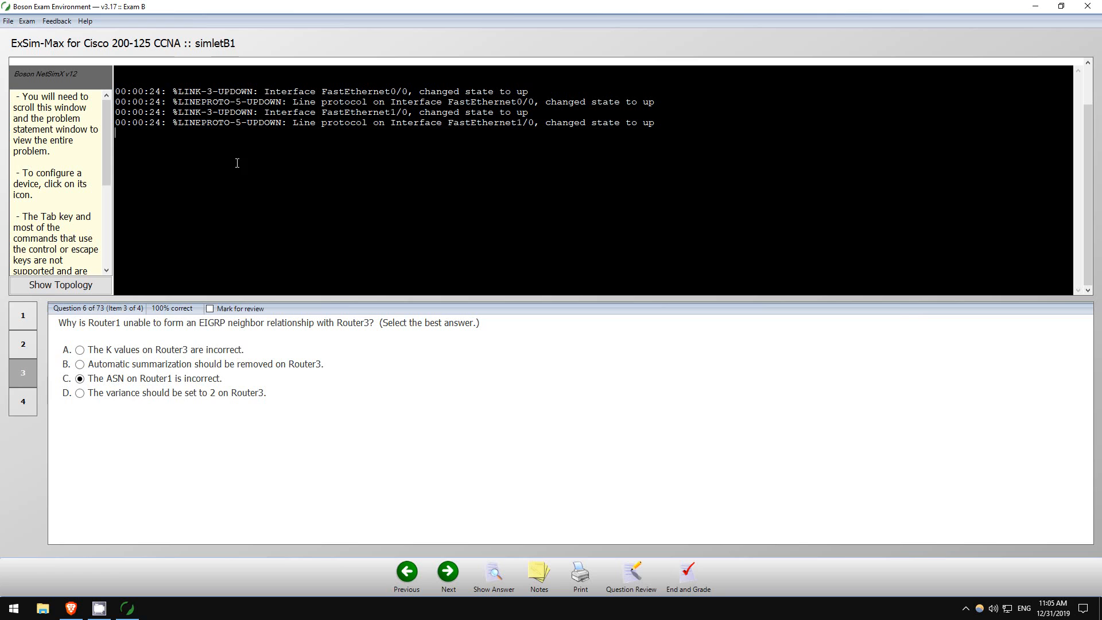
pyautogui.write('en')
pyautogui.write('sh ip protocols')
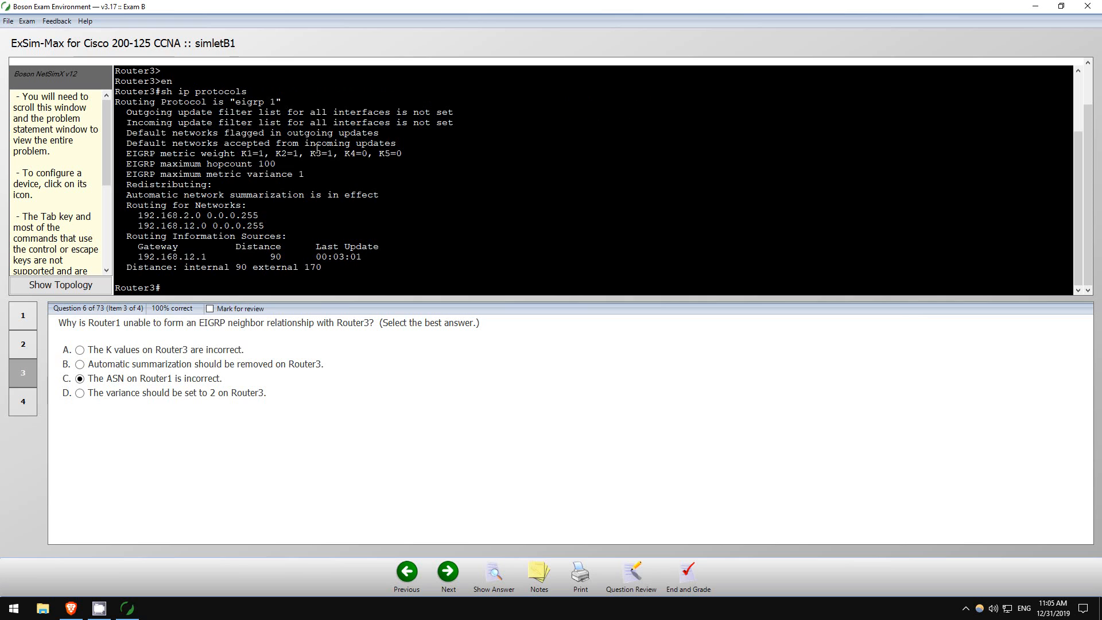
pyautogui.doubleClick(256, 101)
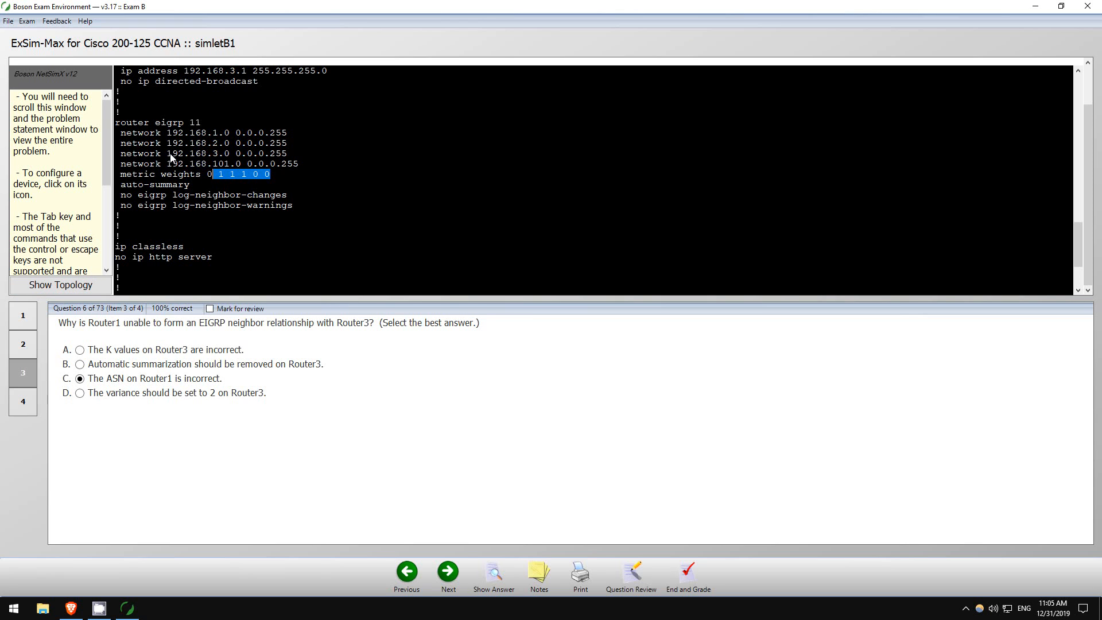
pyautogui.doubleClick(195, 122)
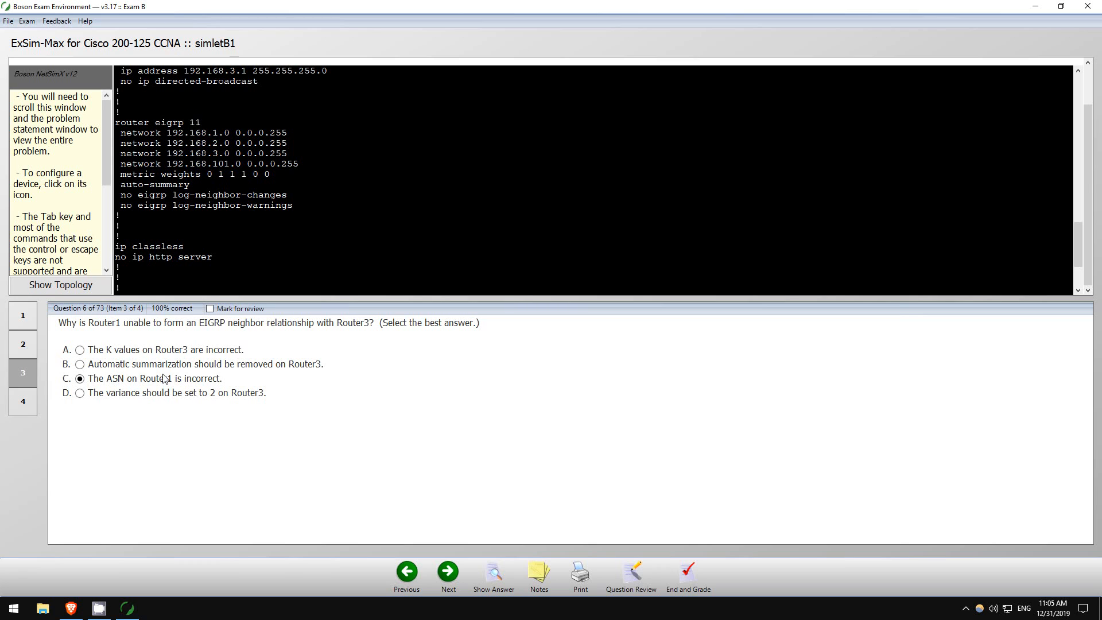
pyautogui.doubleClick(190, 122)
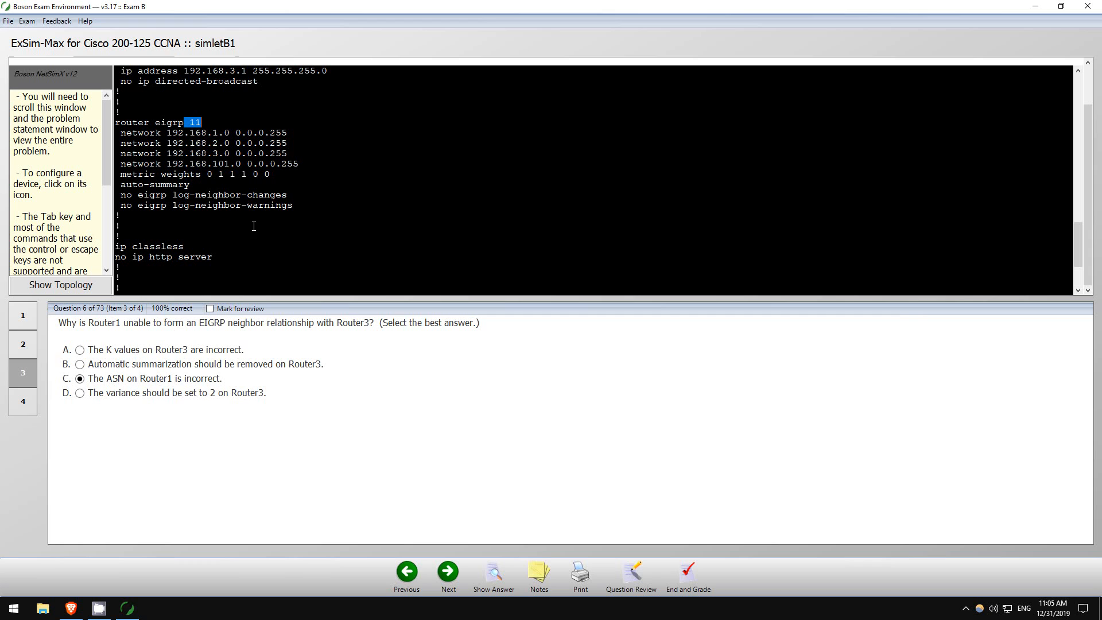
# Toggle the topology diagram, then reveal question 6's answer explanation on metric weights.
pyautogui.click(60, 284)
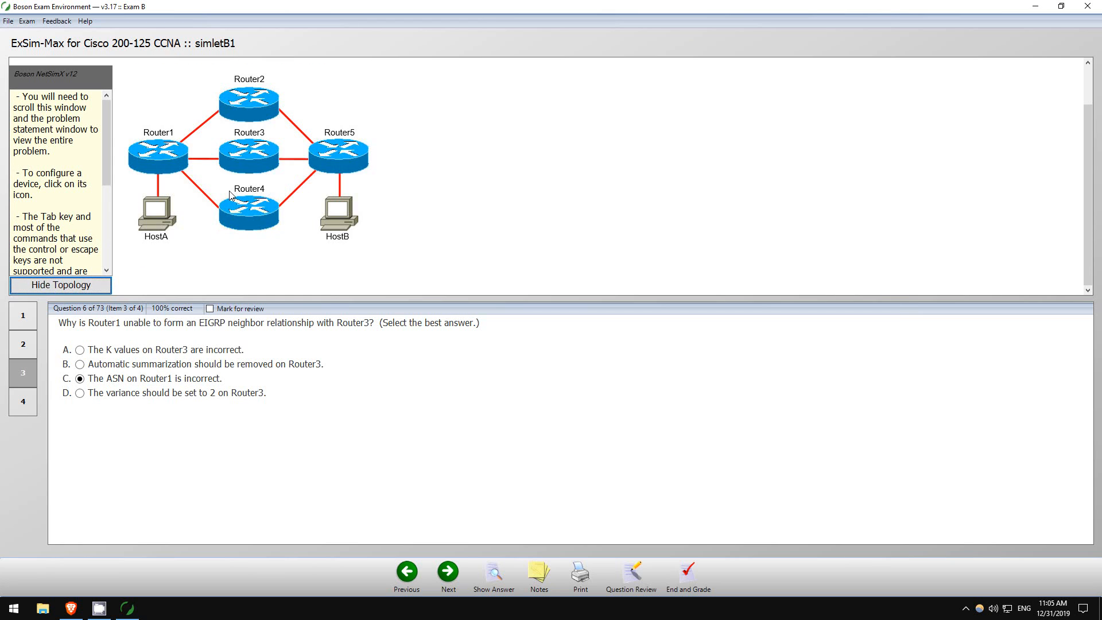
pyautogui.click(60, 285)
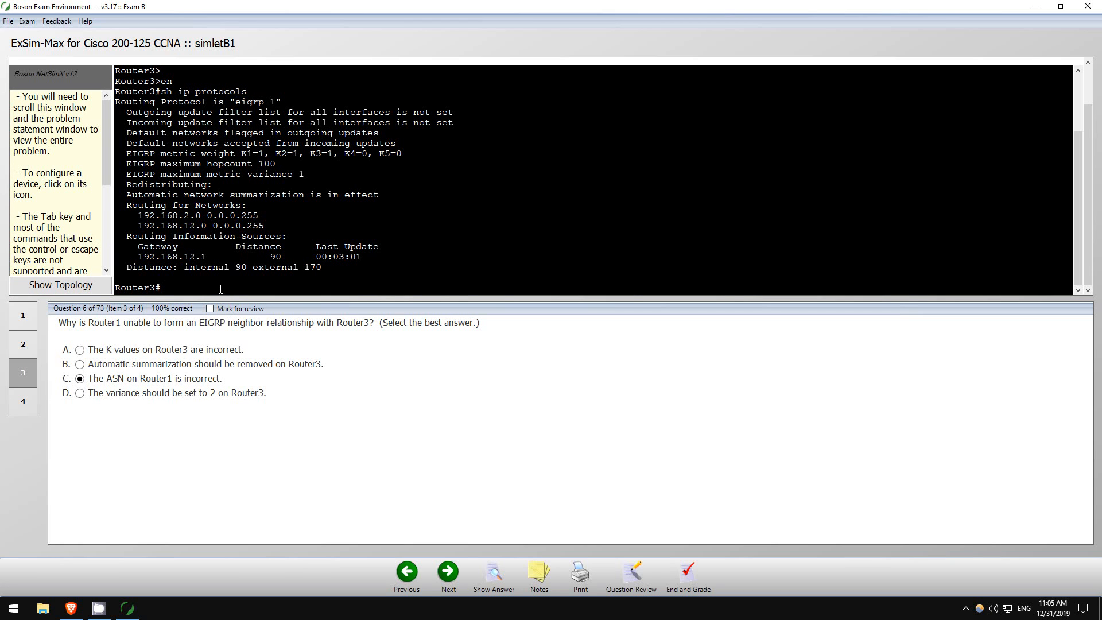
pyautogui.write('sh')
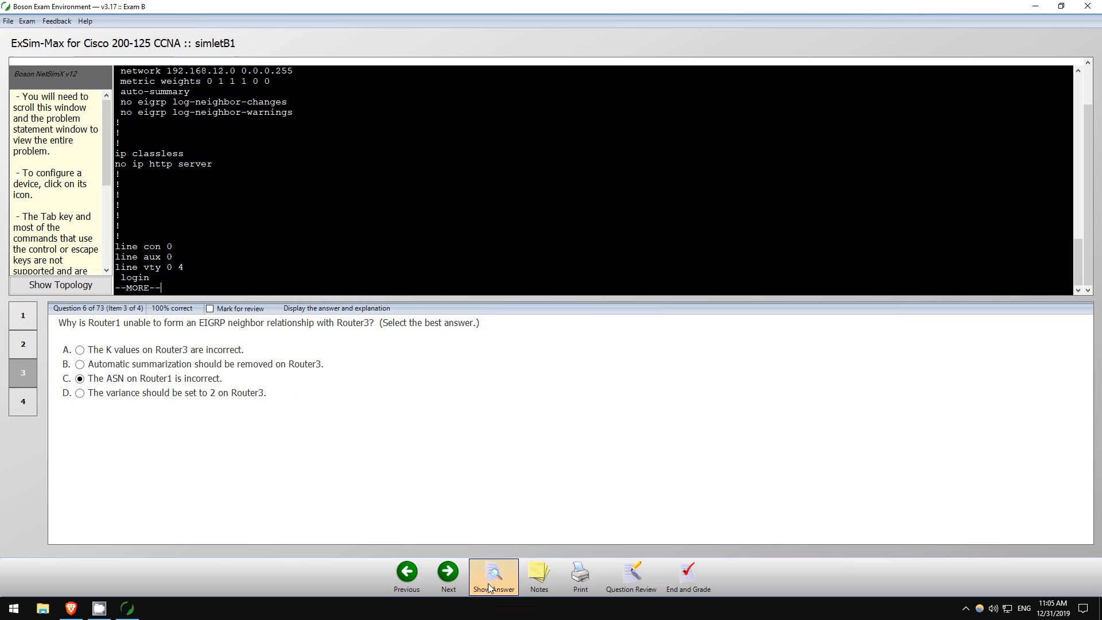
pyautogui.click(494, 572)
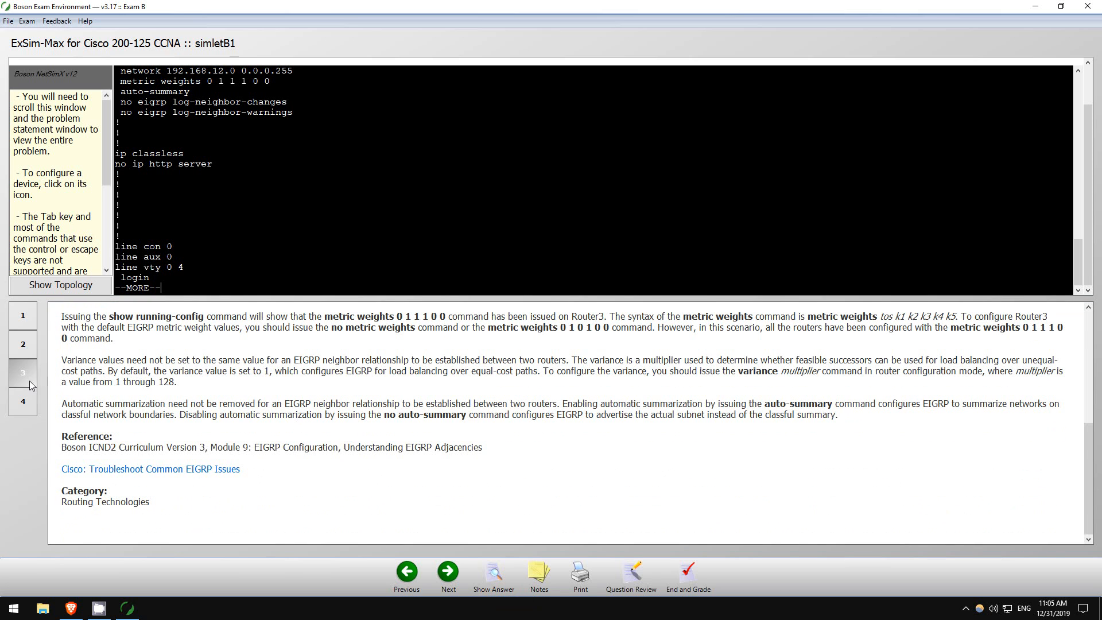
# On question 7, review the K values, choose K2, and reveal the answer.
pyautogui.click(22, 401)
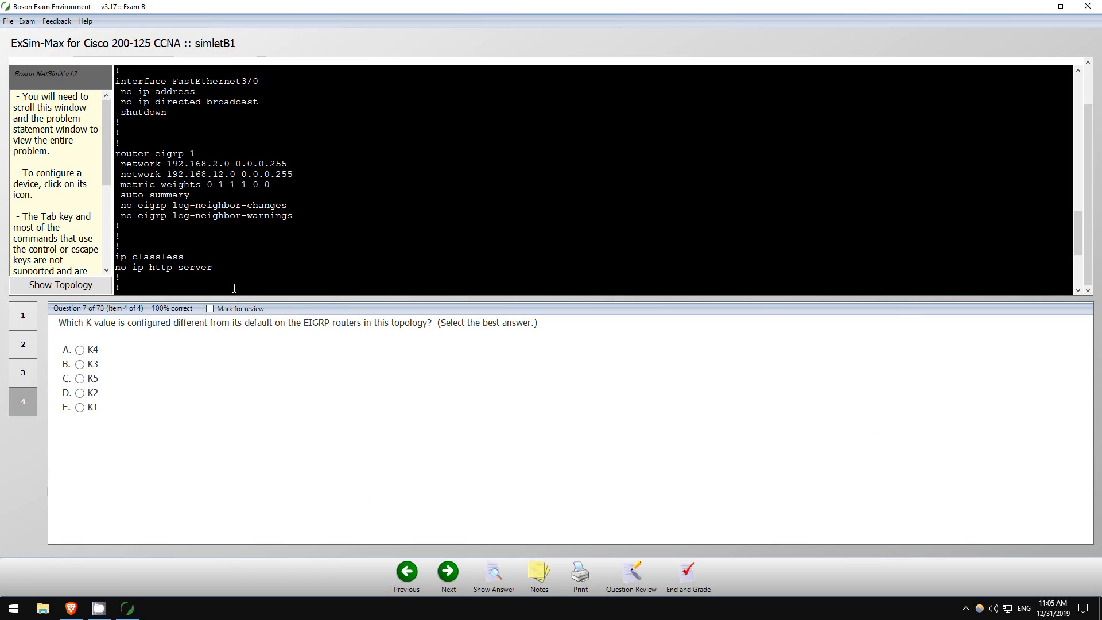
pyautogui.moveTo(229, 185)
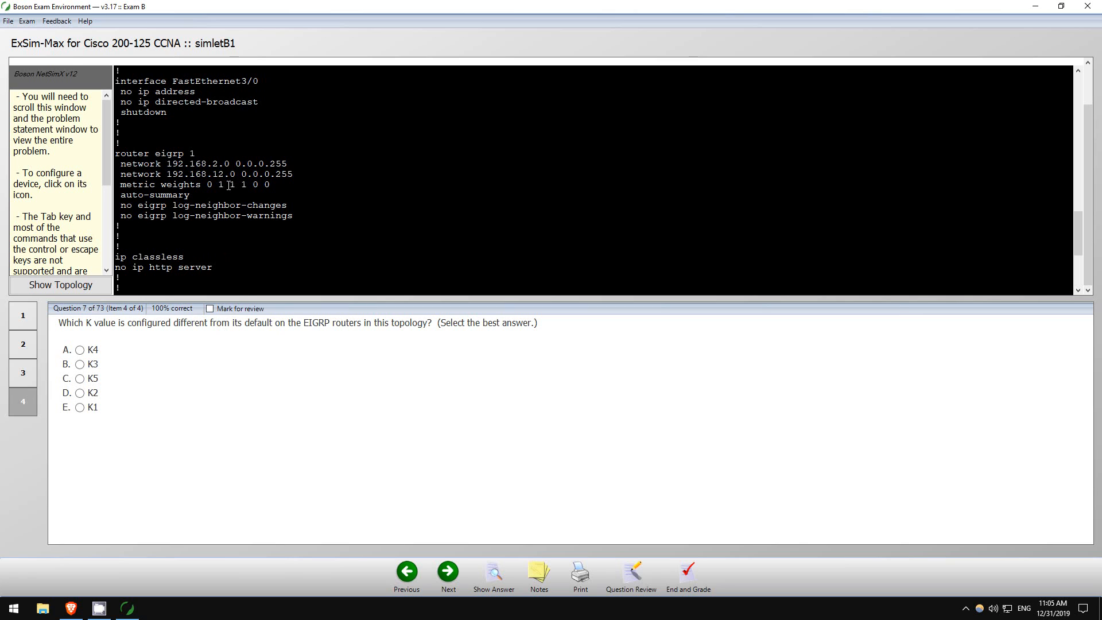
pyautogui.doubleClick(231, 184)
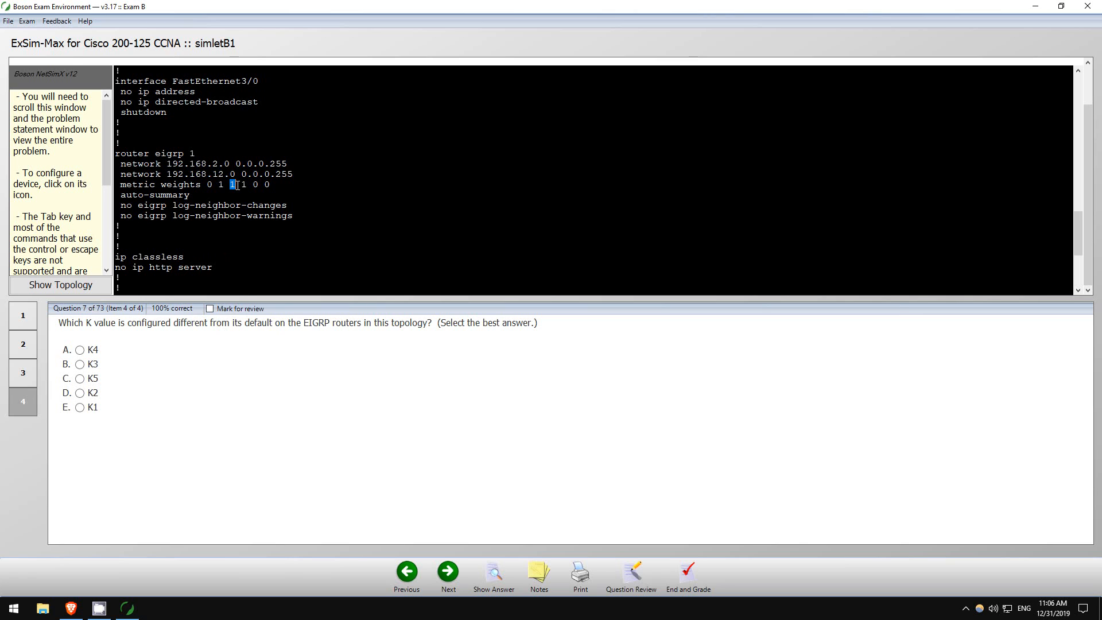
pyautogui.scroll(-3)
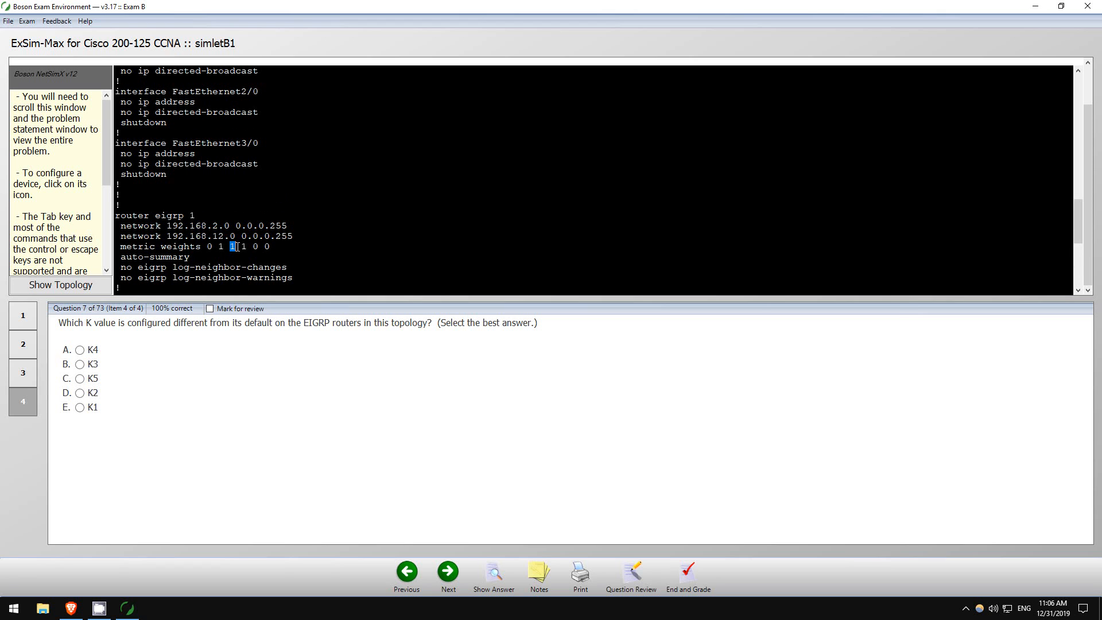
pyautogui.scroll(-3)
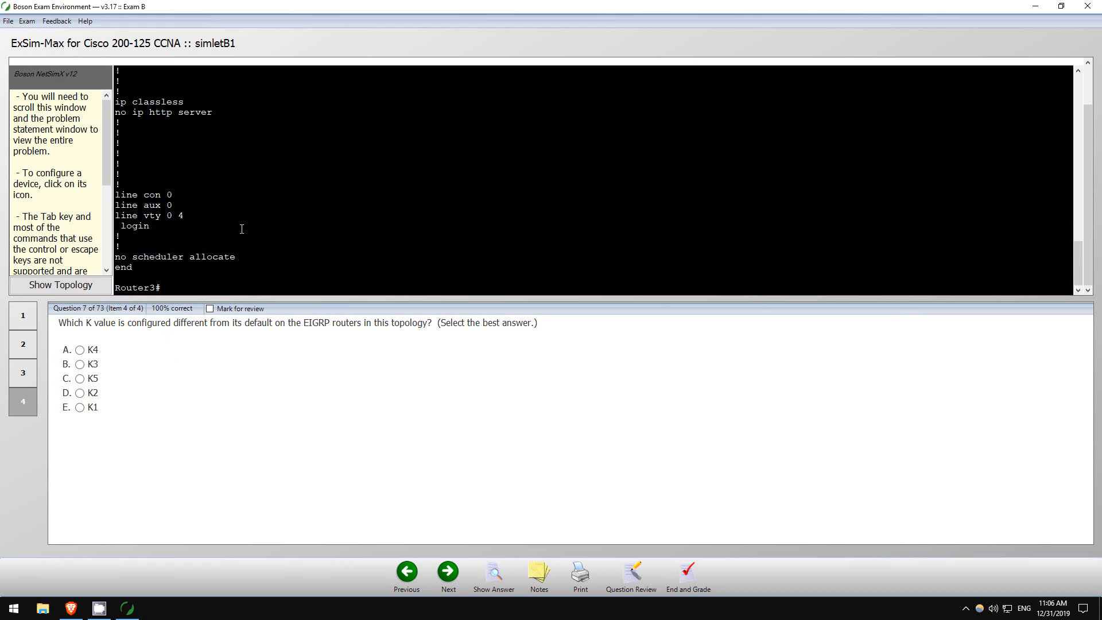
pyautogui.click(78, 393)
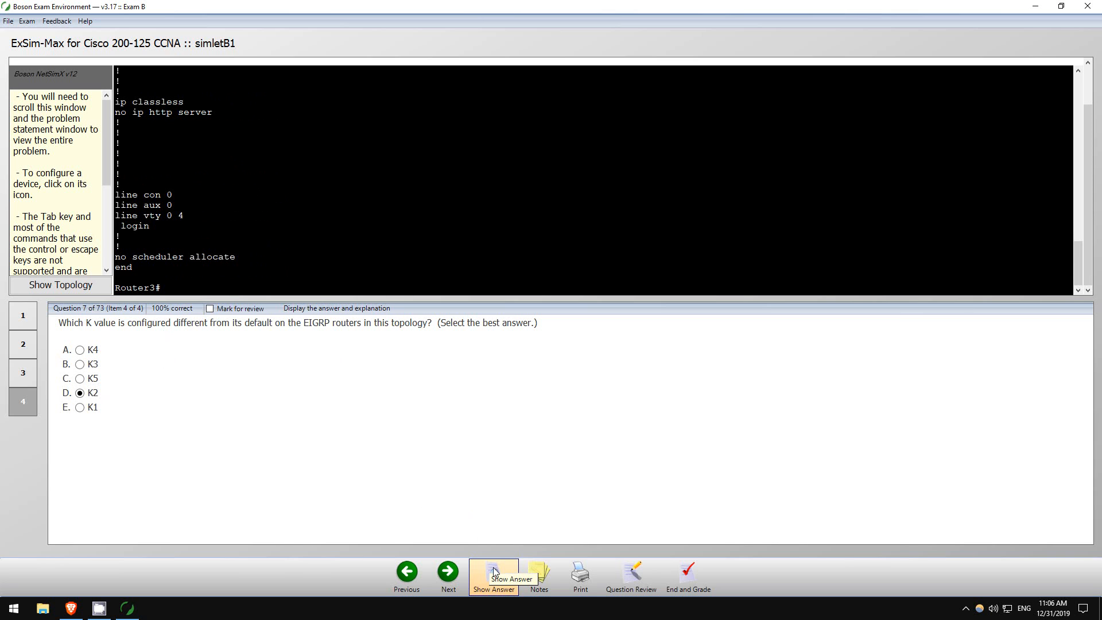
pyautogui.click(493, 572)
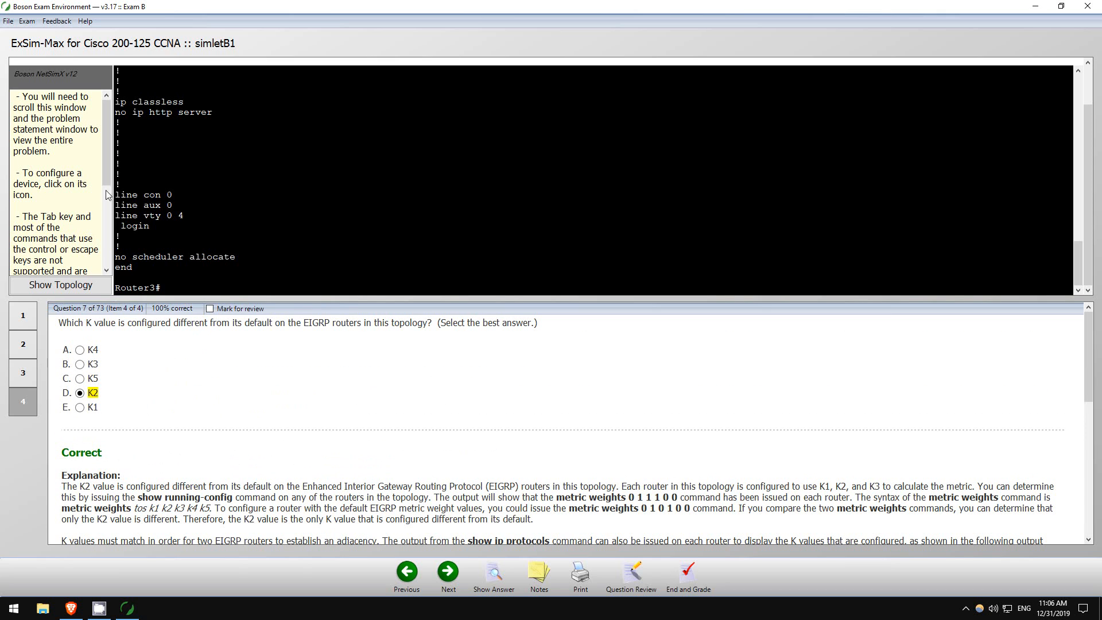
# Read the explanation, then end and grade the exam, confirming with Yes.
pyautogui.scroll(-3)
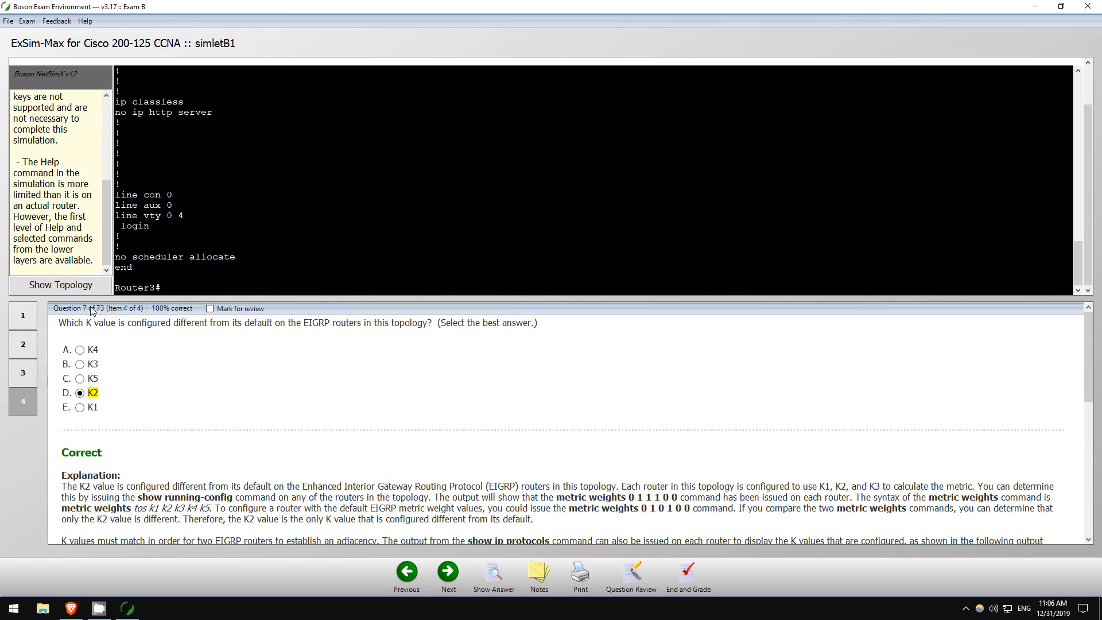
pyautogui.moveTo(47, 339)
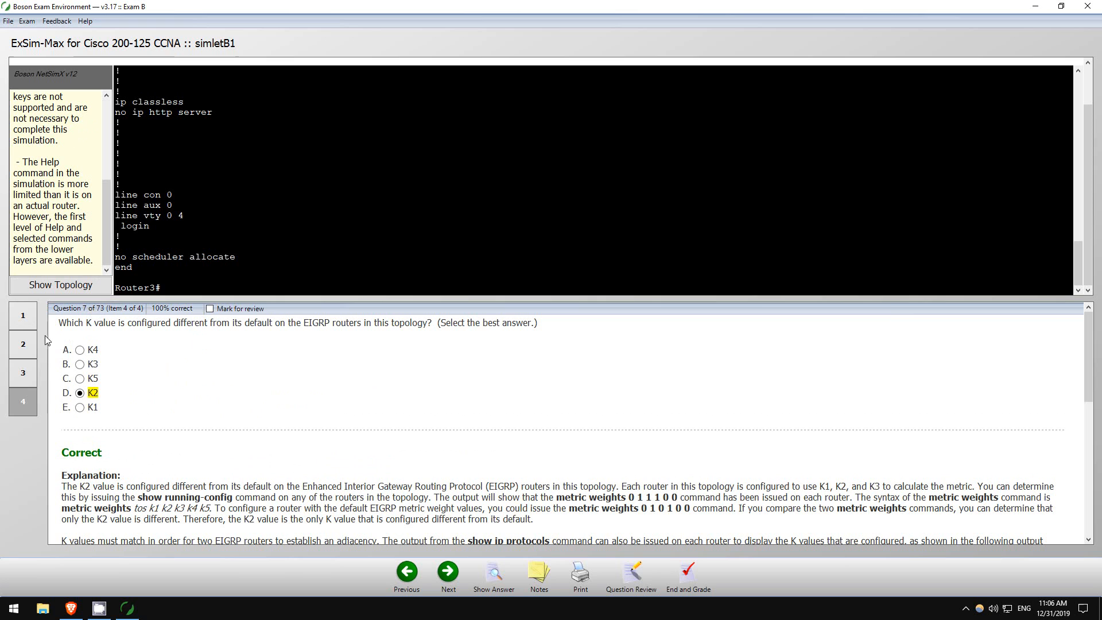
pyautogui.scroll(-3)
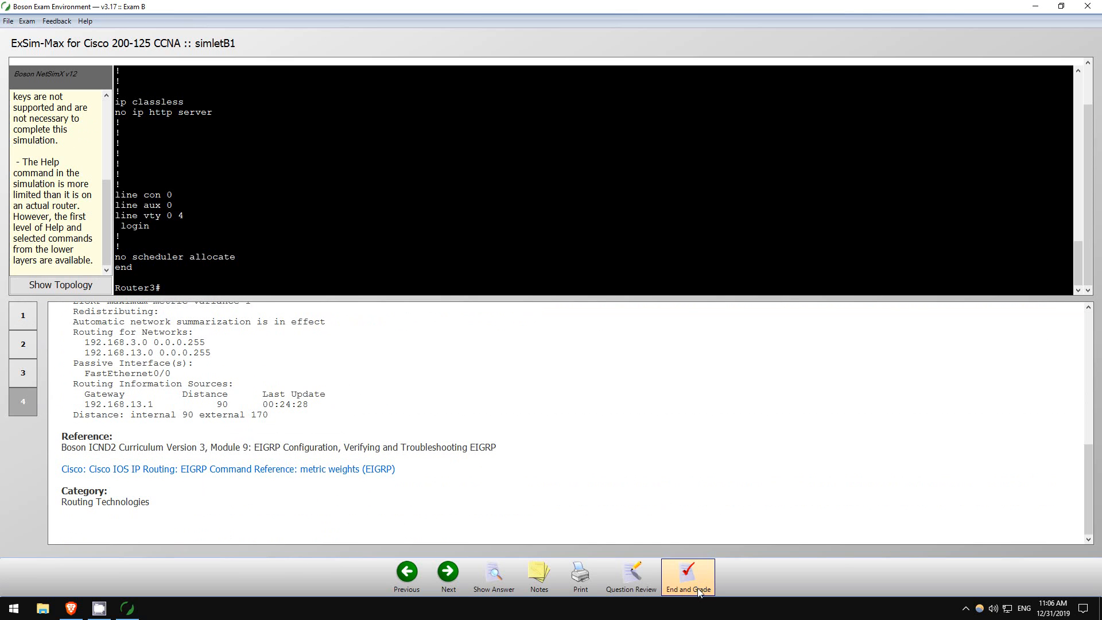
pyautogui.moveTo(689, 590)
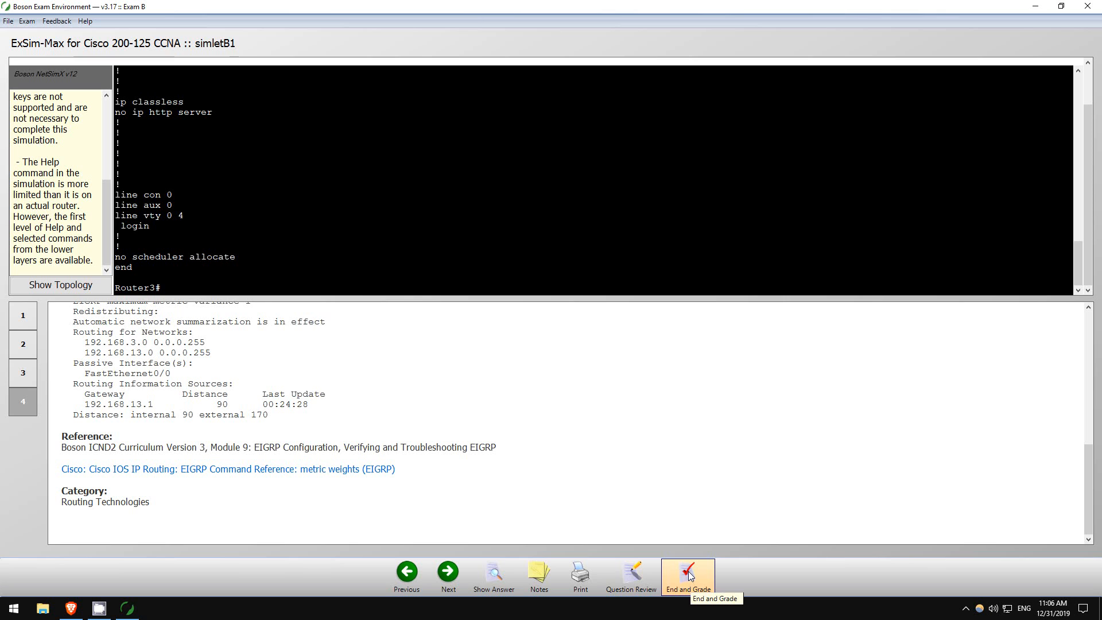
pyautogui.click(688, 572)
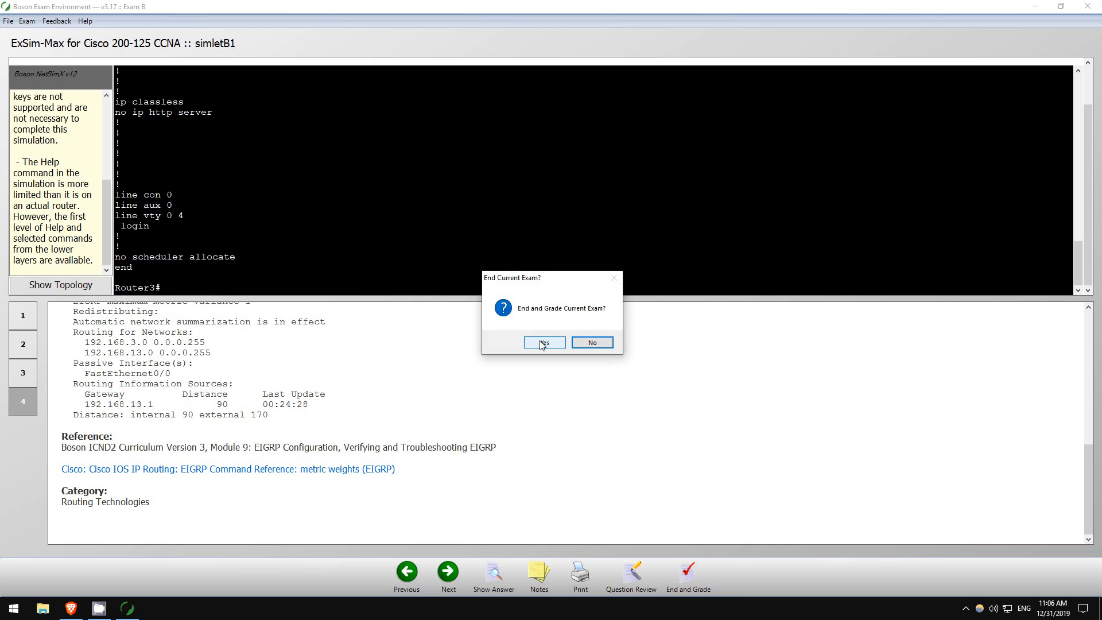
pyautogui.click(544, 342)
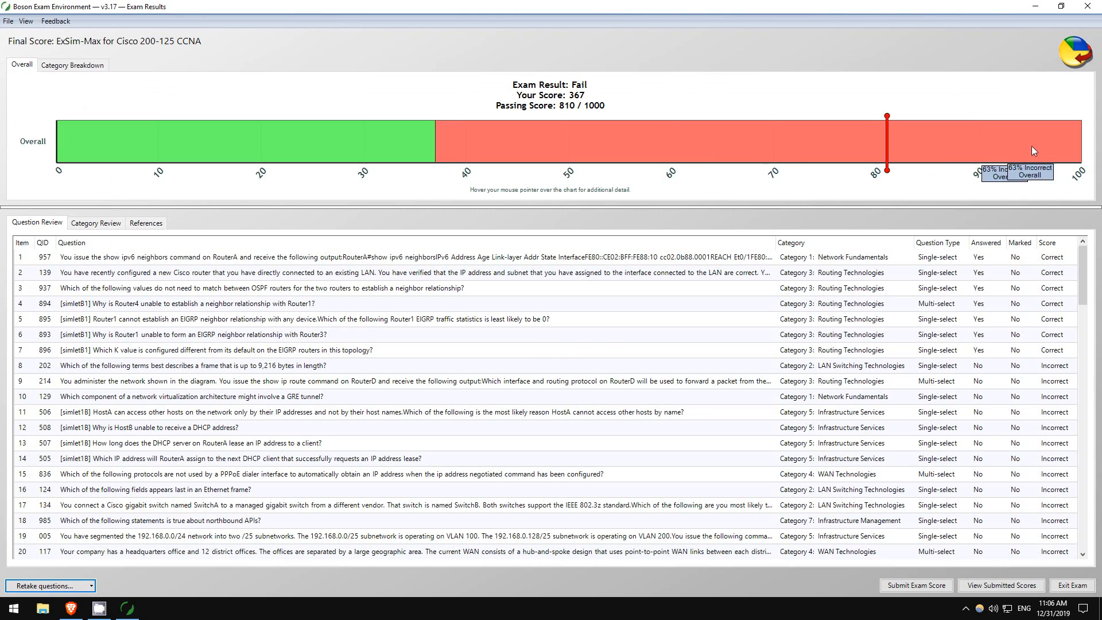
# Open the Category Breakdown tab and scroll through the failed exam's category chart.
pyautogui.click(73, 65)
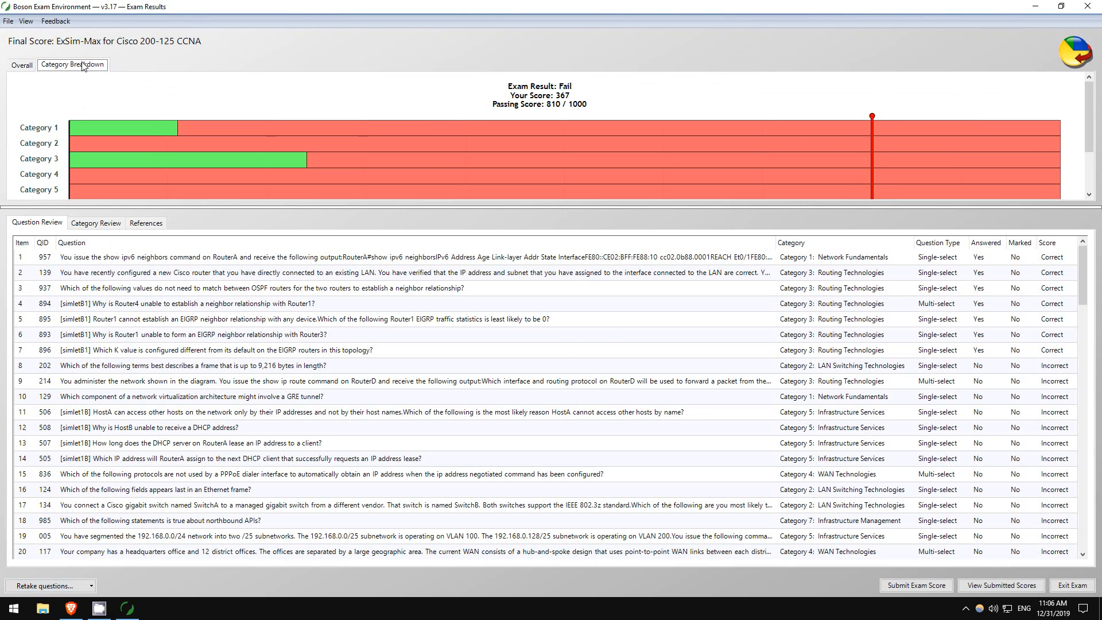
pyautogui.scroll(-3)
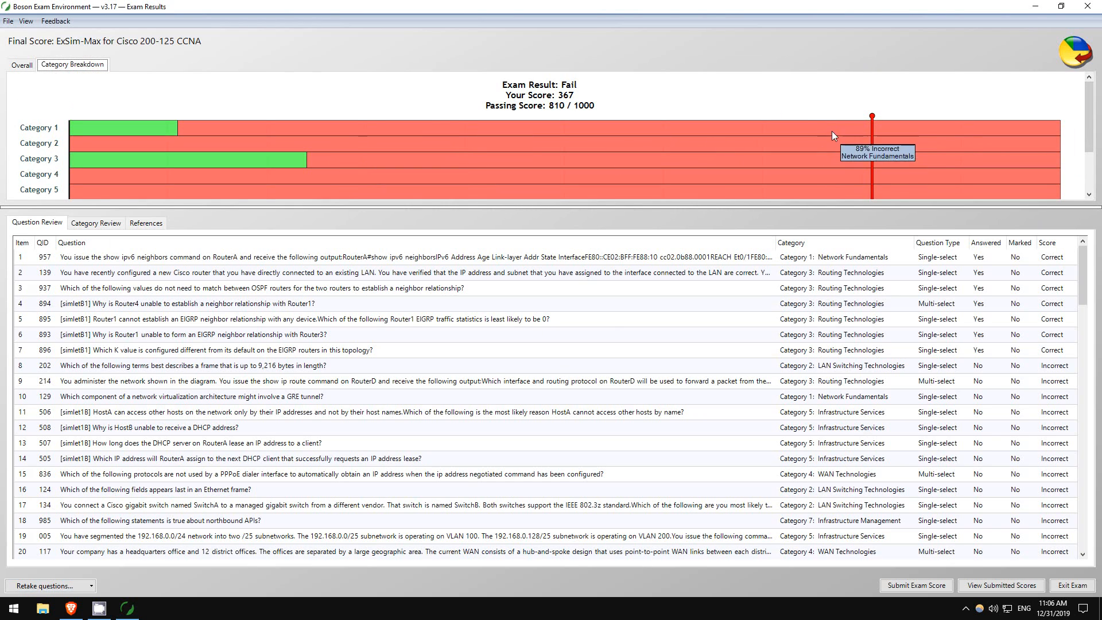
pyautogui.scroll(-3)
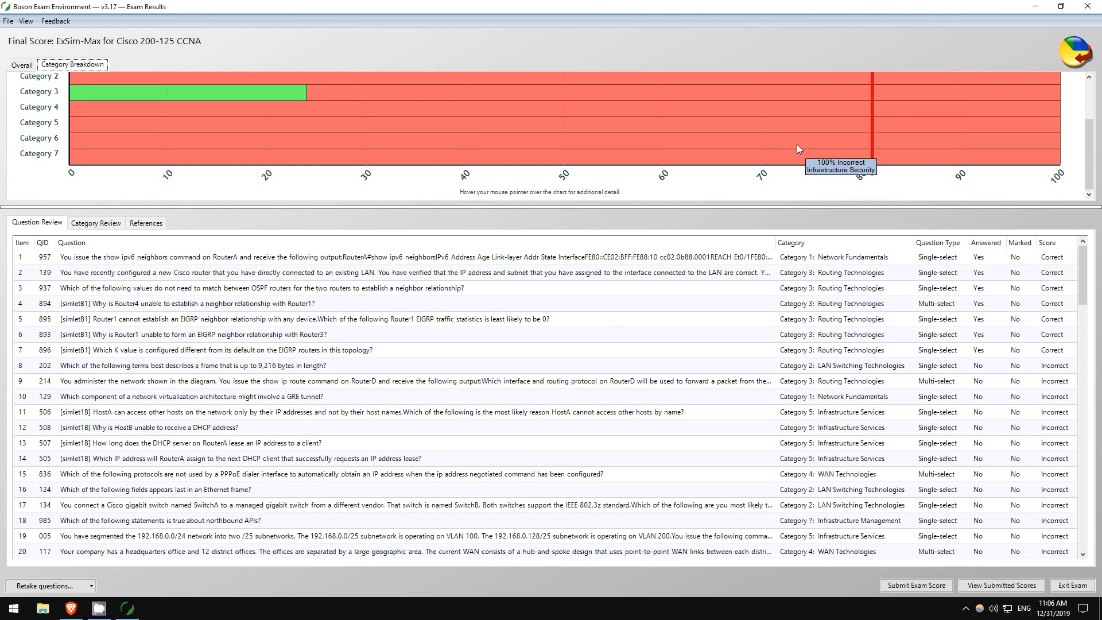
pyautogui.moveTo(813, 150)
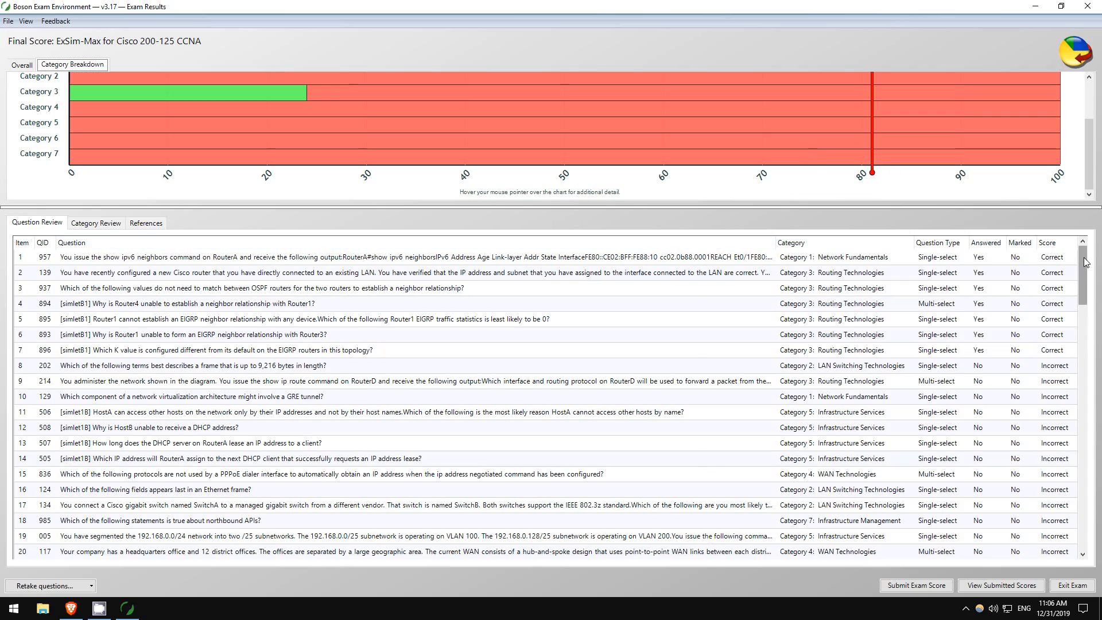
pyautogui.scroll(-3)
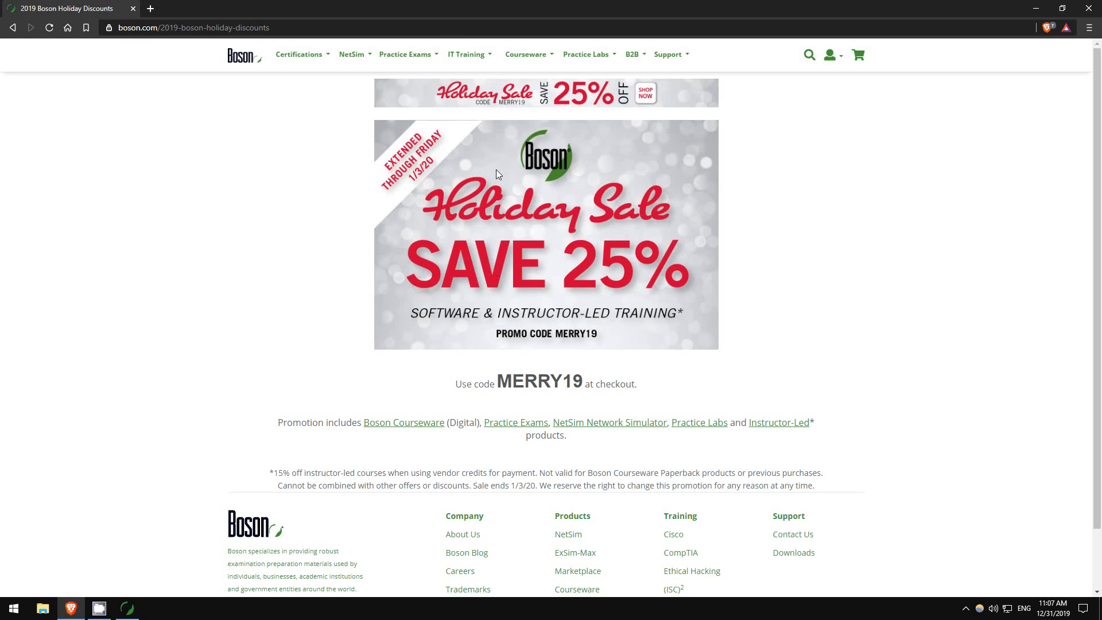
pyautogui.moveTo(300, 263)
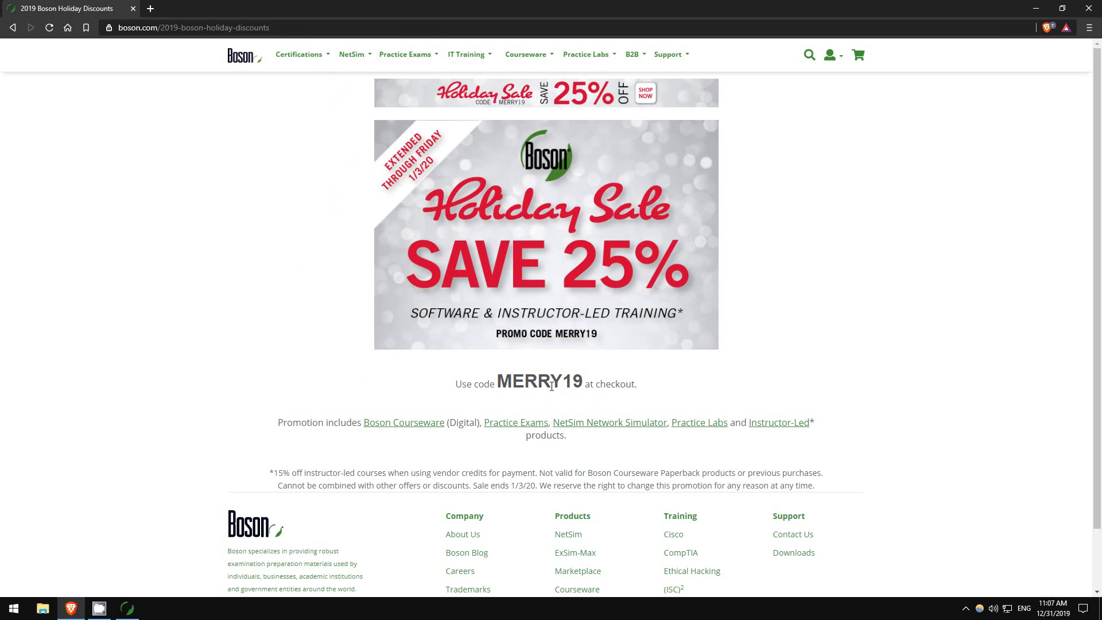
# Select the MERRY19 code, then navigate Certifications to the CCNA Routing and Switching page.
pyautogui.doubleClick(538, 382)
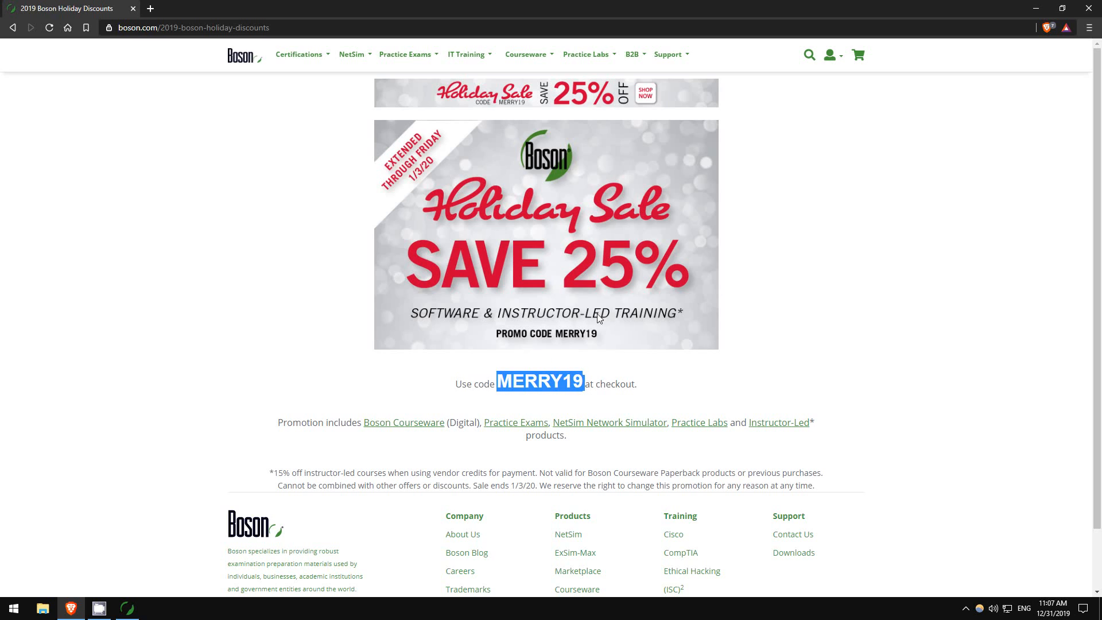
pyautogui.click(832, 230)
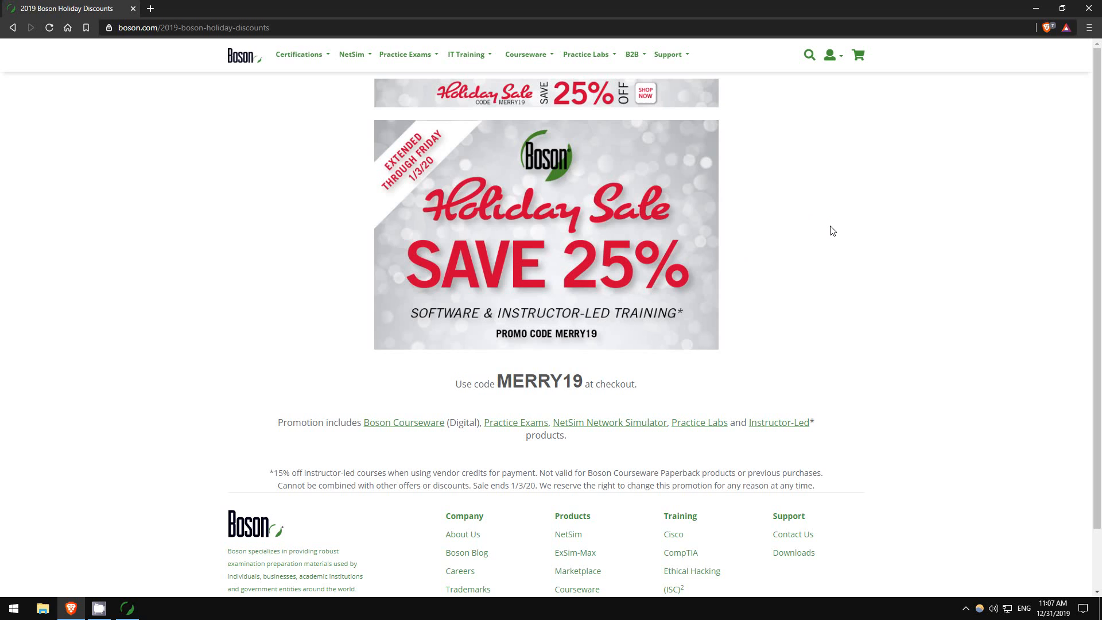
pyautogui.click(298, 54)
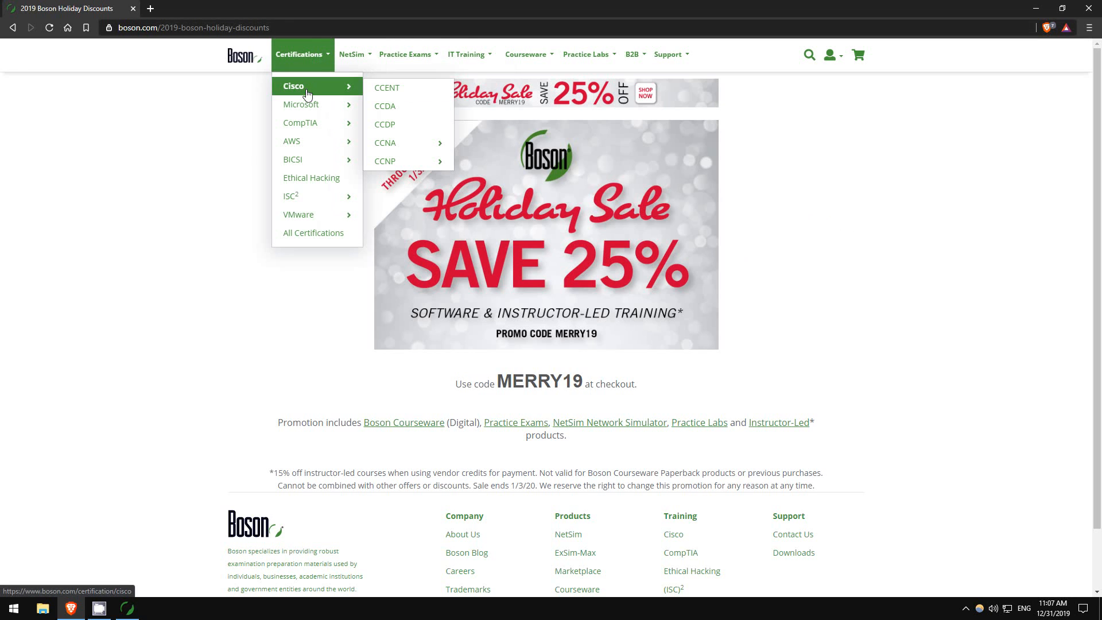
pyautogui.moveTo(396, 143)
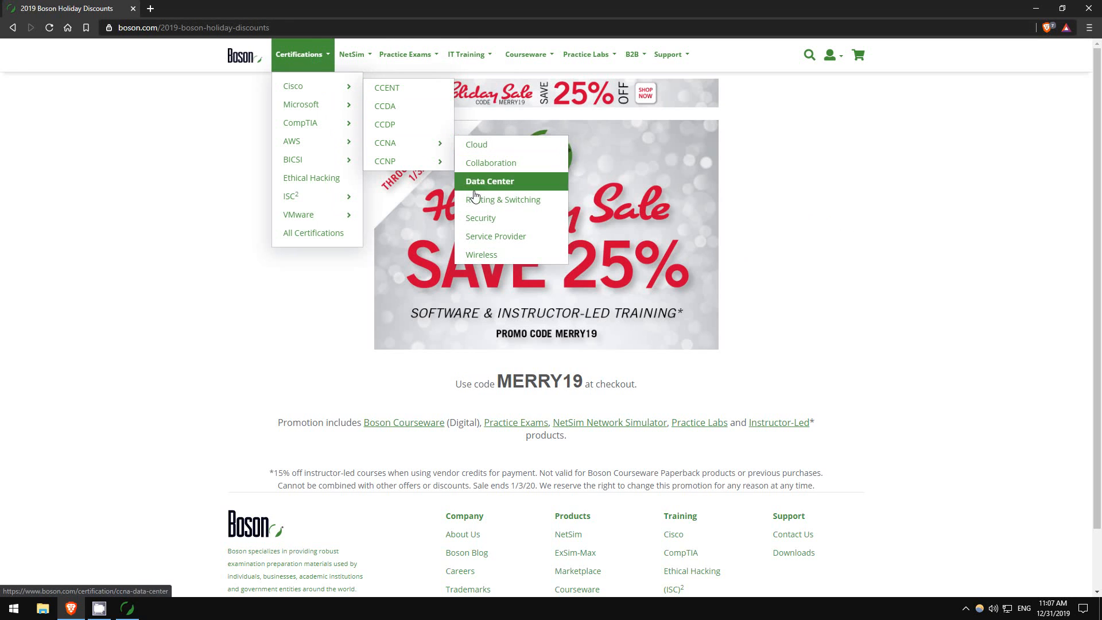
pyautogui.click(489, 181)
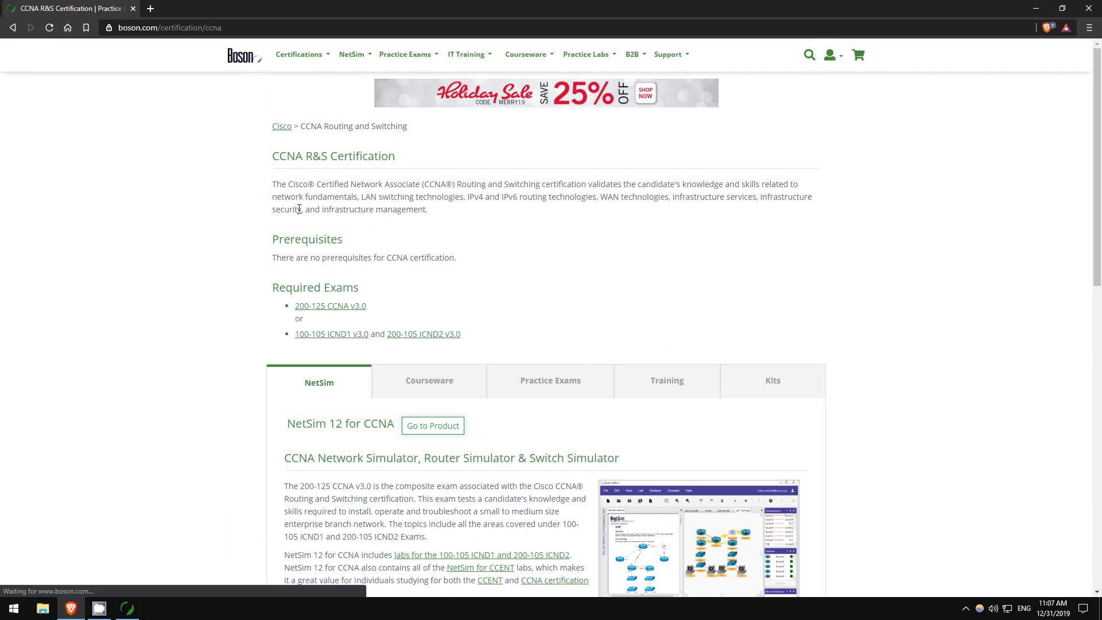
pyautogui.moveTo(343, 348)
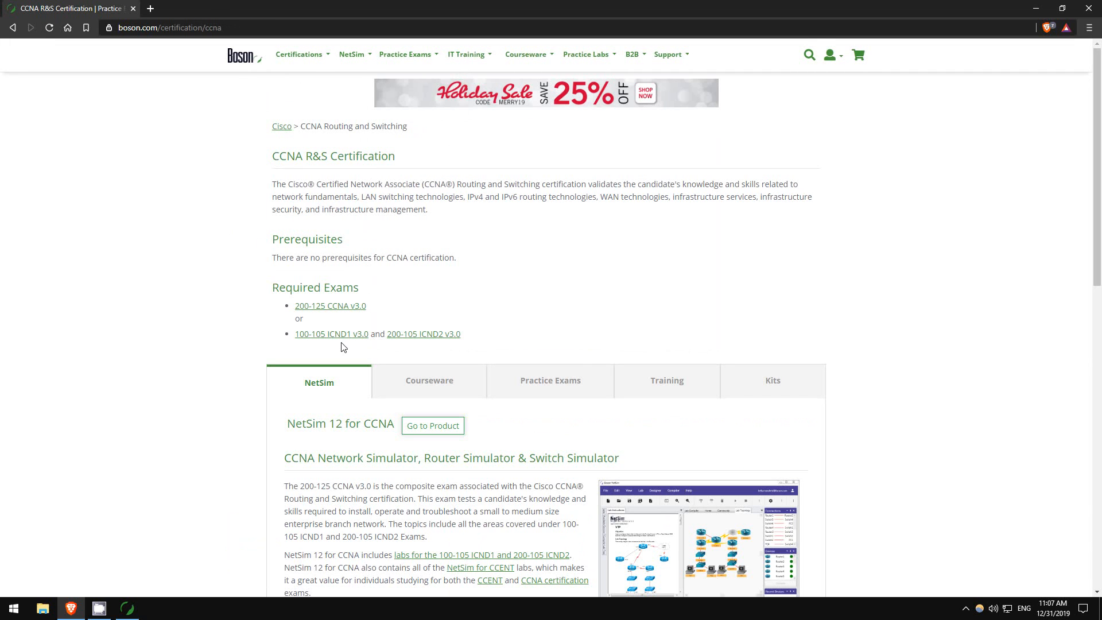
# Glance at the 100-105 ICND1 page, then open the 200-125 CCNA ExSim-Max product page.
pyautogui.click(331, 334)
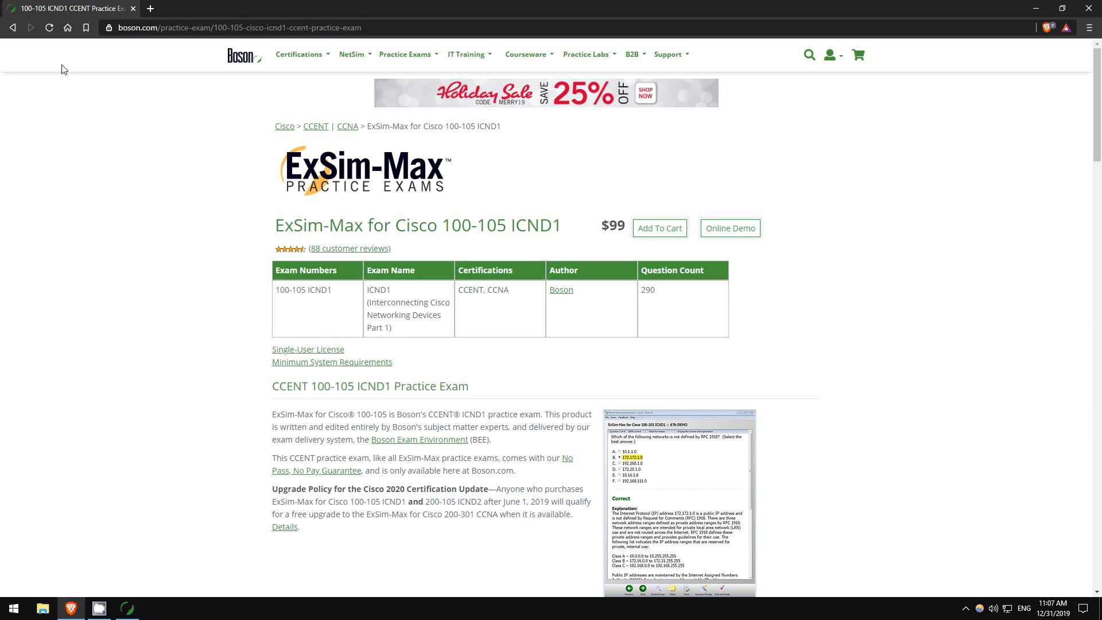
pyautogui.click(347, 126)
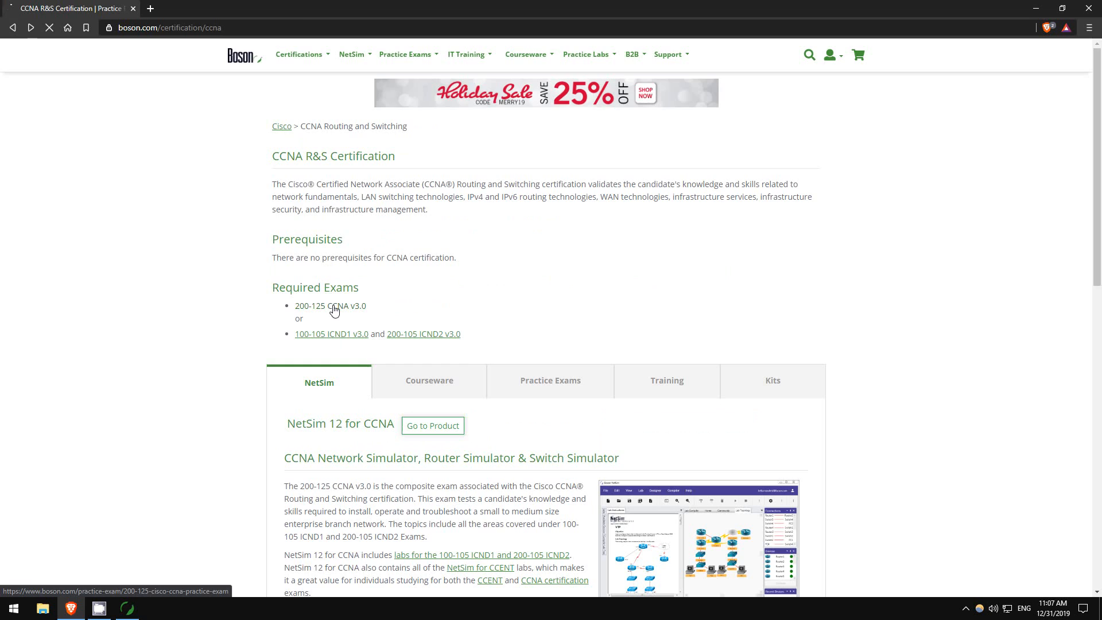
pyautogui.click(318, 305)
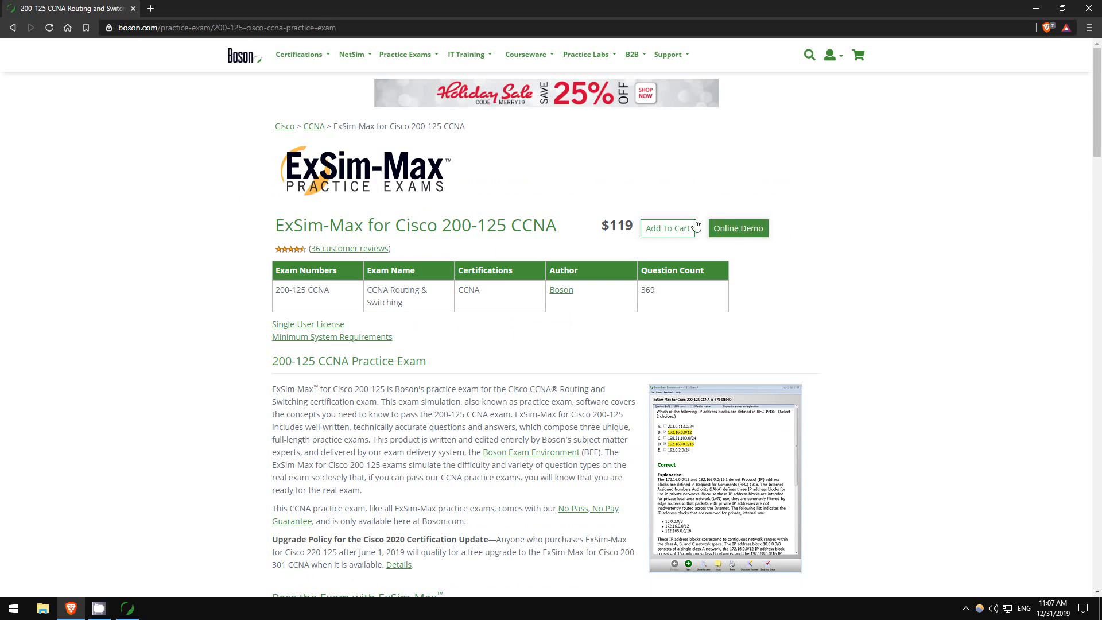
pyautogui.moveTo(794, 139)
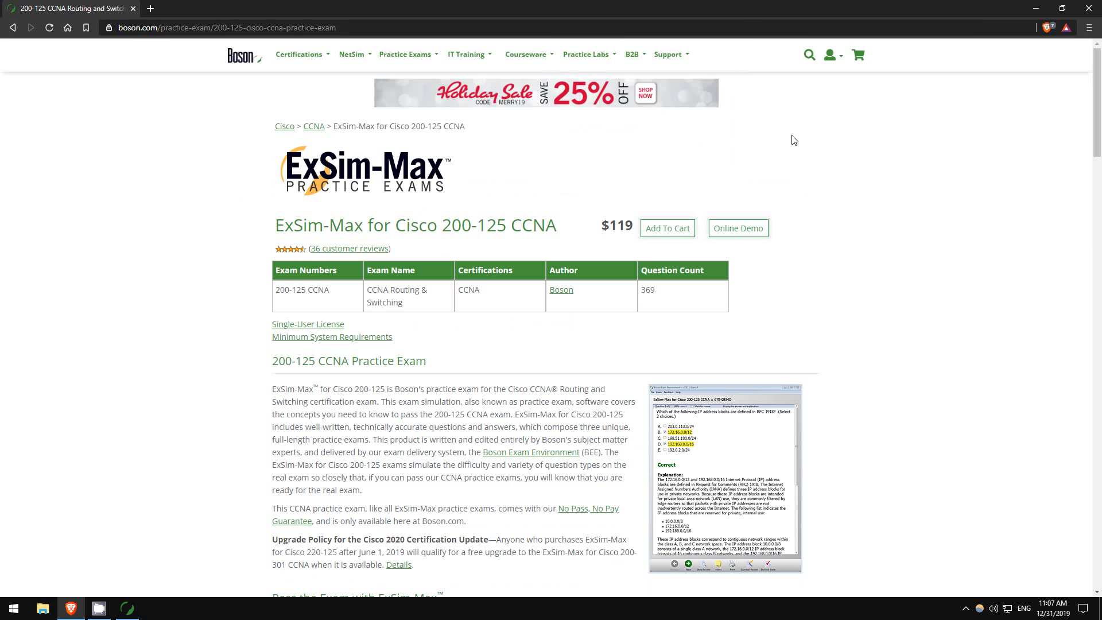
pyautogui.moveTo(997, 279)
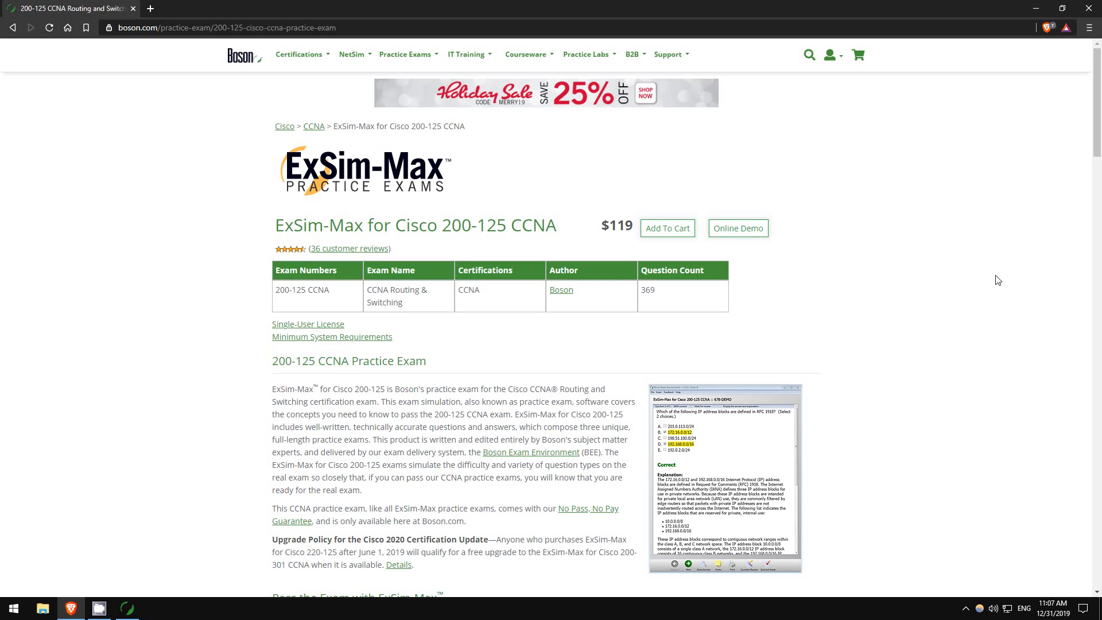
pyautogui.moveTo(665, 105)
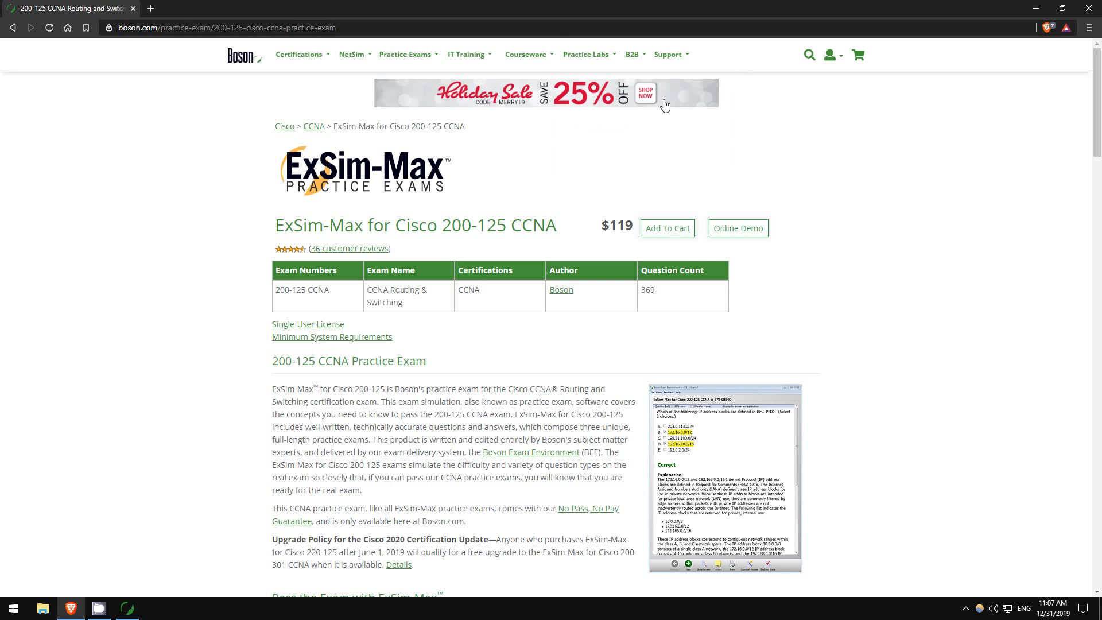
pyautogui.moveTo(923, 209)
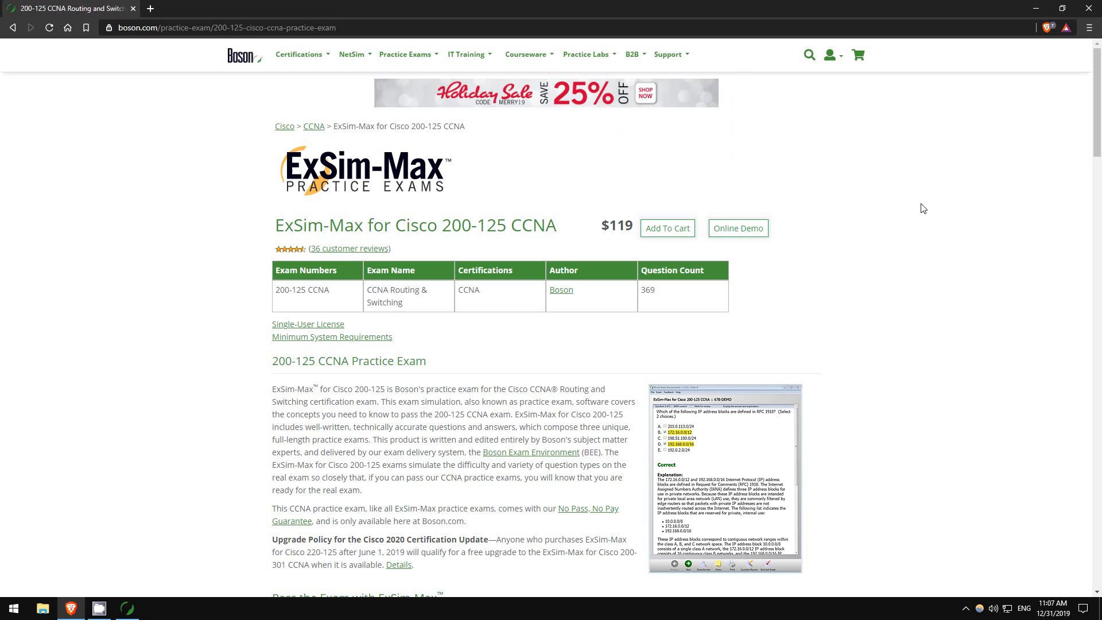